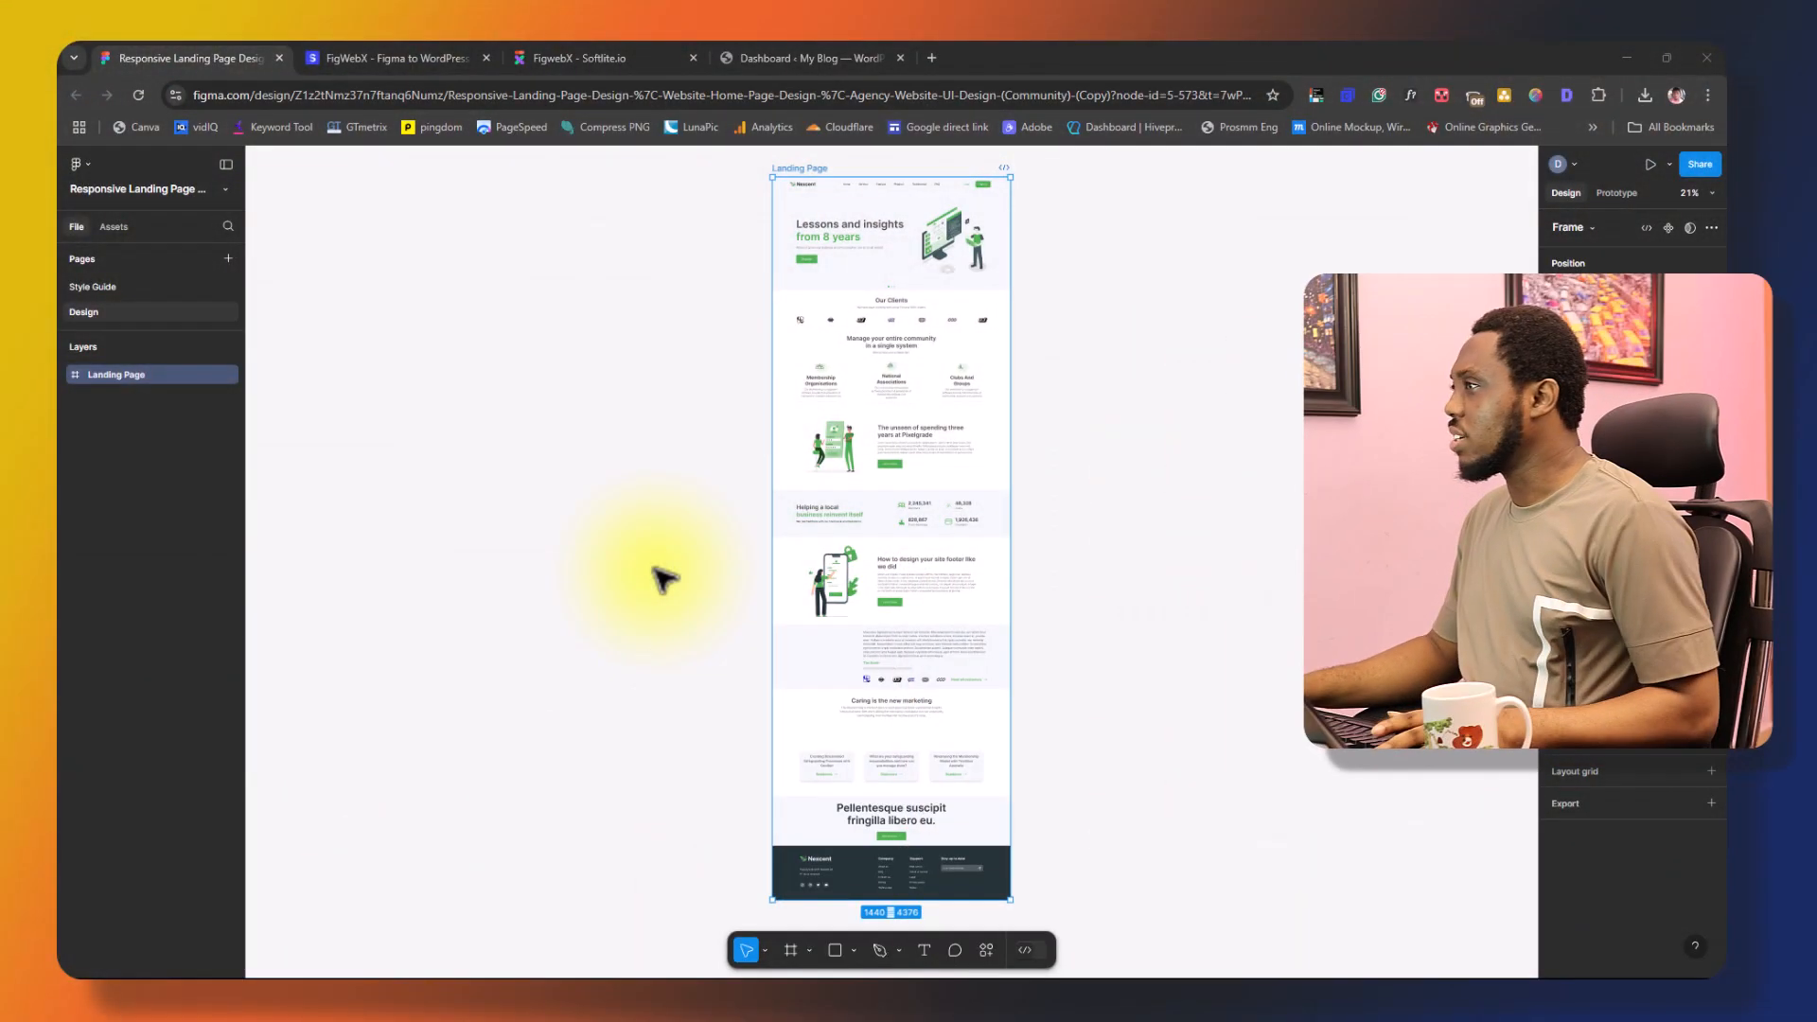
mouse_move(576, 570)
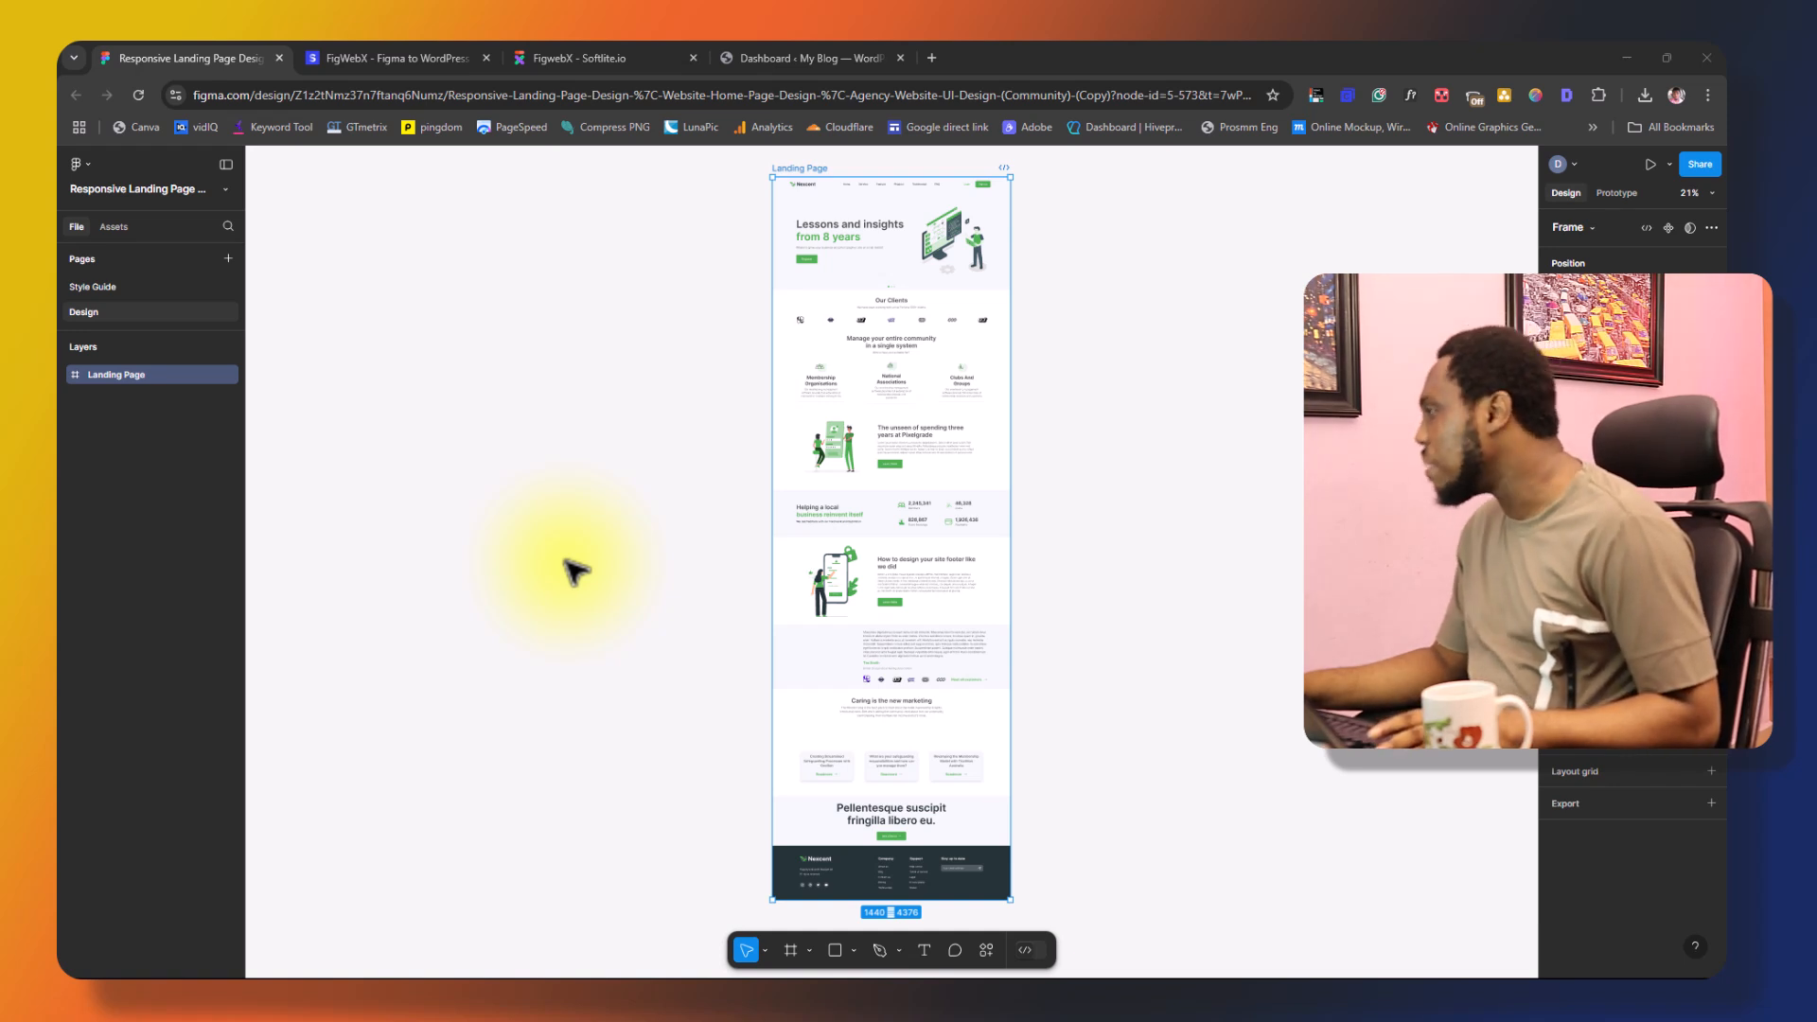
mouse_move(678, 331)
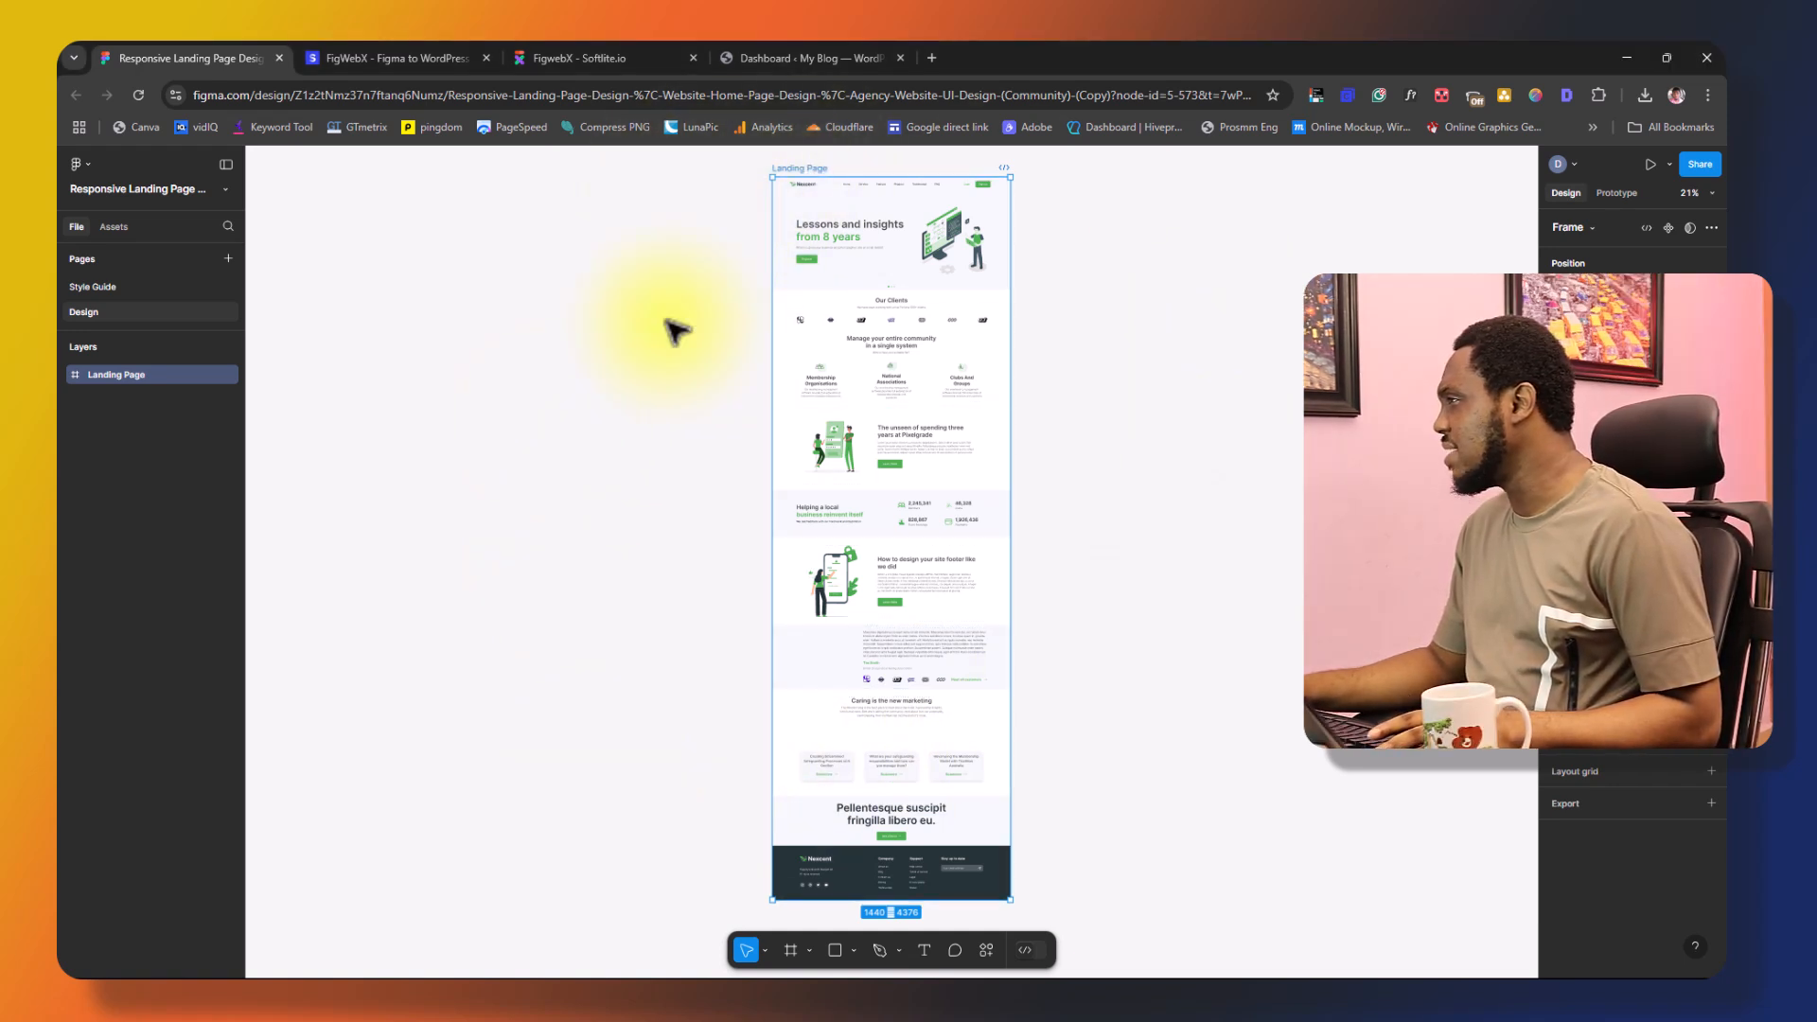
mouse_move(151, 377)
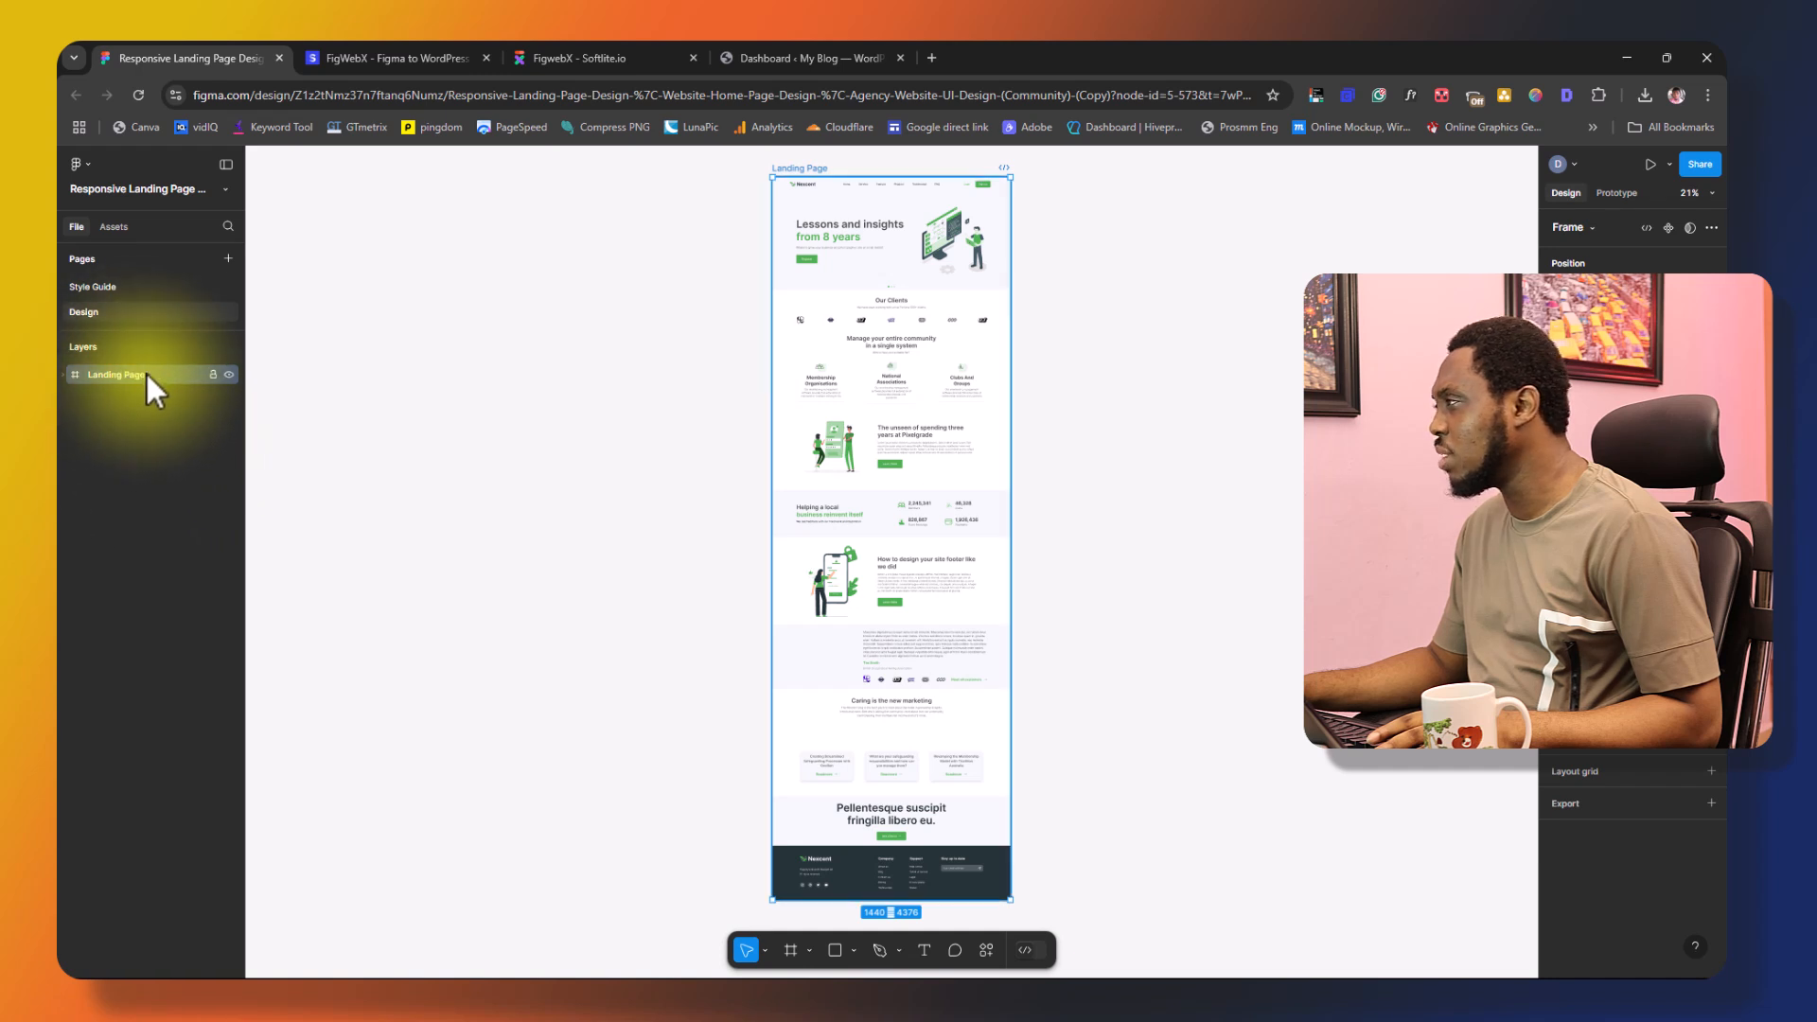
mouse_move(736, 770)
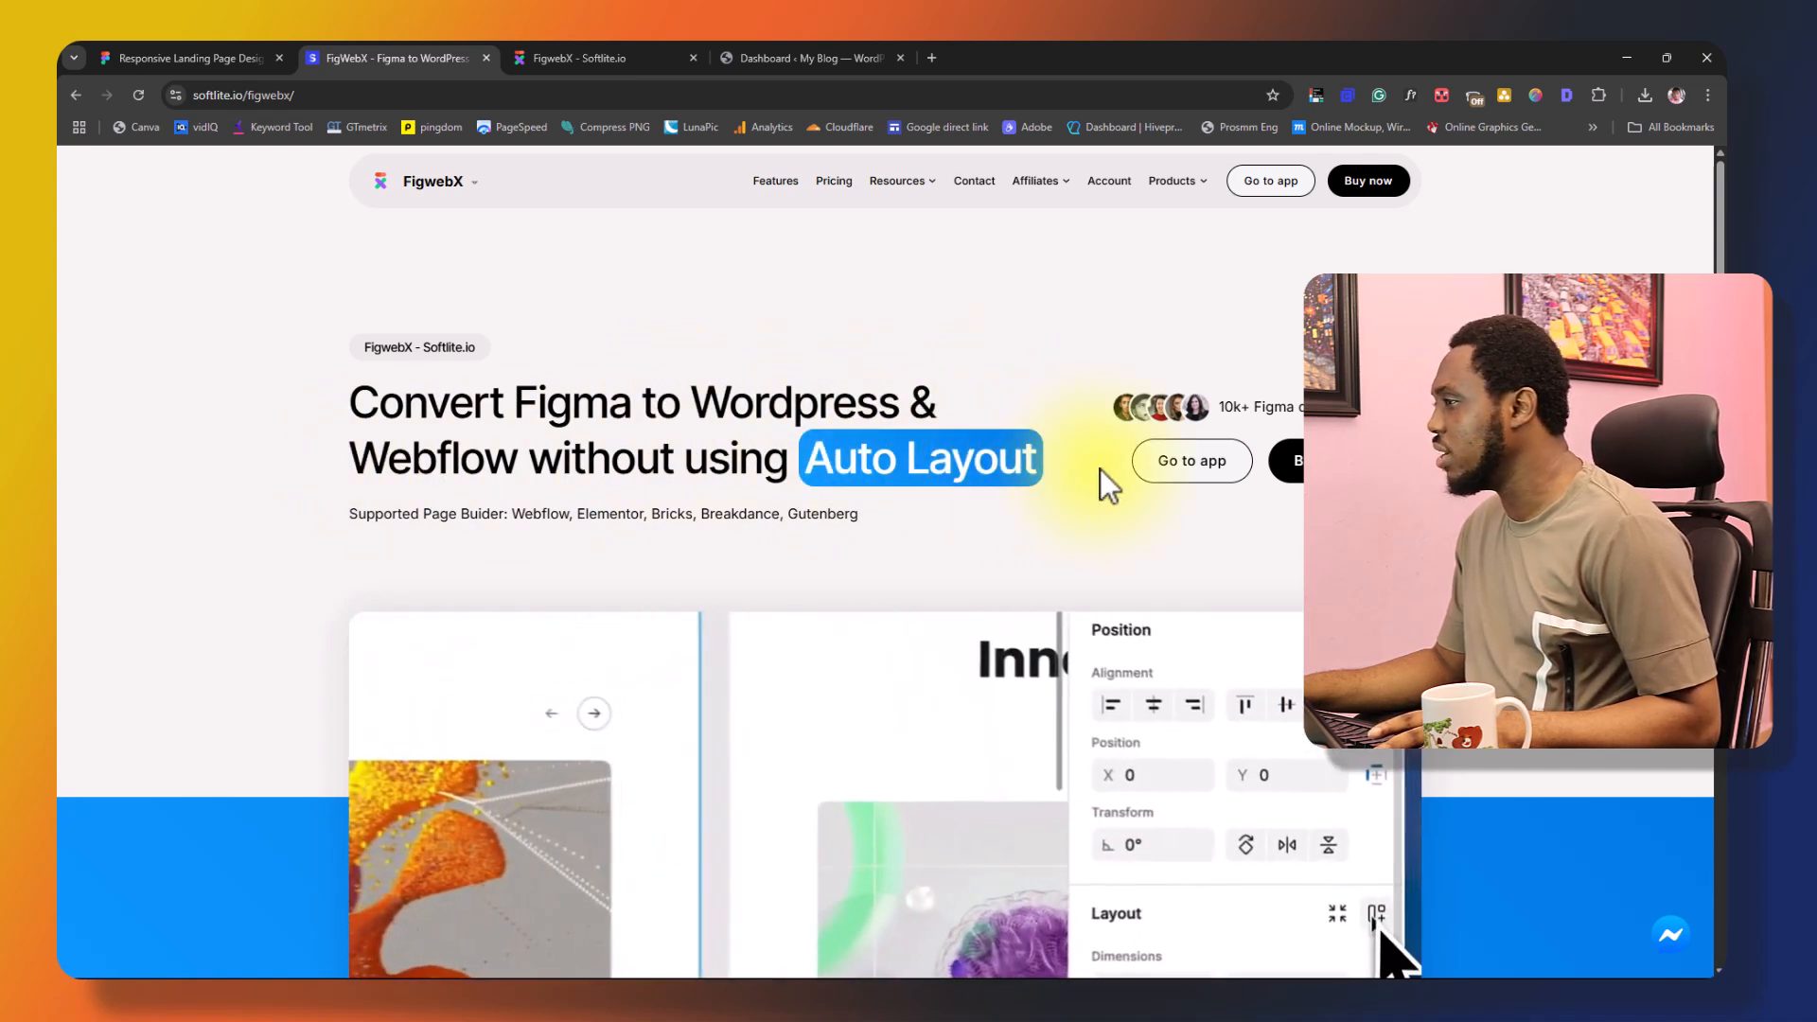
- Scroll the FigwebX site down to the pricing plans, from the free tier to the $300 yearly plan
right_click(742, 754)
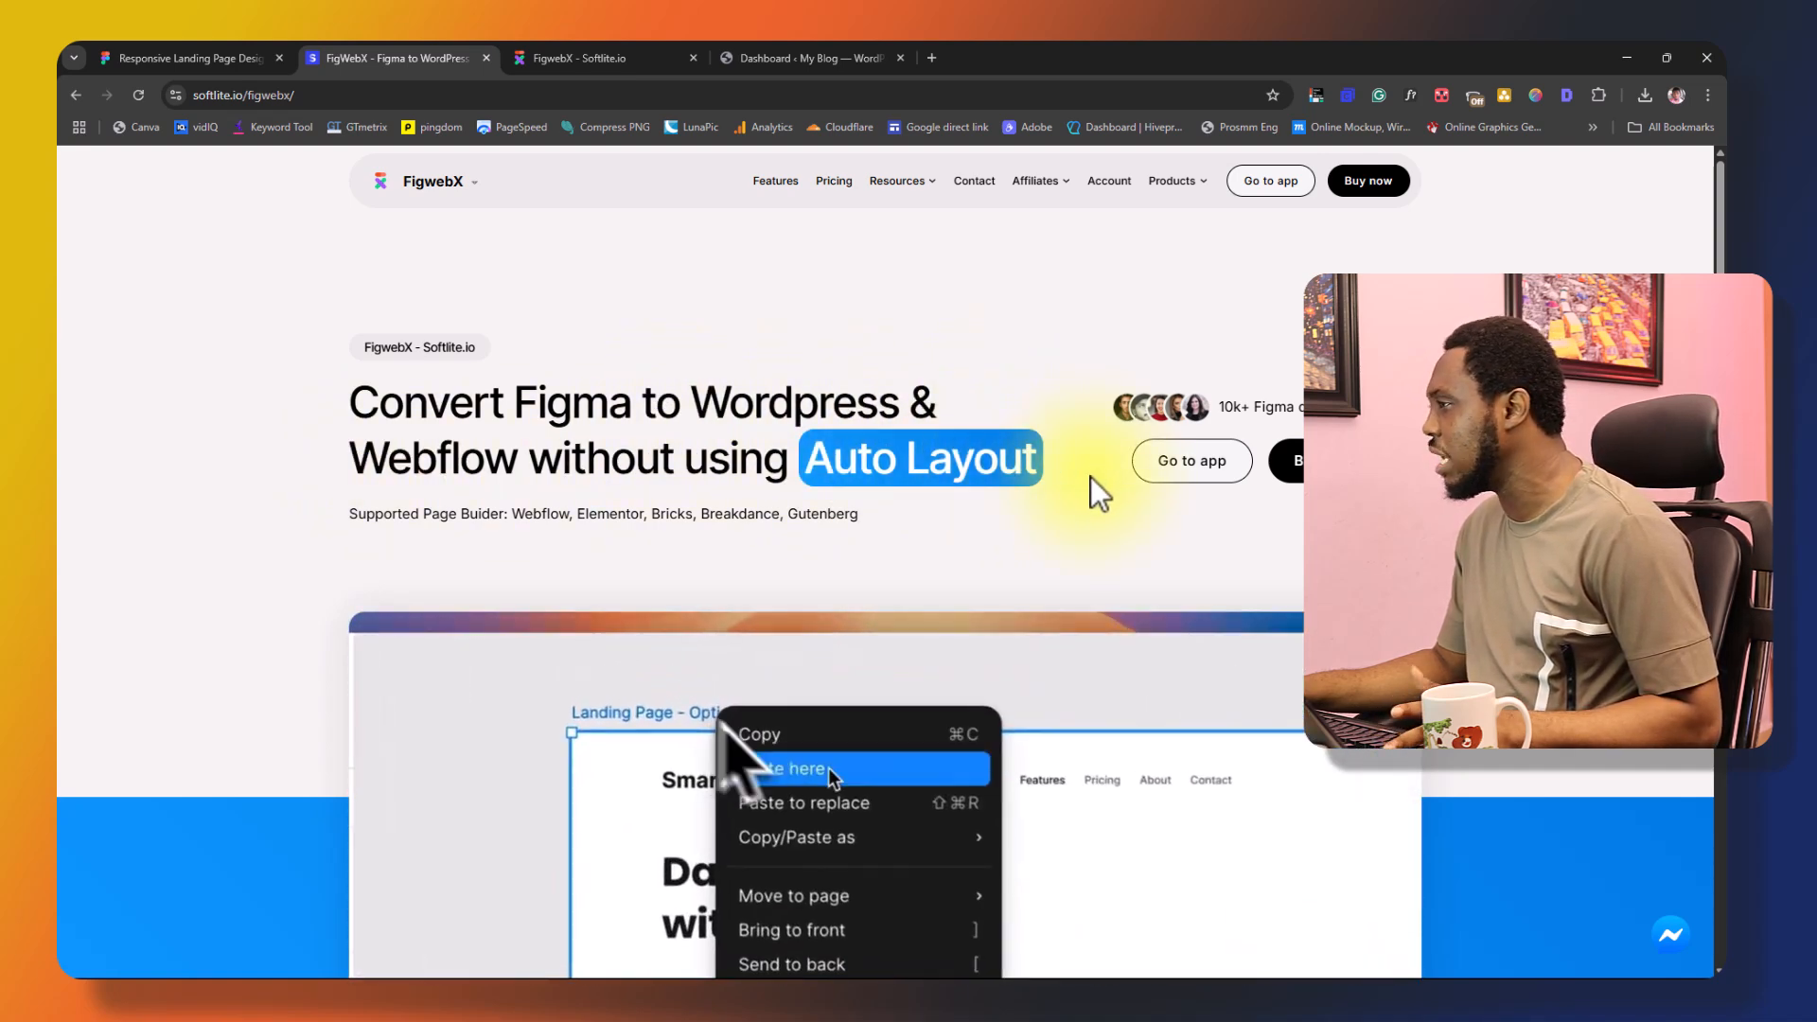
click(794, 769)
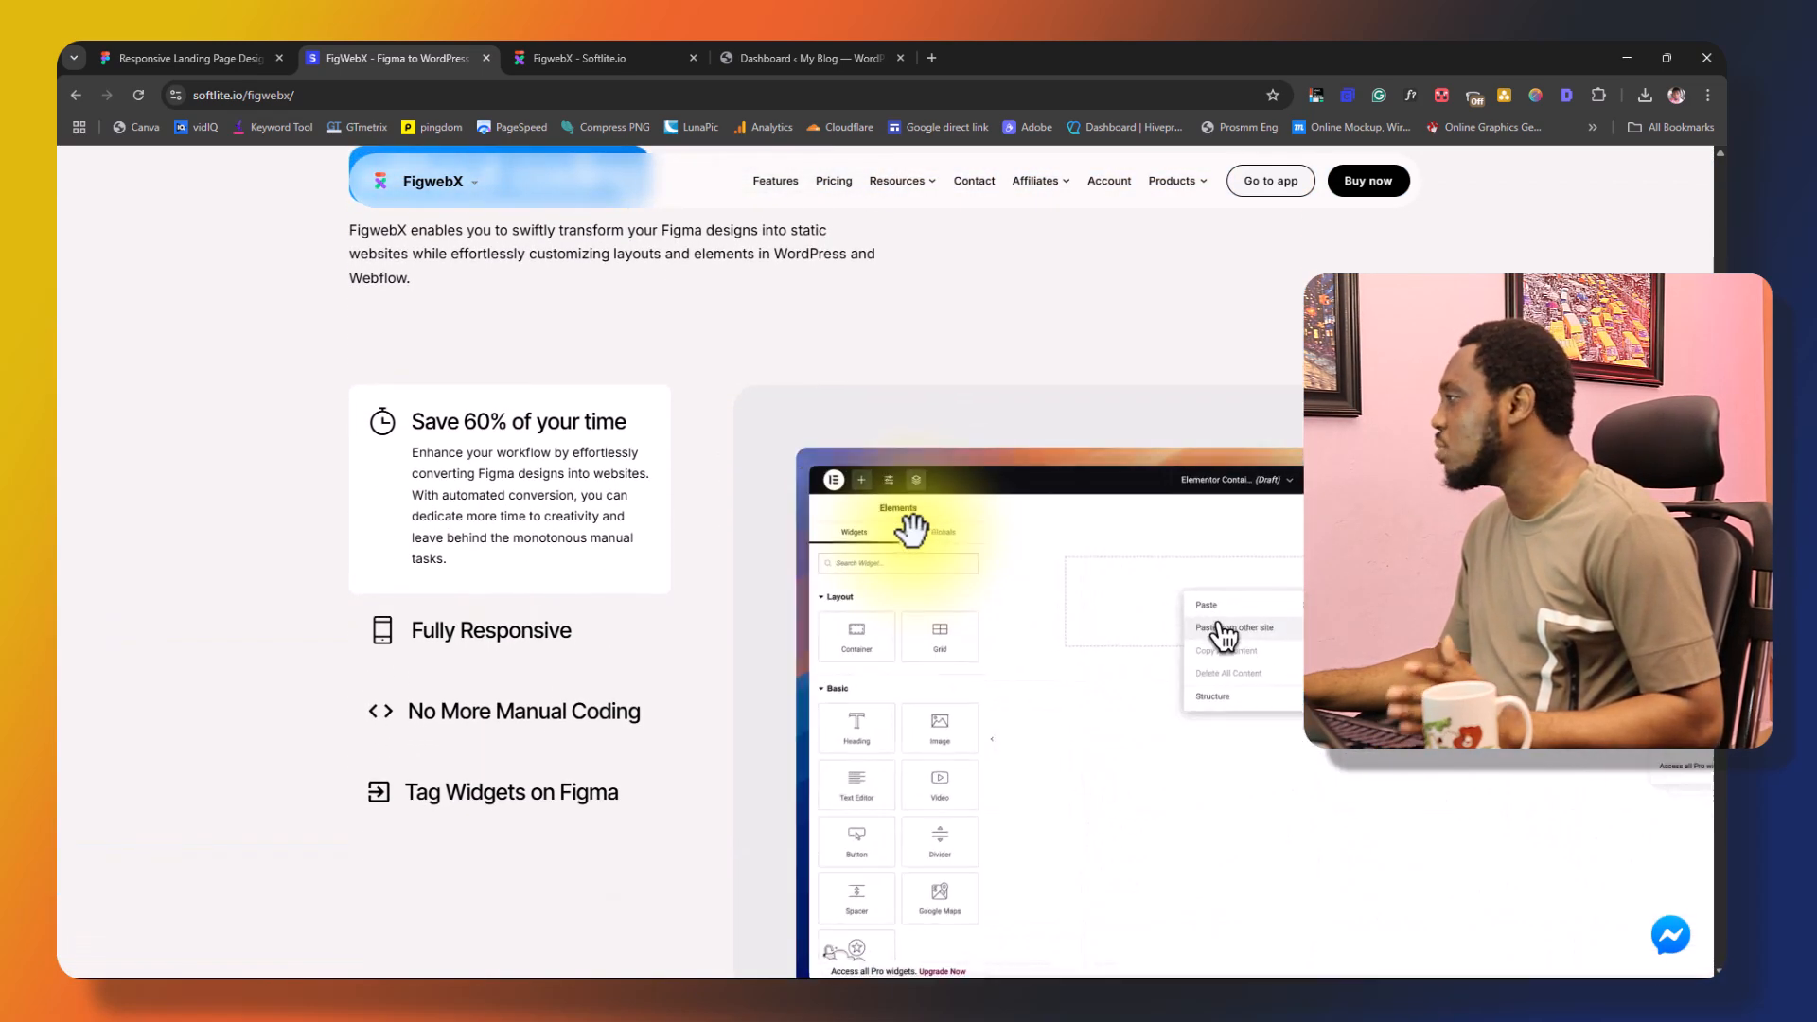
scroll(down, 3)
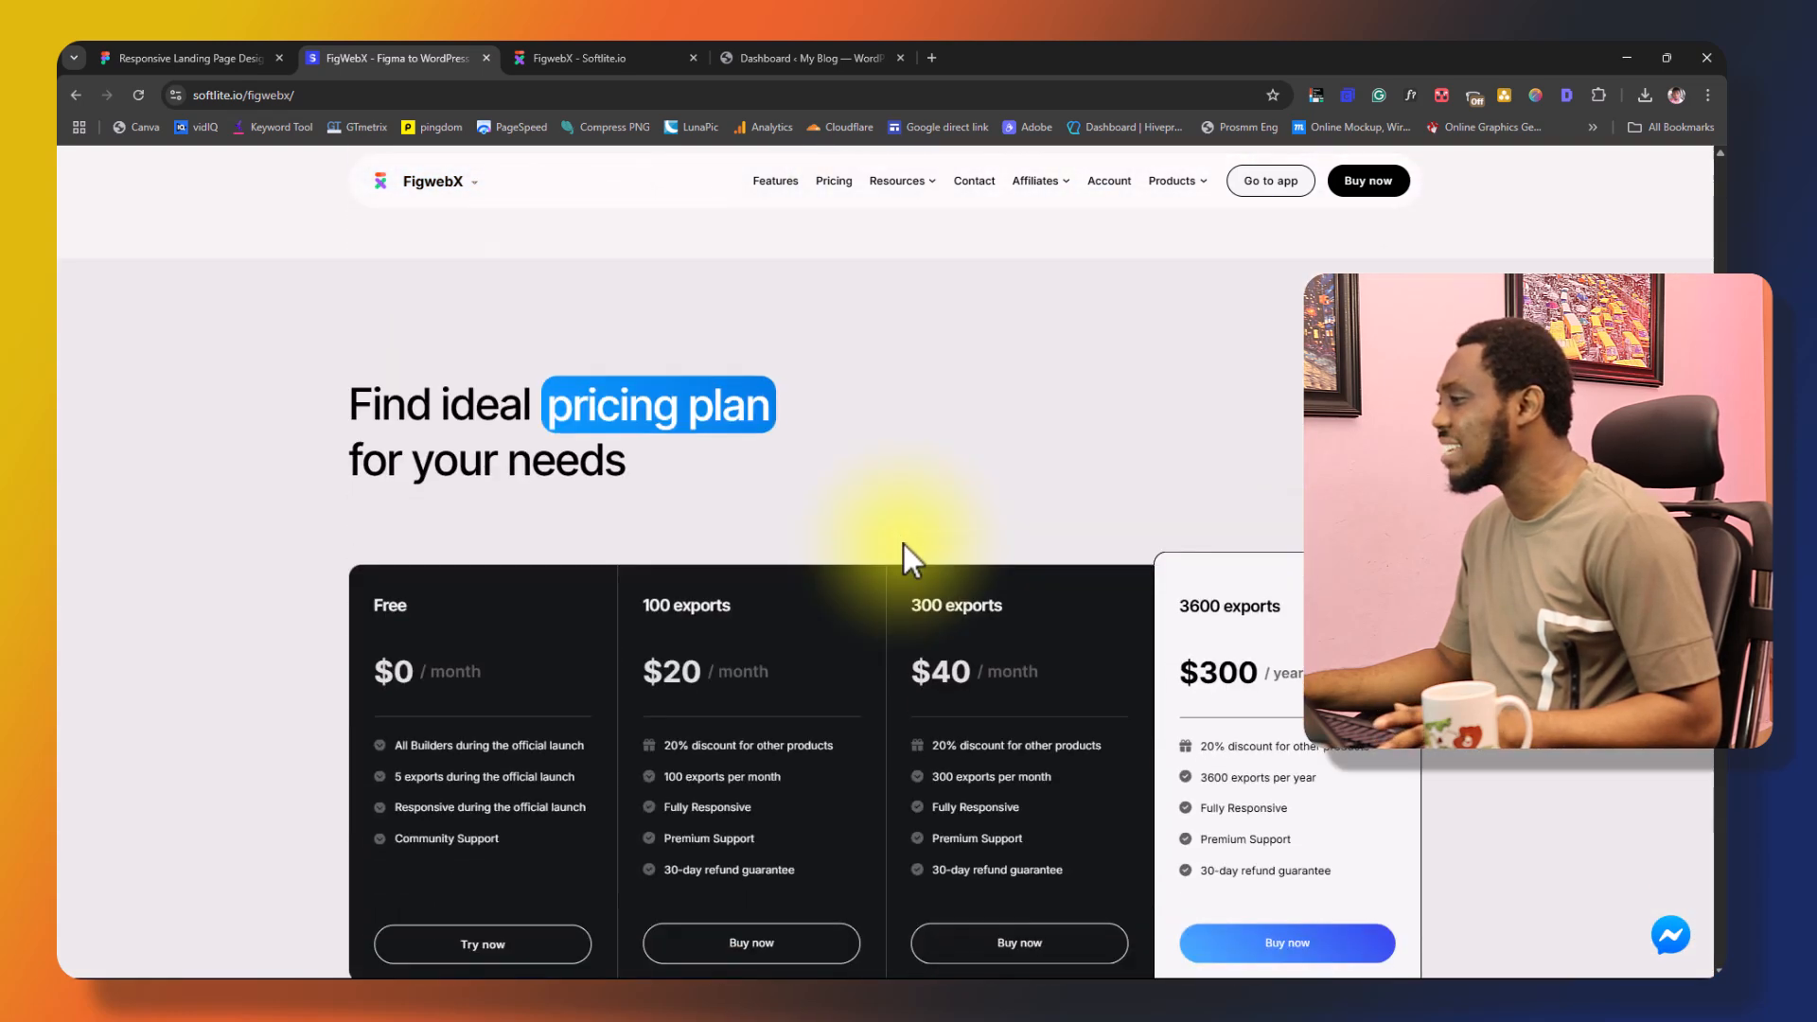
scroll(down, 3)
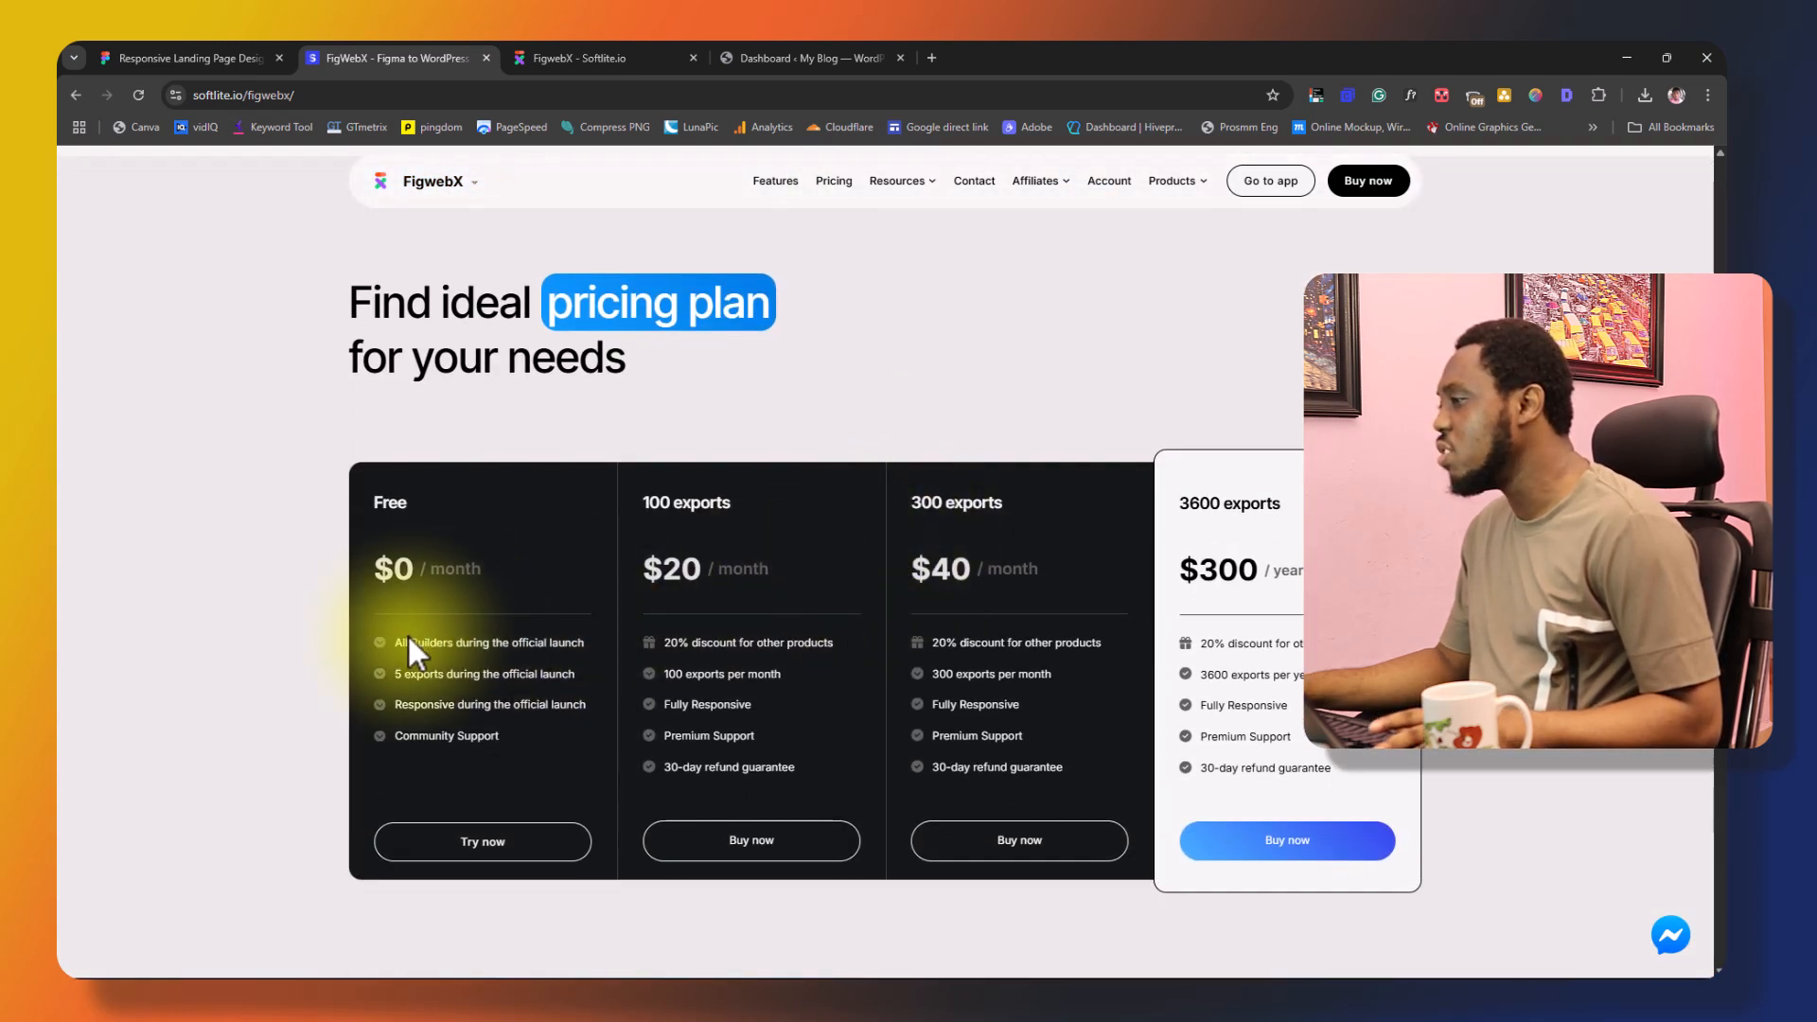
mouse_move(418, 696)
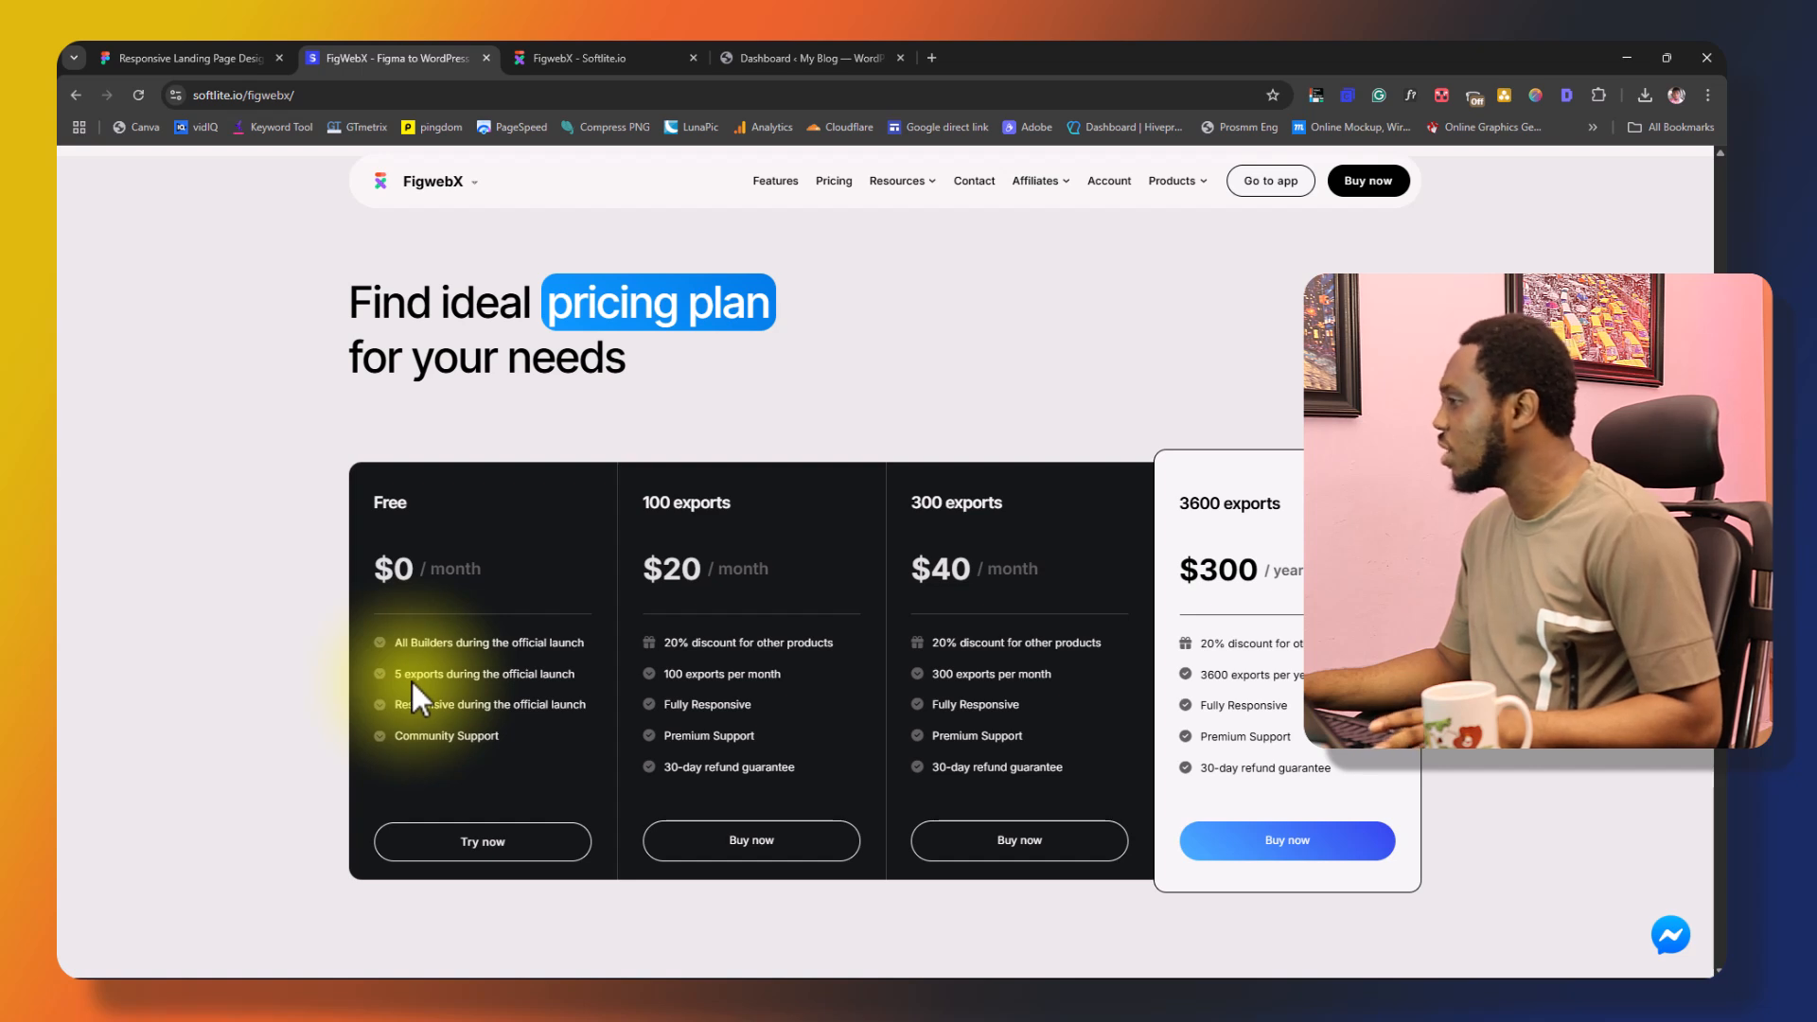
mouse_move(898, 620)
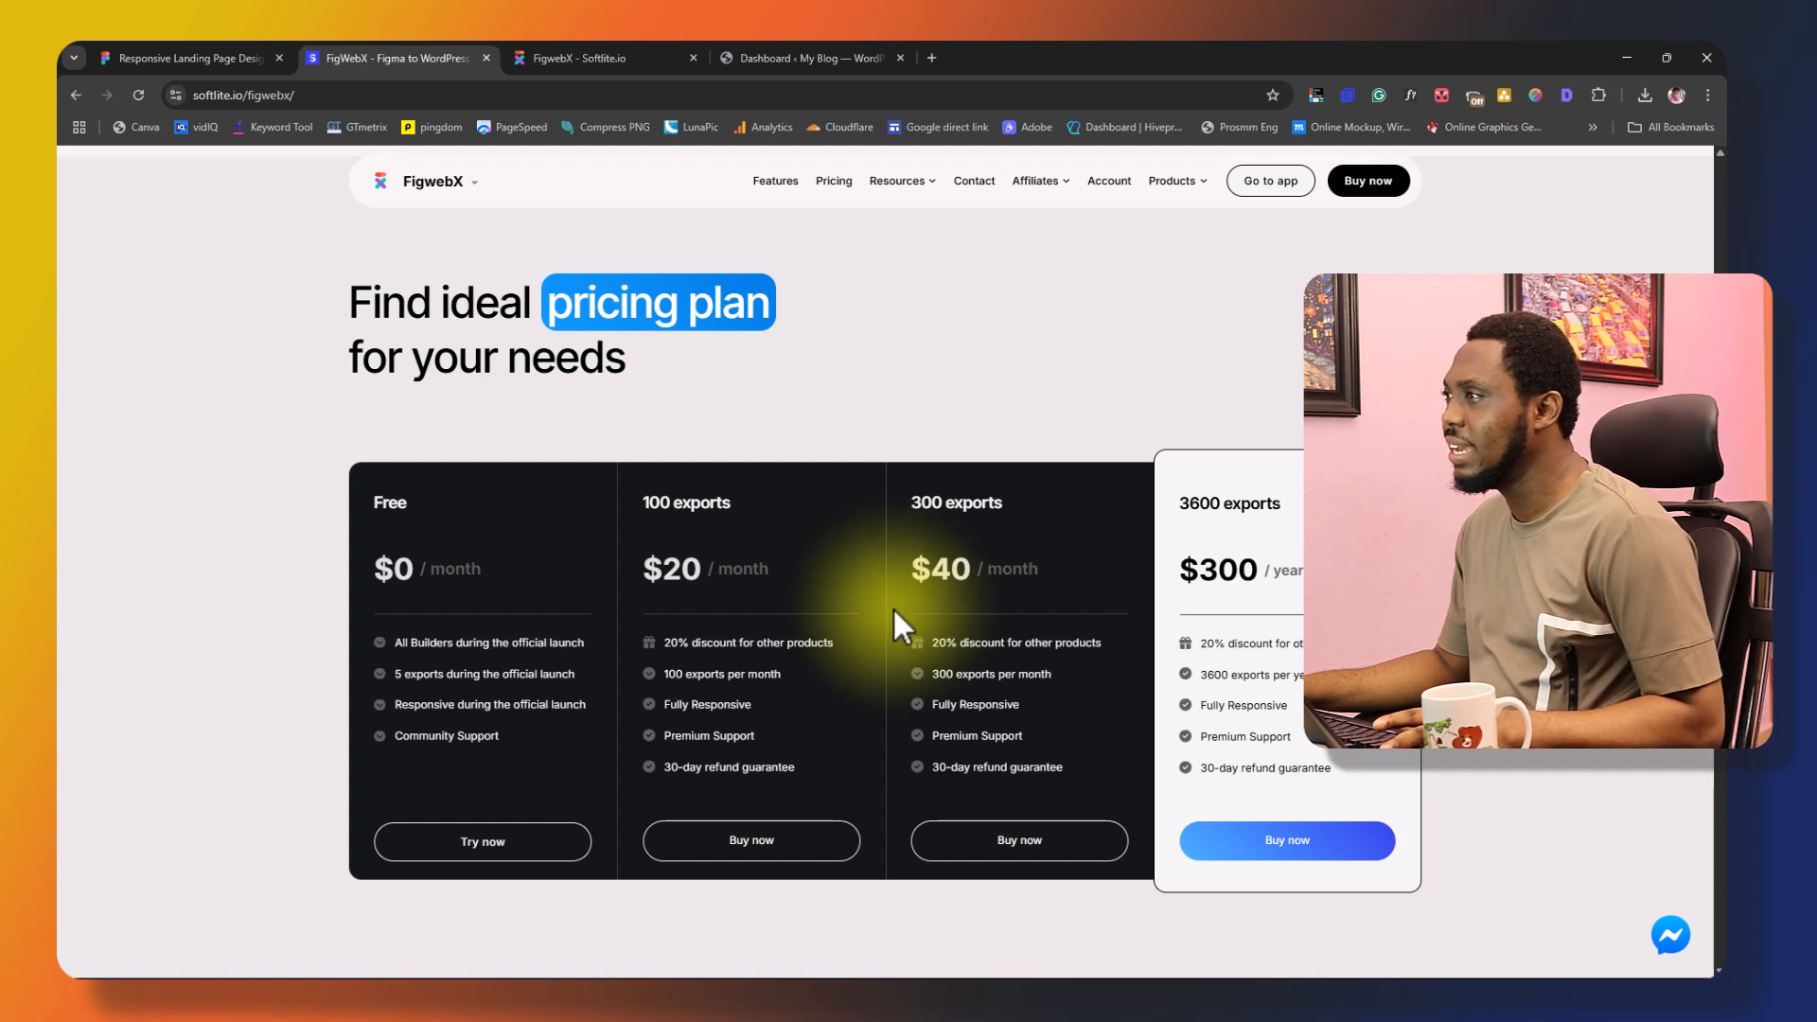
mouse_move(295, 346)
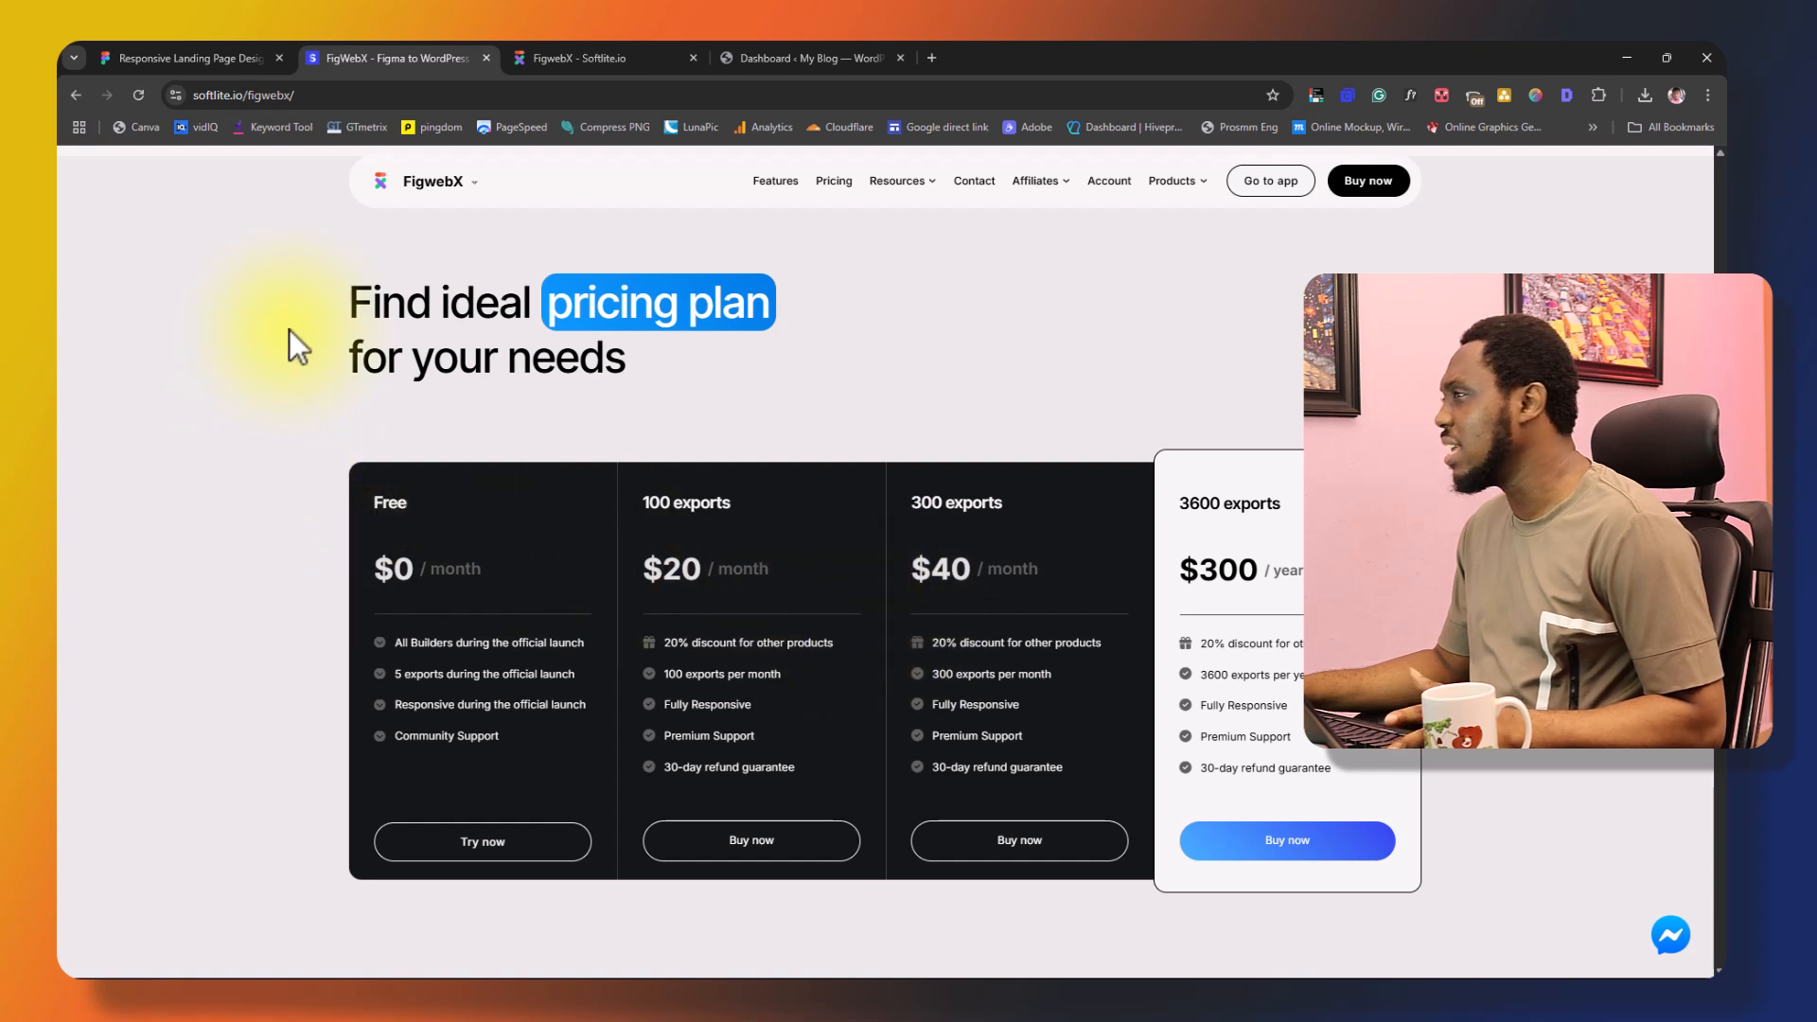
mouse_move(186, 58)
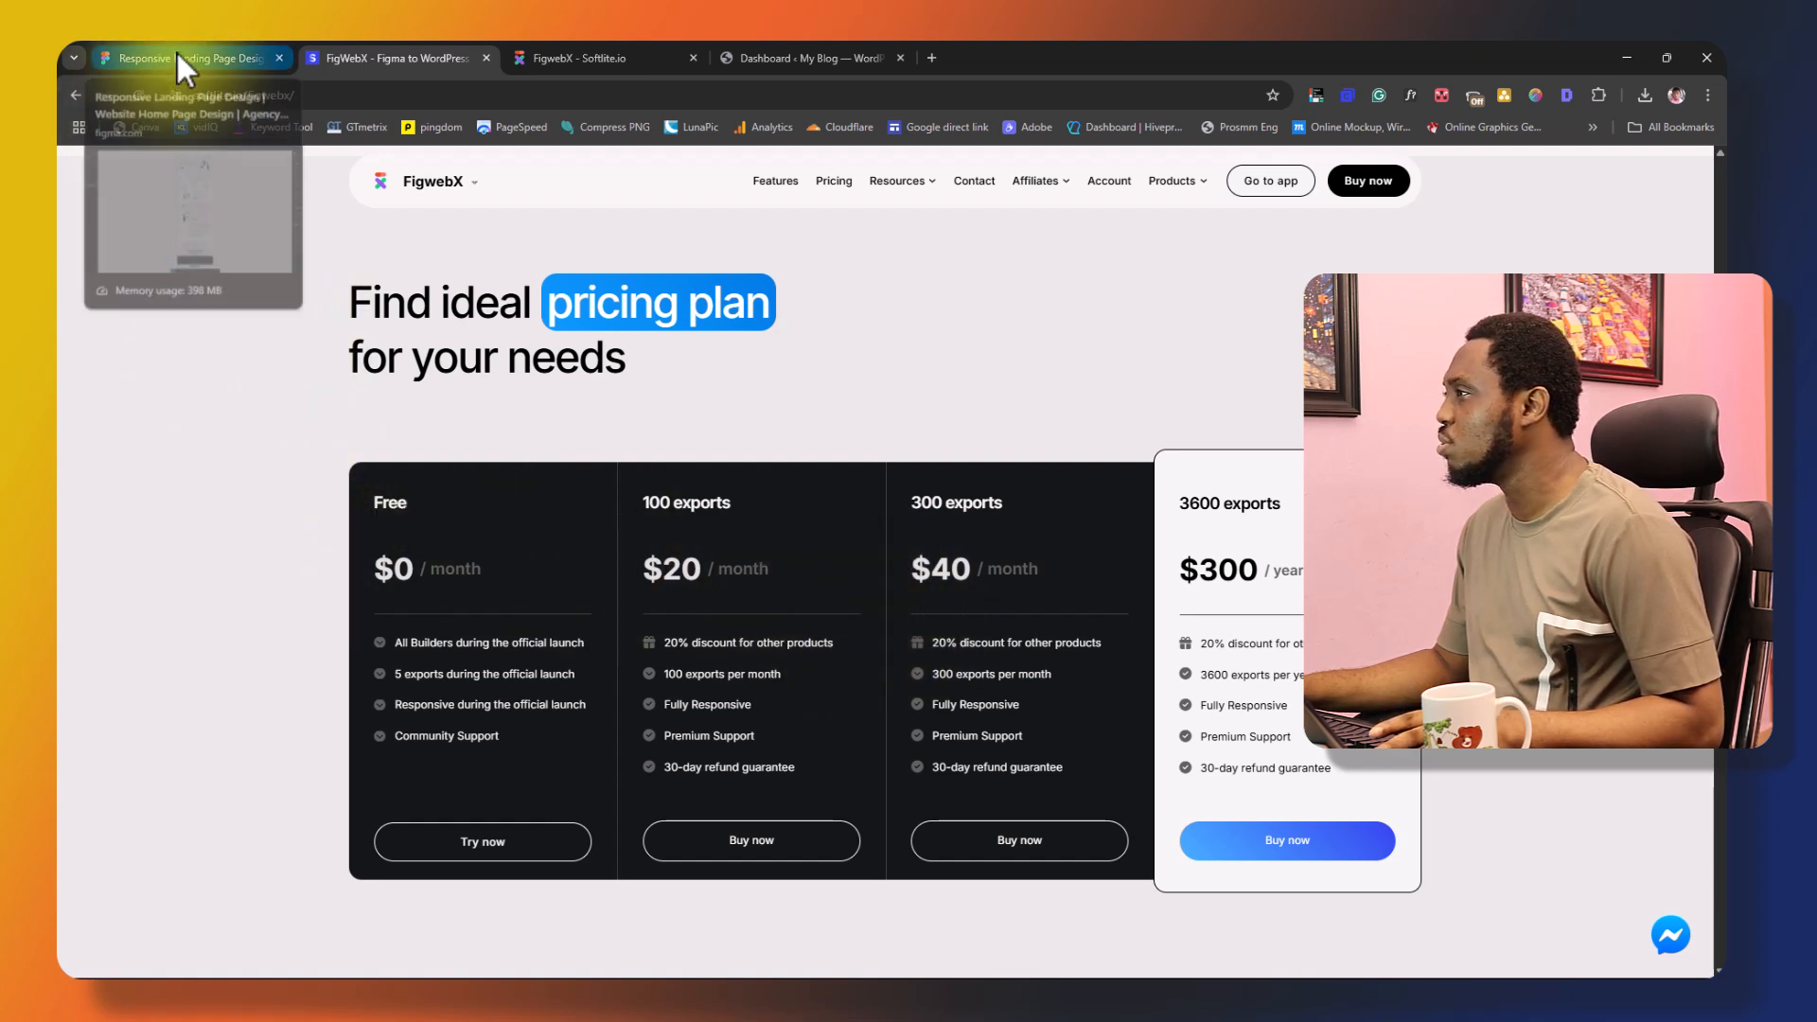
mouse_move(186, 58)
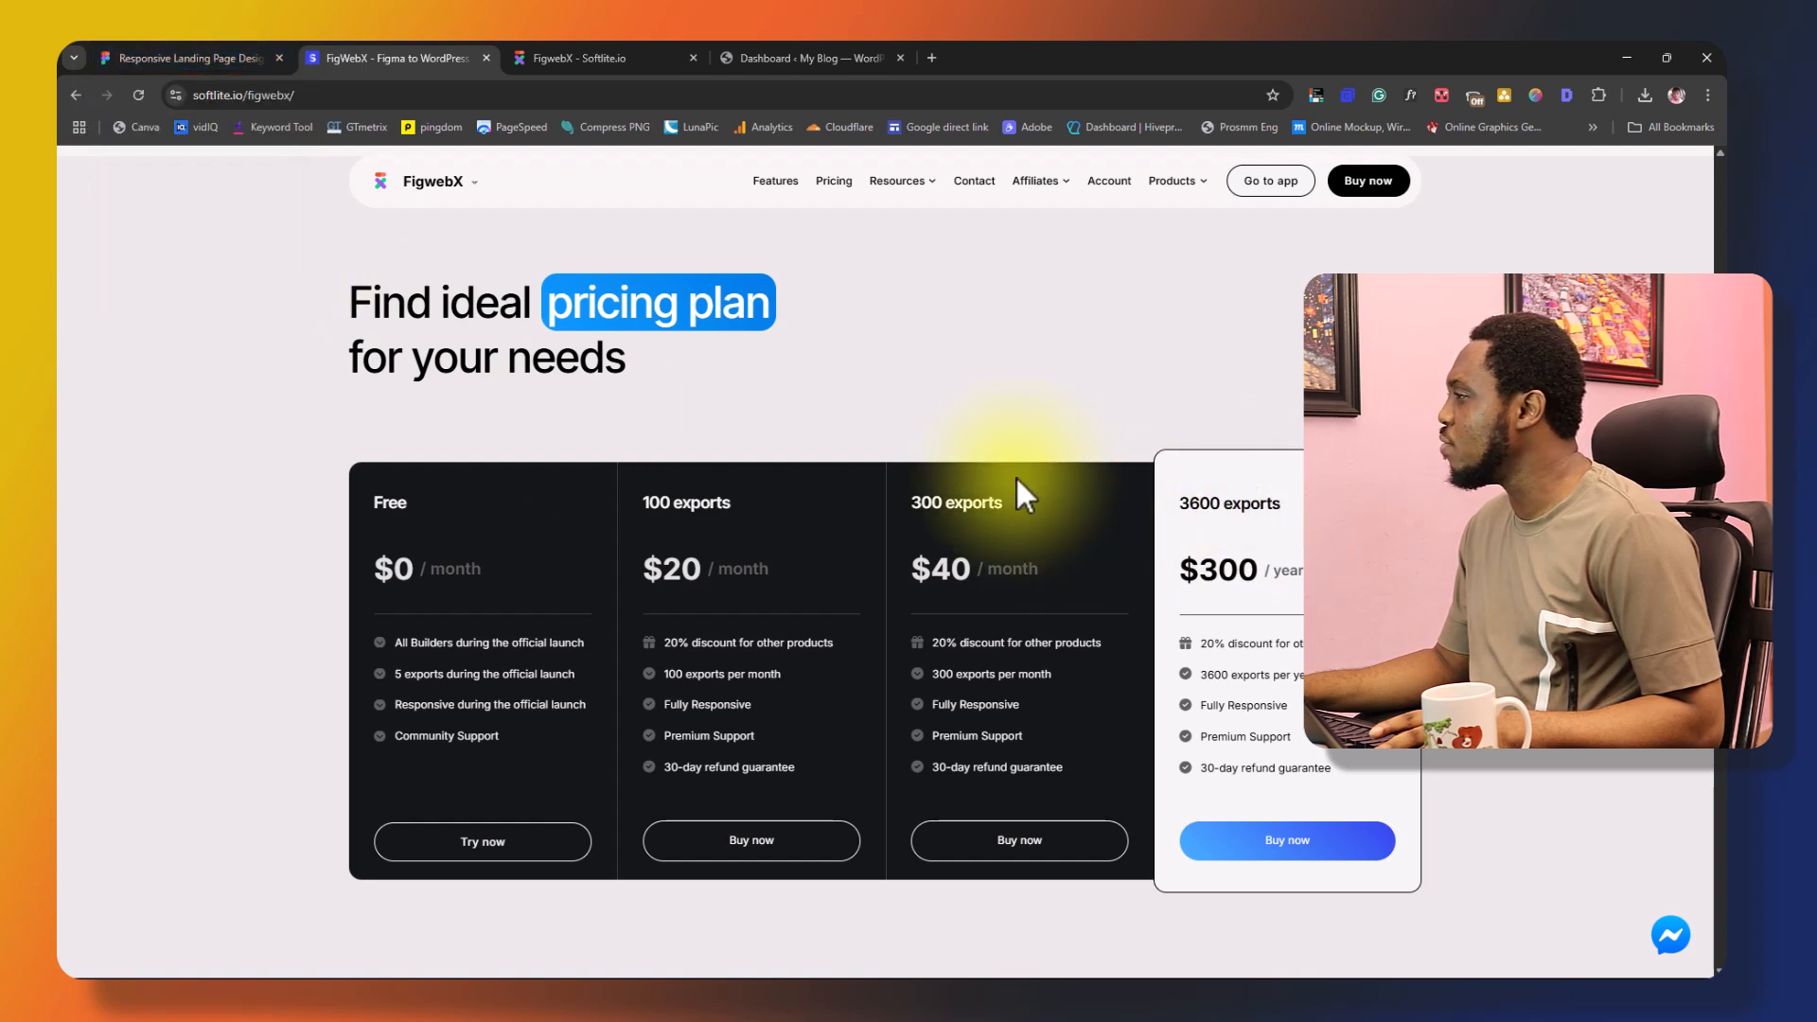
mouse_move(1270, 180)
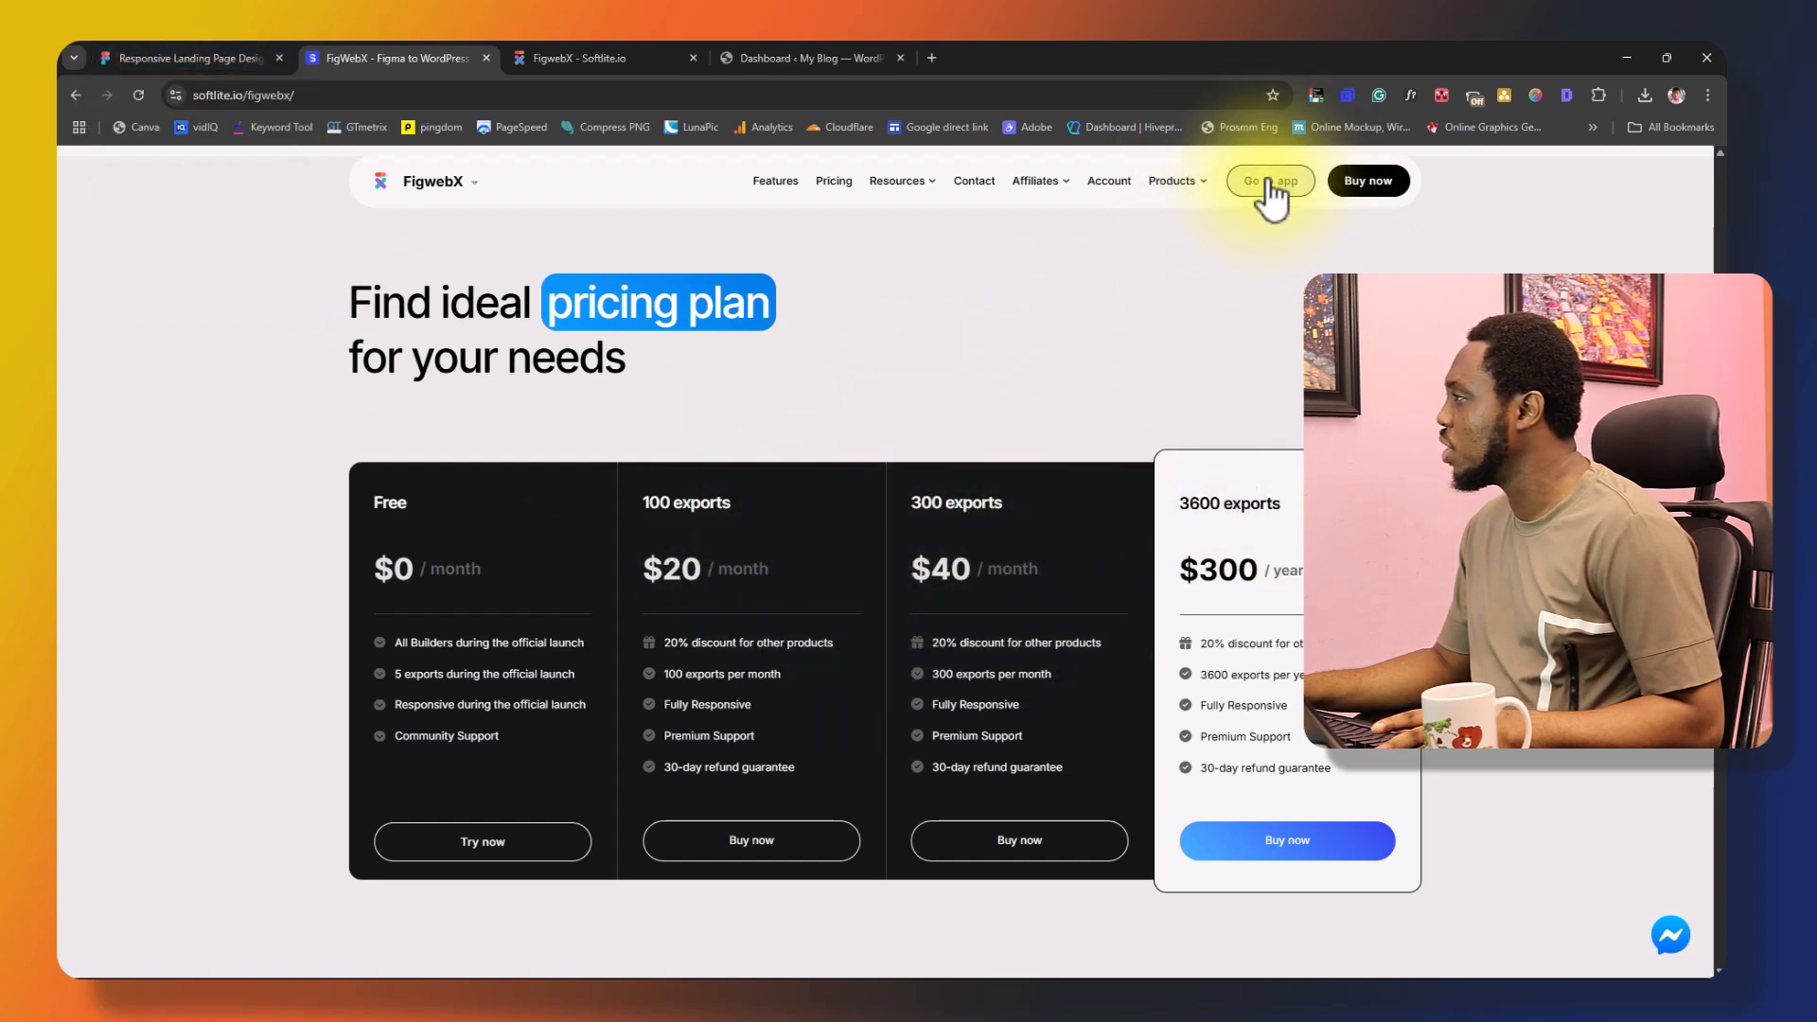
mouse_move(603, 57)
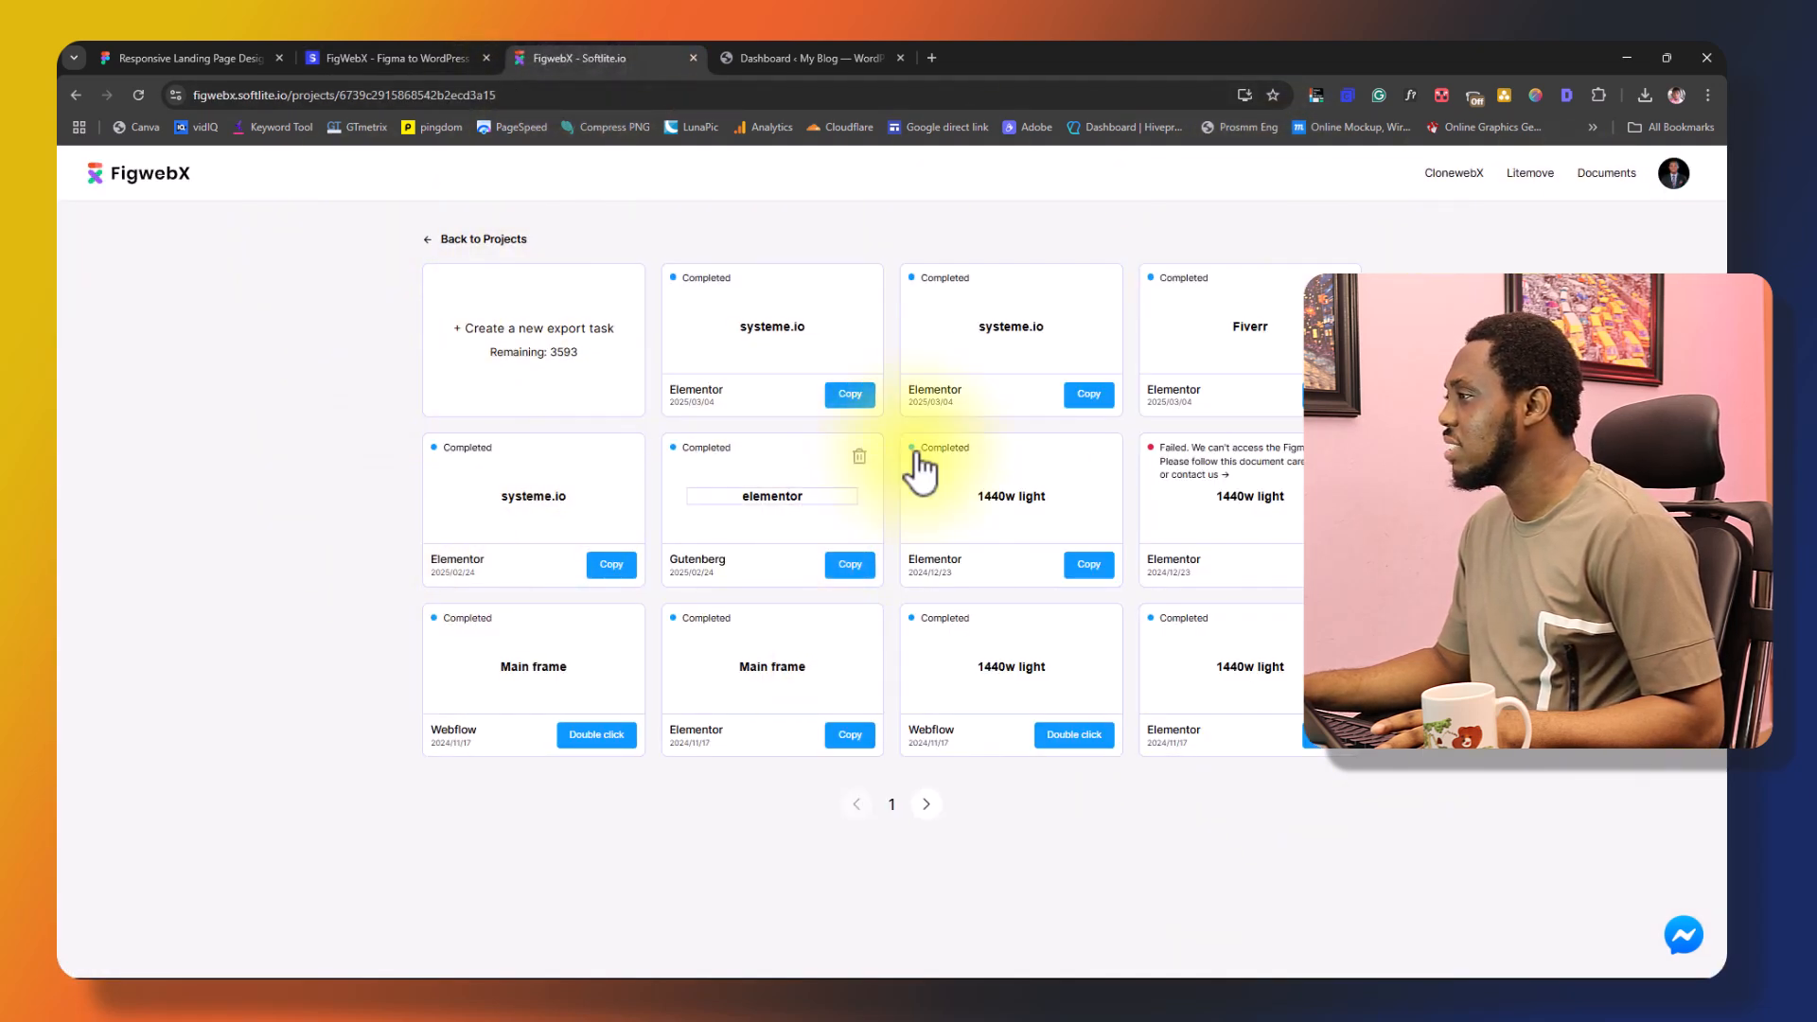
- Start a new export task from the FigwebX projects dashboard and focus its Figma link field
click(532, 329)
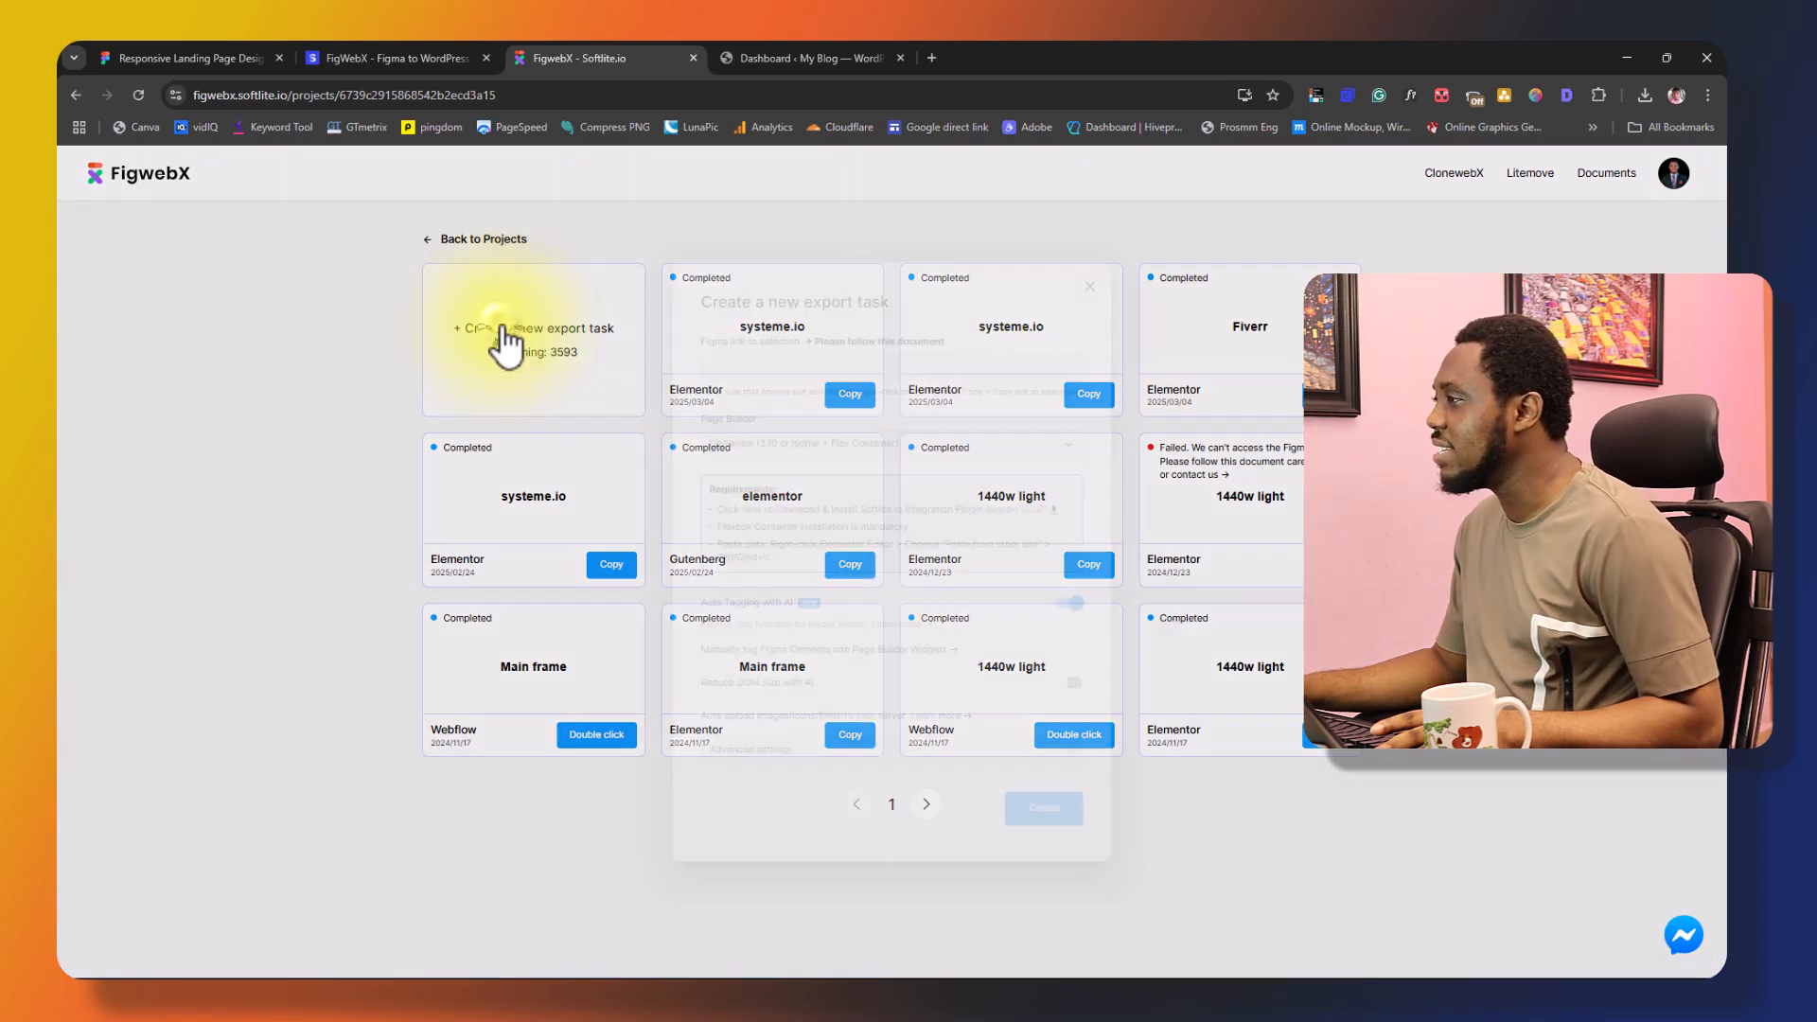
click(532, 328)
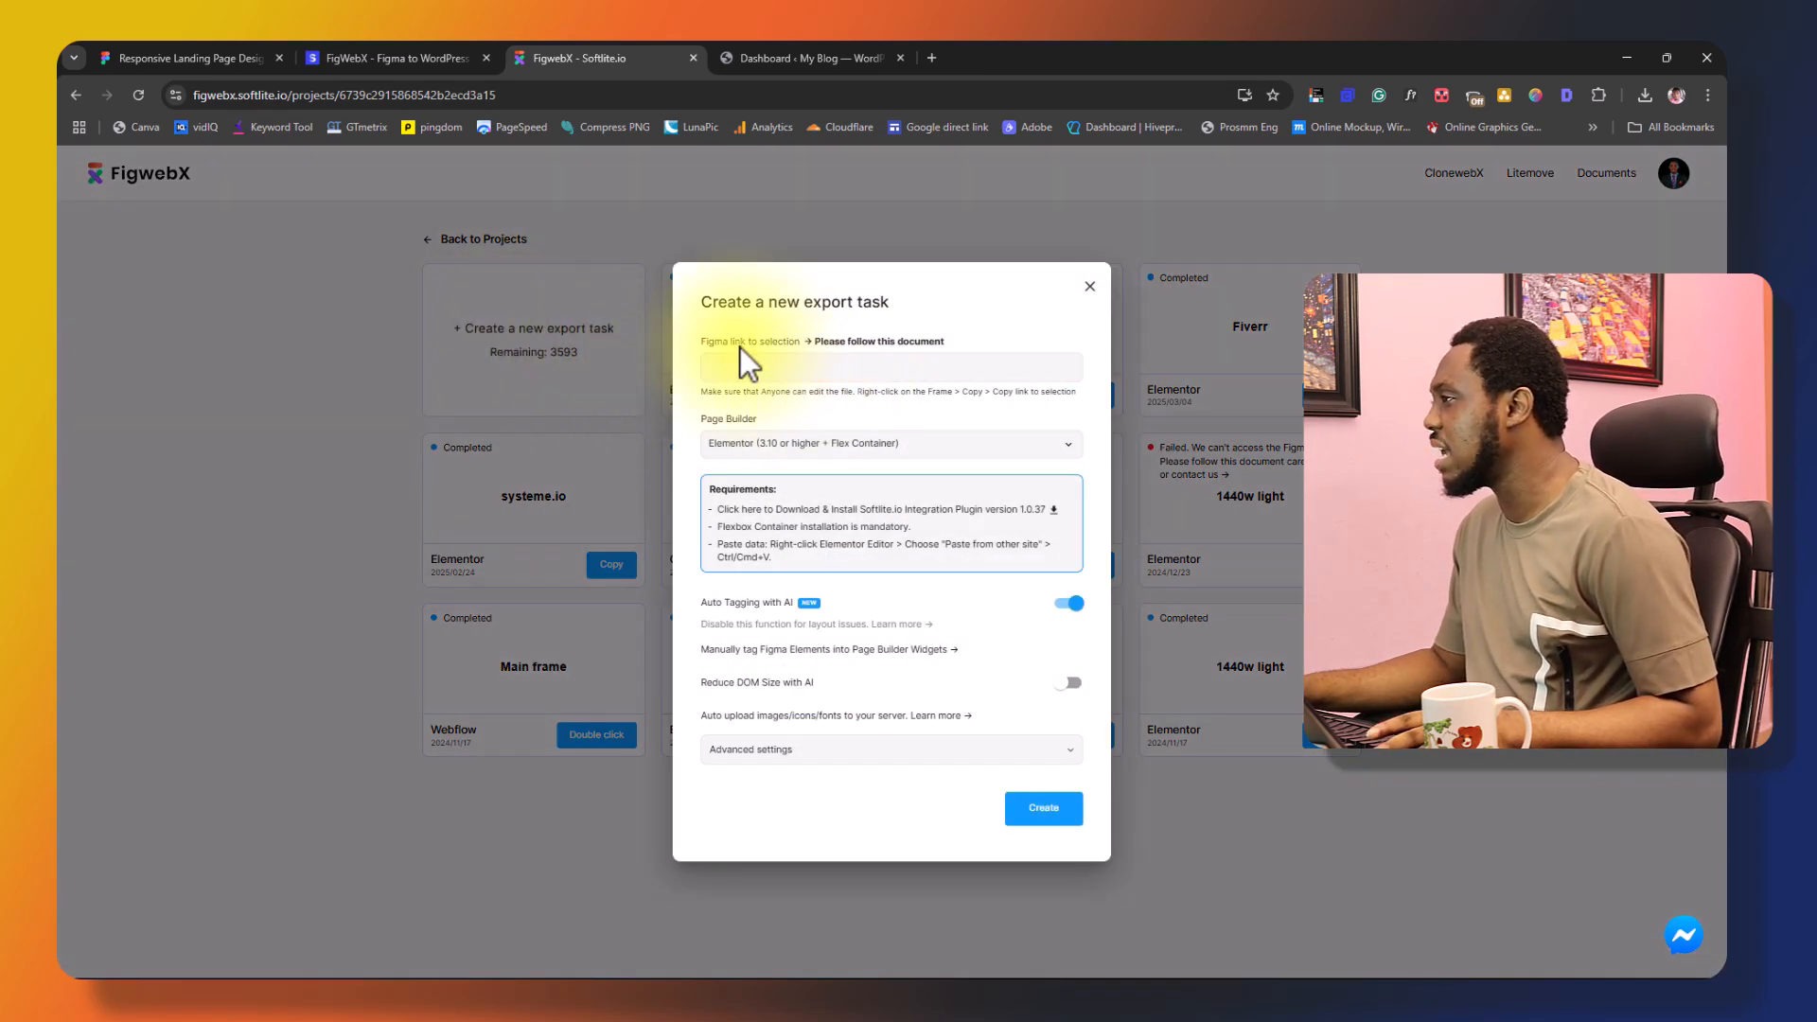
mouse_move(817, 353)
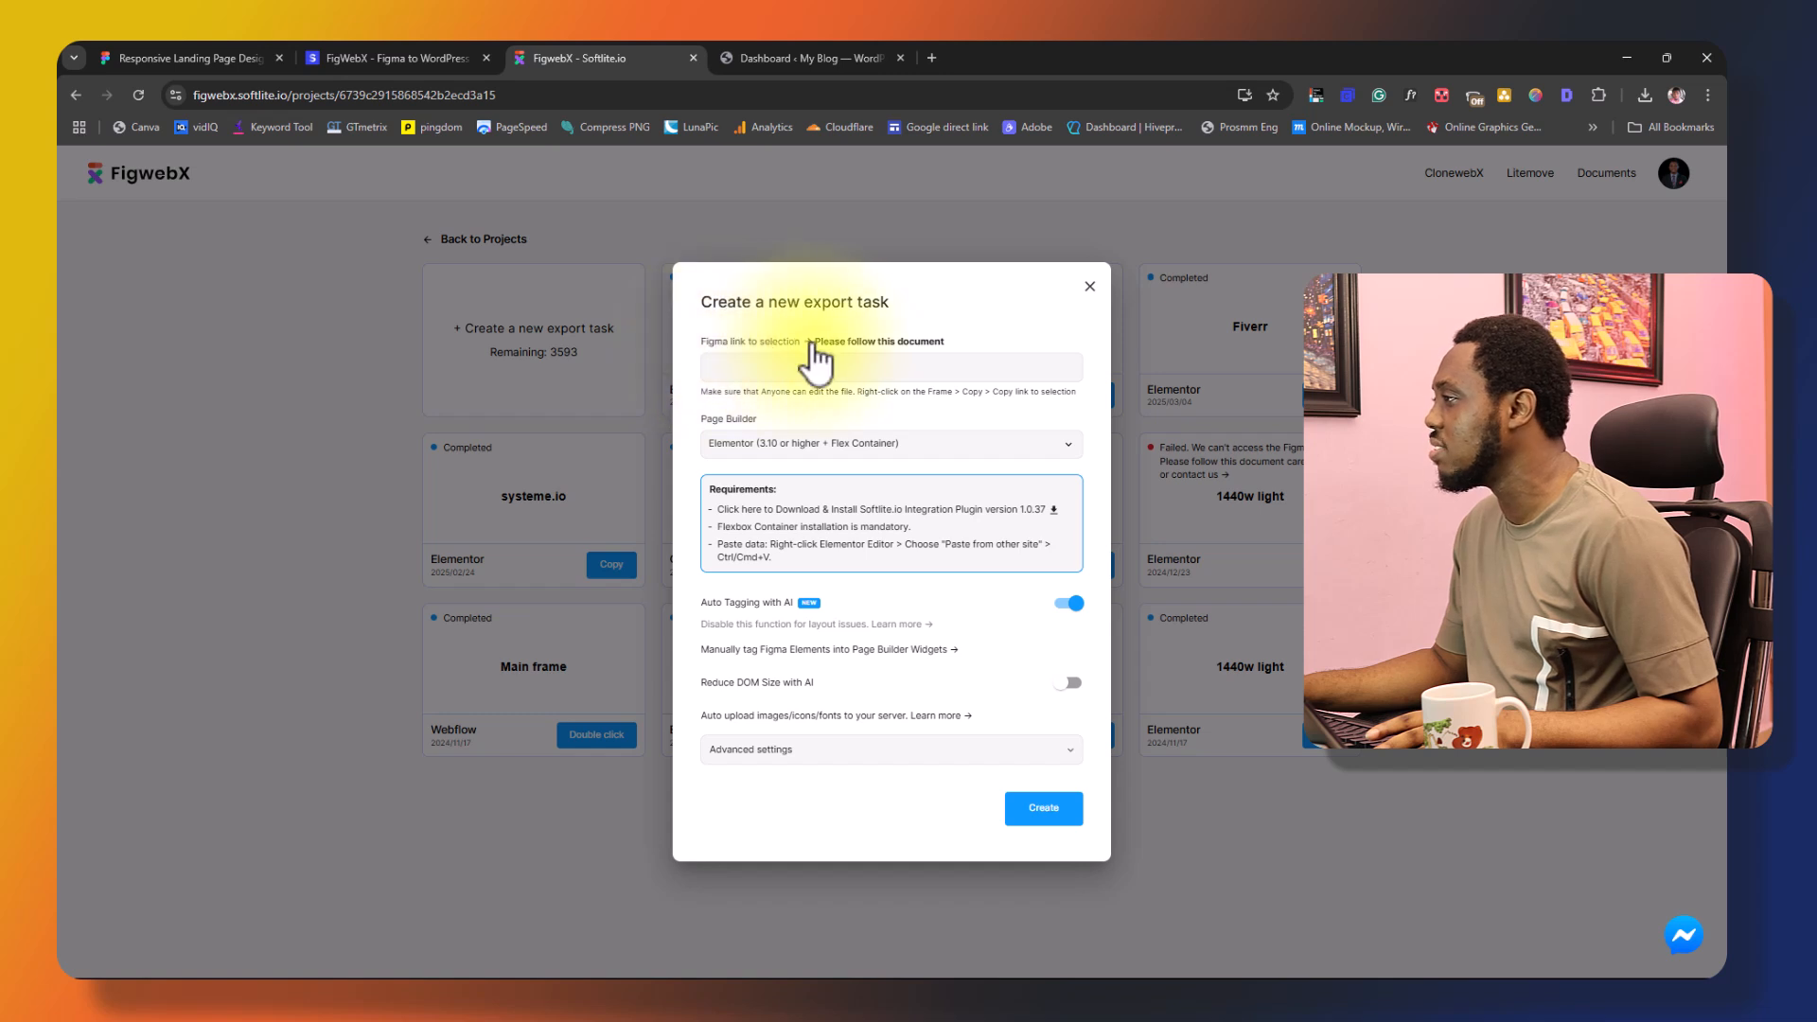
click(185, 58)
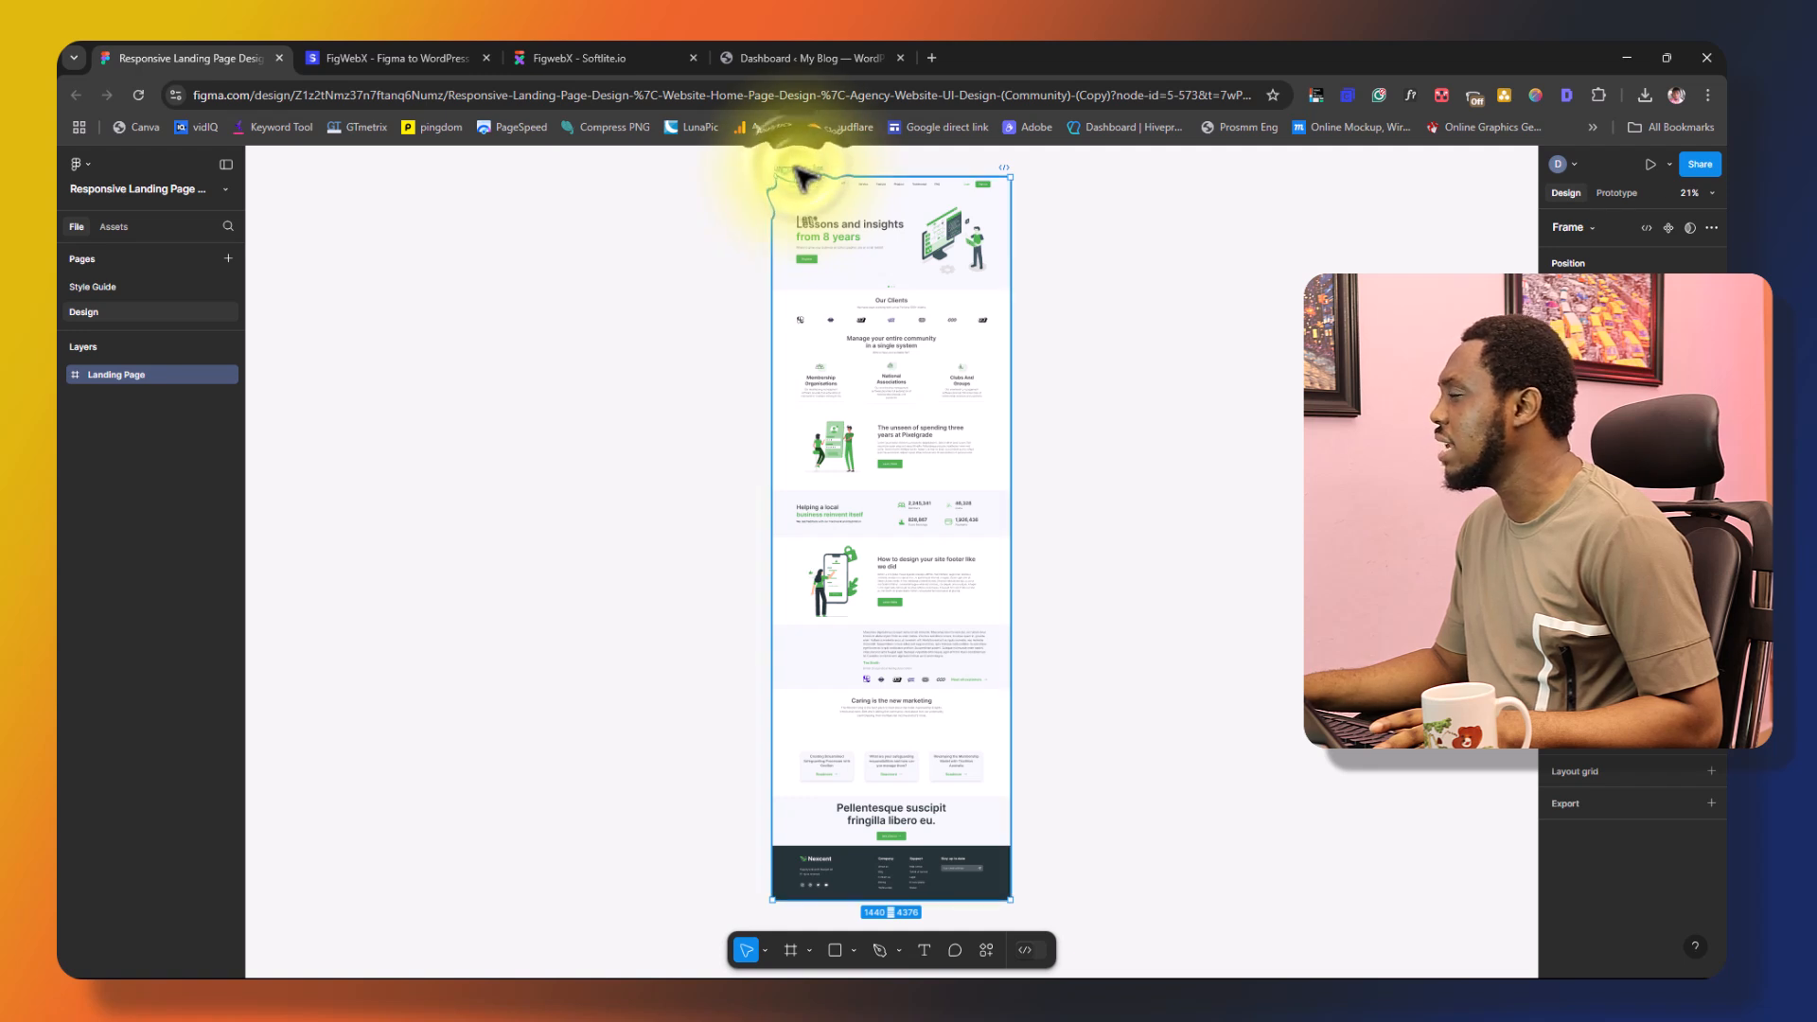
- Copy a link to the Landing Page frame using Copy/Paste as > Copy link to selection
right_click(797, 182)
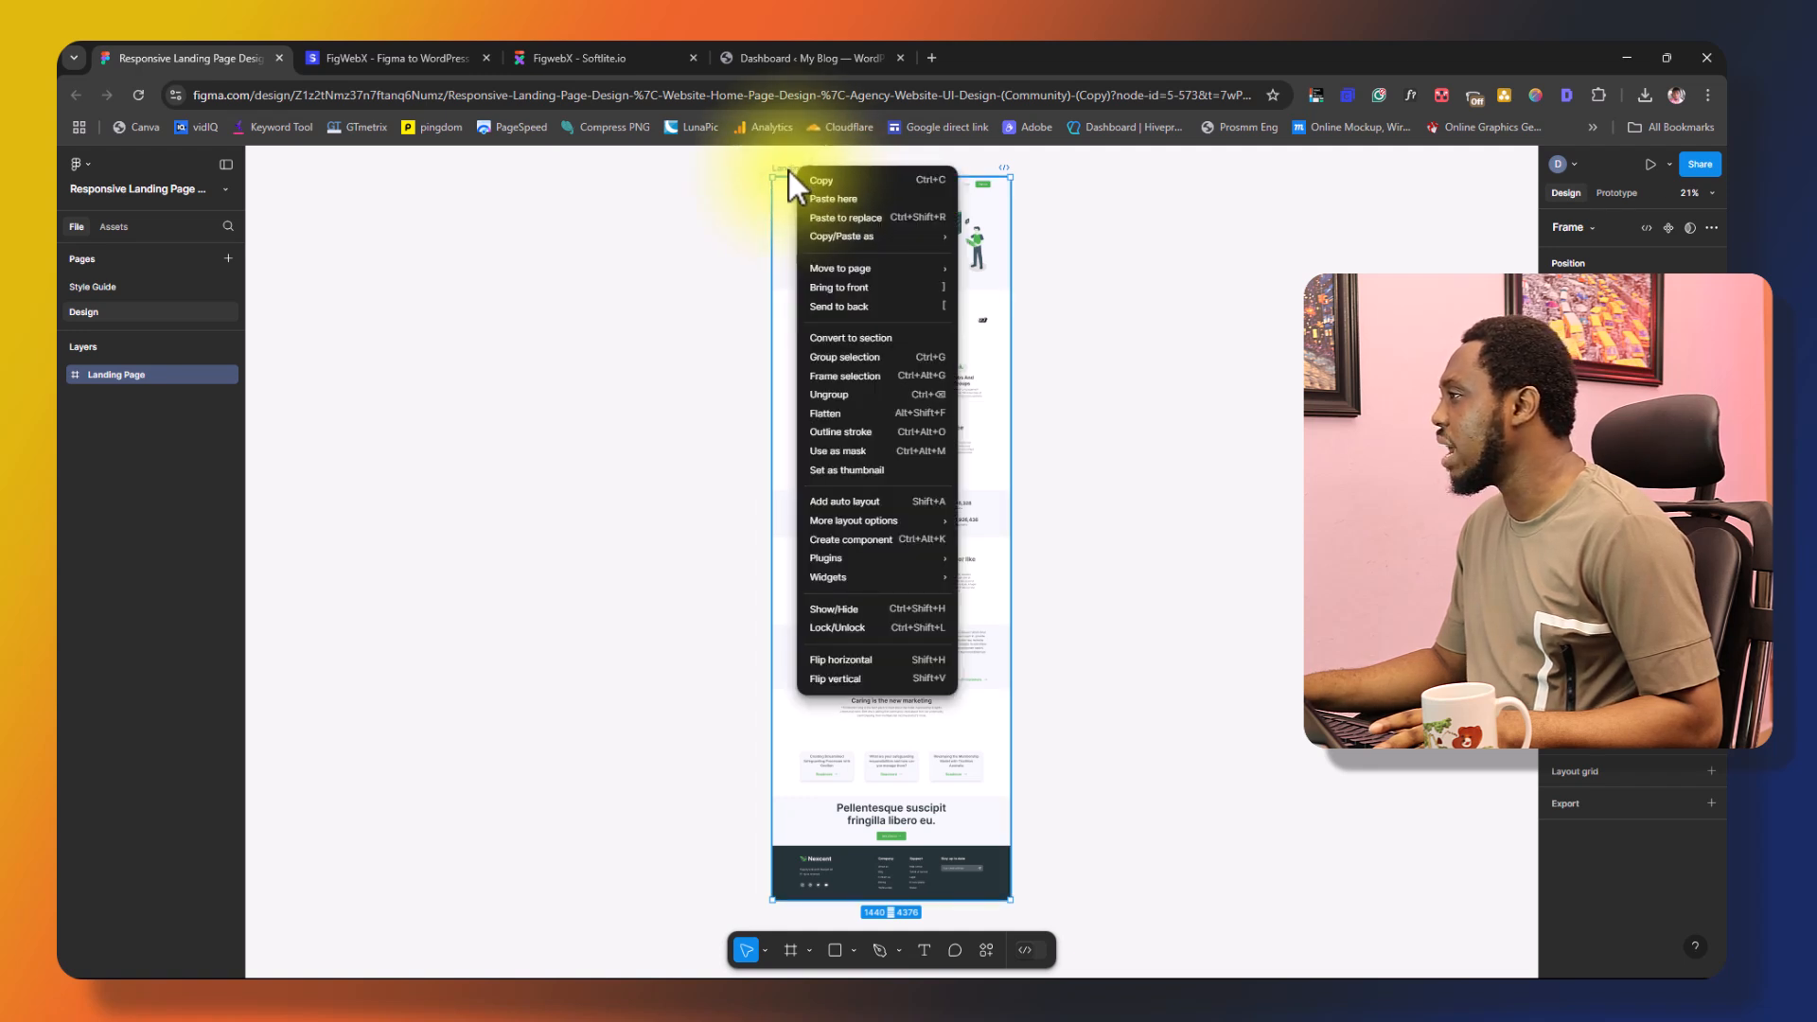
click(841, 236)
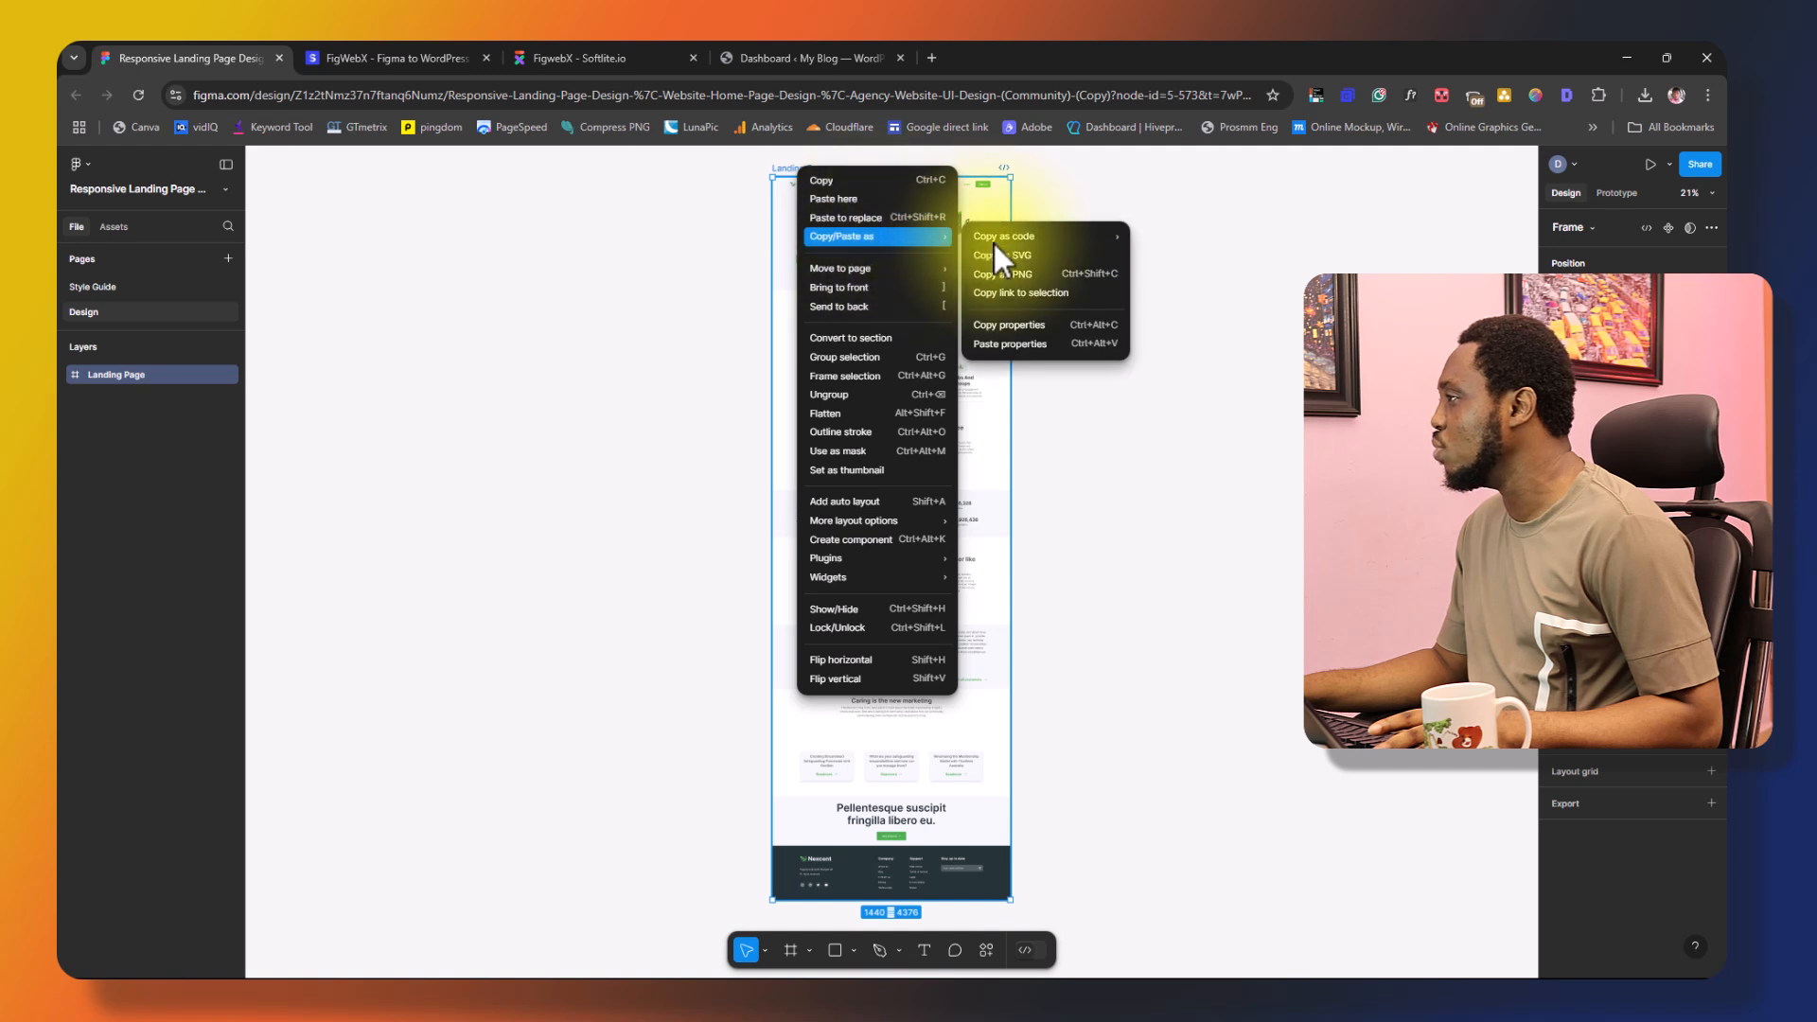
click(1021, 293)
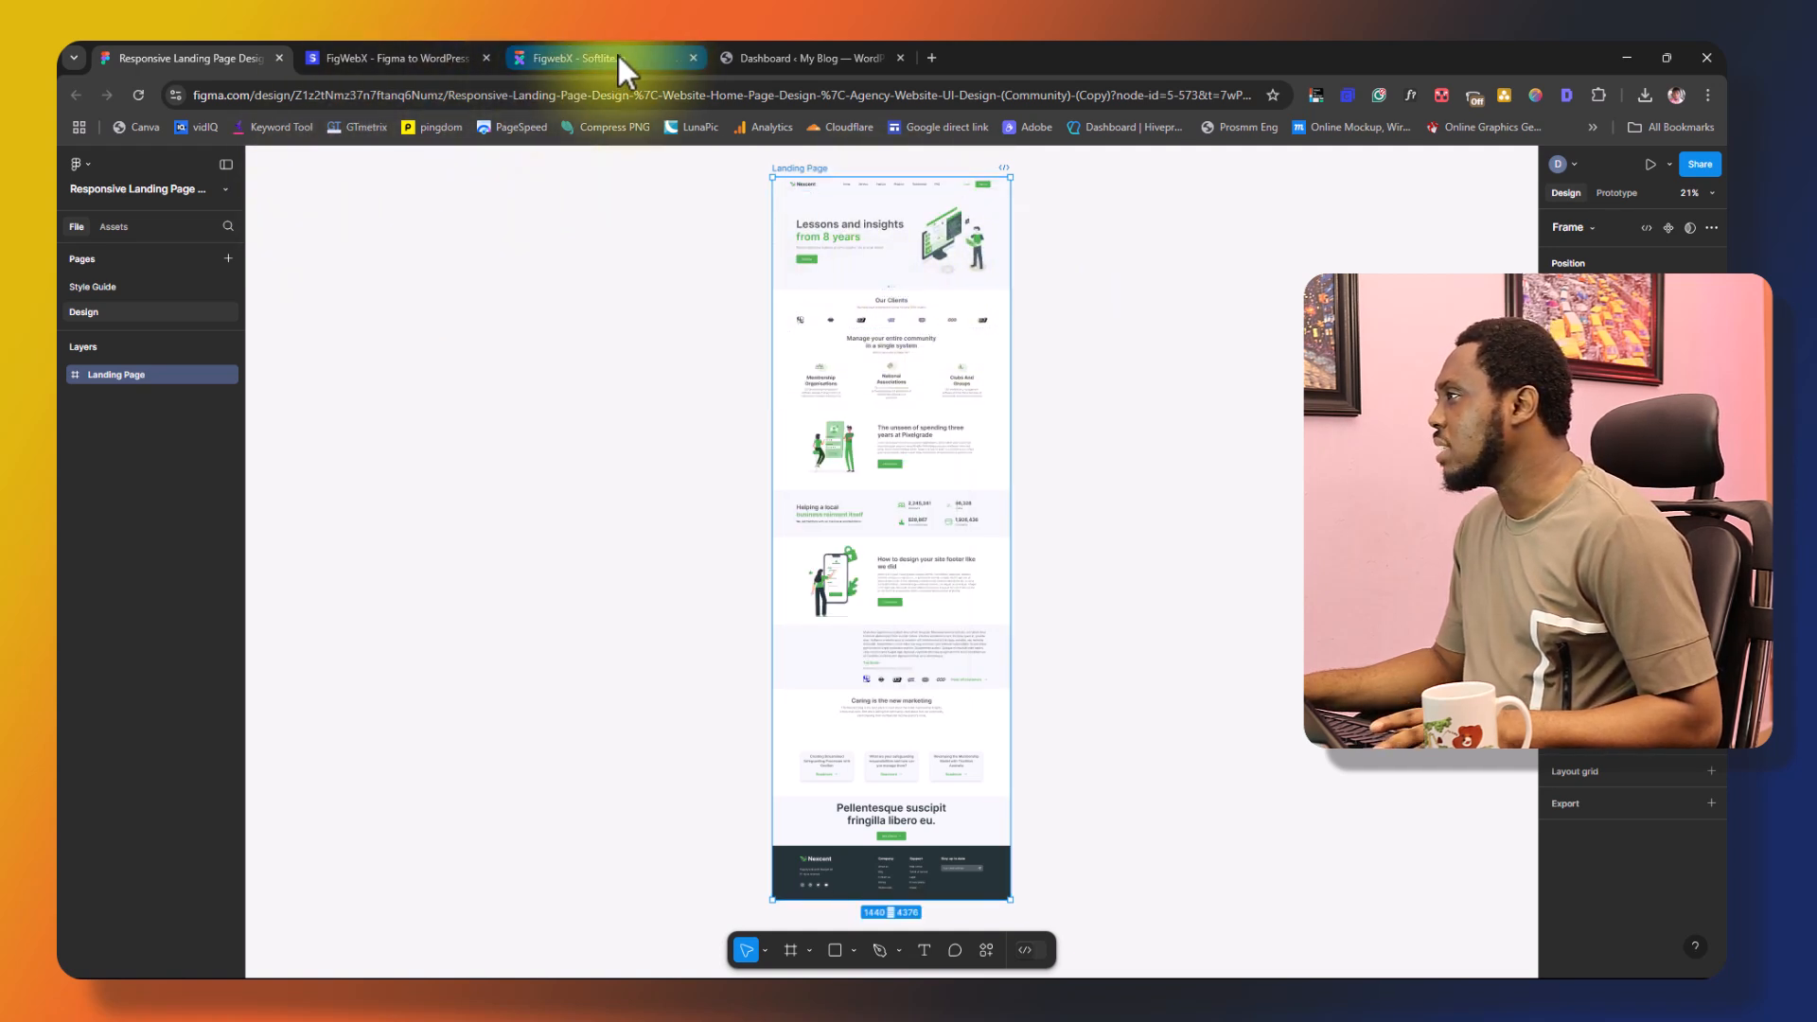
click(580, 57)
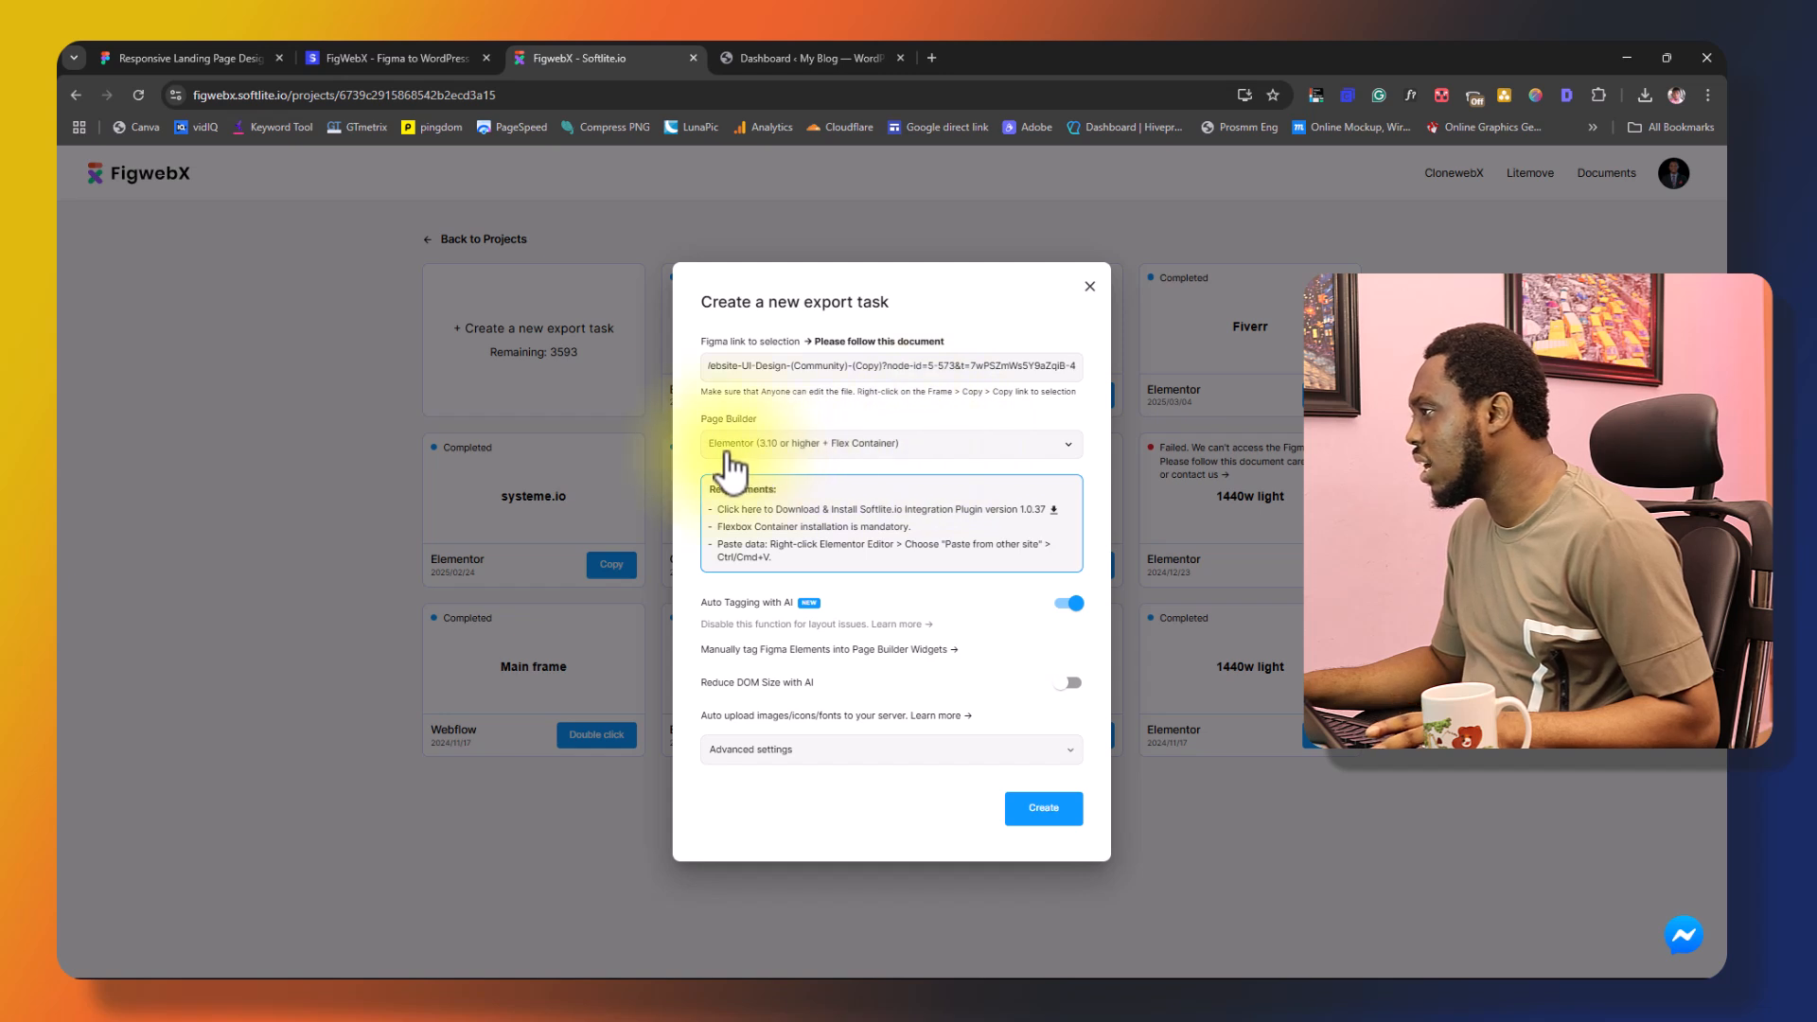
- Paste the Responsive Landing Page Figma link and set the page builder to Elementor after trying Bricks
text(https://www.figma.com/design/Z1z2tNmz37n7ftanq6Numz/Responsive-Landing-P)
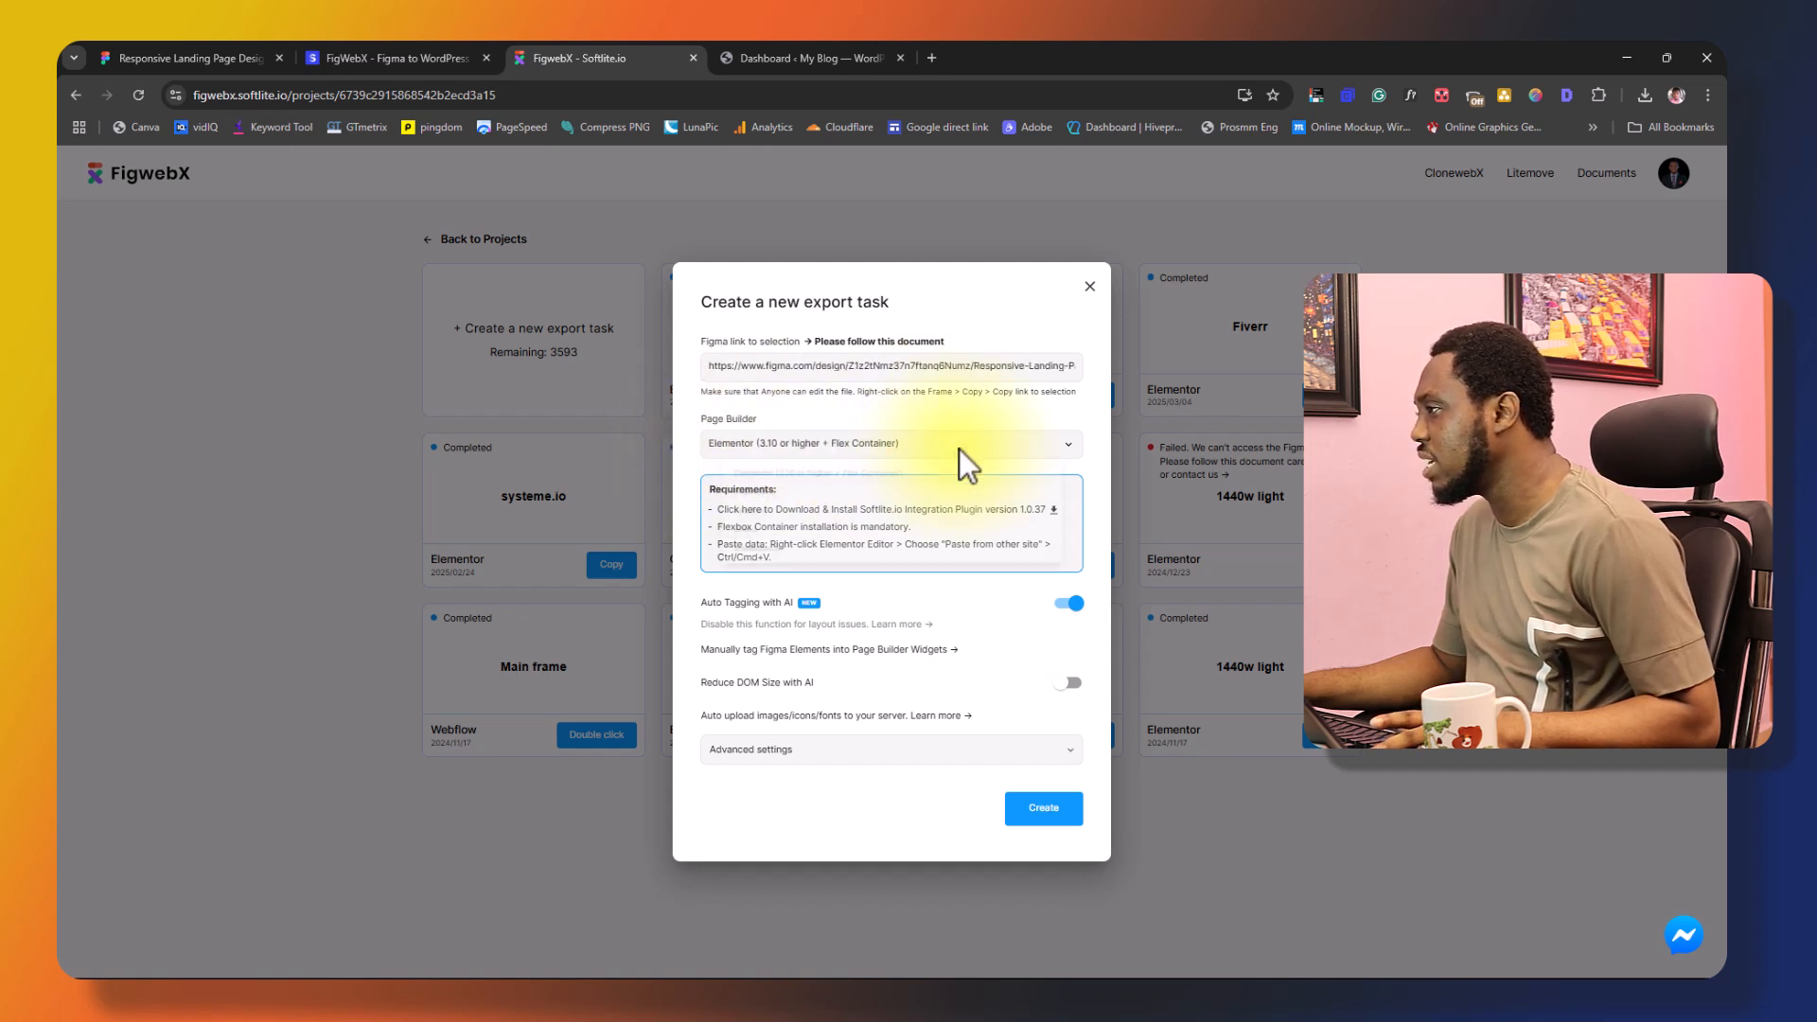
click(889, 443)
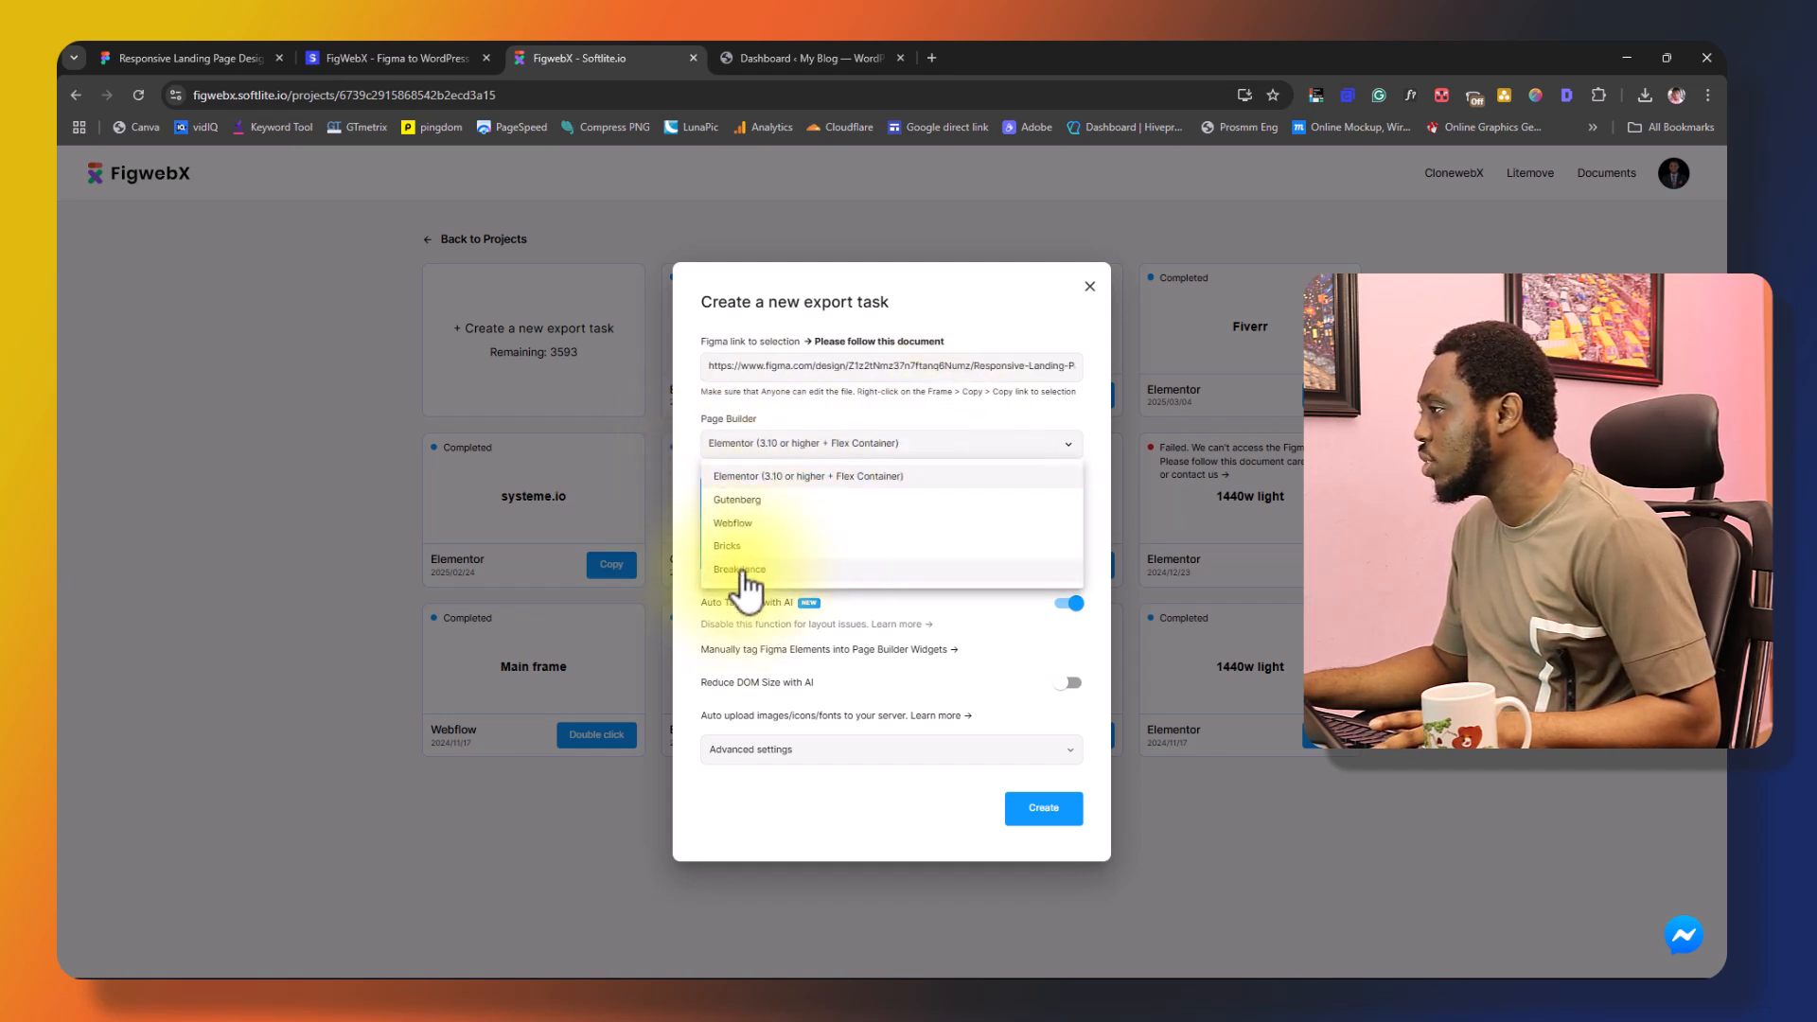
click(807, 475)
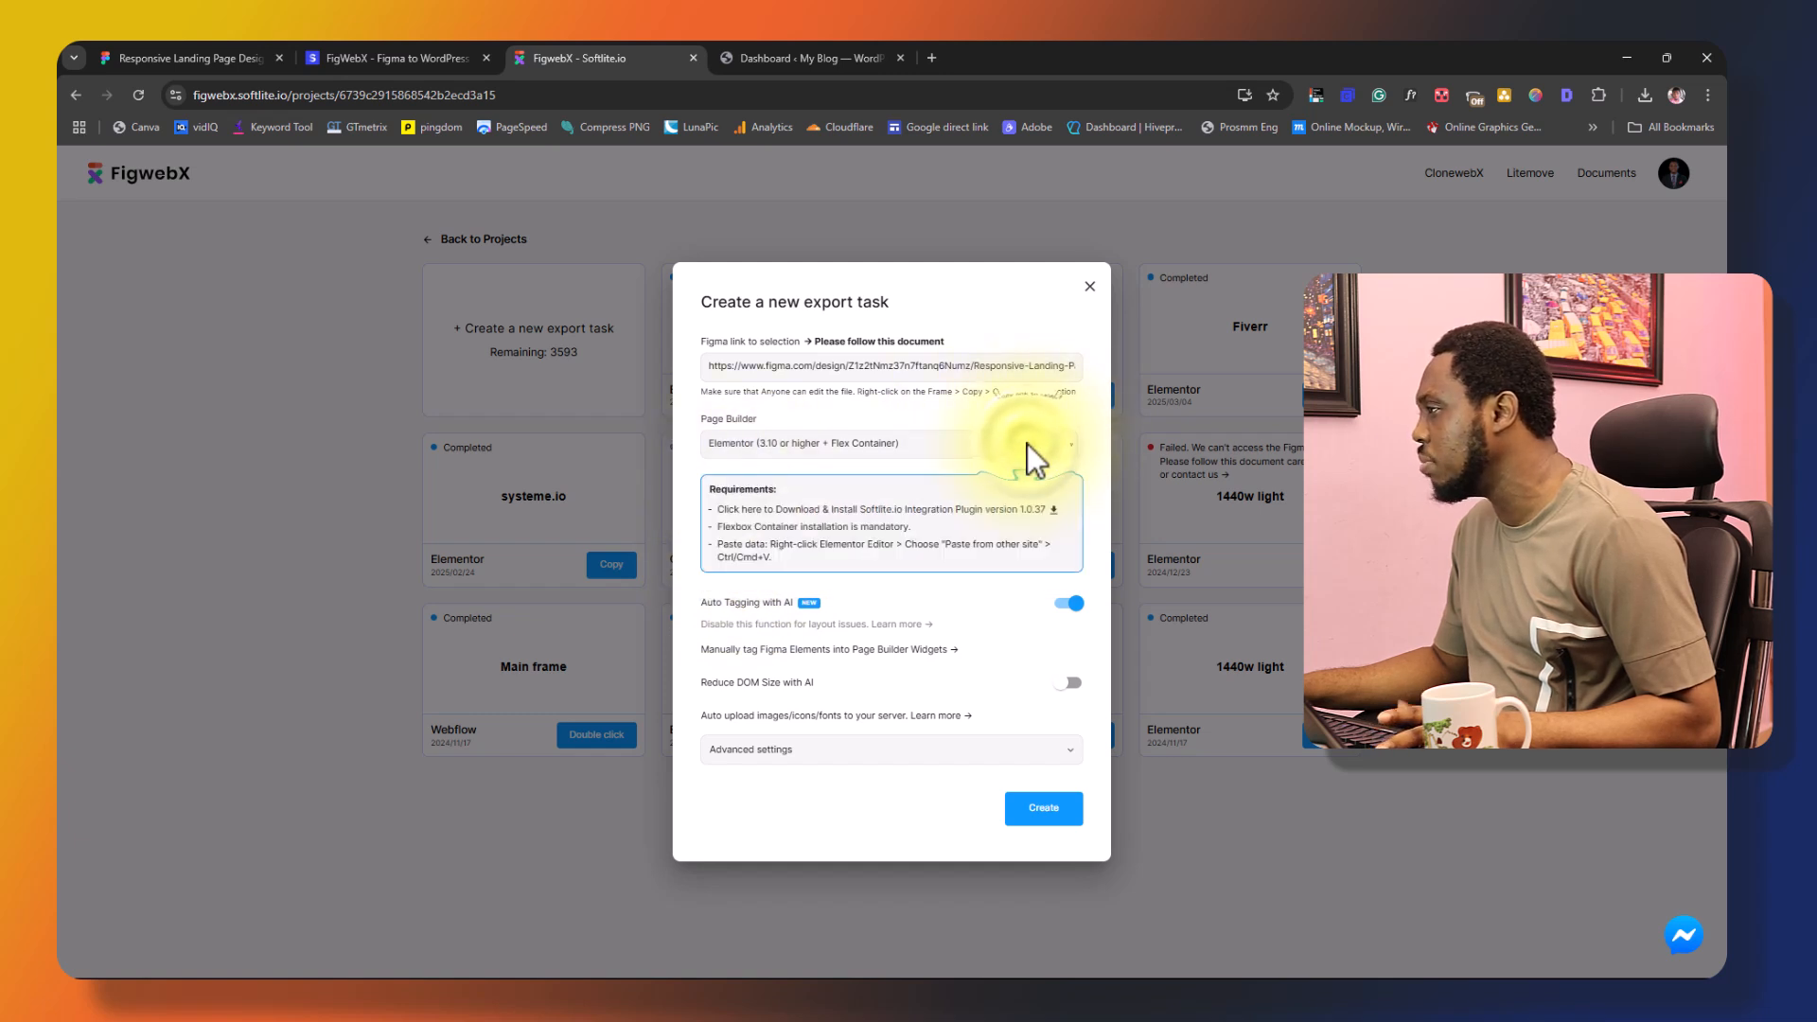
mouse_move(986, 519)
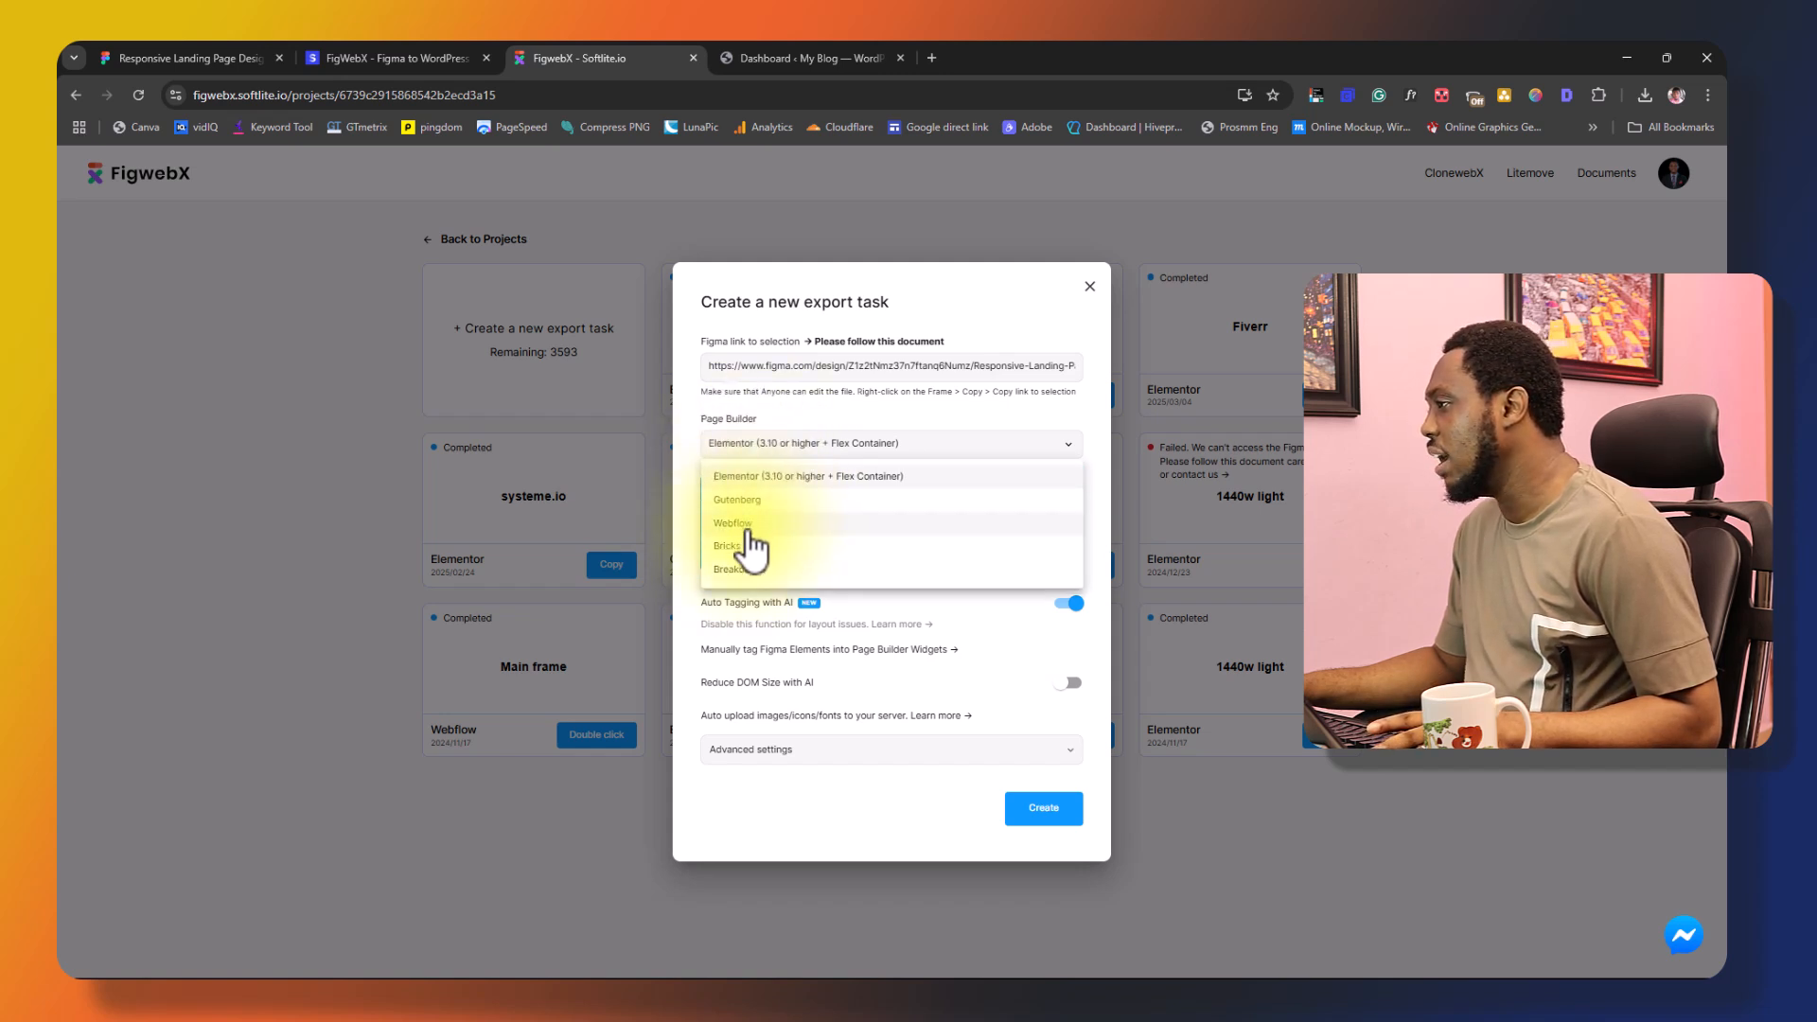
click(728, 547)
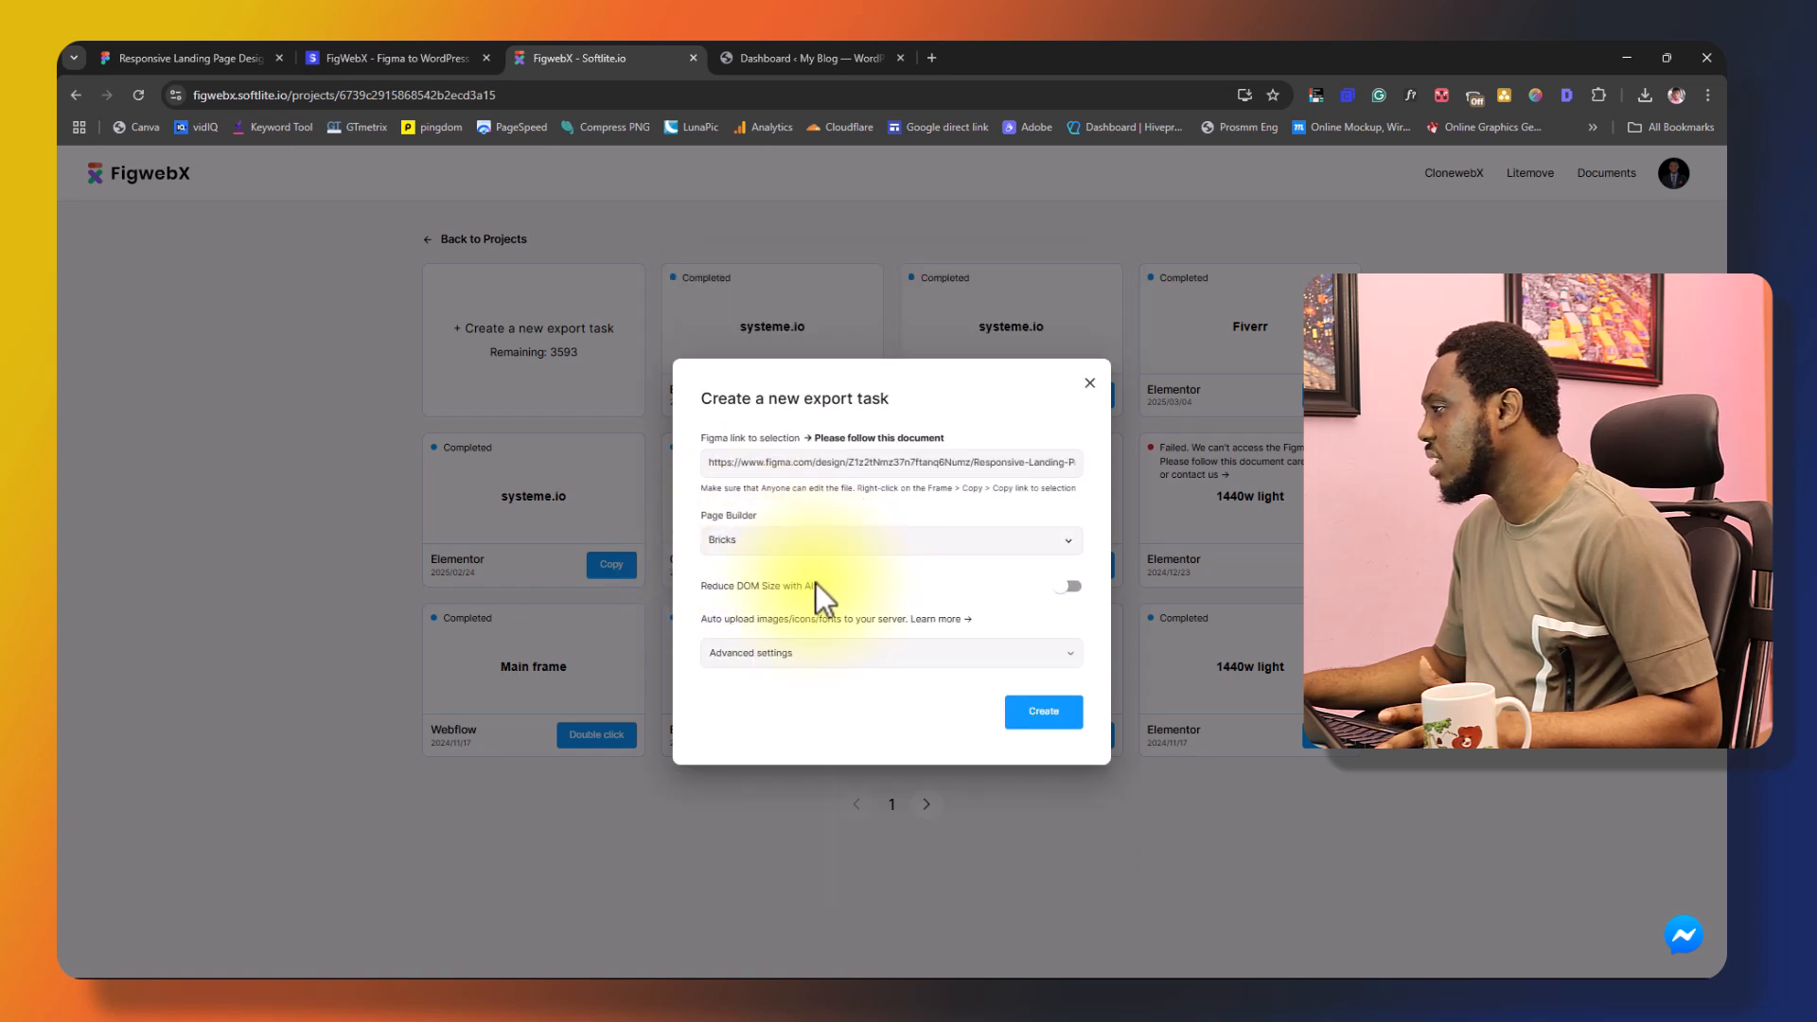
mouse_move(765, 591)
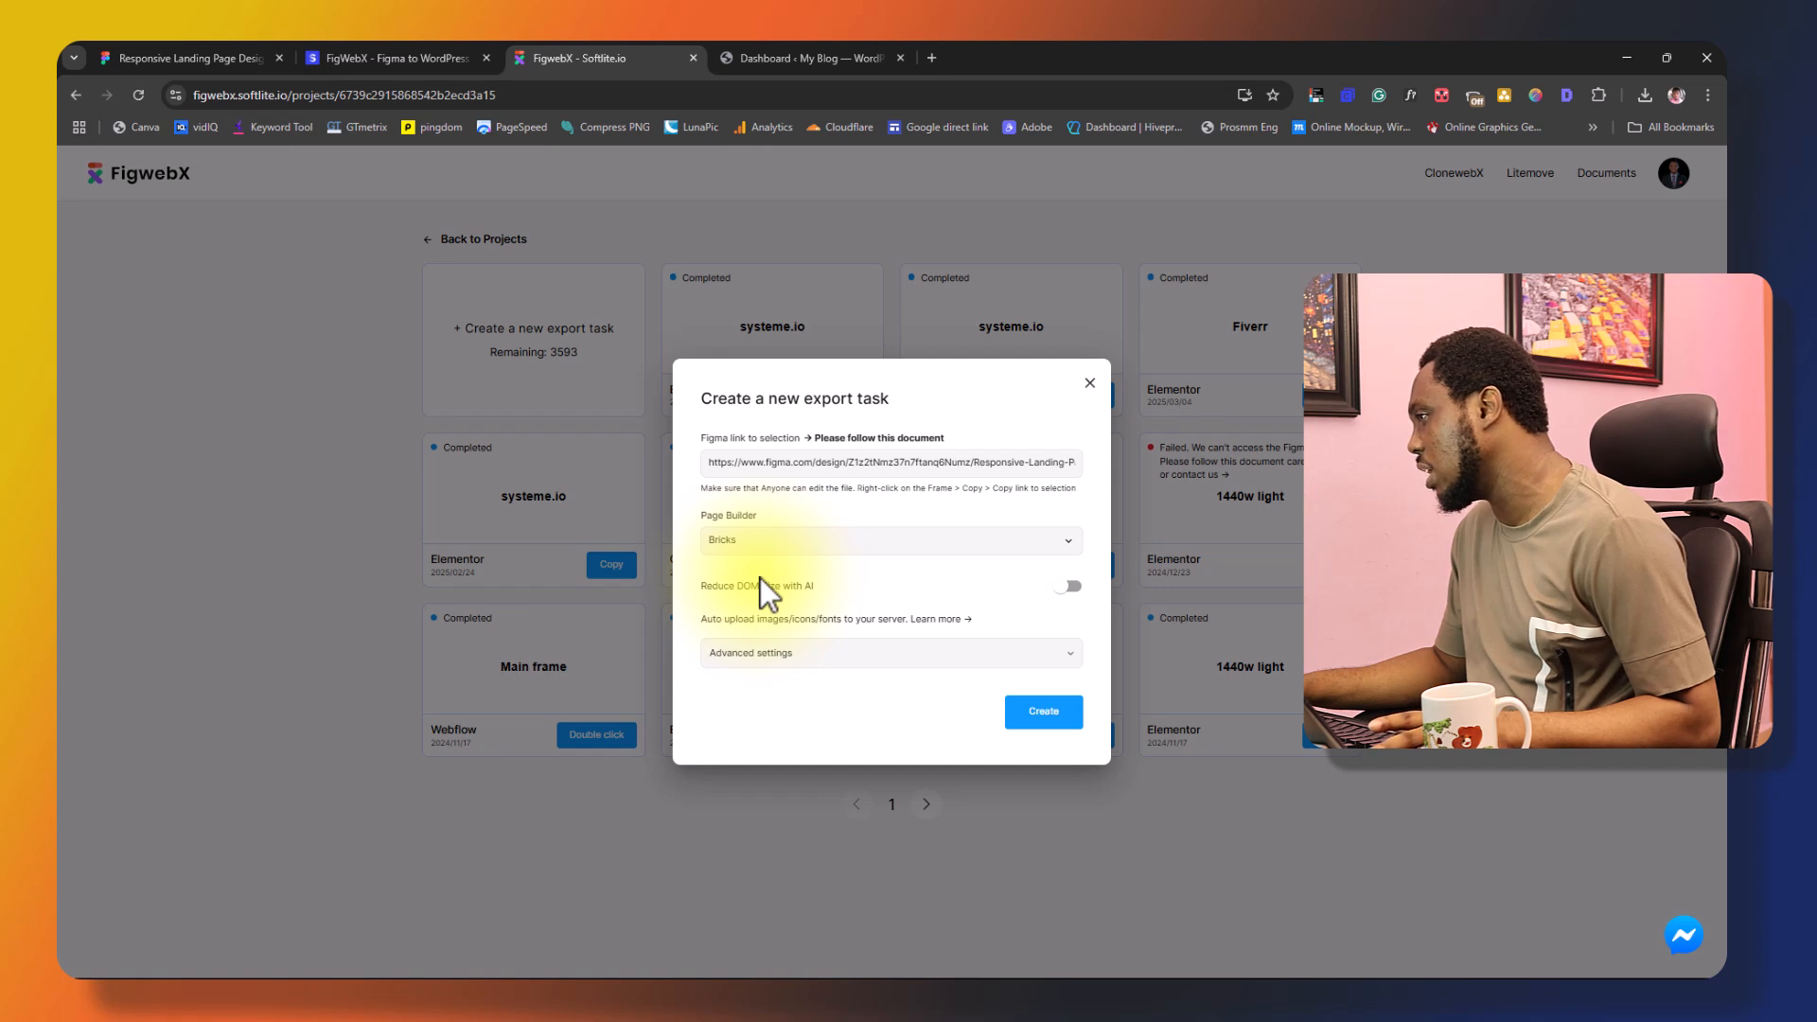
click(889, 541)
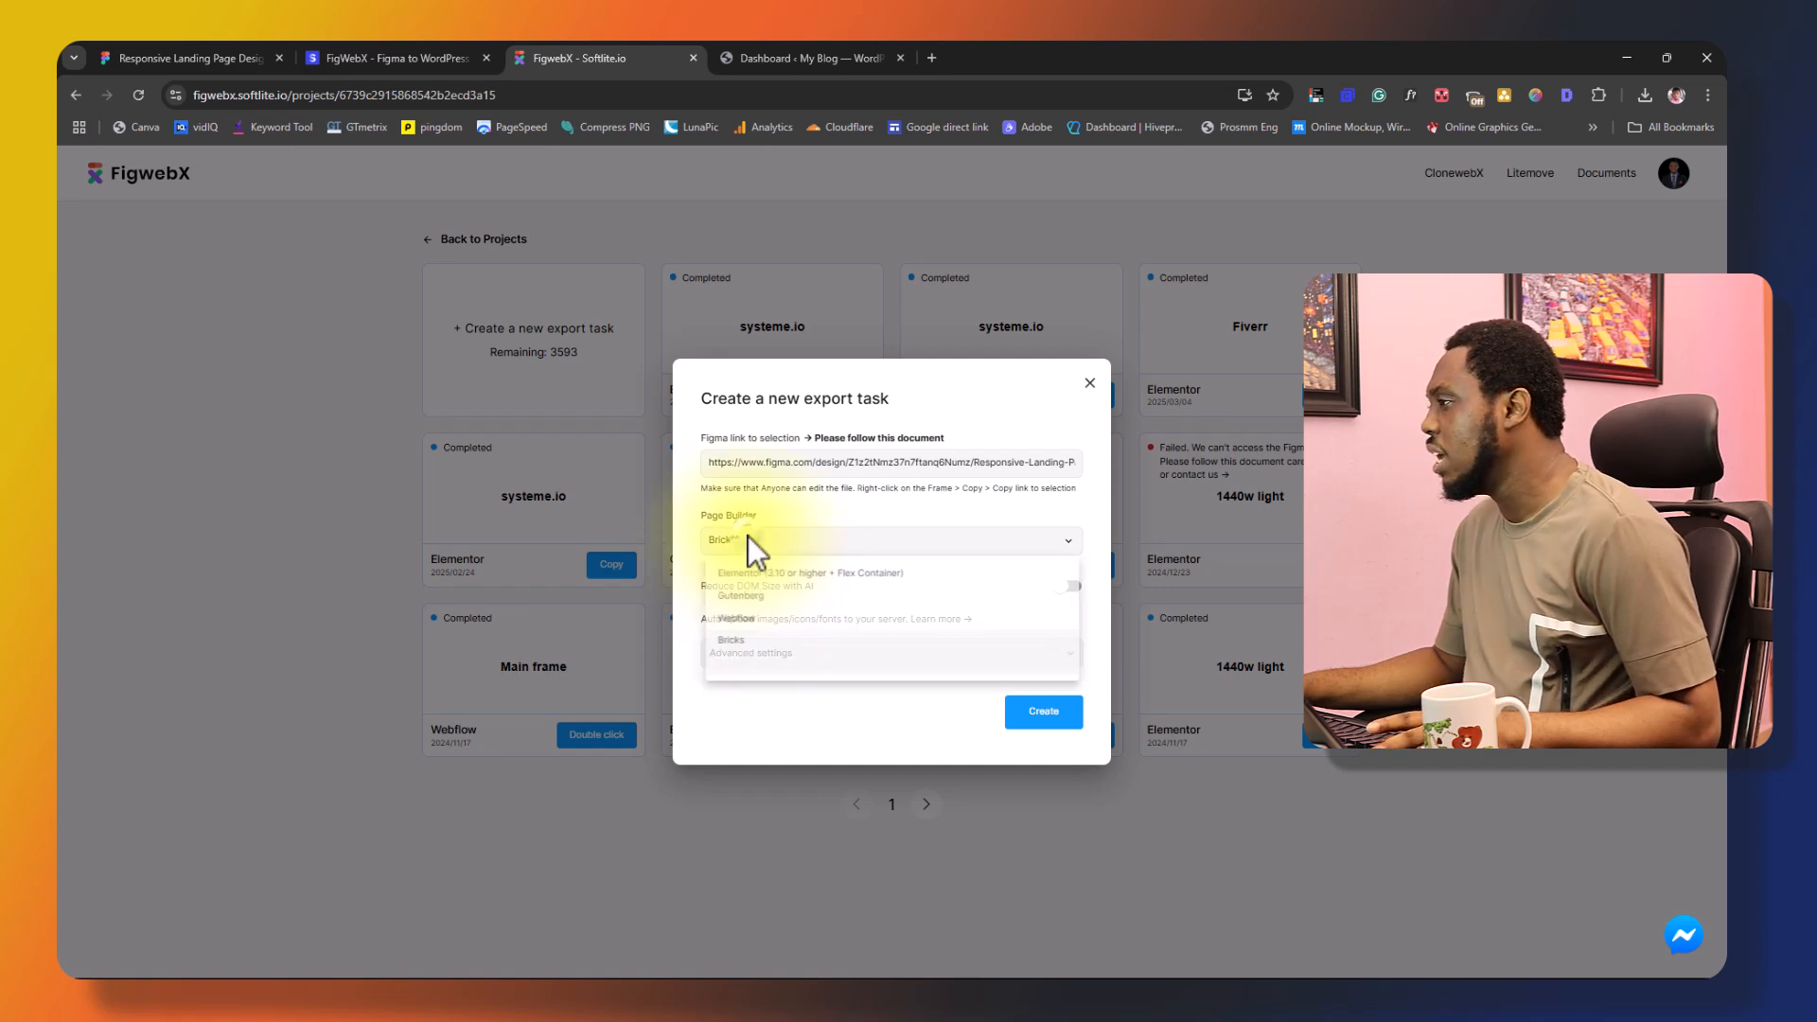
click(806, 572)
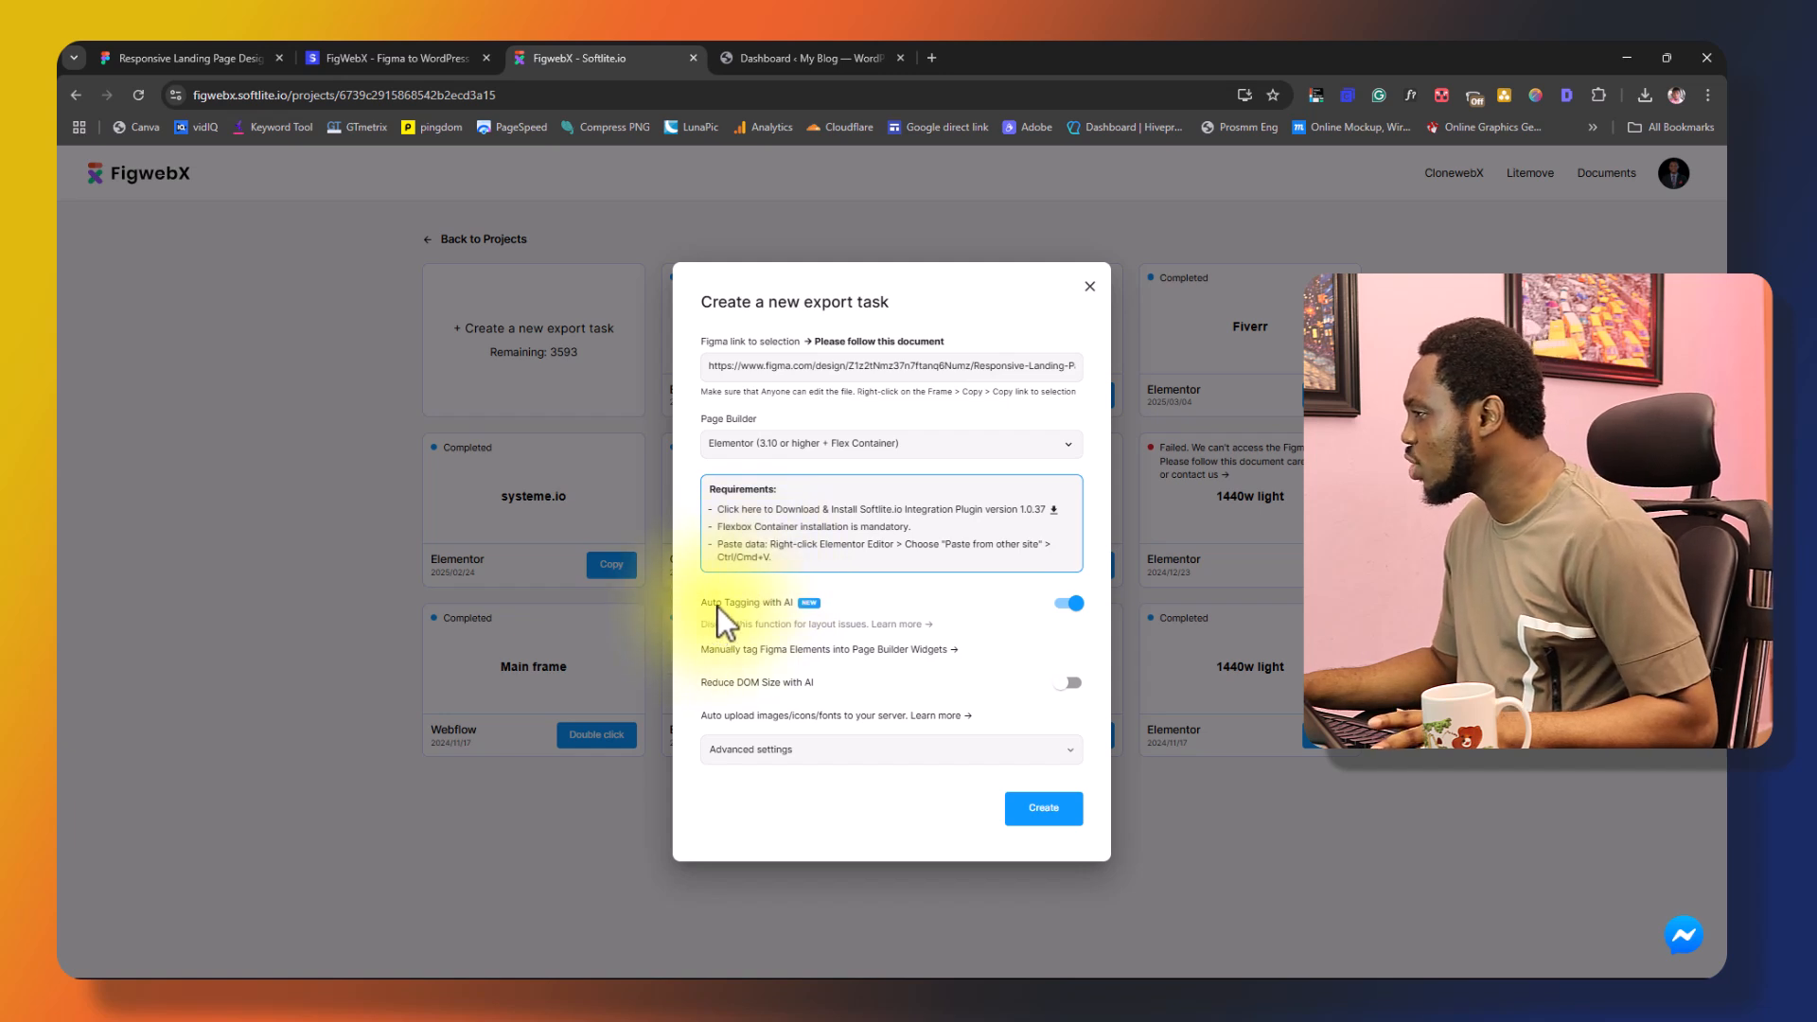
mouse_move(835, 626)
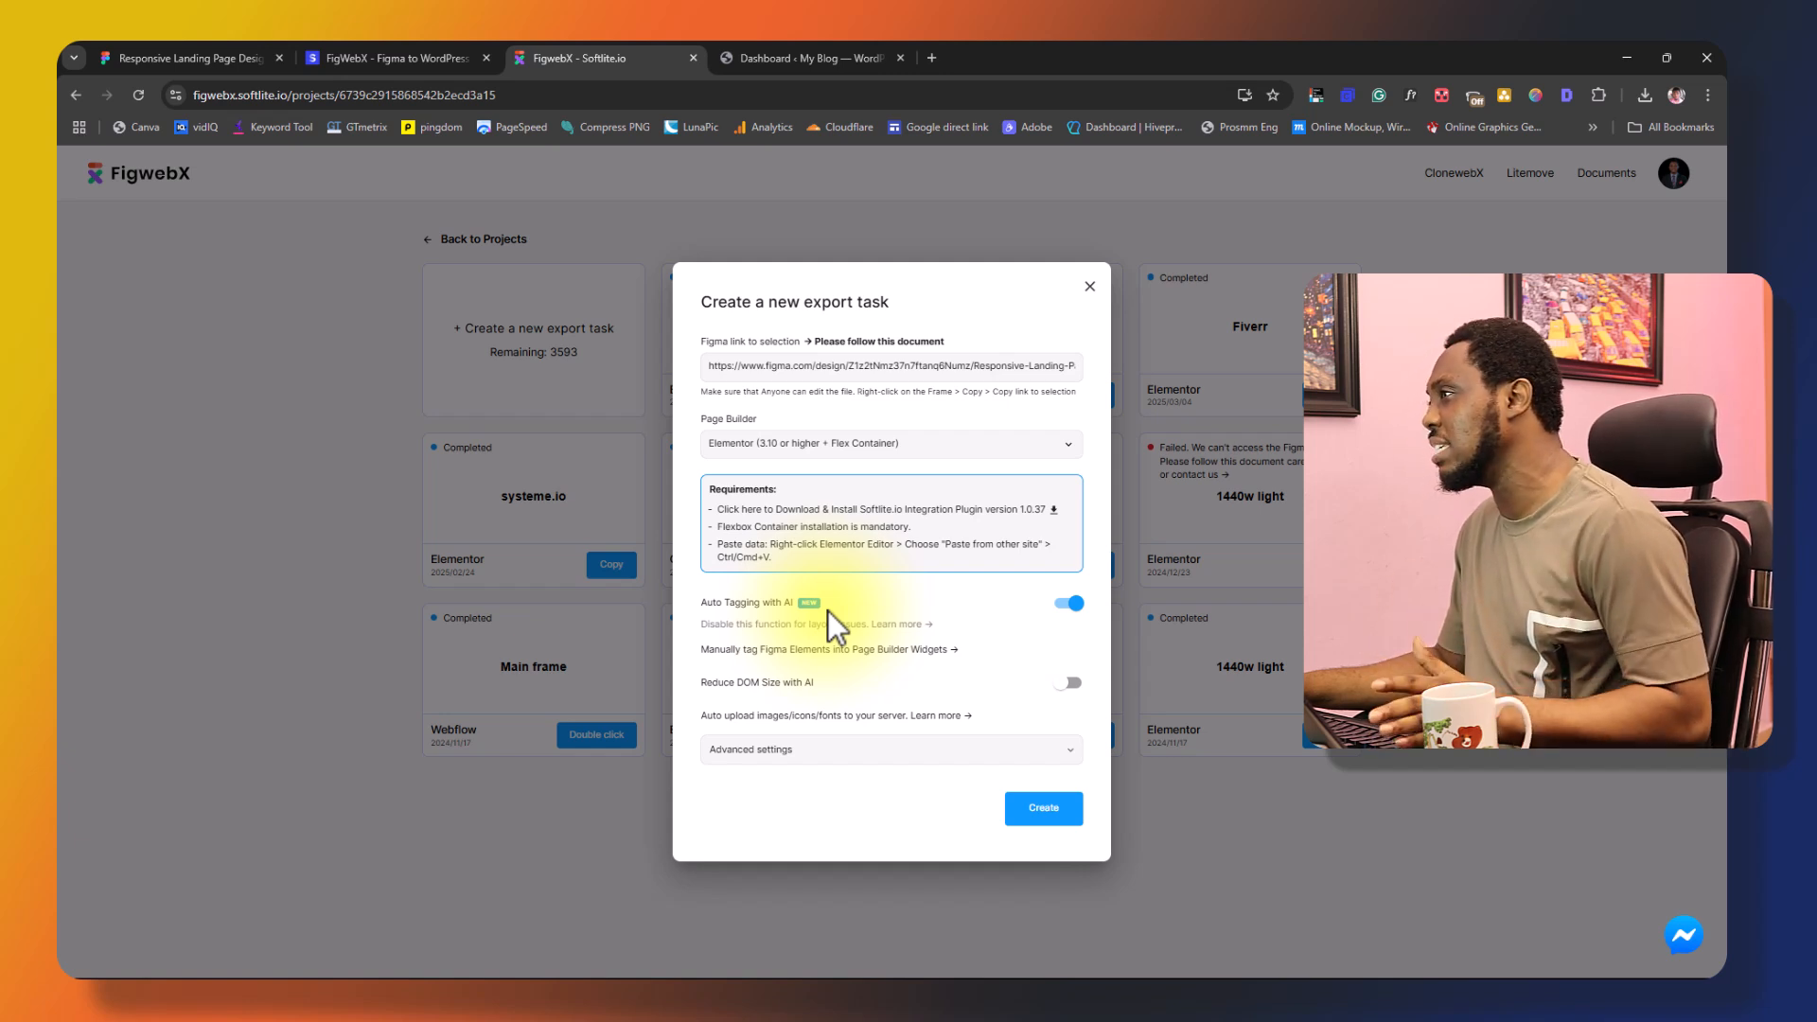
click(185, 58)
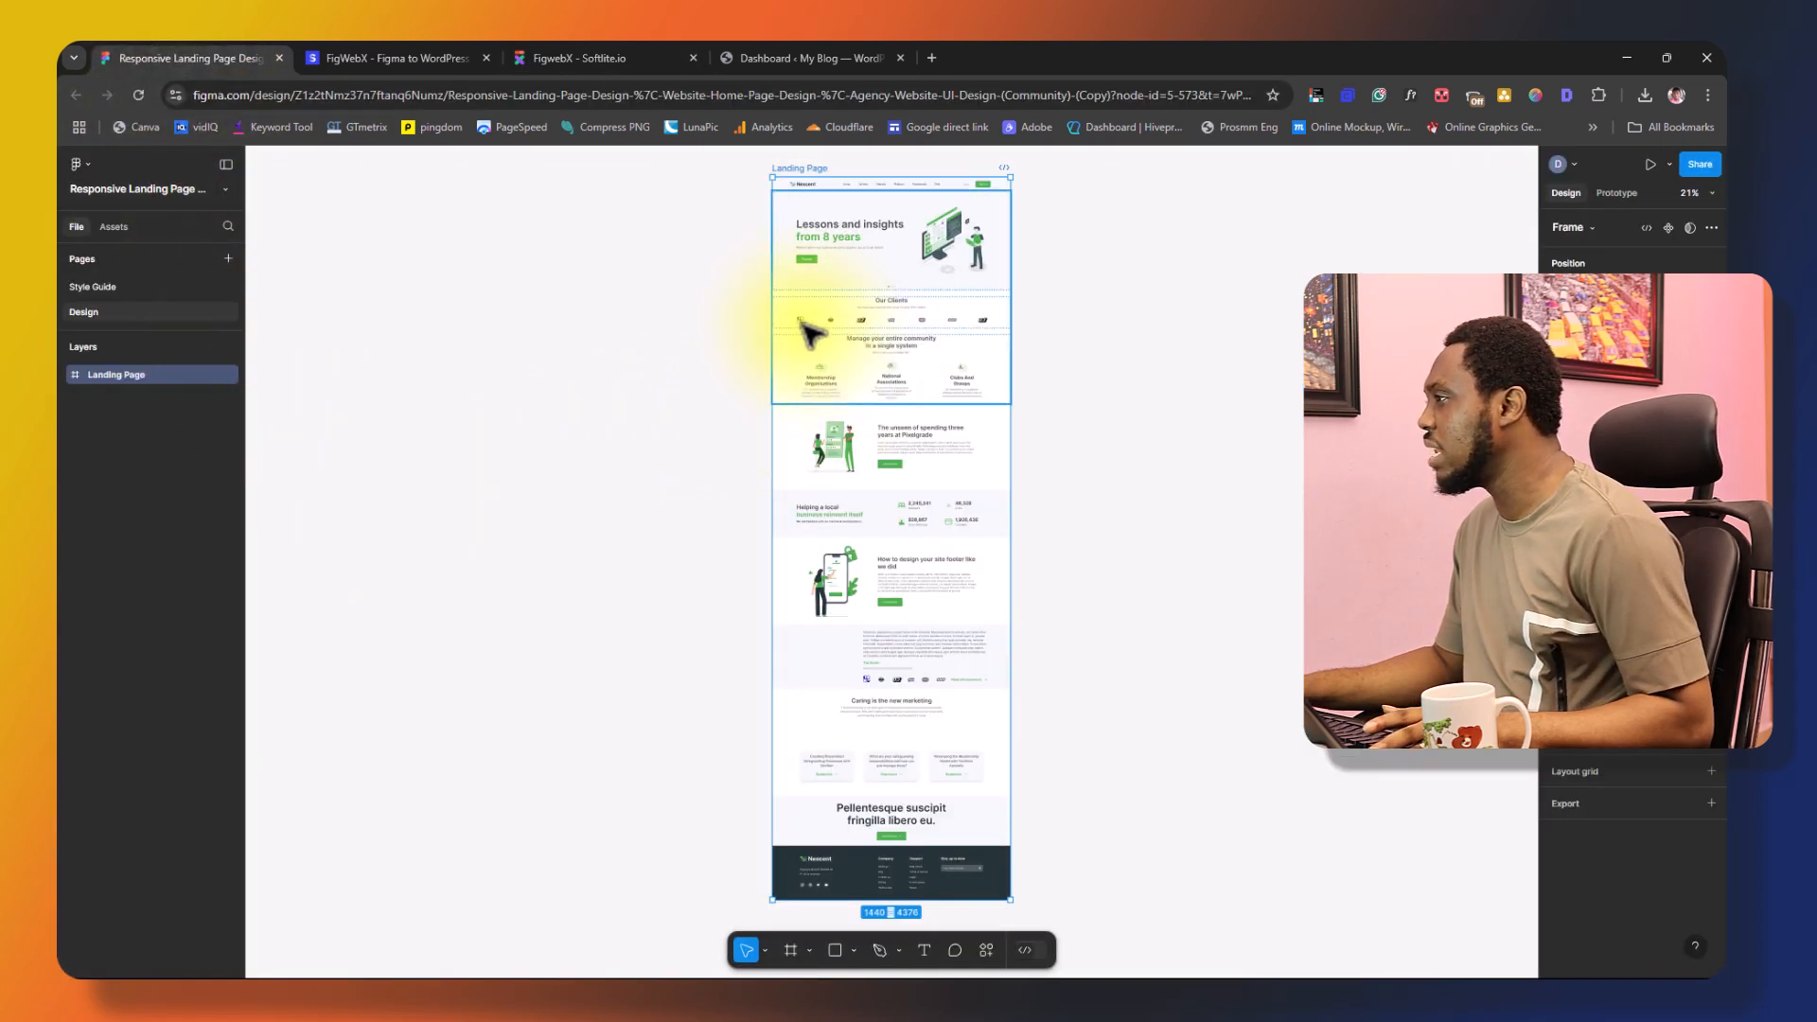
mouse_move(939, 330)
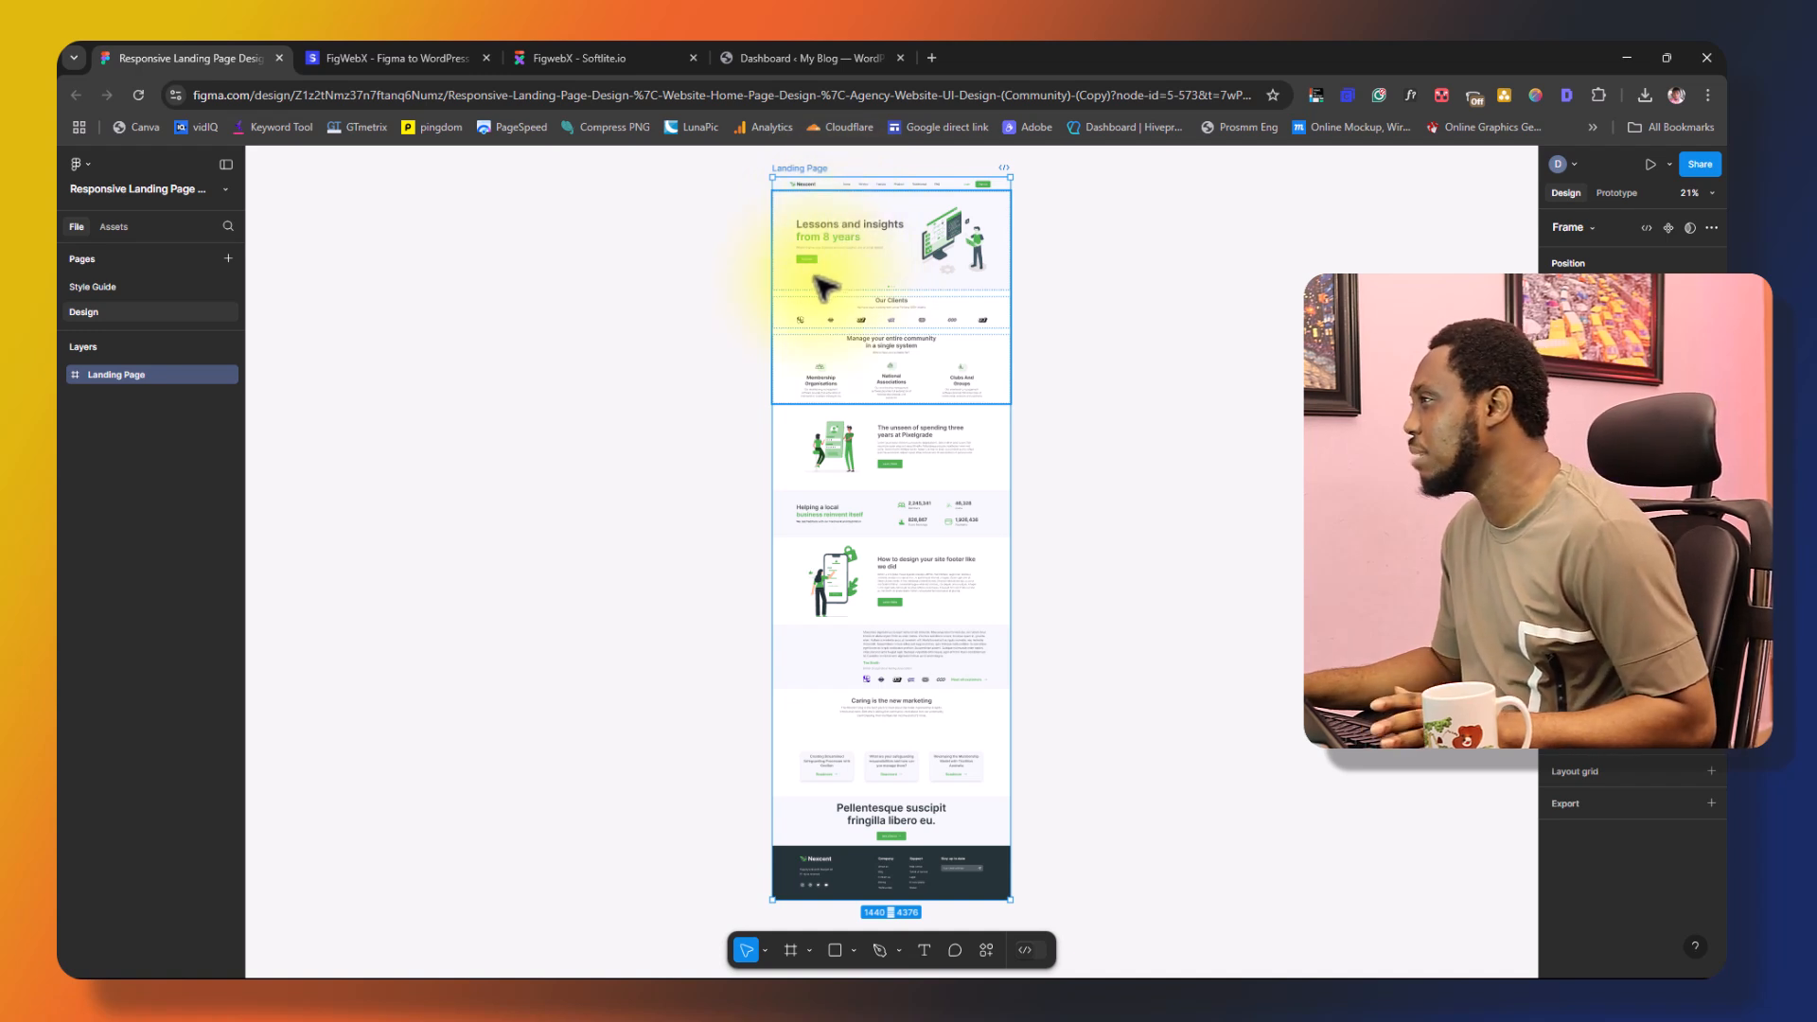
- Turn on Reduce DOM Size with AI at the Standard (recommended) level in the export form
click(597, 58)
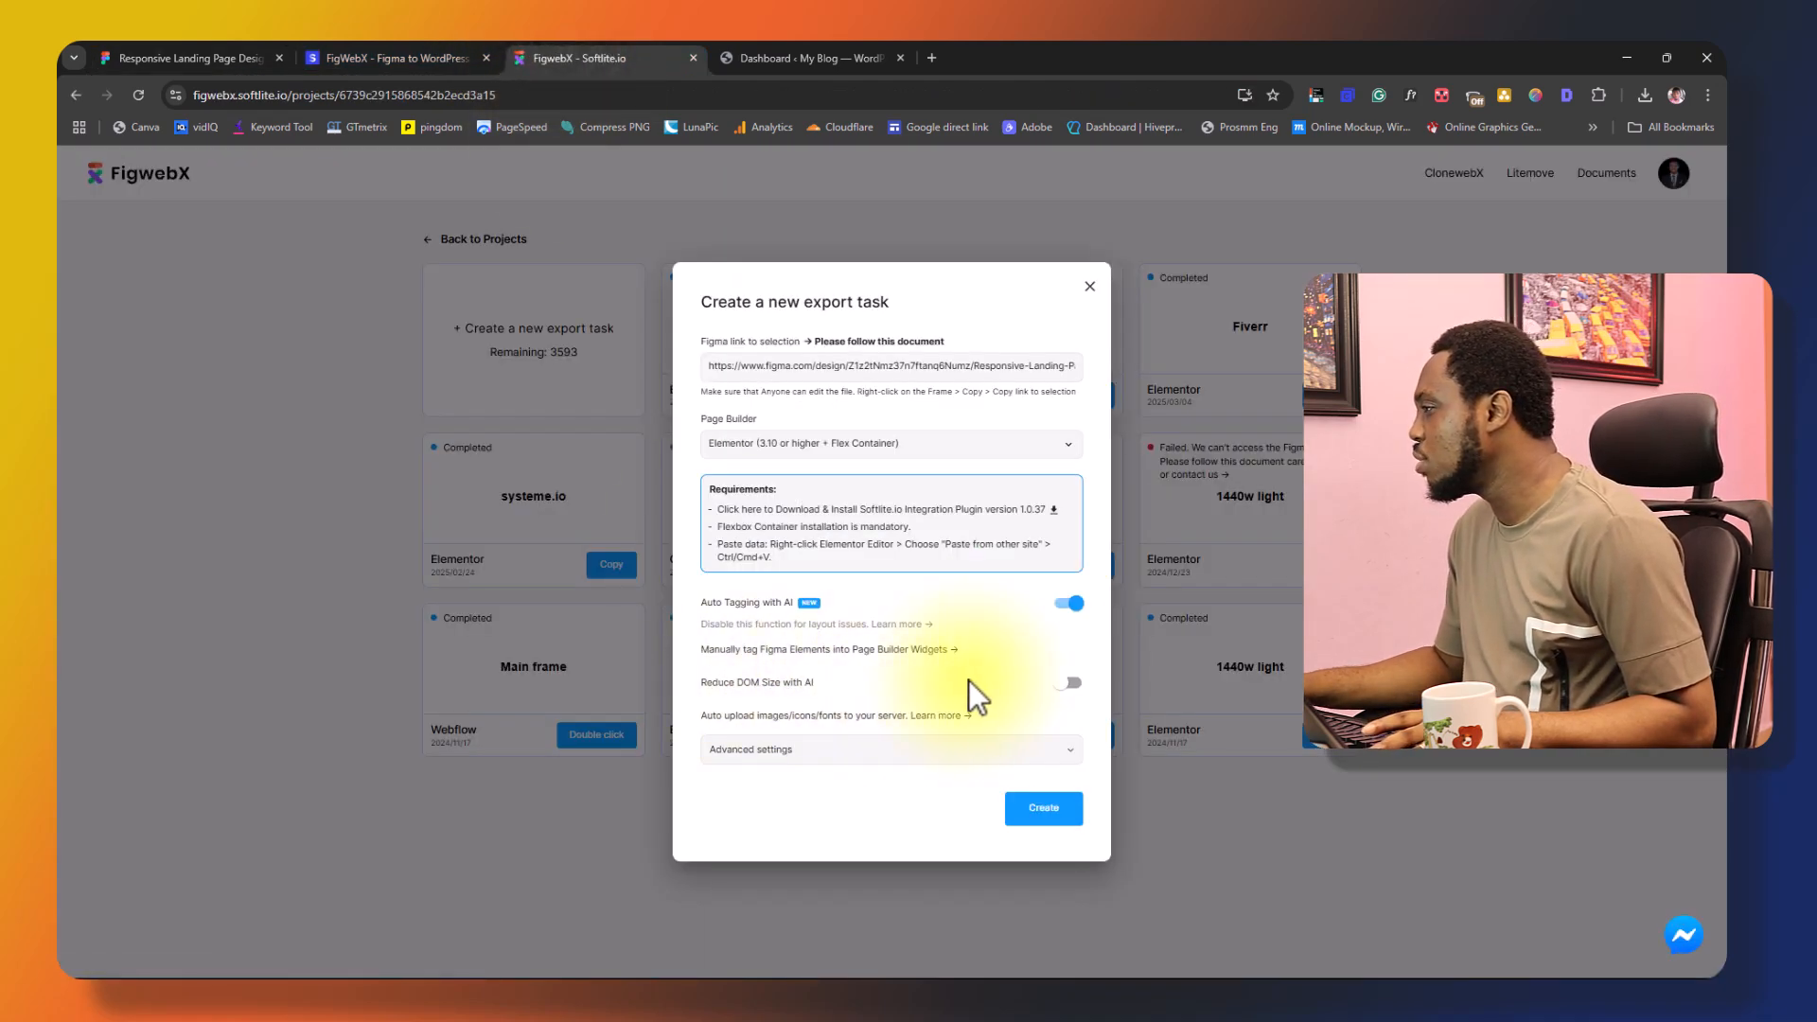
click(1064, 681)
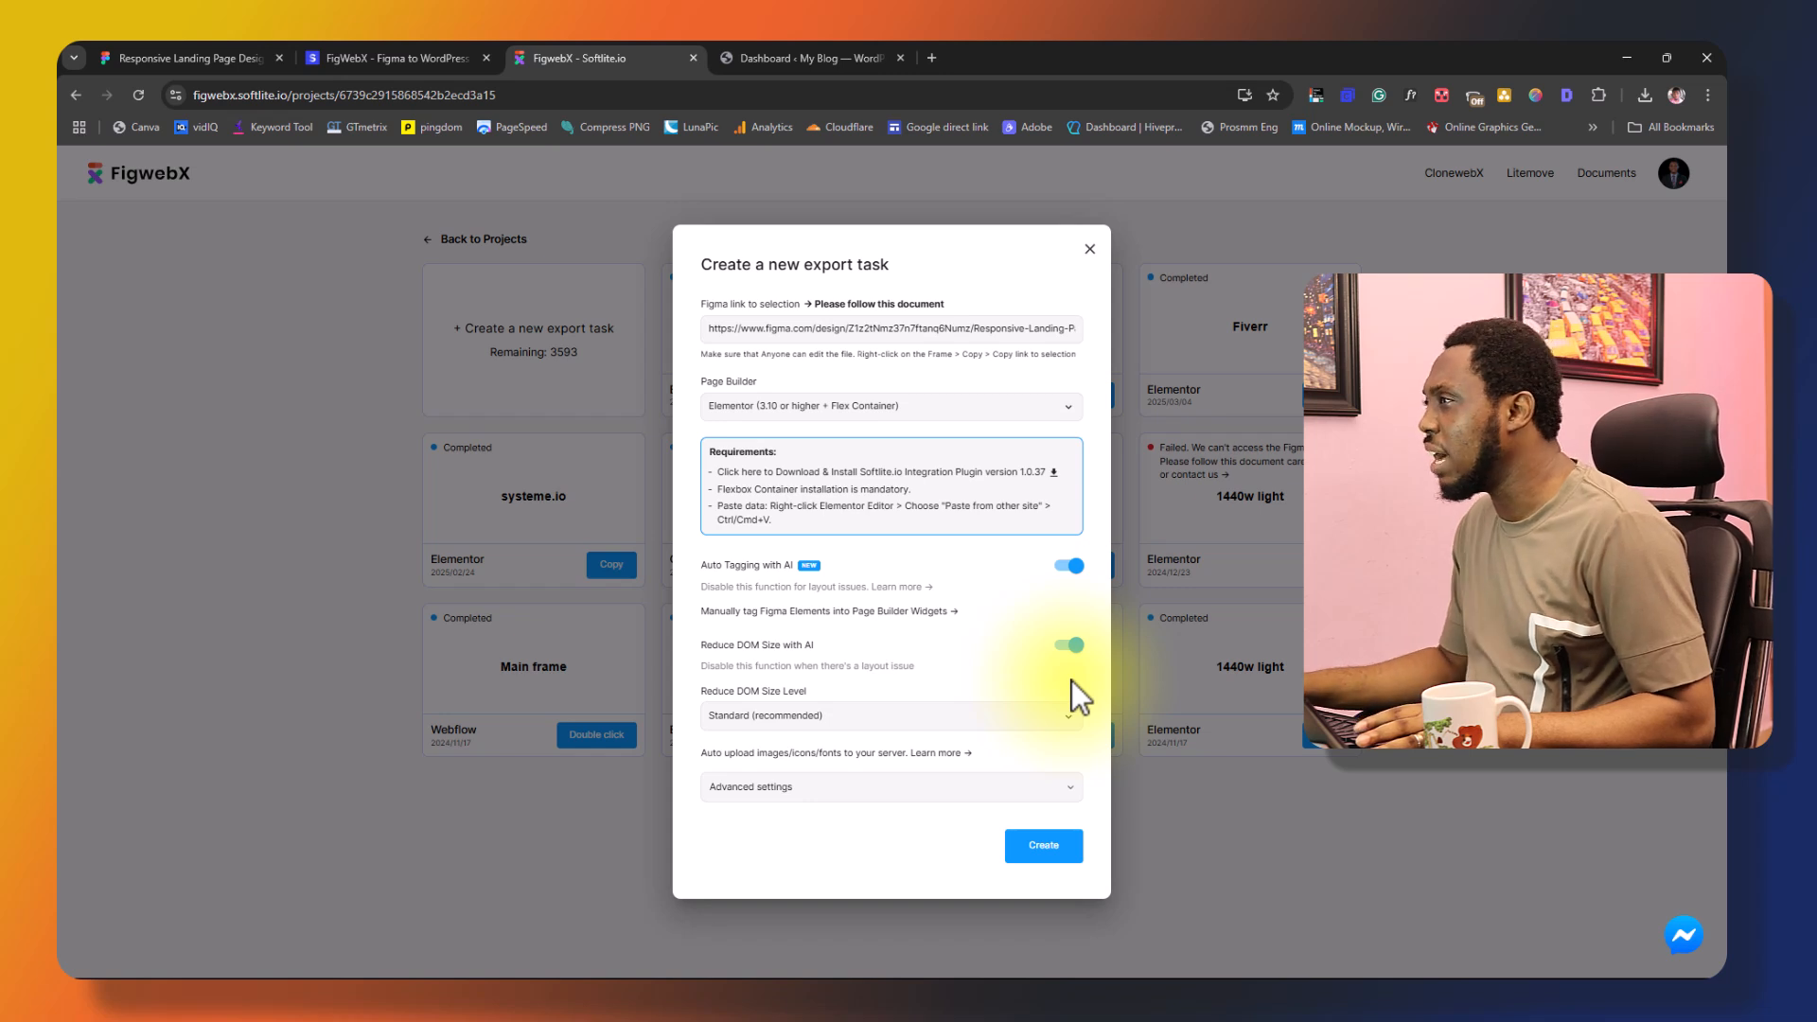
click(180, 58)
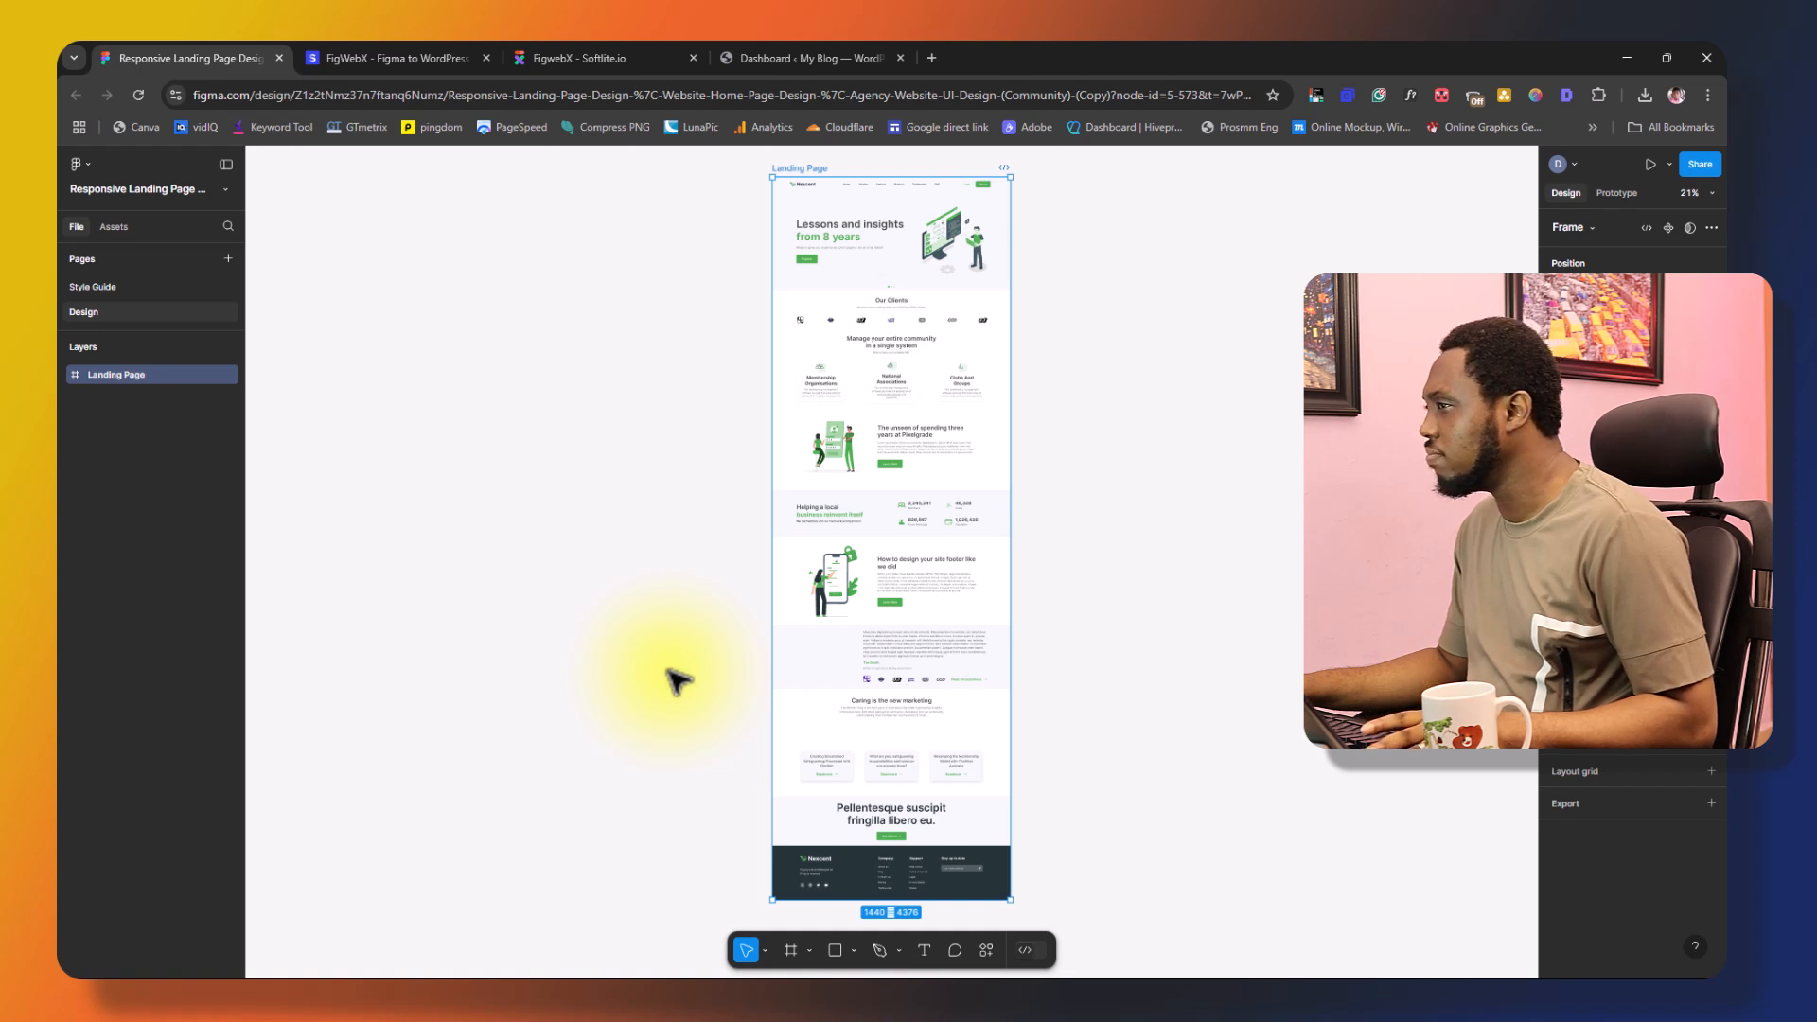
mouse_move(626, 666)
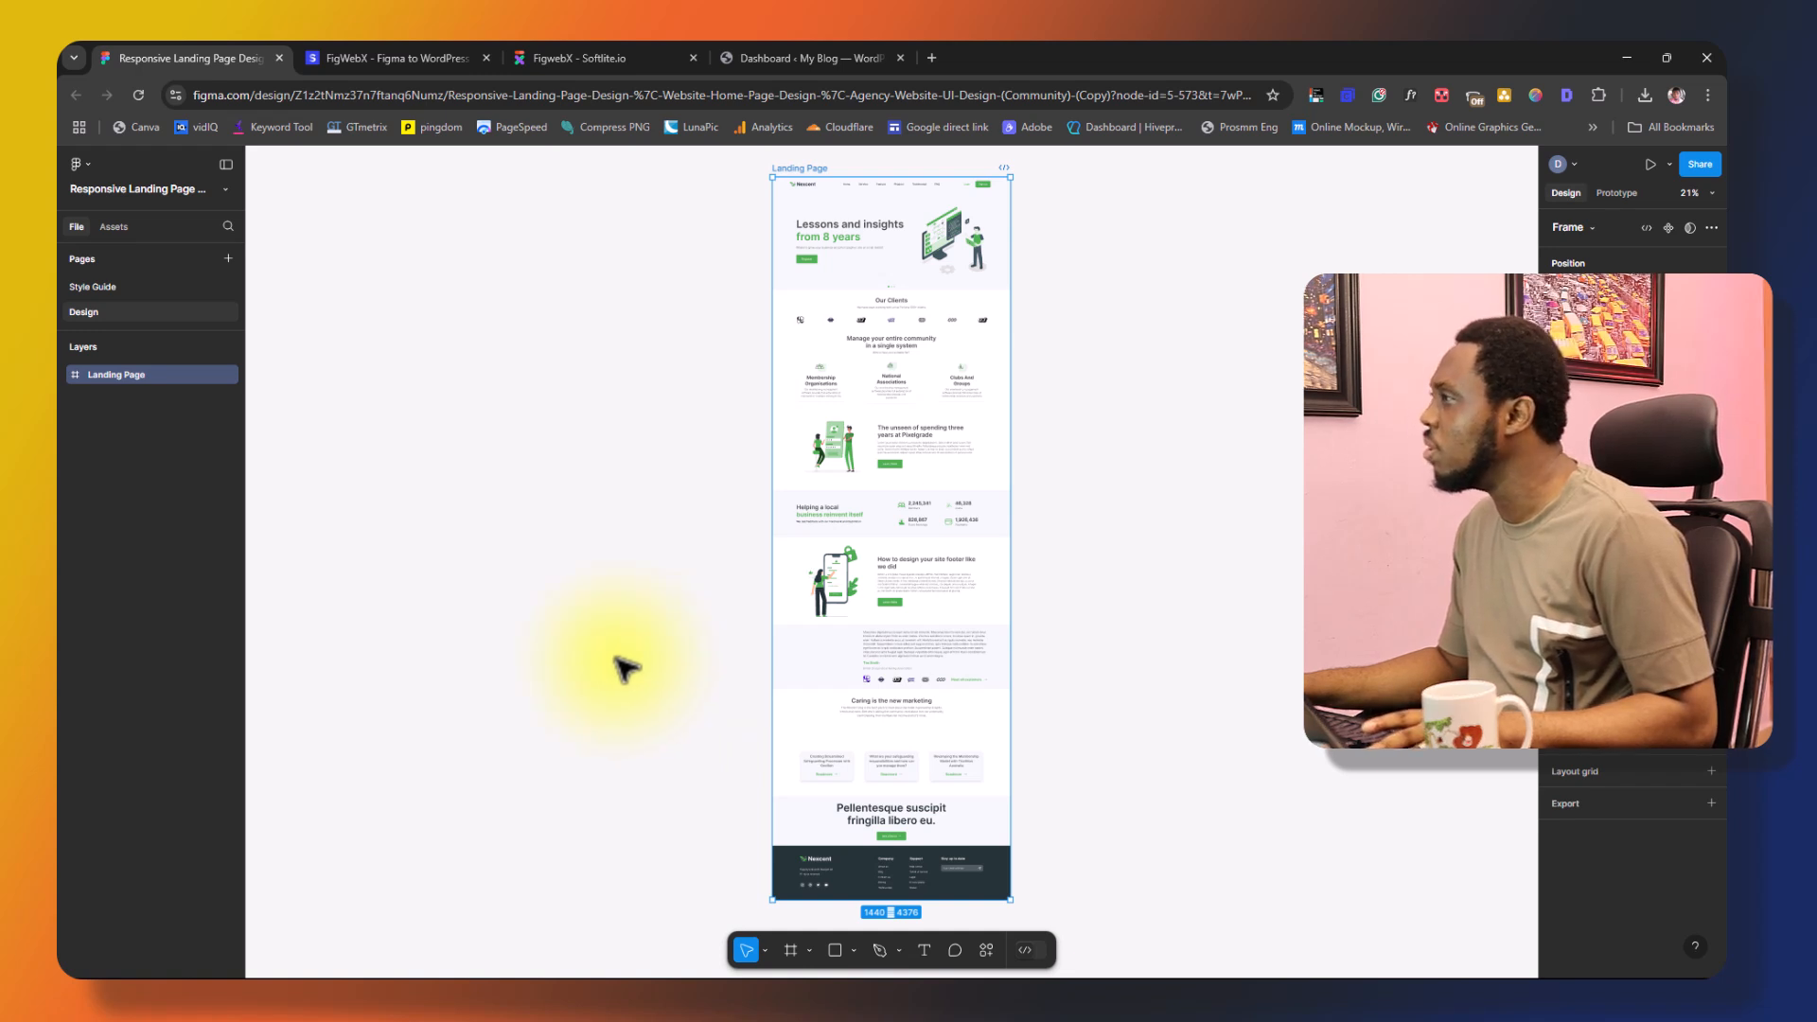
mouse_move(345, 564)
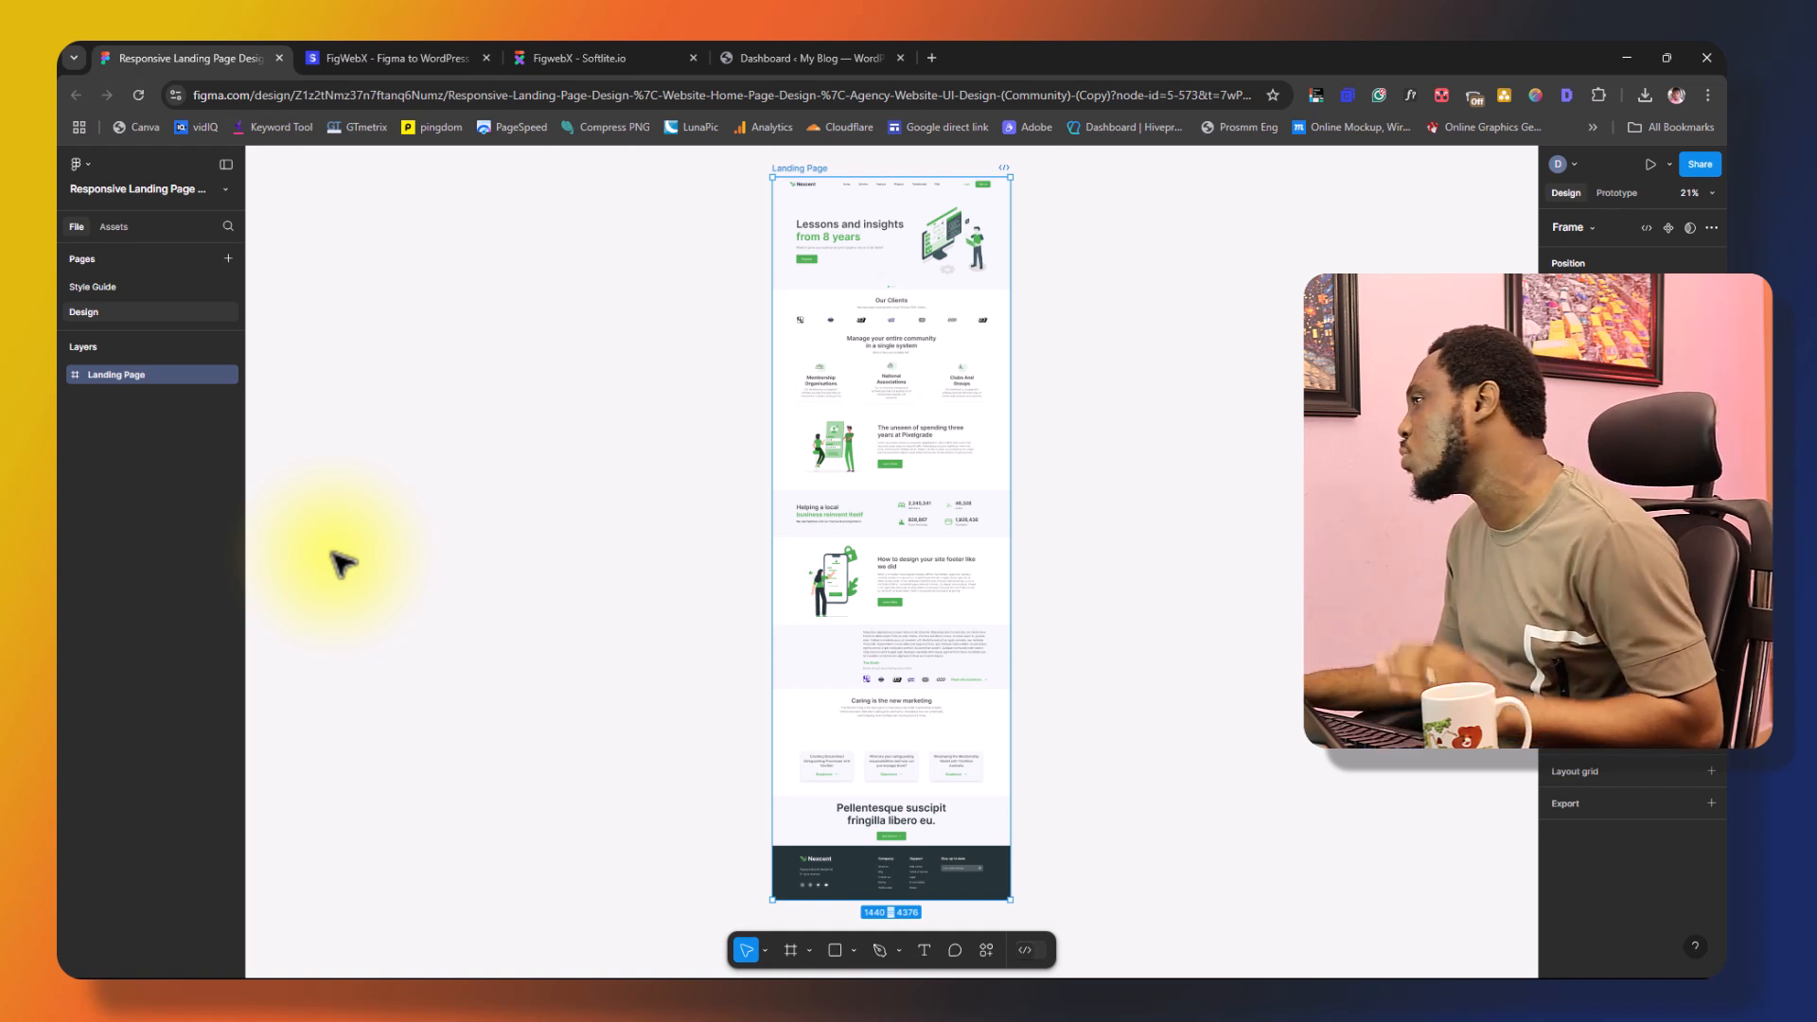
mouse_move(603, 58)
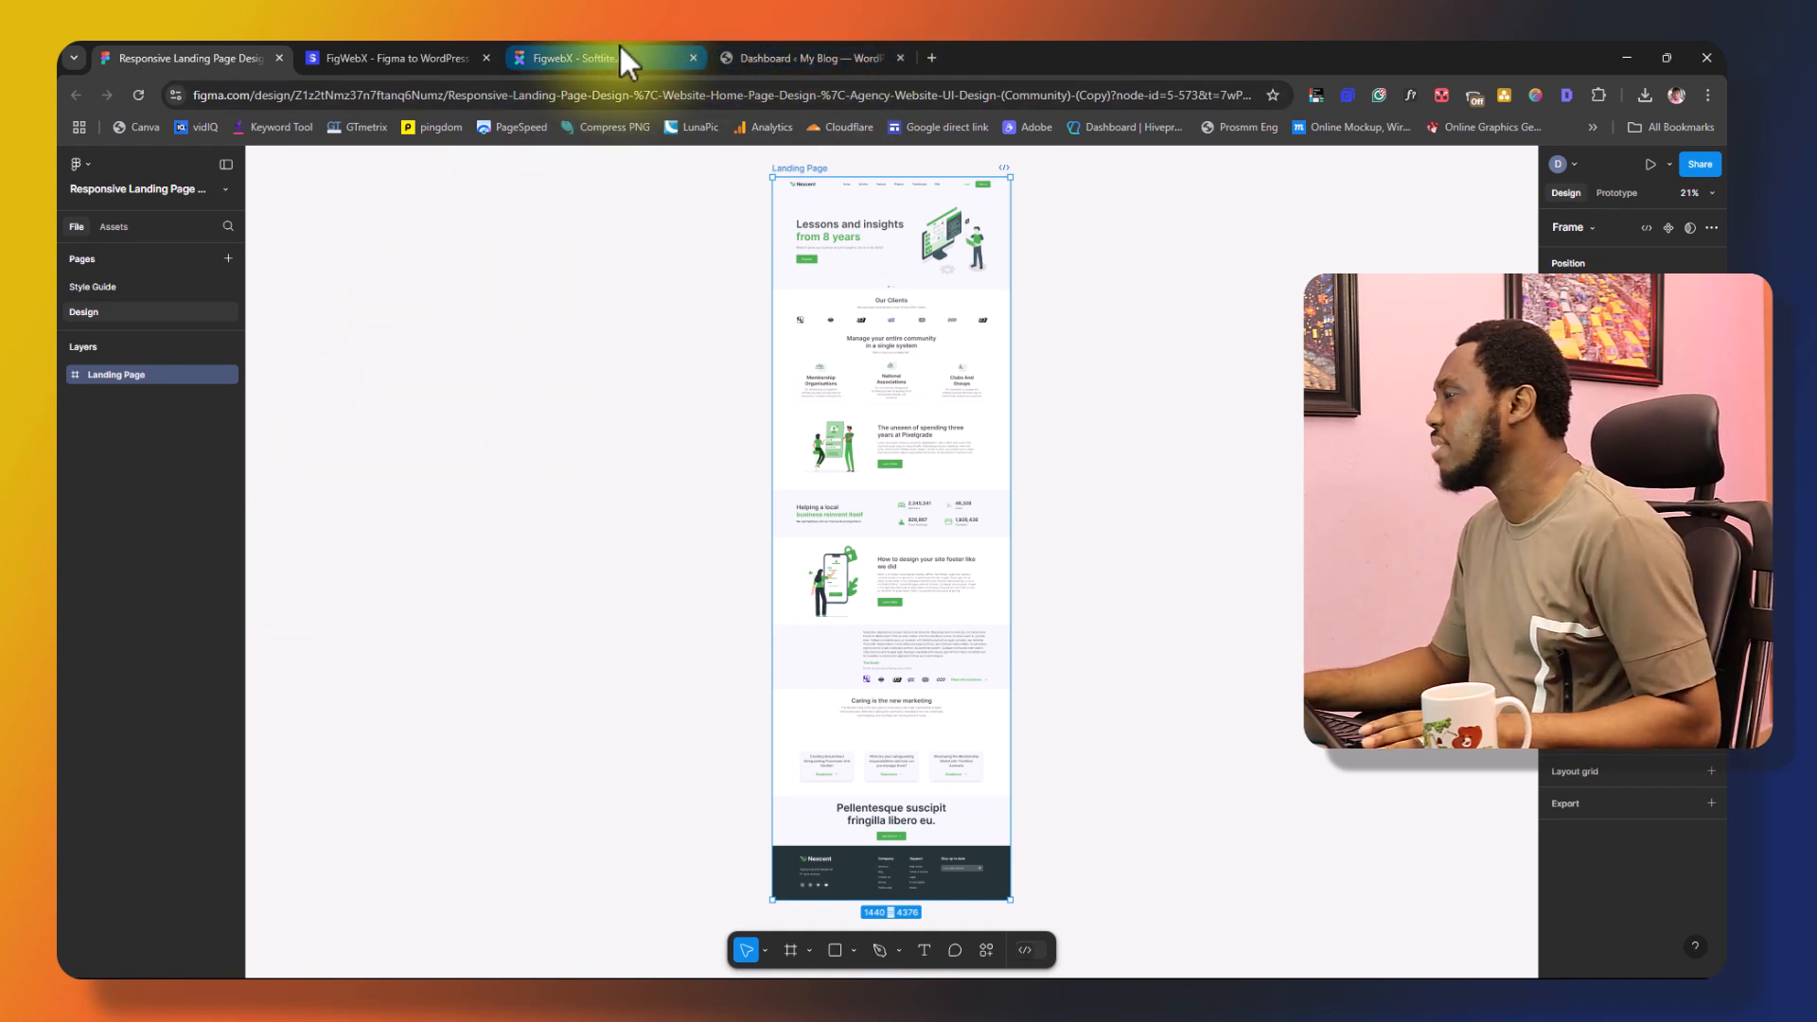
click(568, 58)
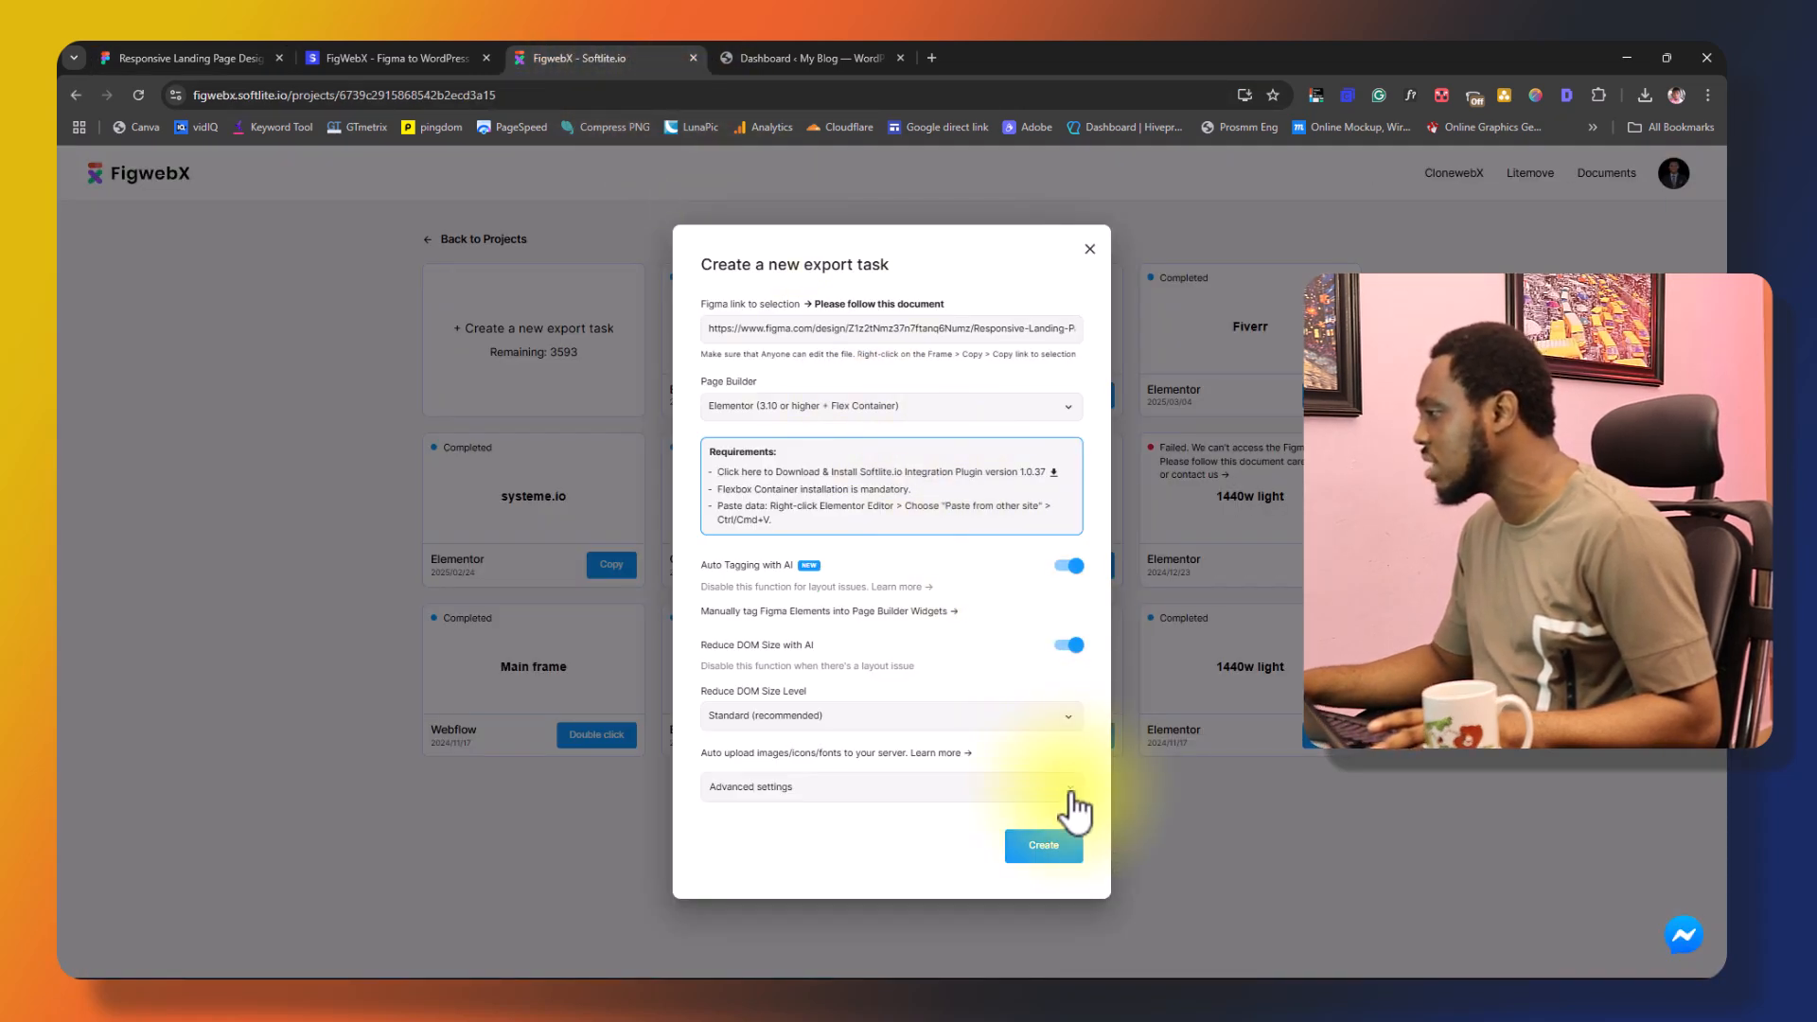
mouse_move(969, 770)
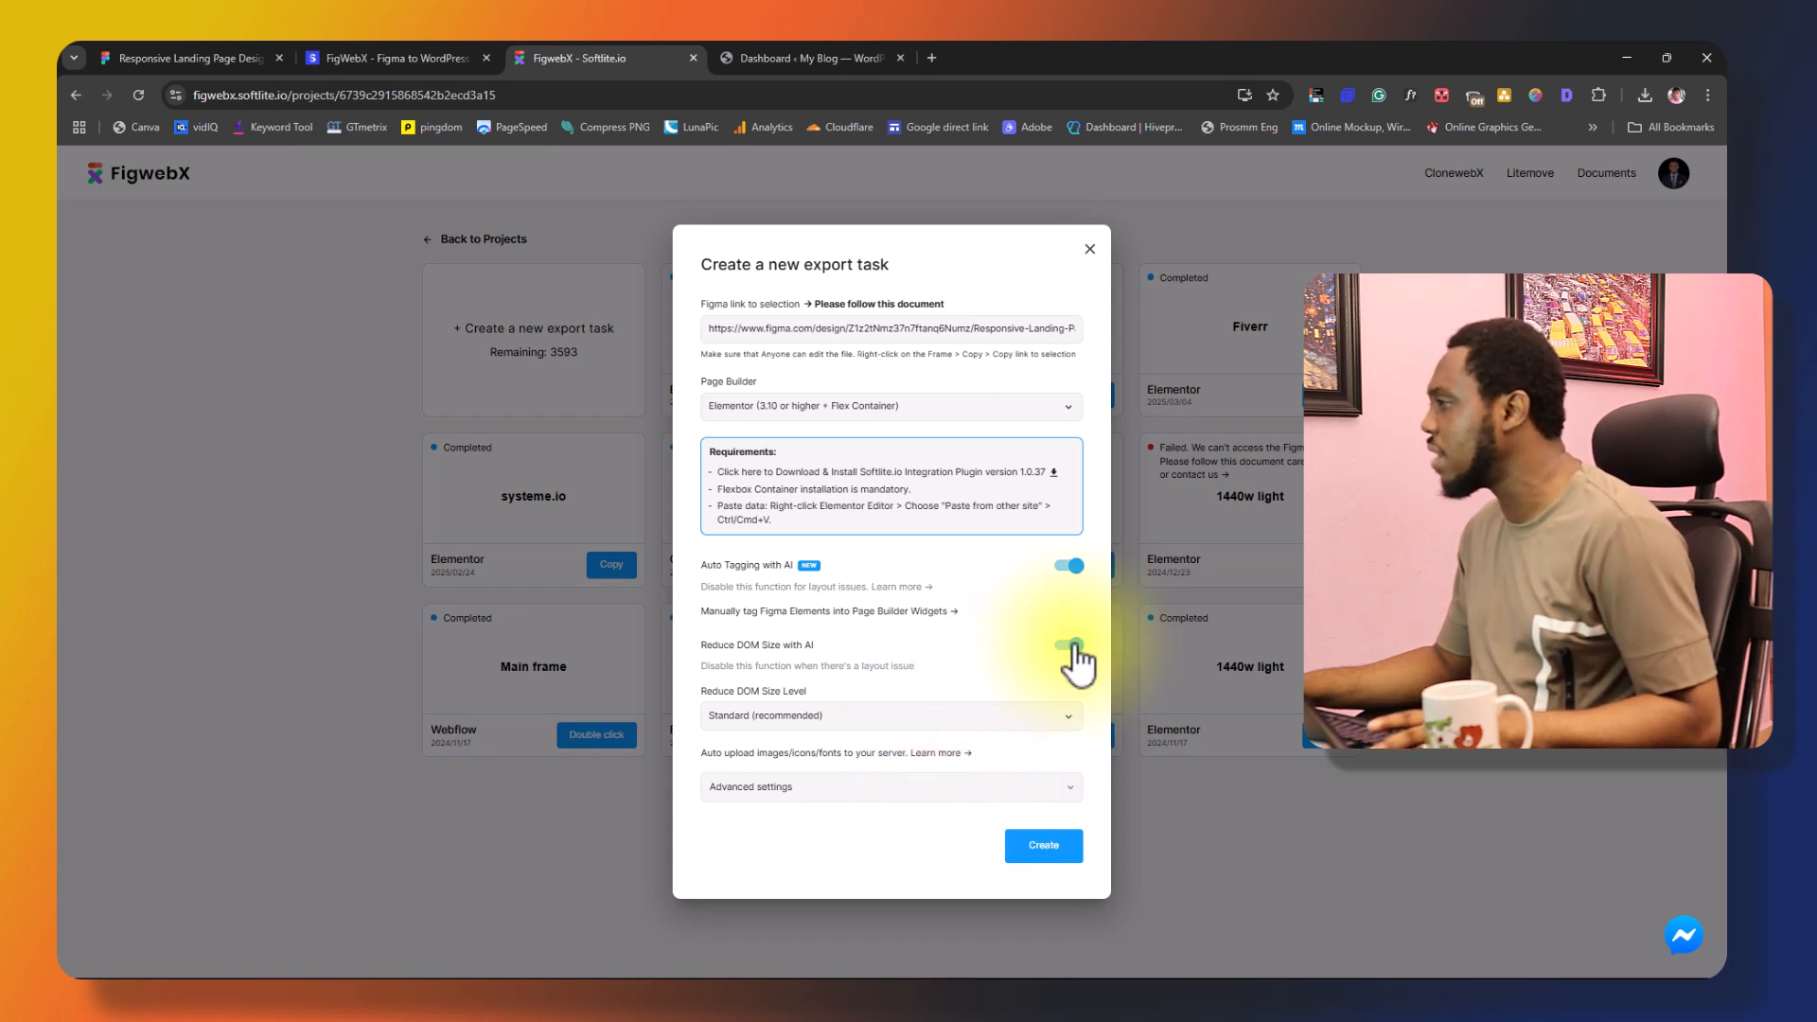
- Create the Elementor export task so its card shows Processing in the projects grid
click(1068, 644)
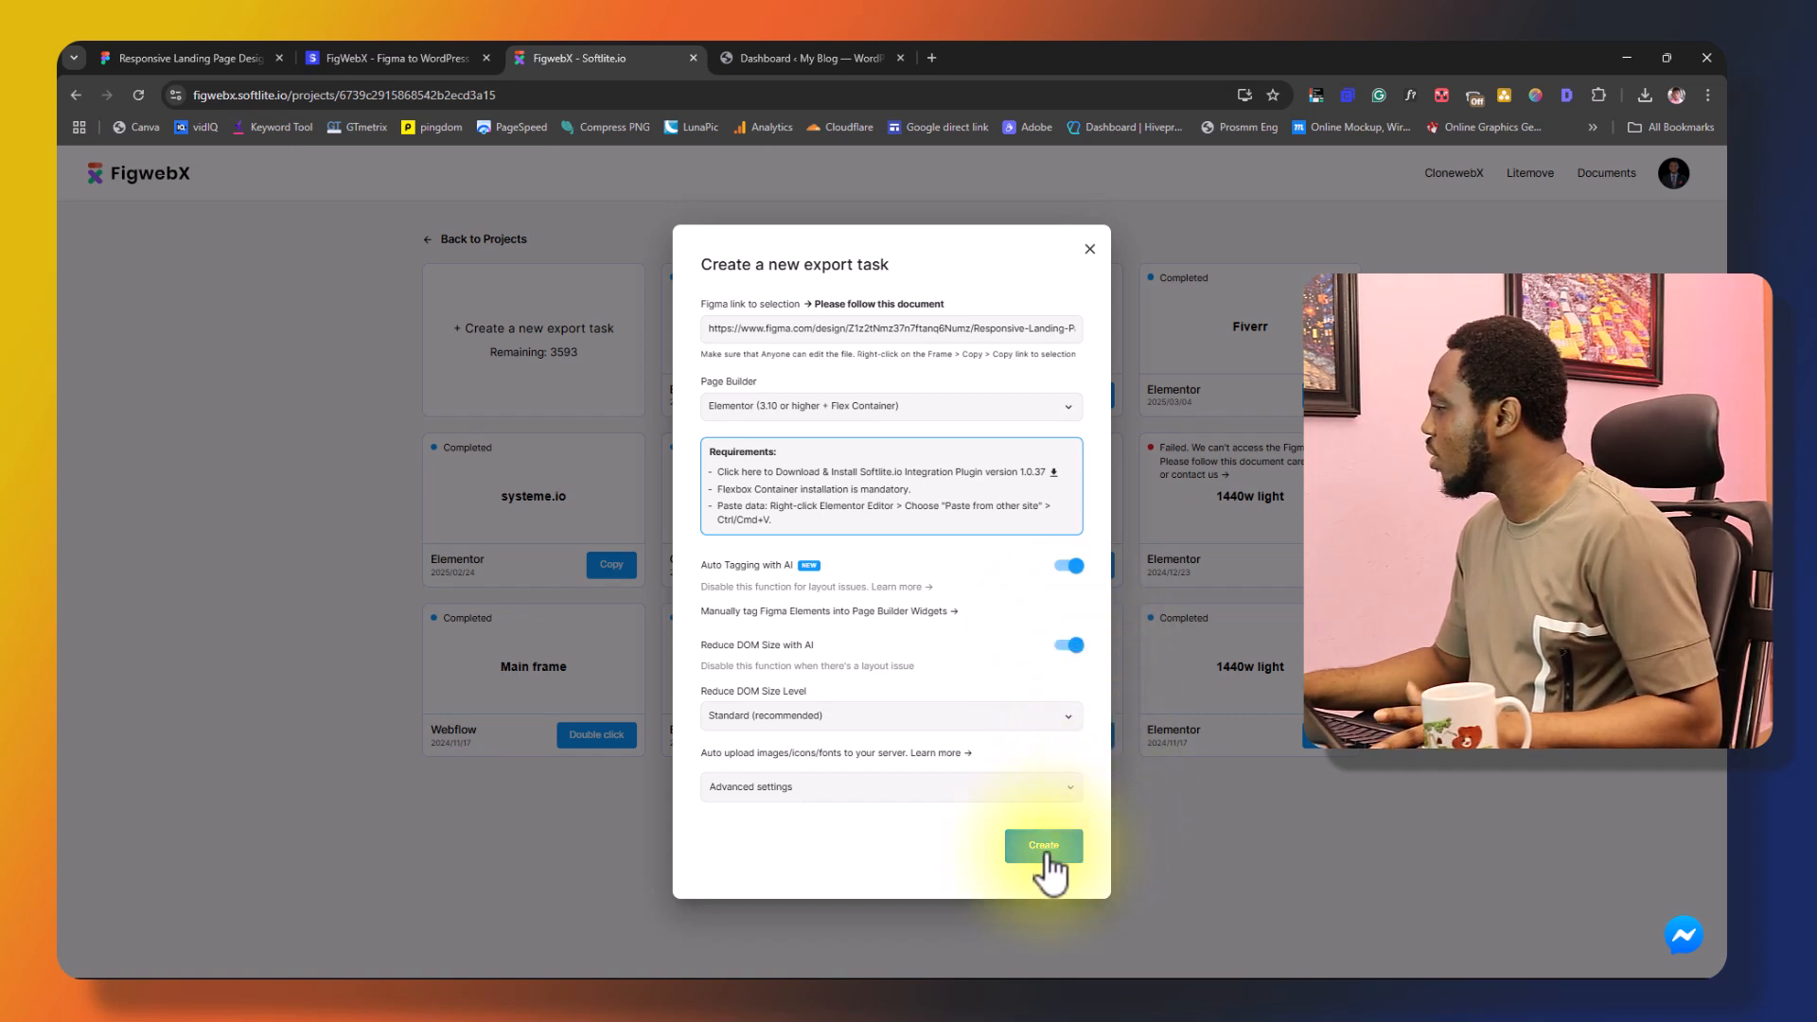
click(1042, 845)
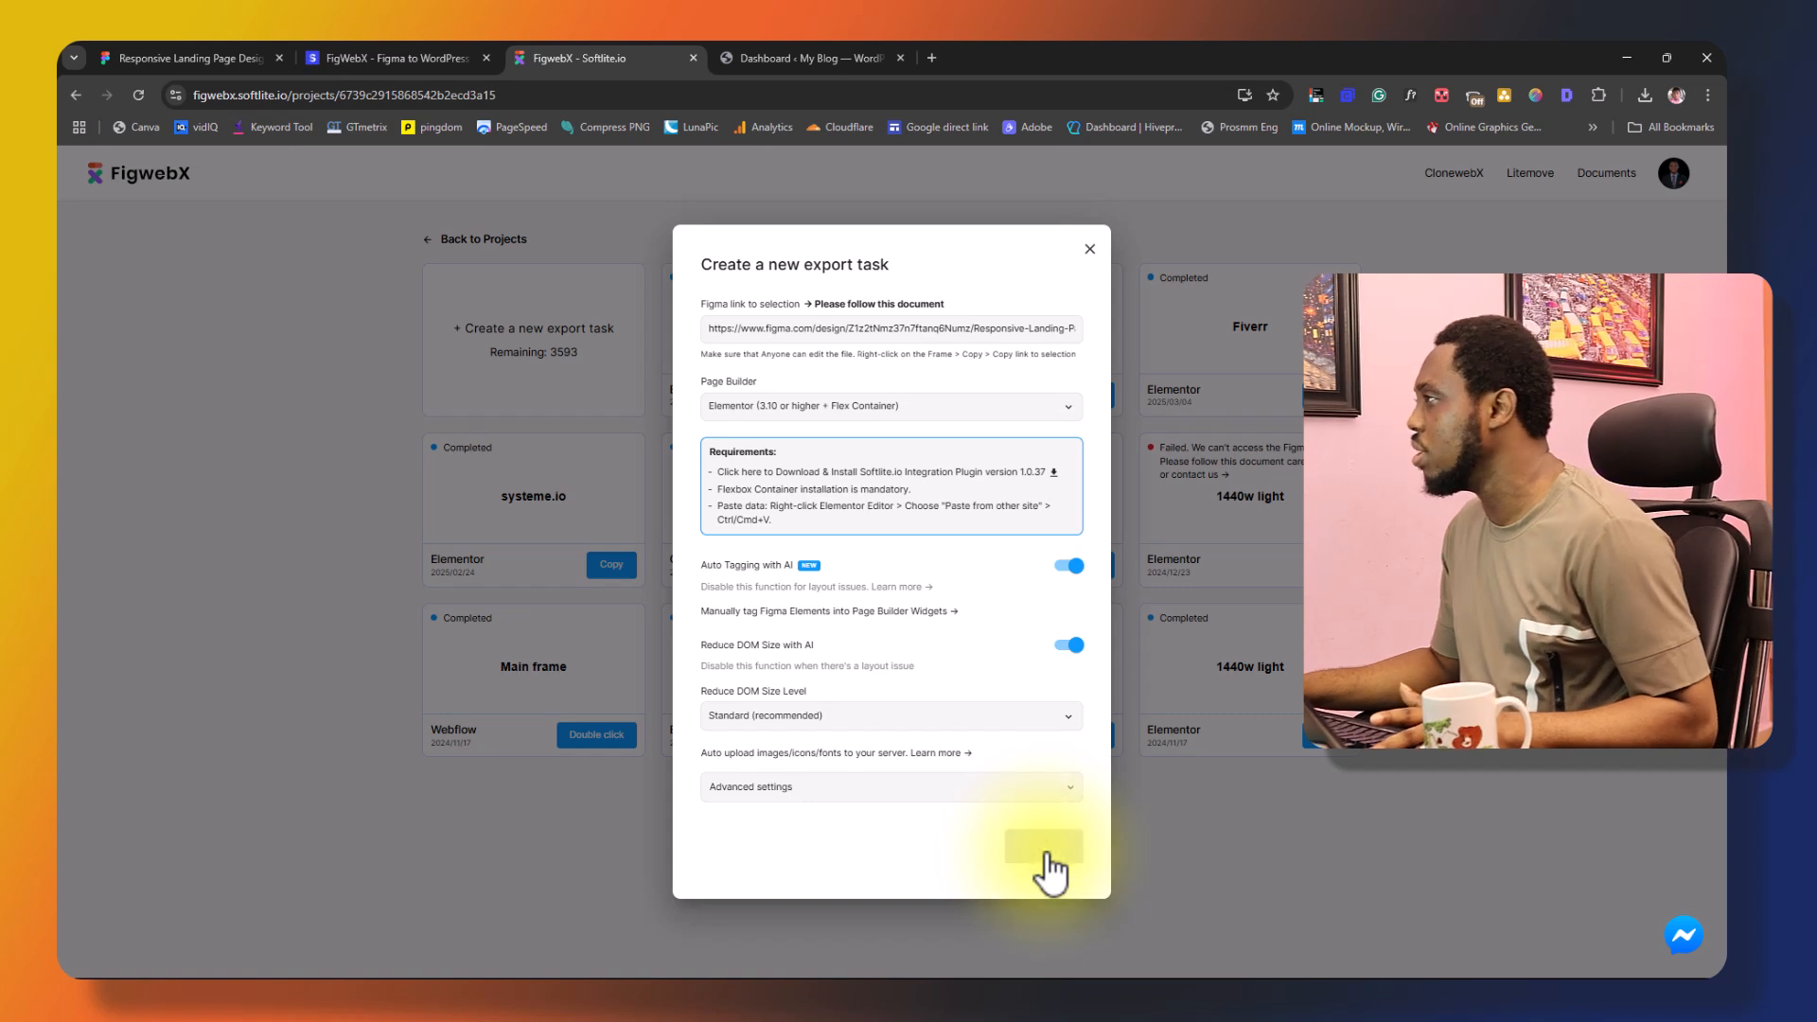
mouse_move(1049, 867)
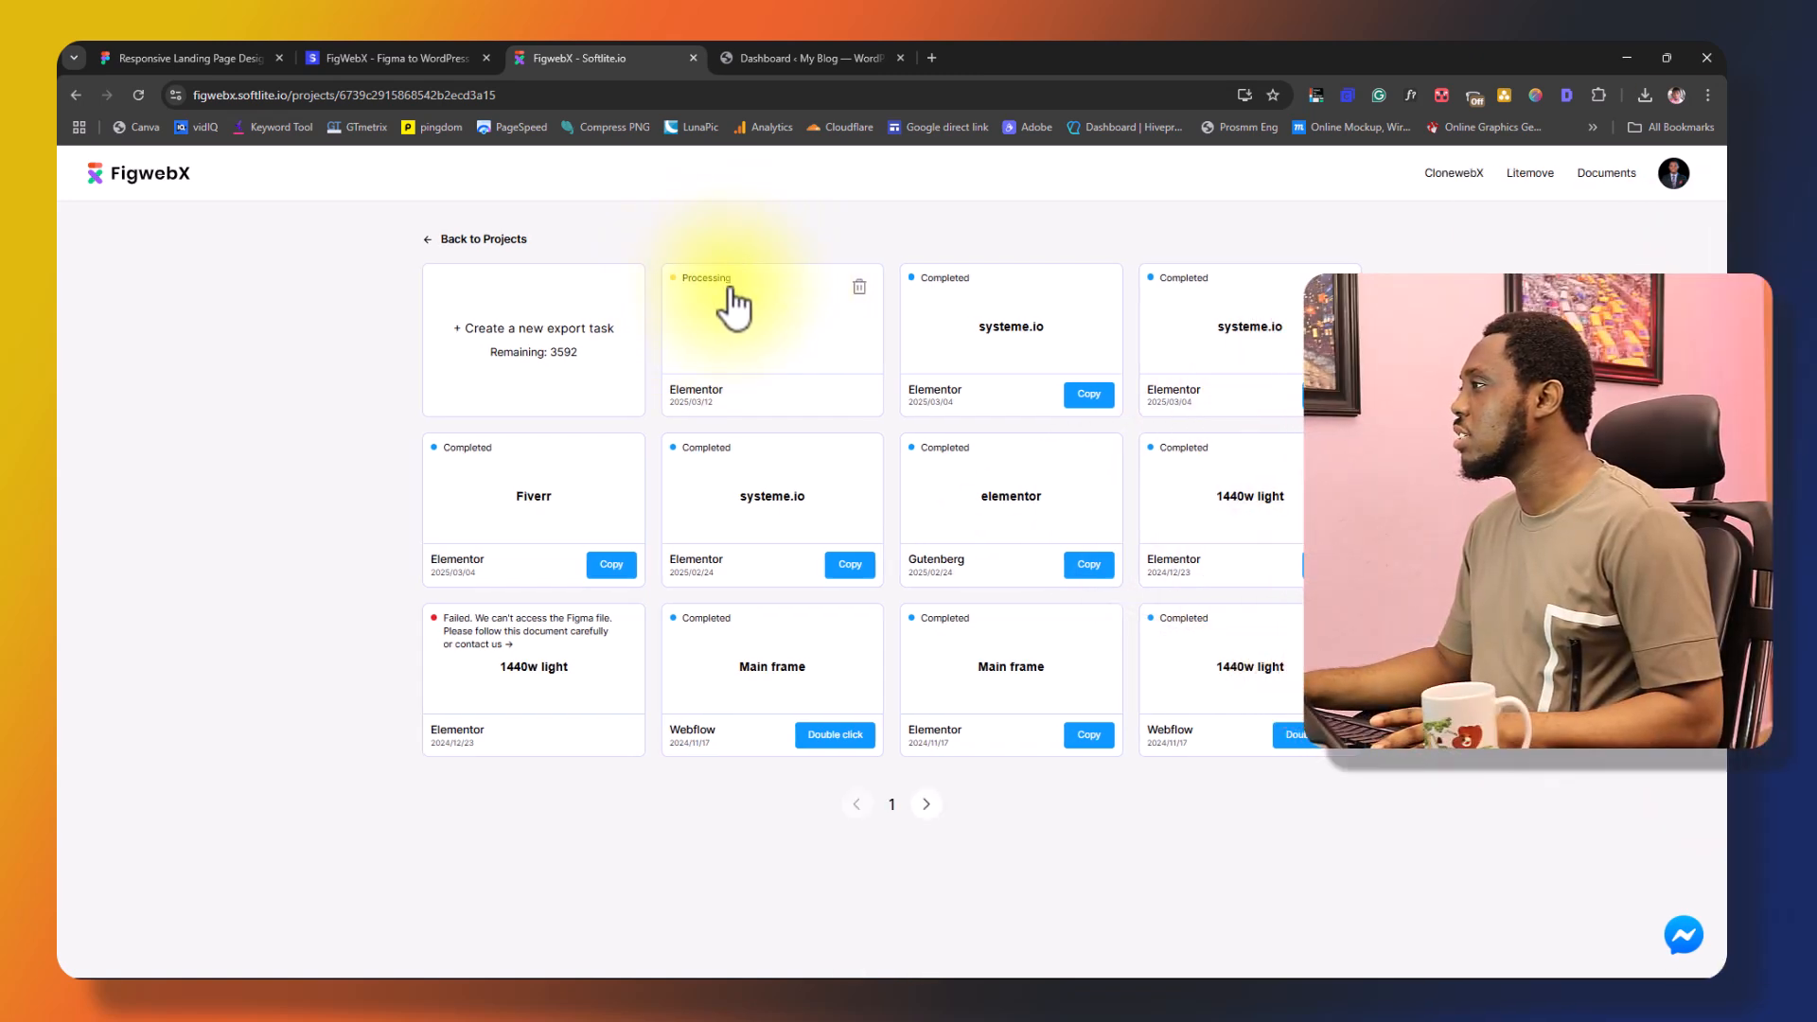
mouse_move(719, 322)
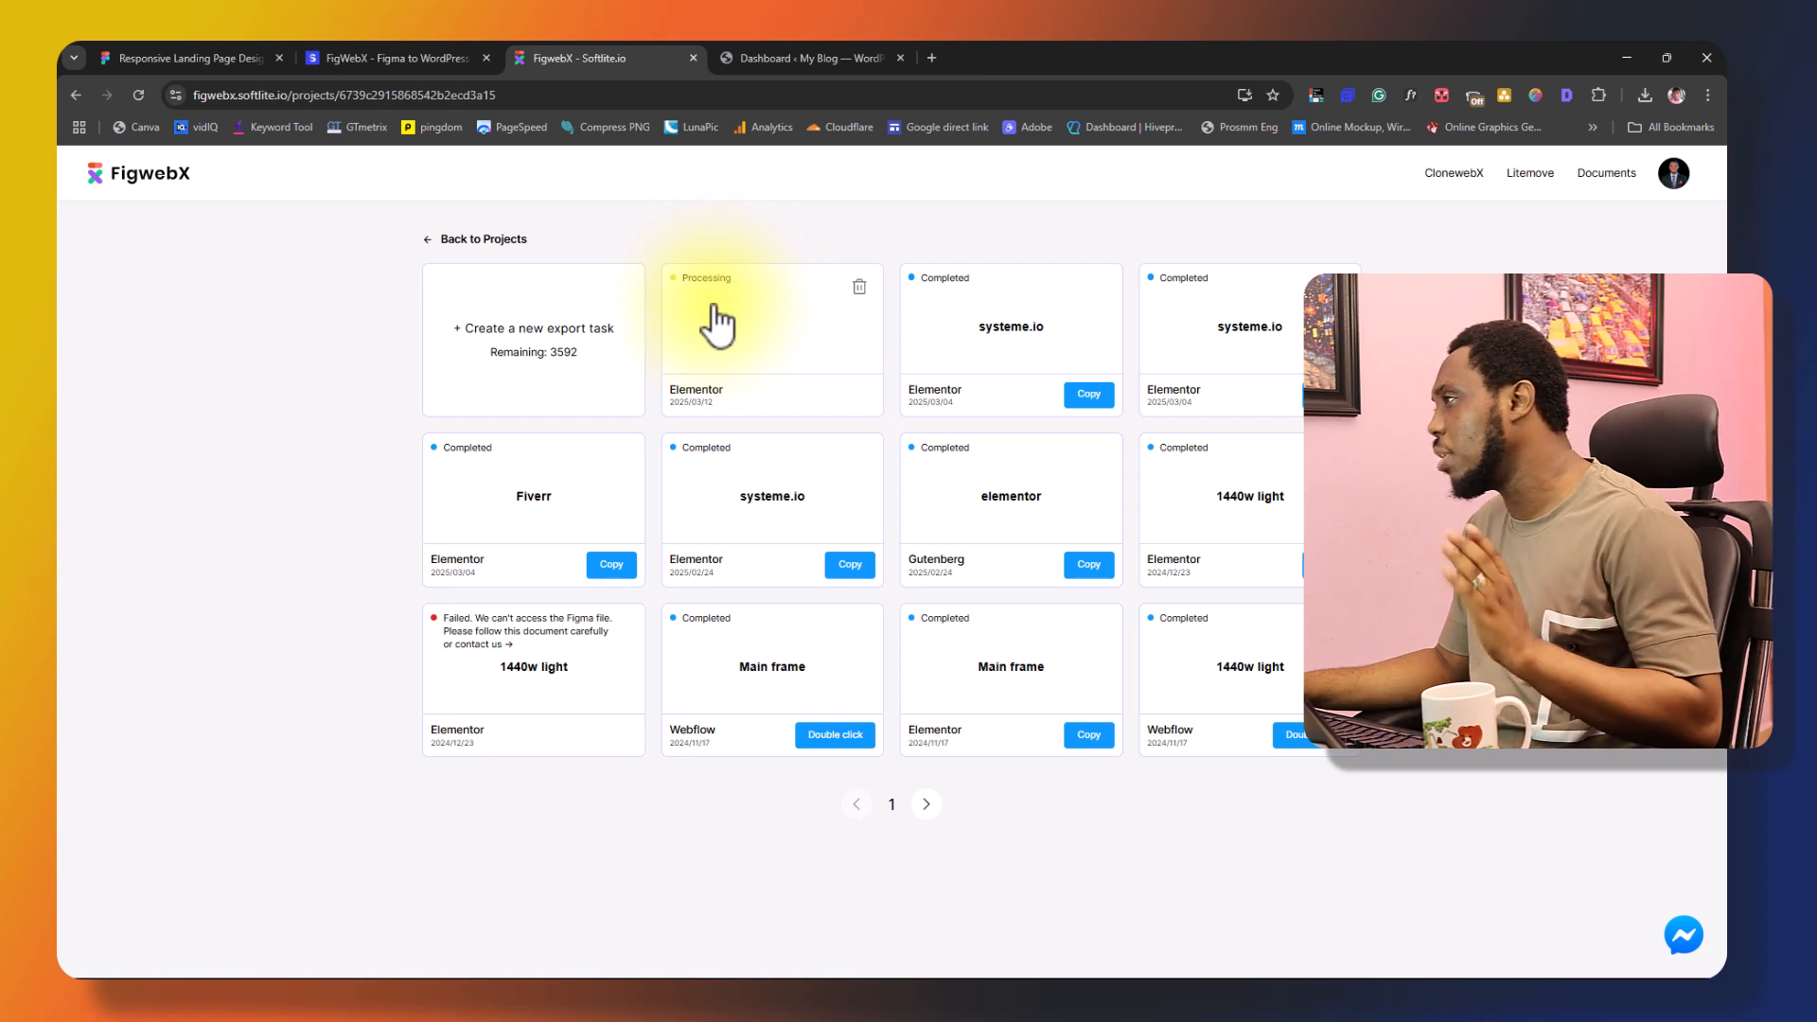
click(800, 58)
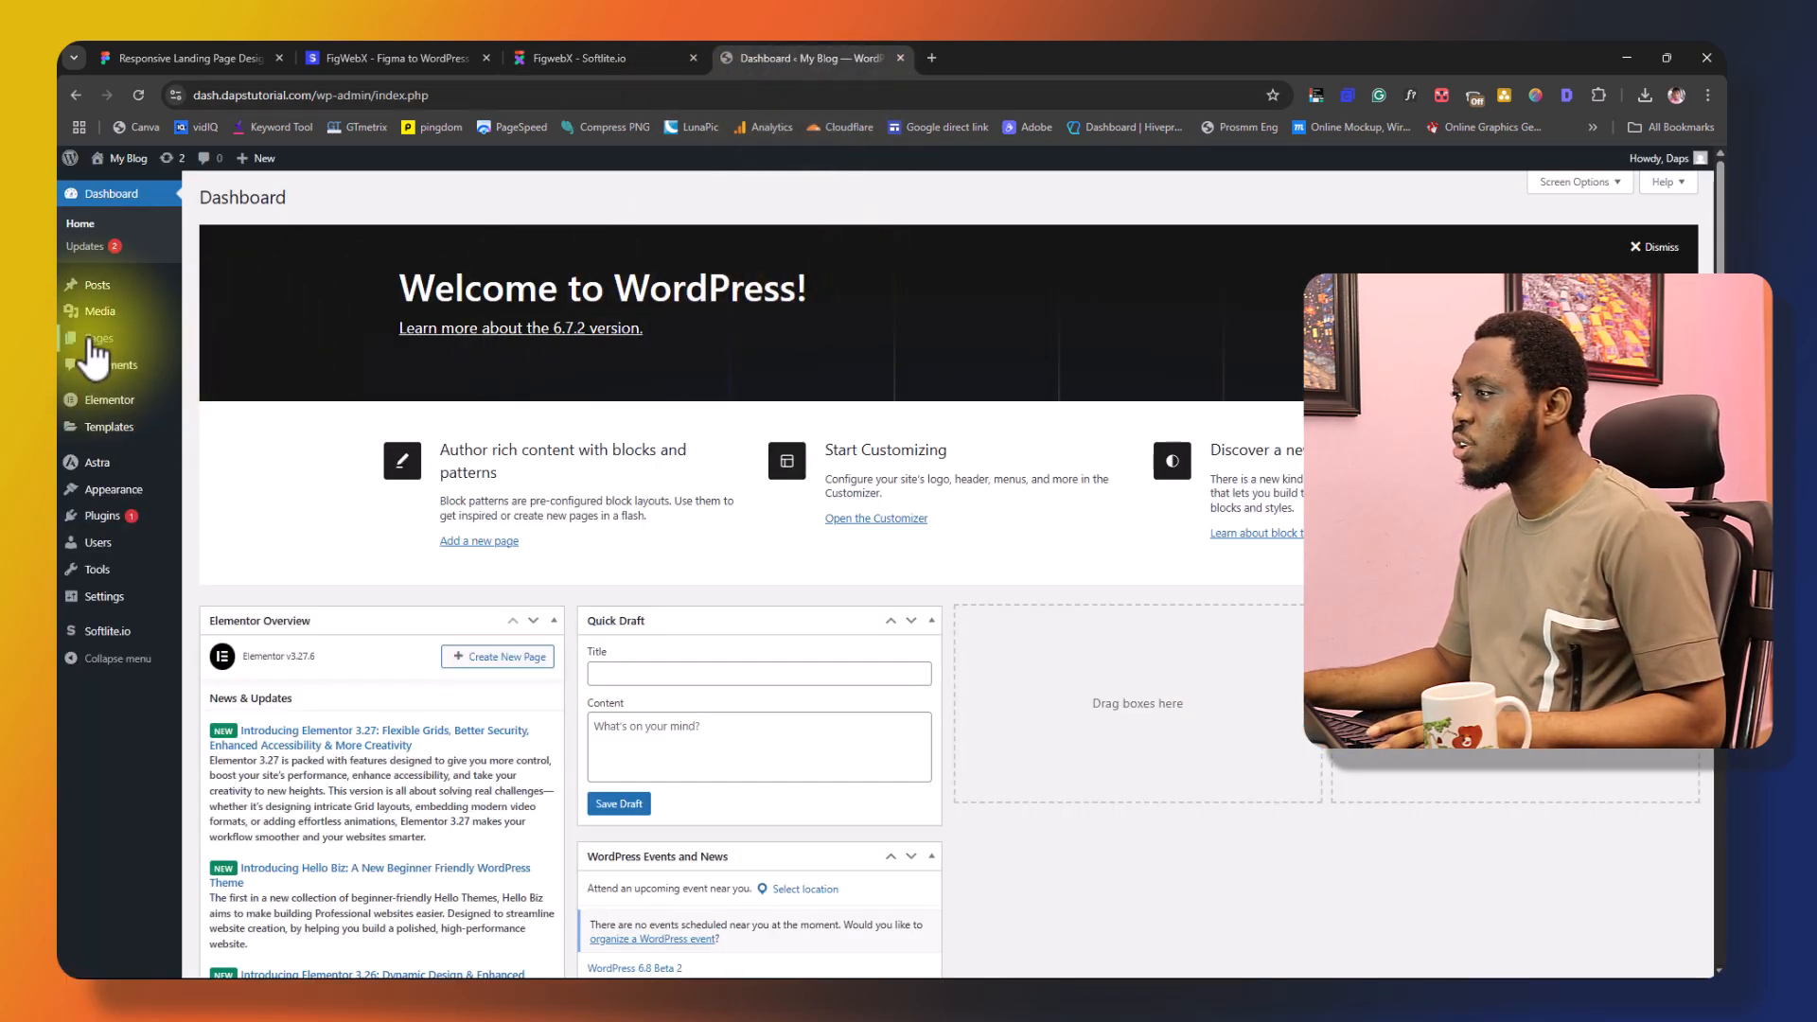
- Add a new WordPress page titled 'Landing page' and open it with Edit with Elementor
click(98, 337)
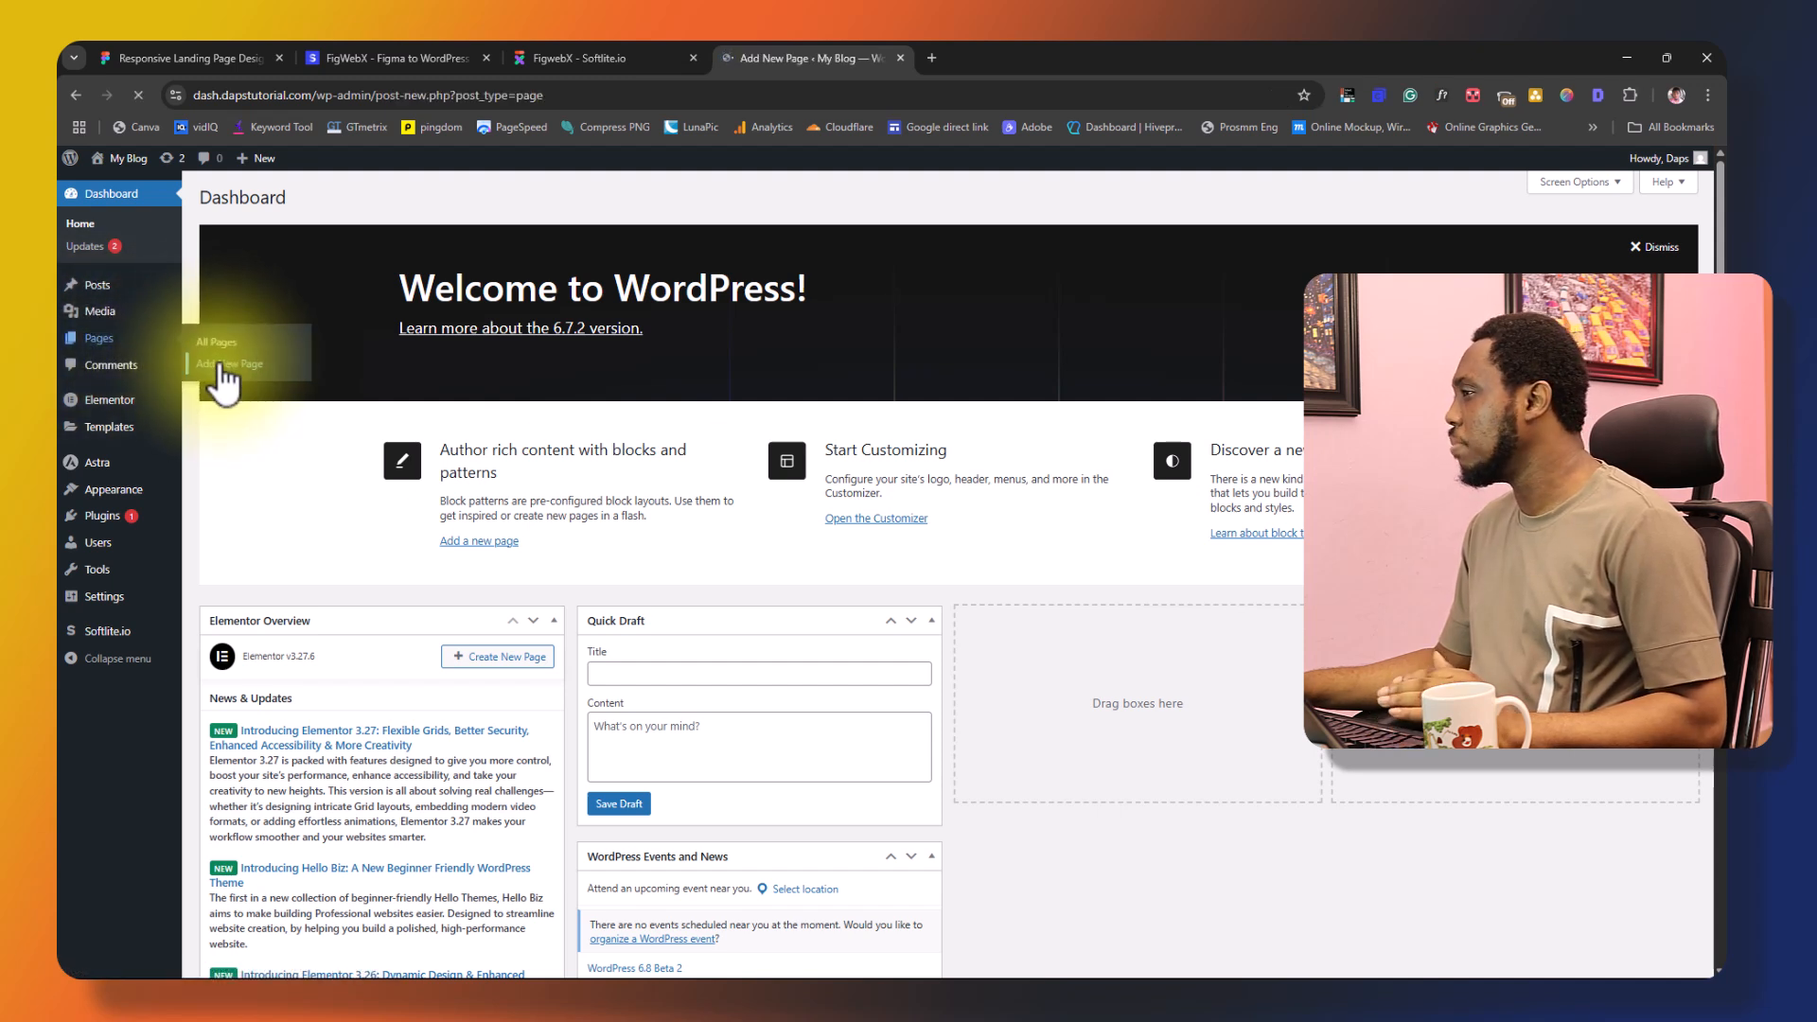
click(229, 363)
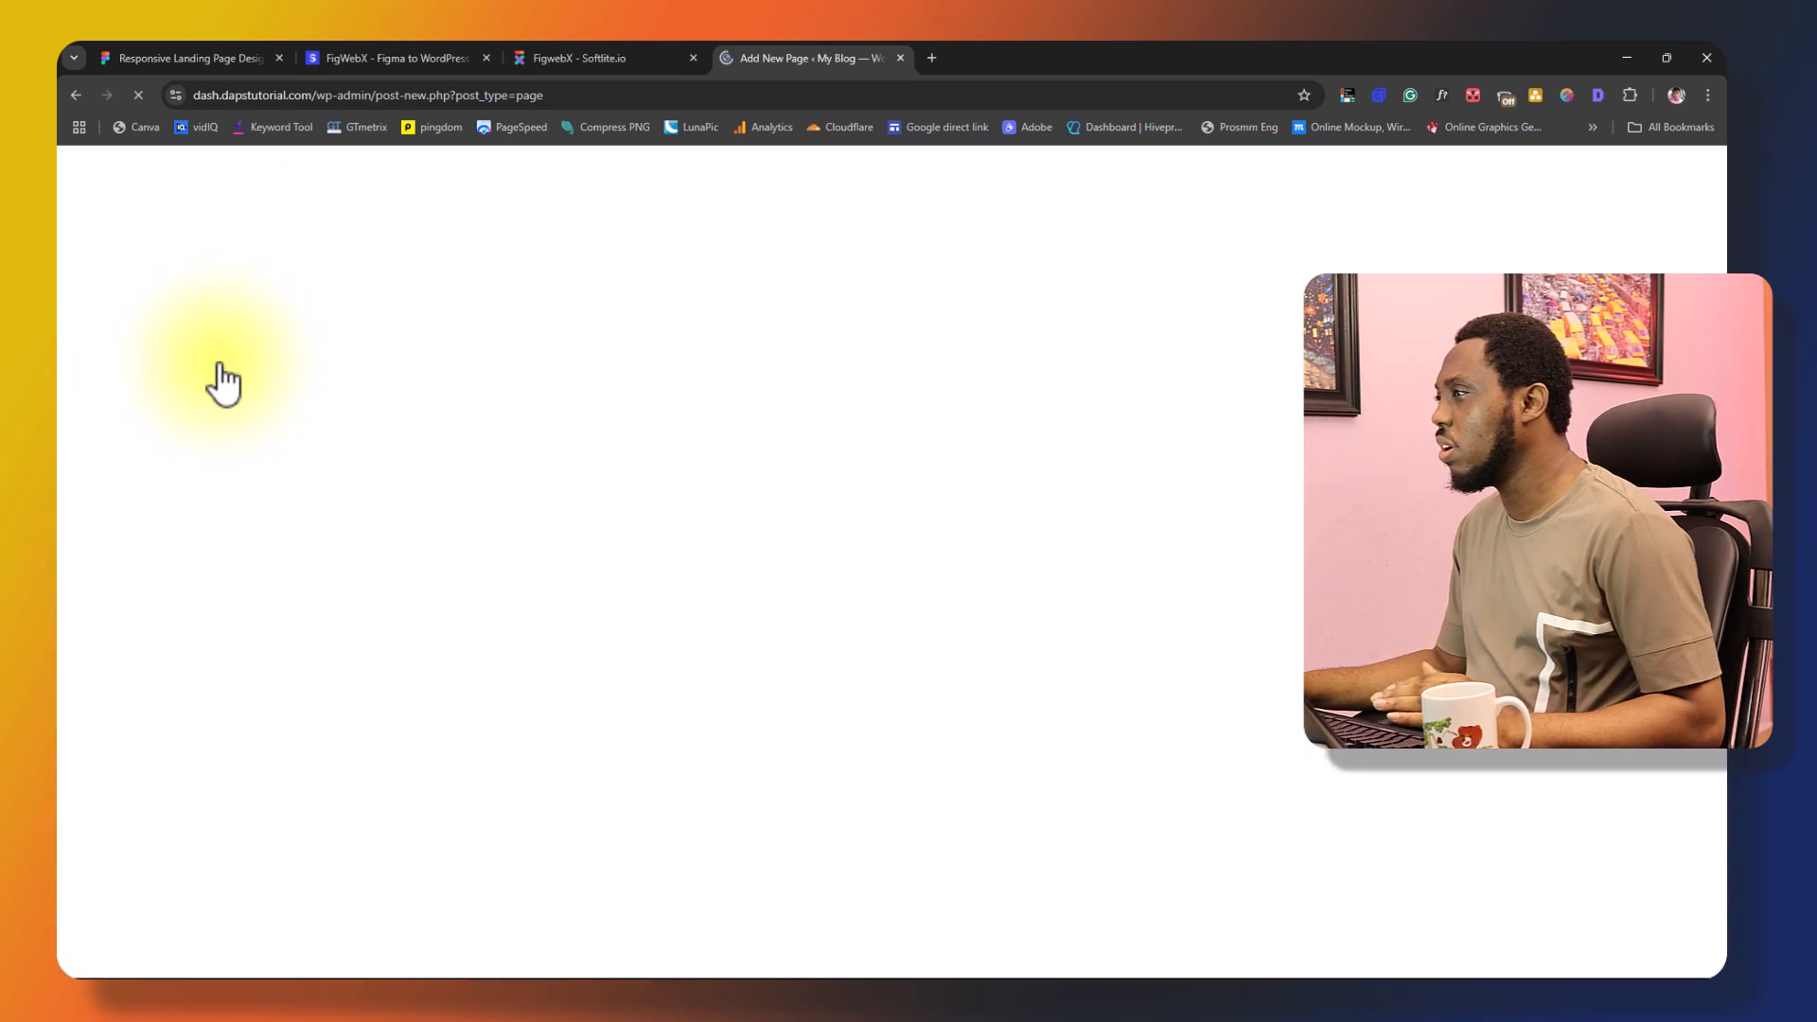
text(LAN)
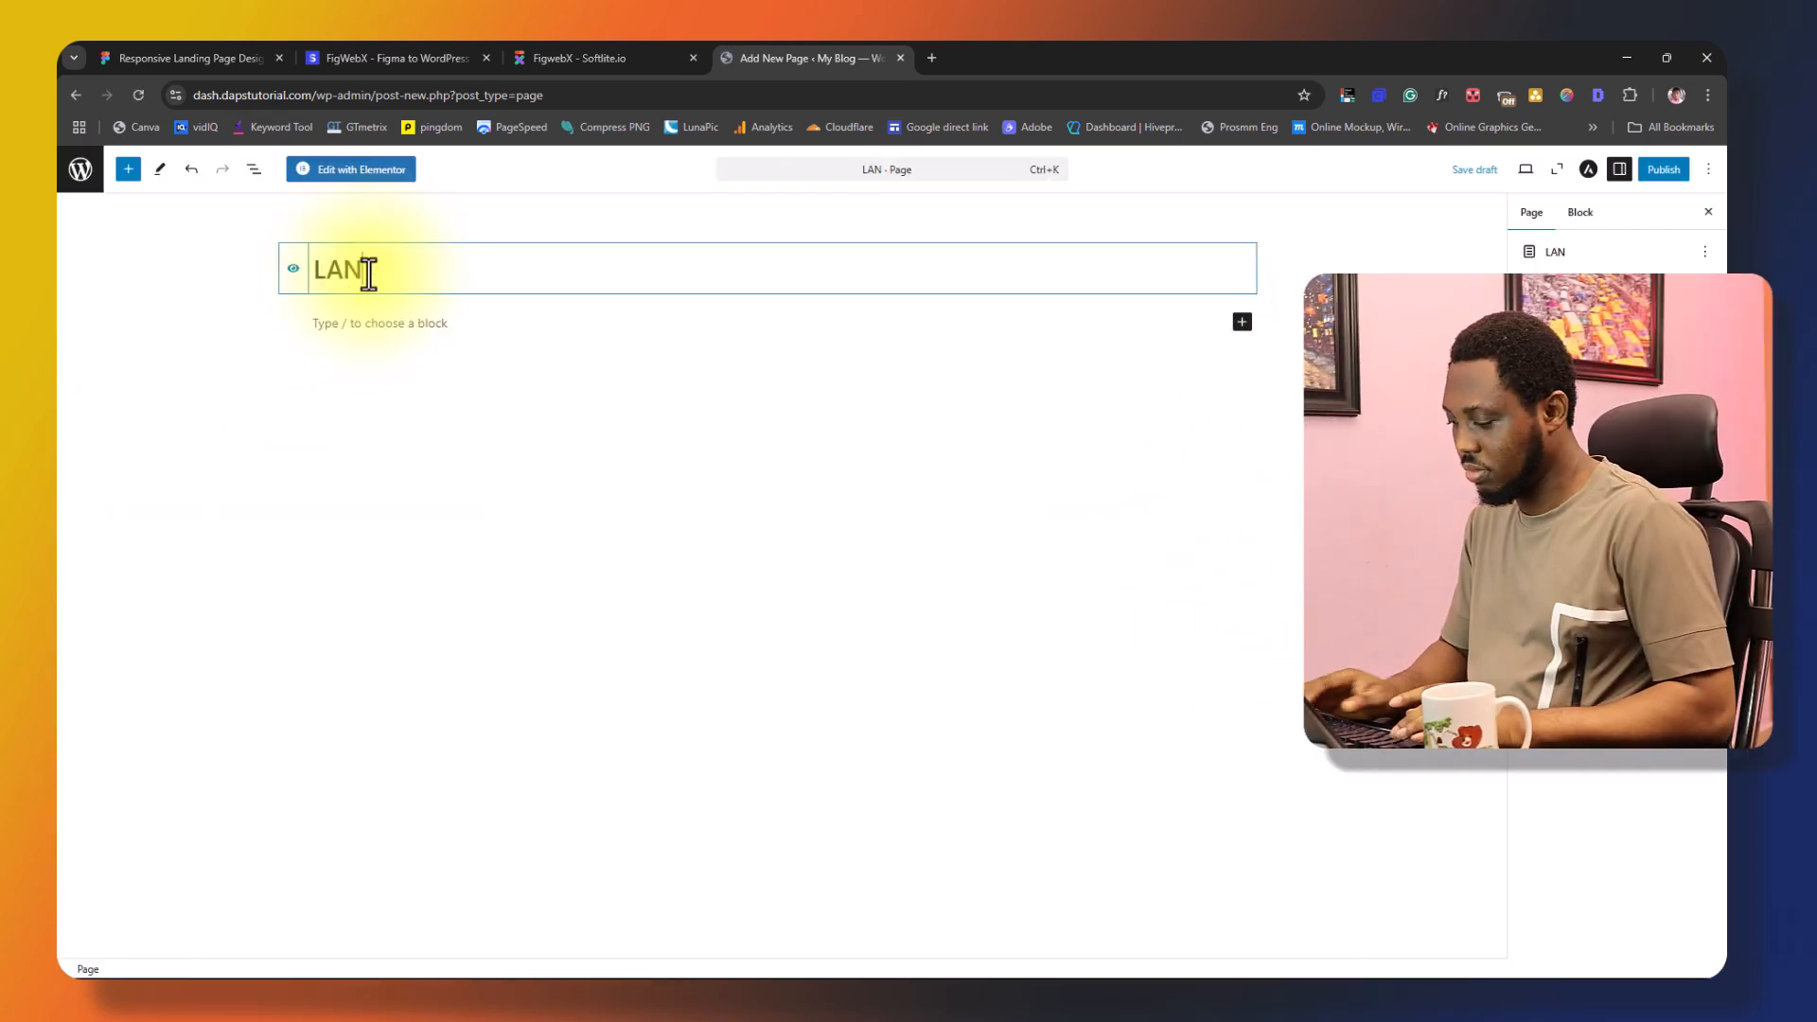
text(Landing)
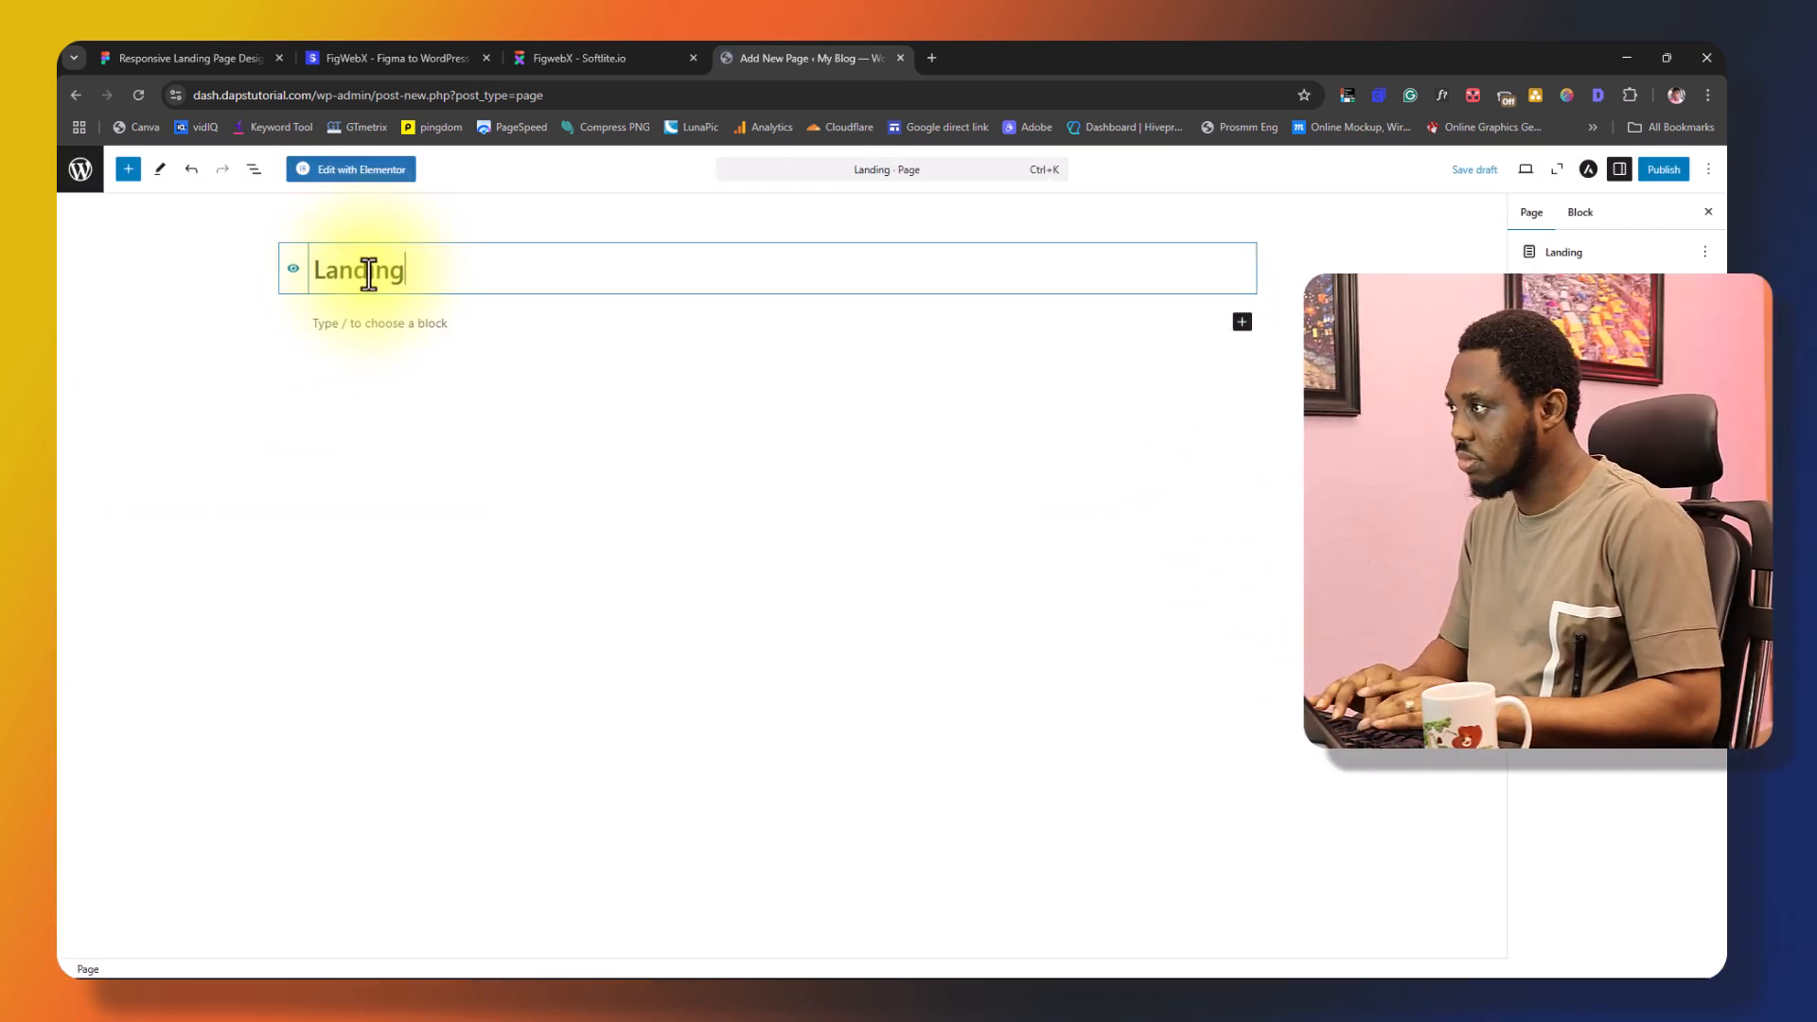
text(page)
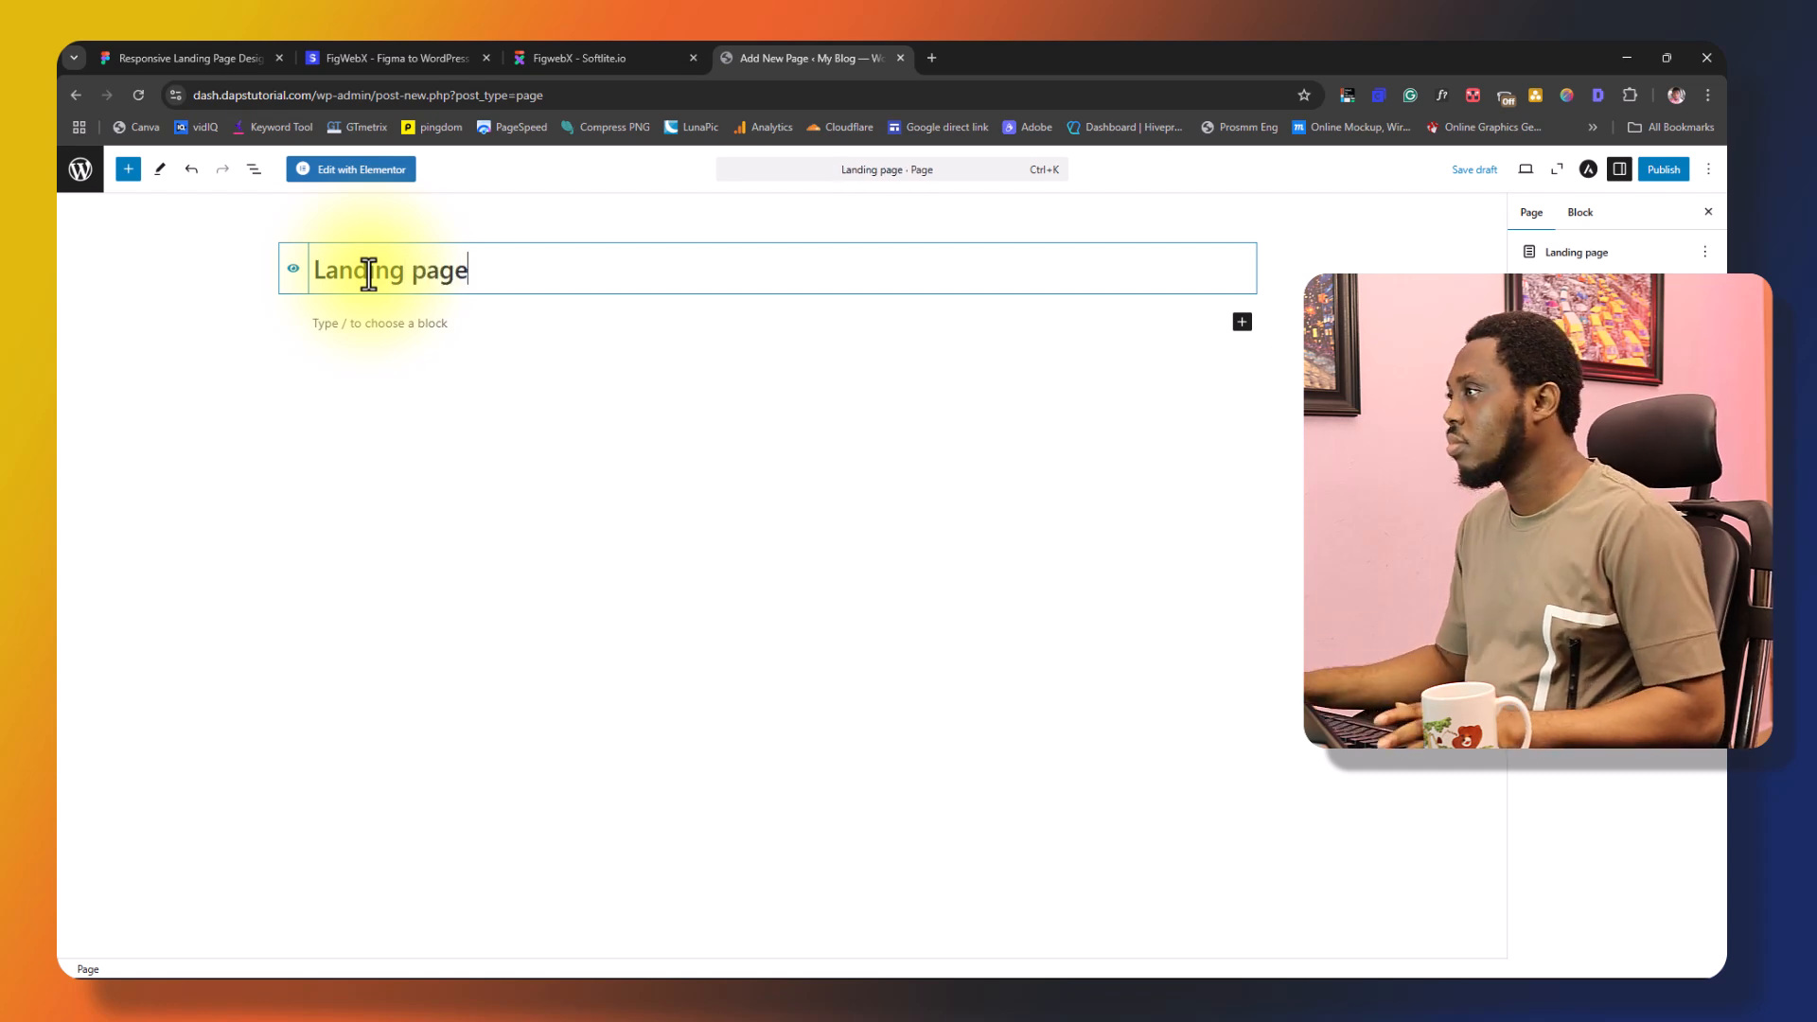
mouse_move(360, 169)
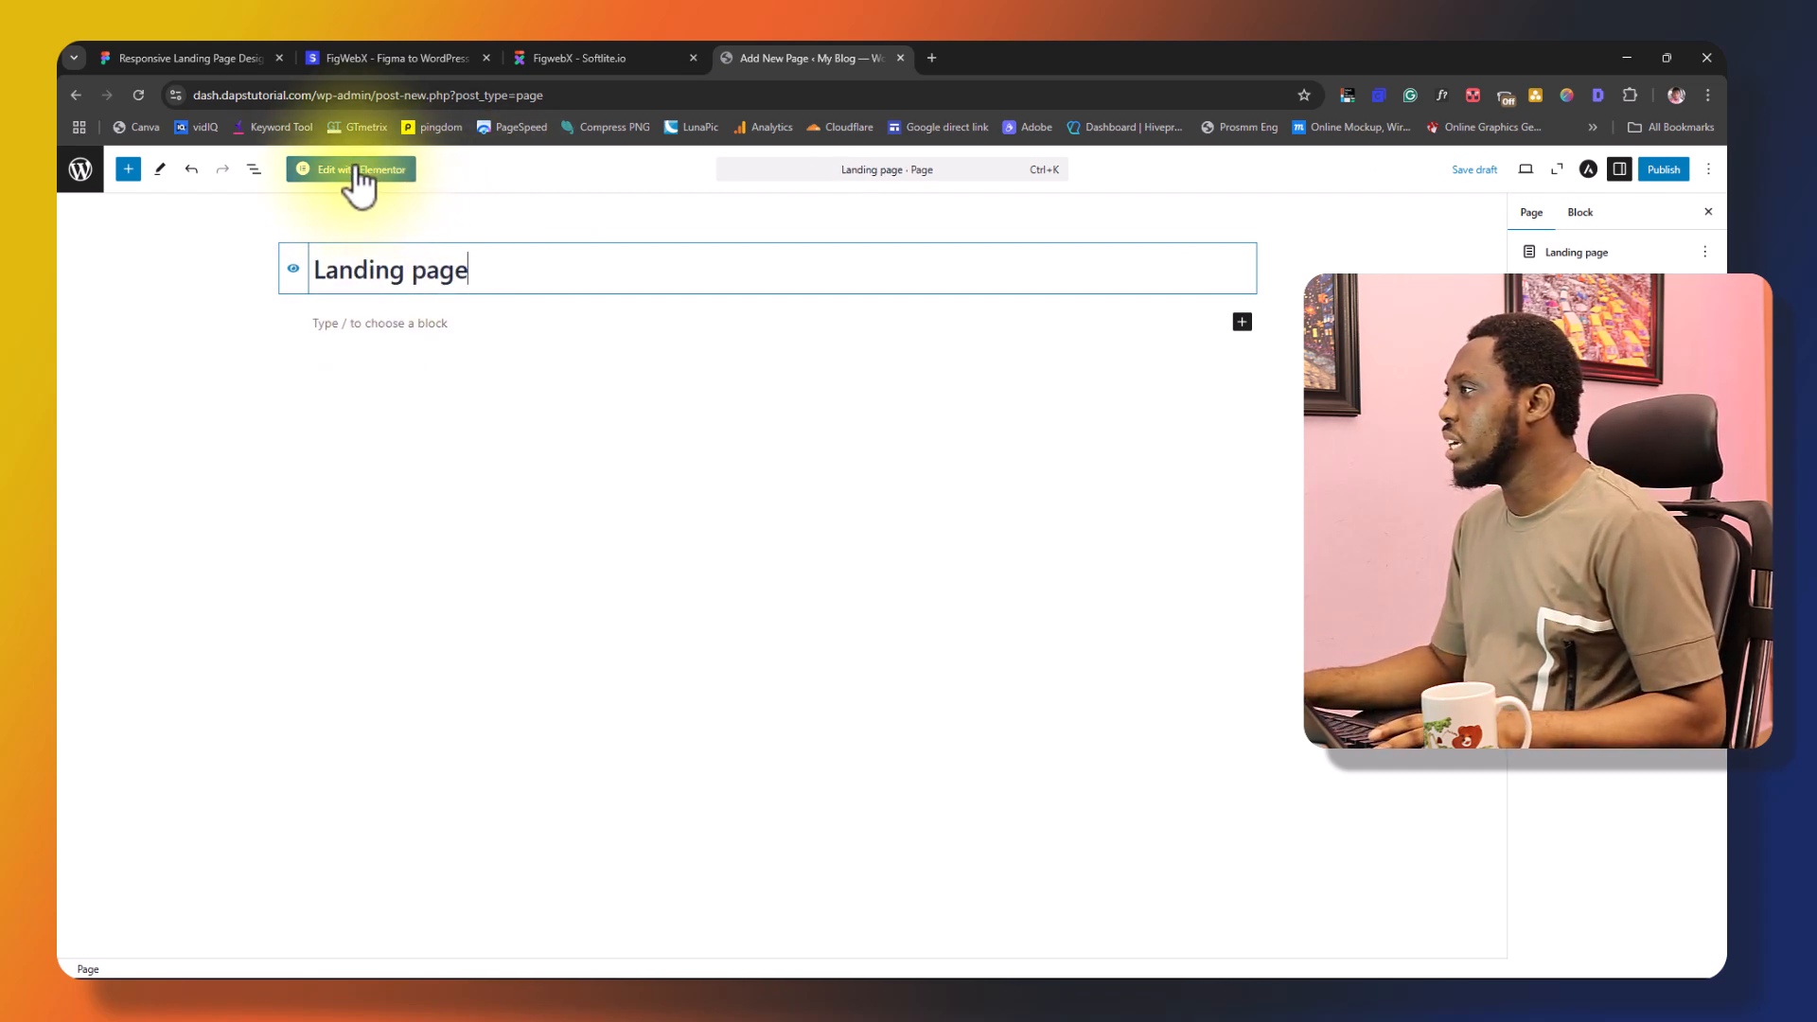
click(350, 169)
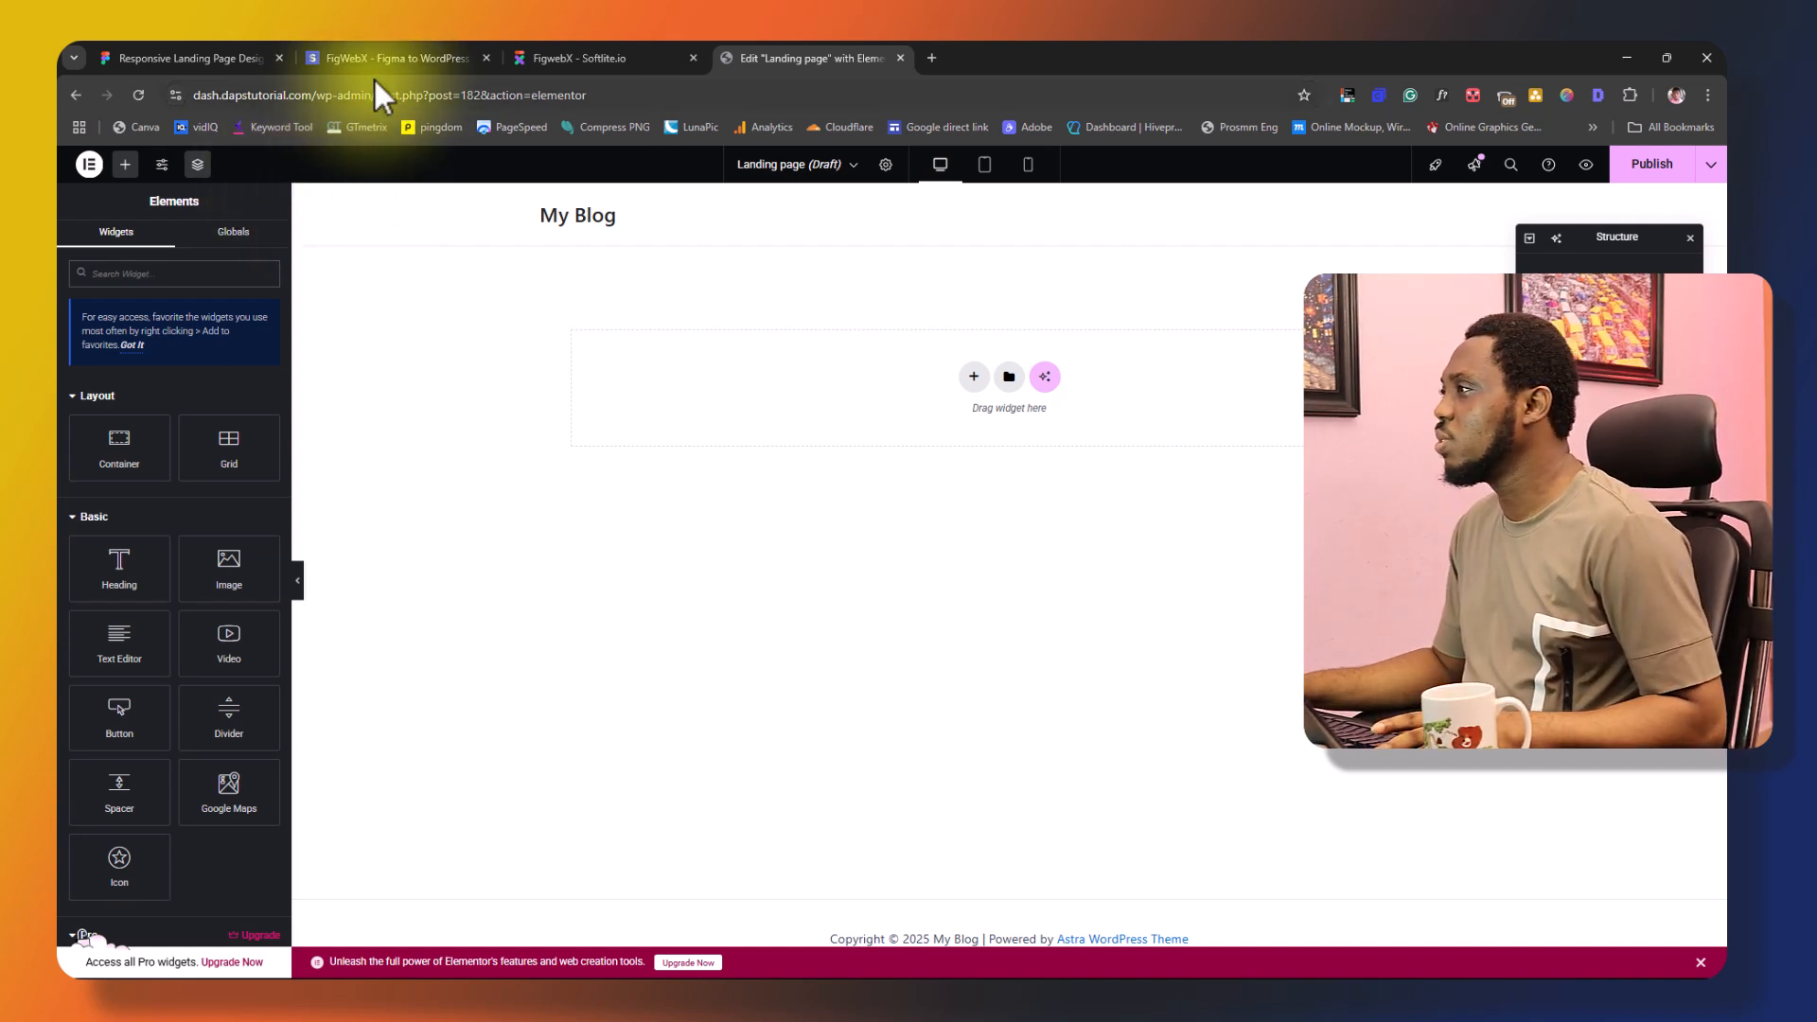
- Copy the Landing Page export's Elementor content once it shows Completed
click(571, 58)
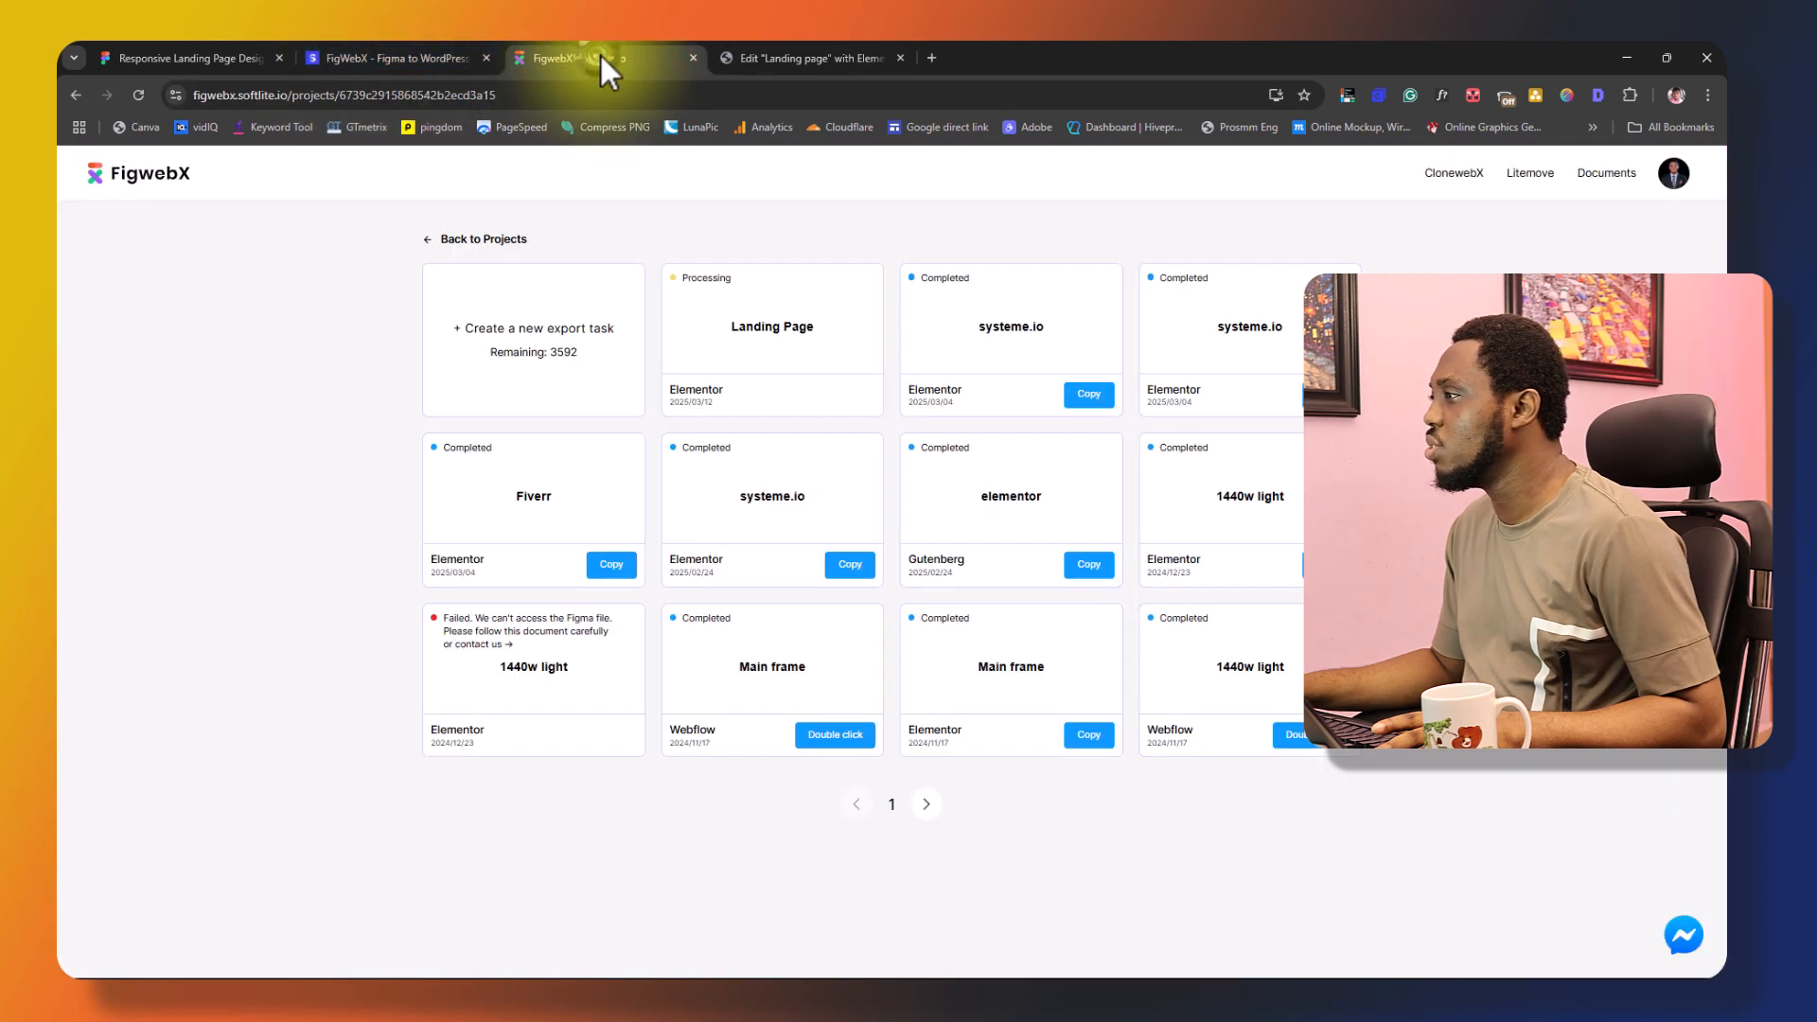
mouse_move(730, 332)
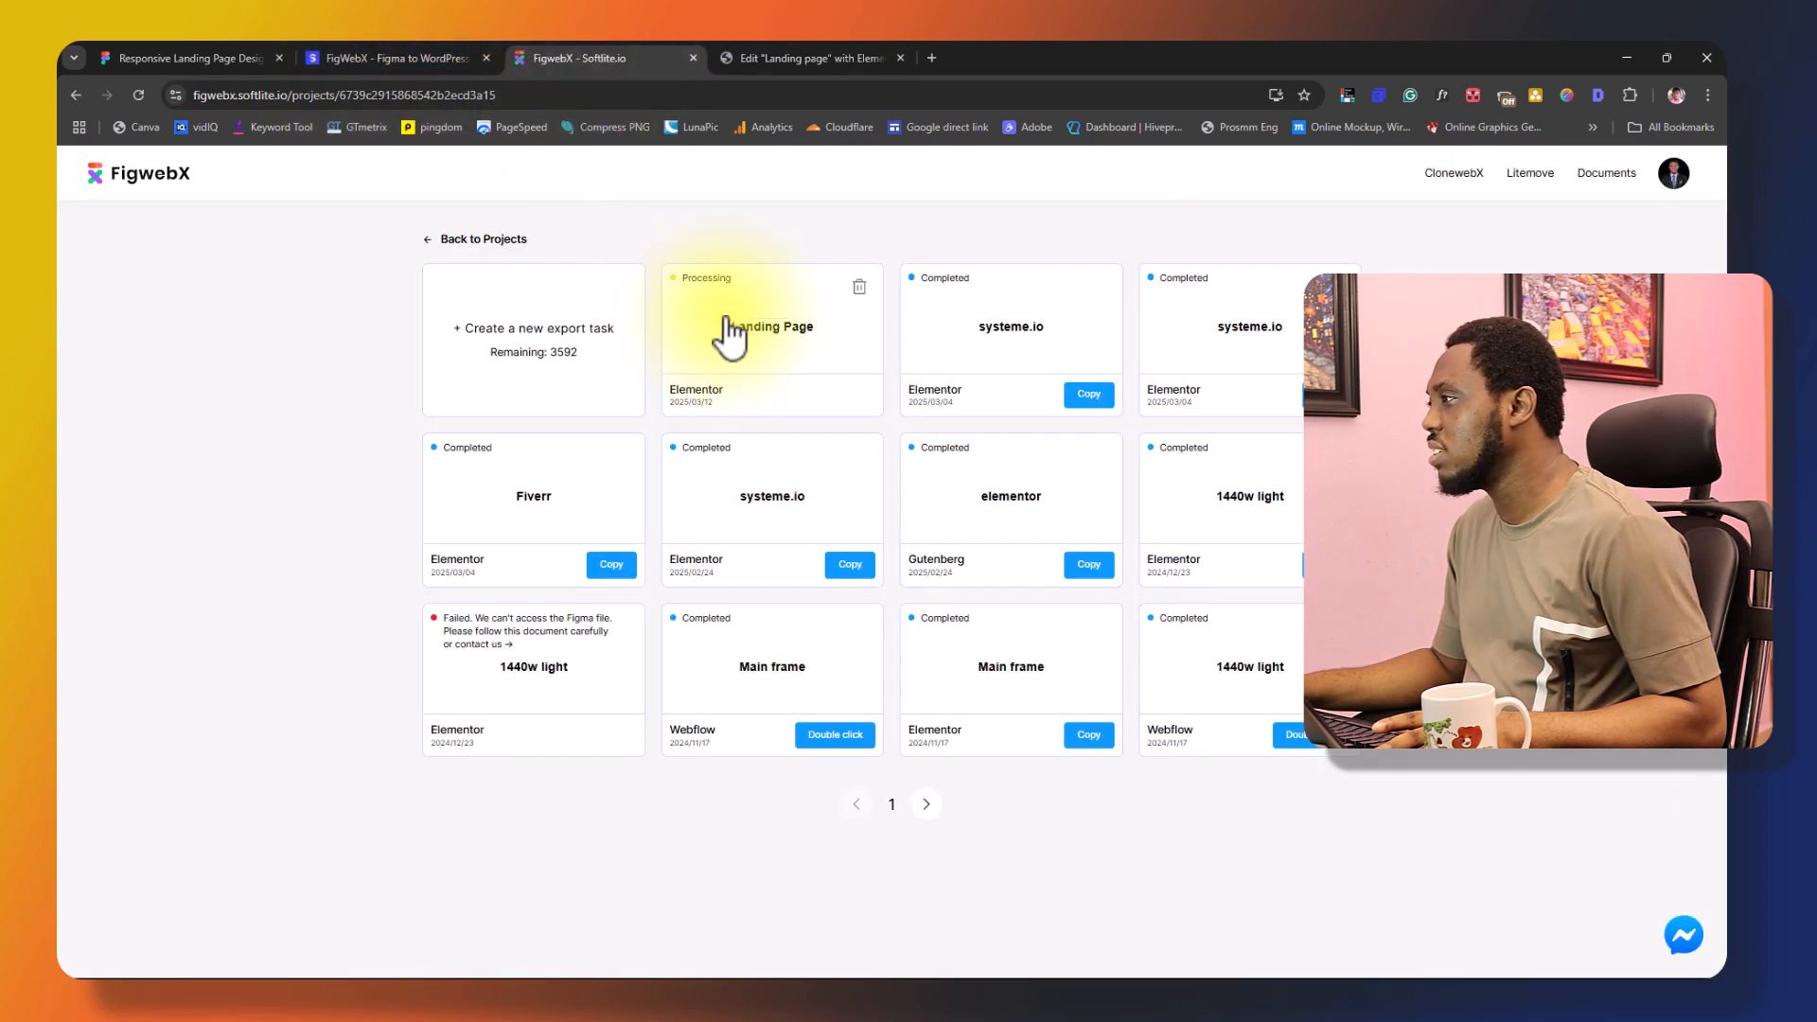
mouse_move(252, 419)
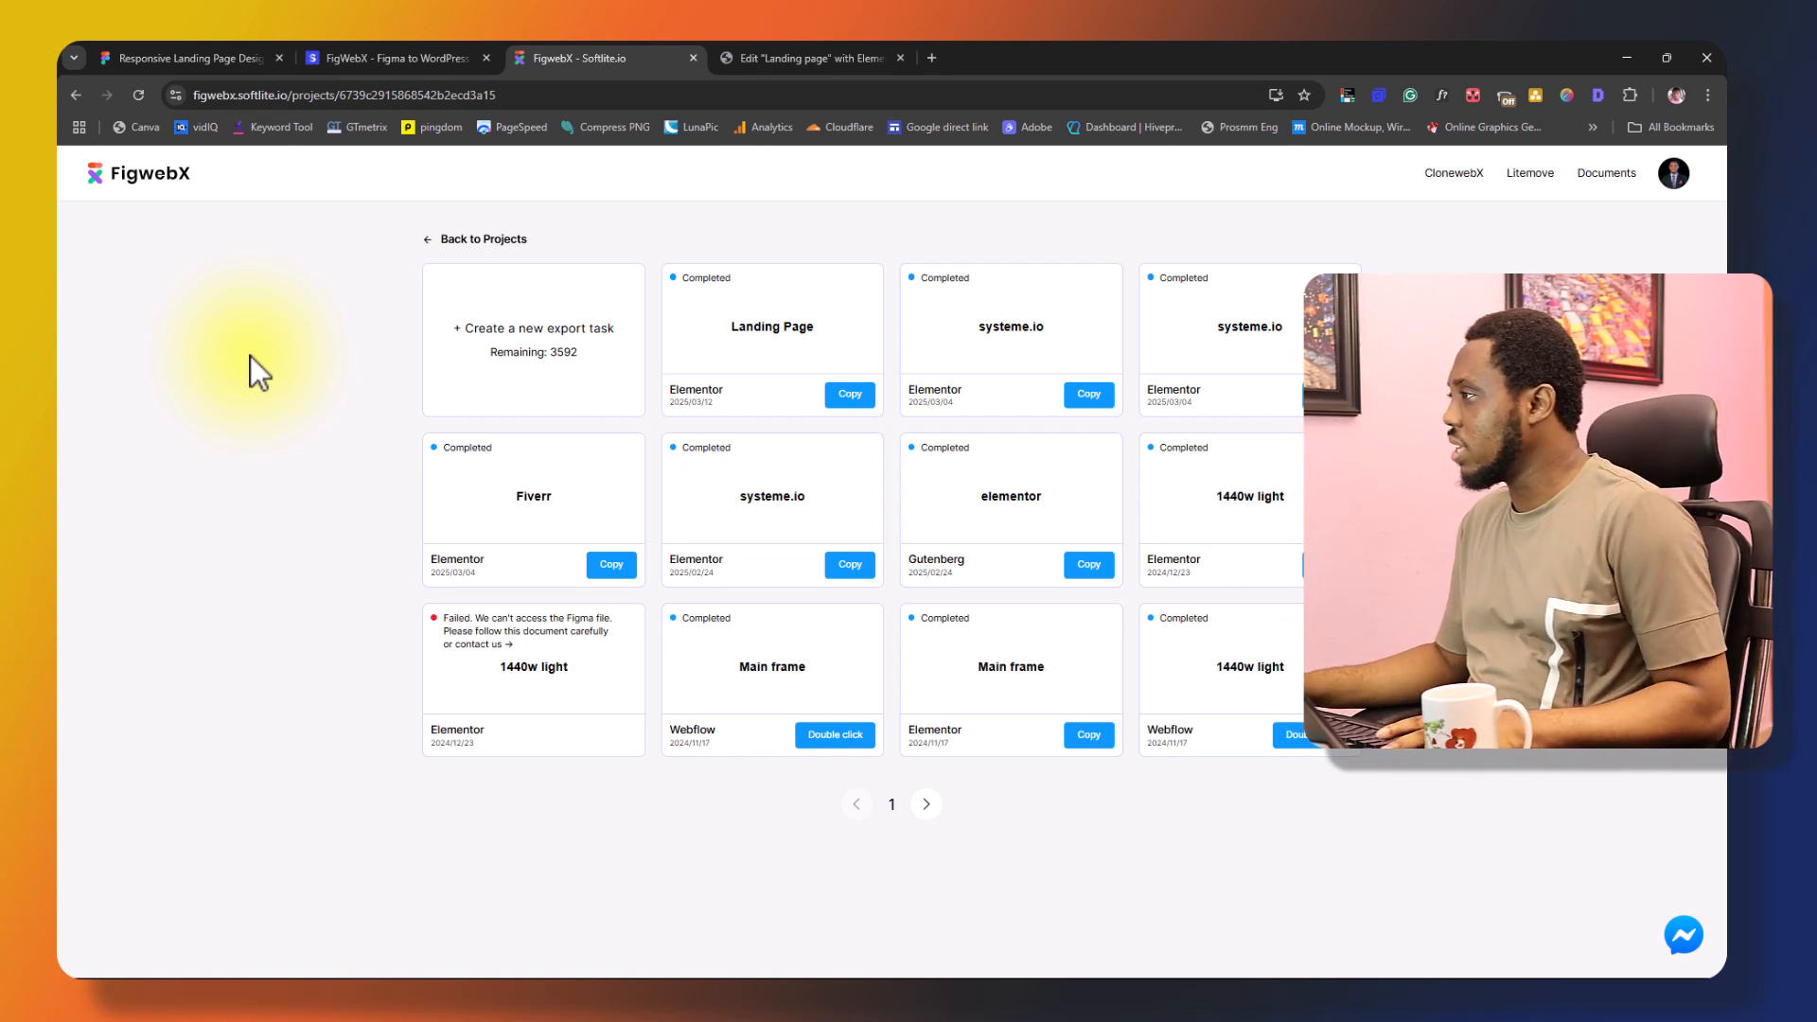
mouse_move(687, 286)
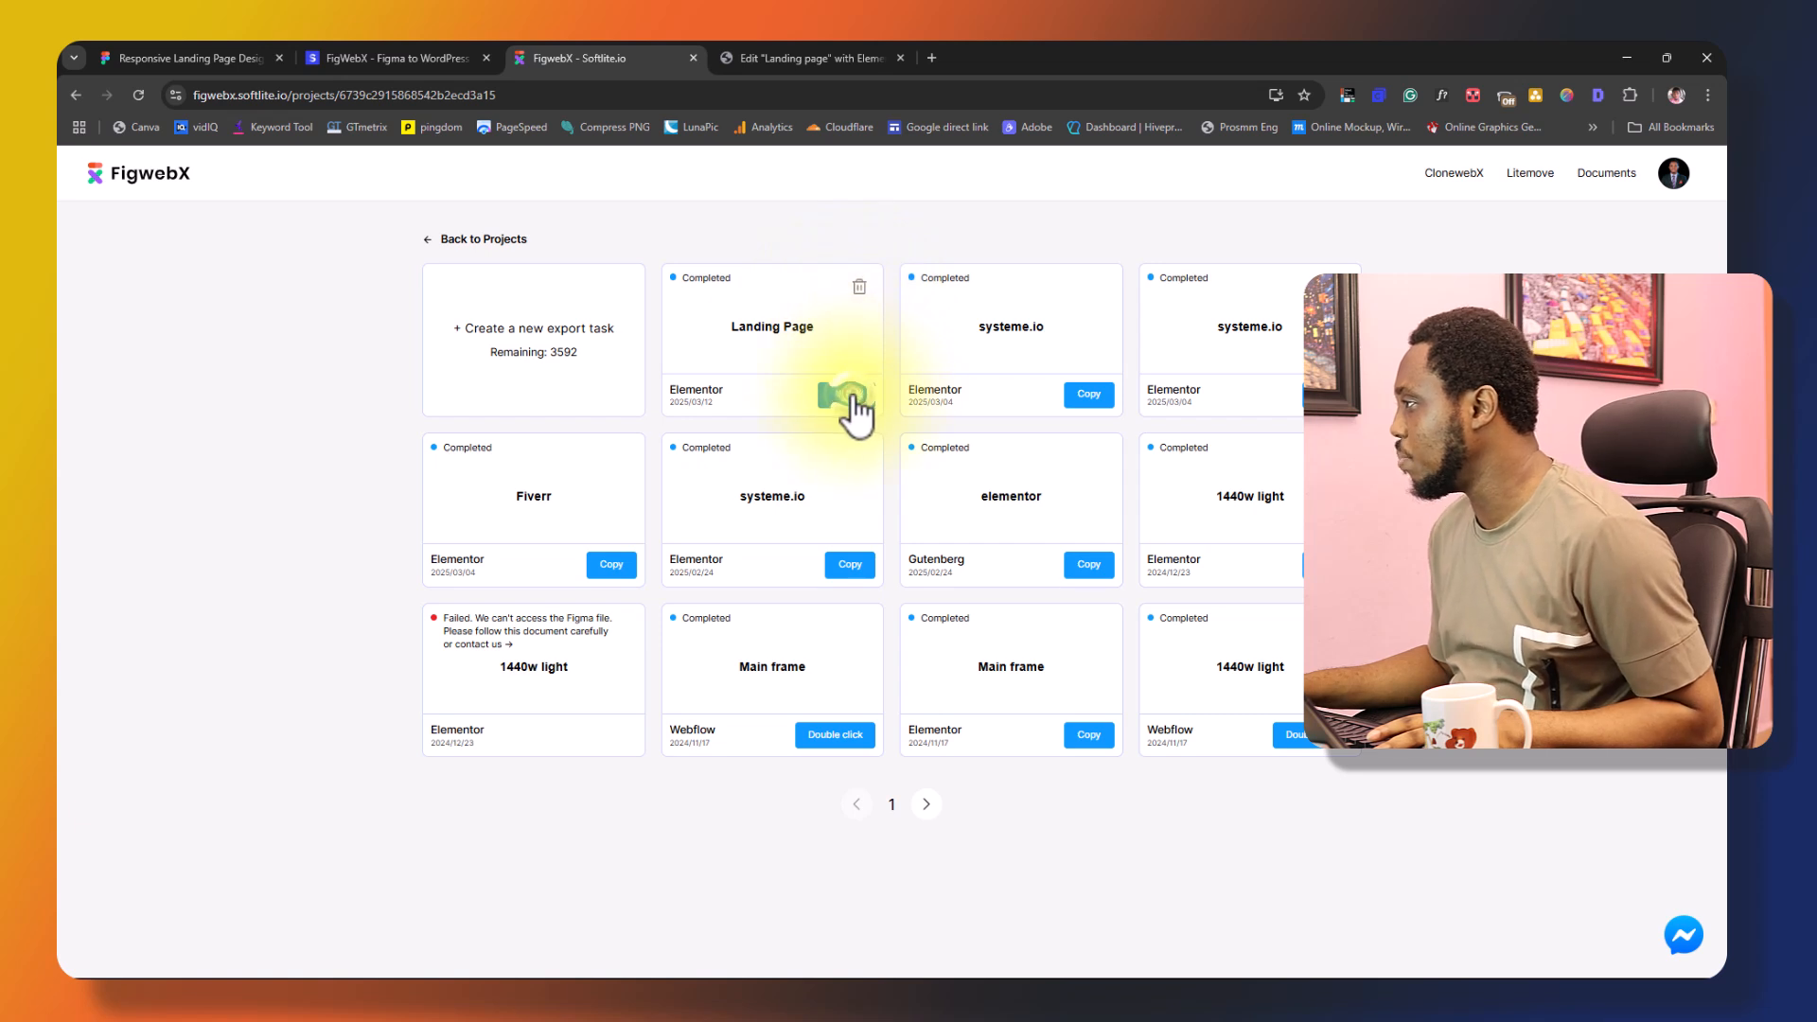
click(847, 395)
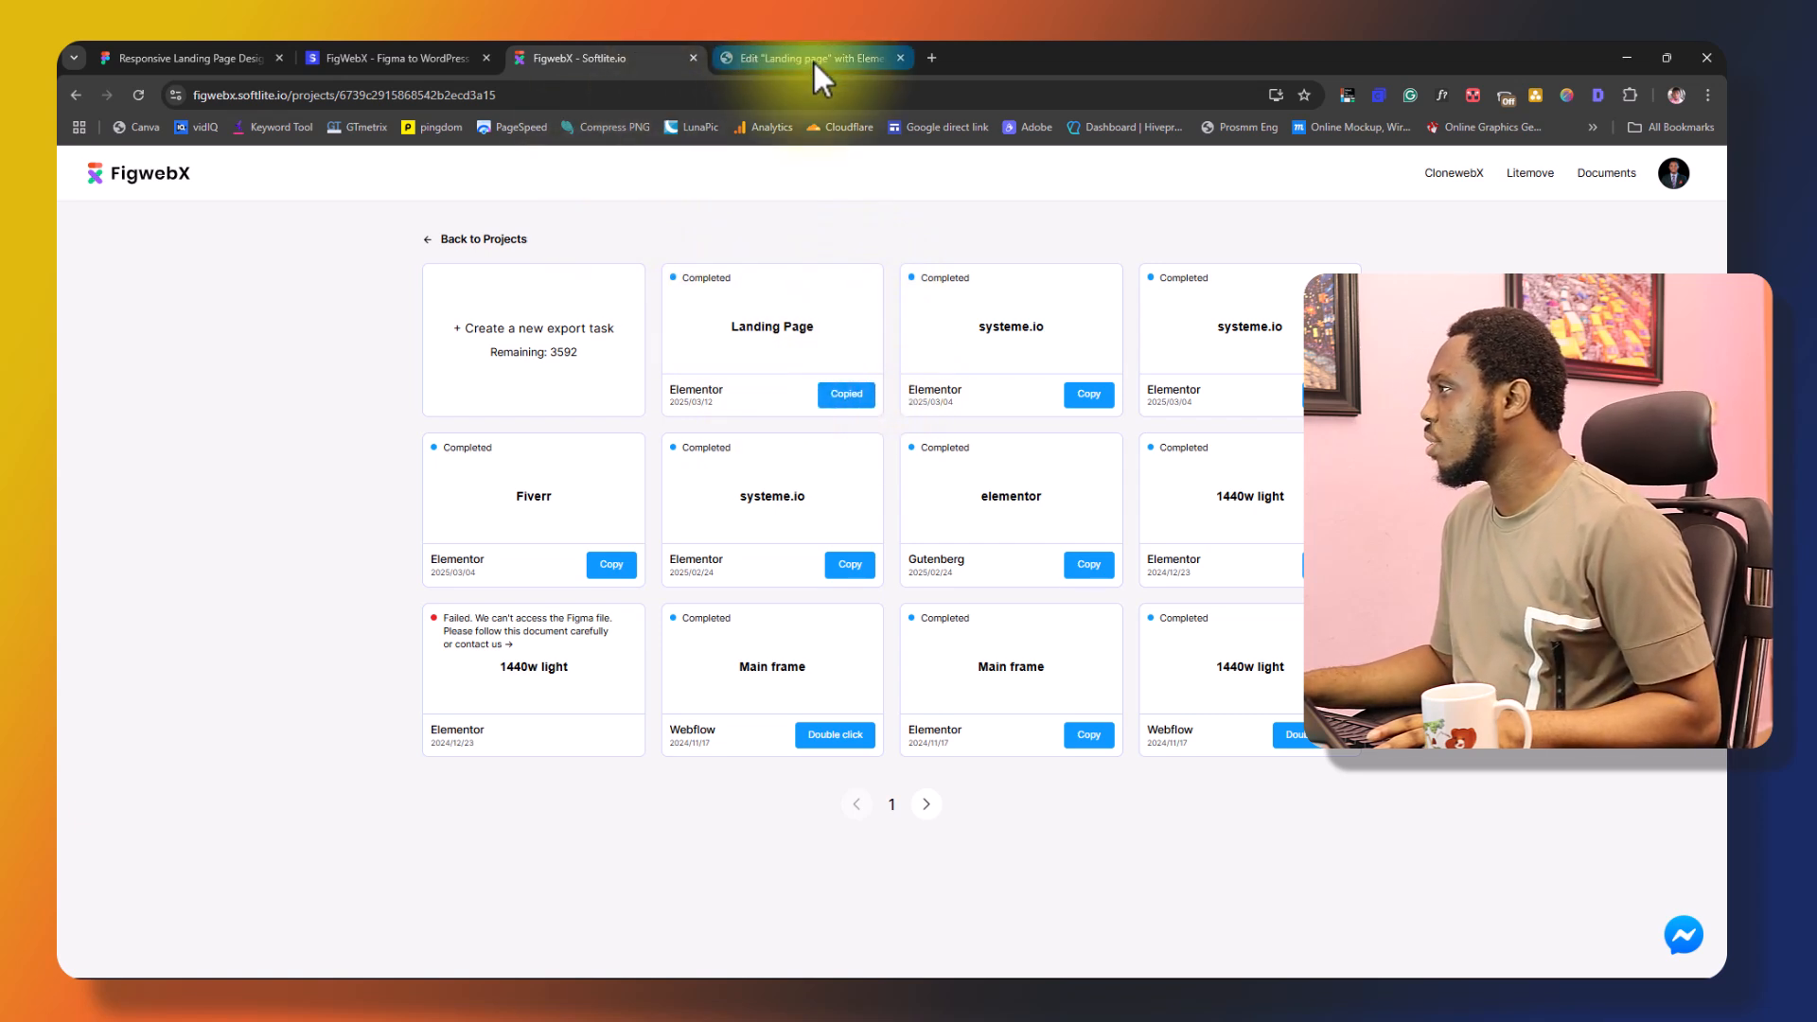
- Paste the FigwebX design onto the Elementor canvas via 'Paste from other site' and Ctrl+V
click(811, 58)
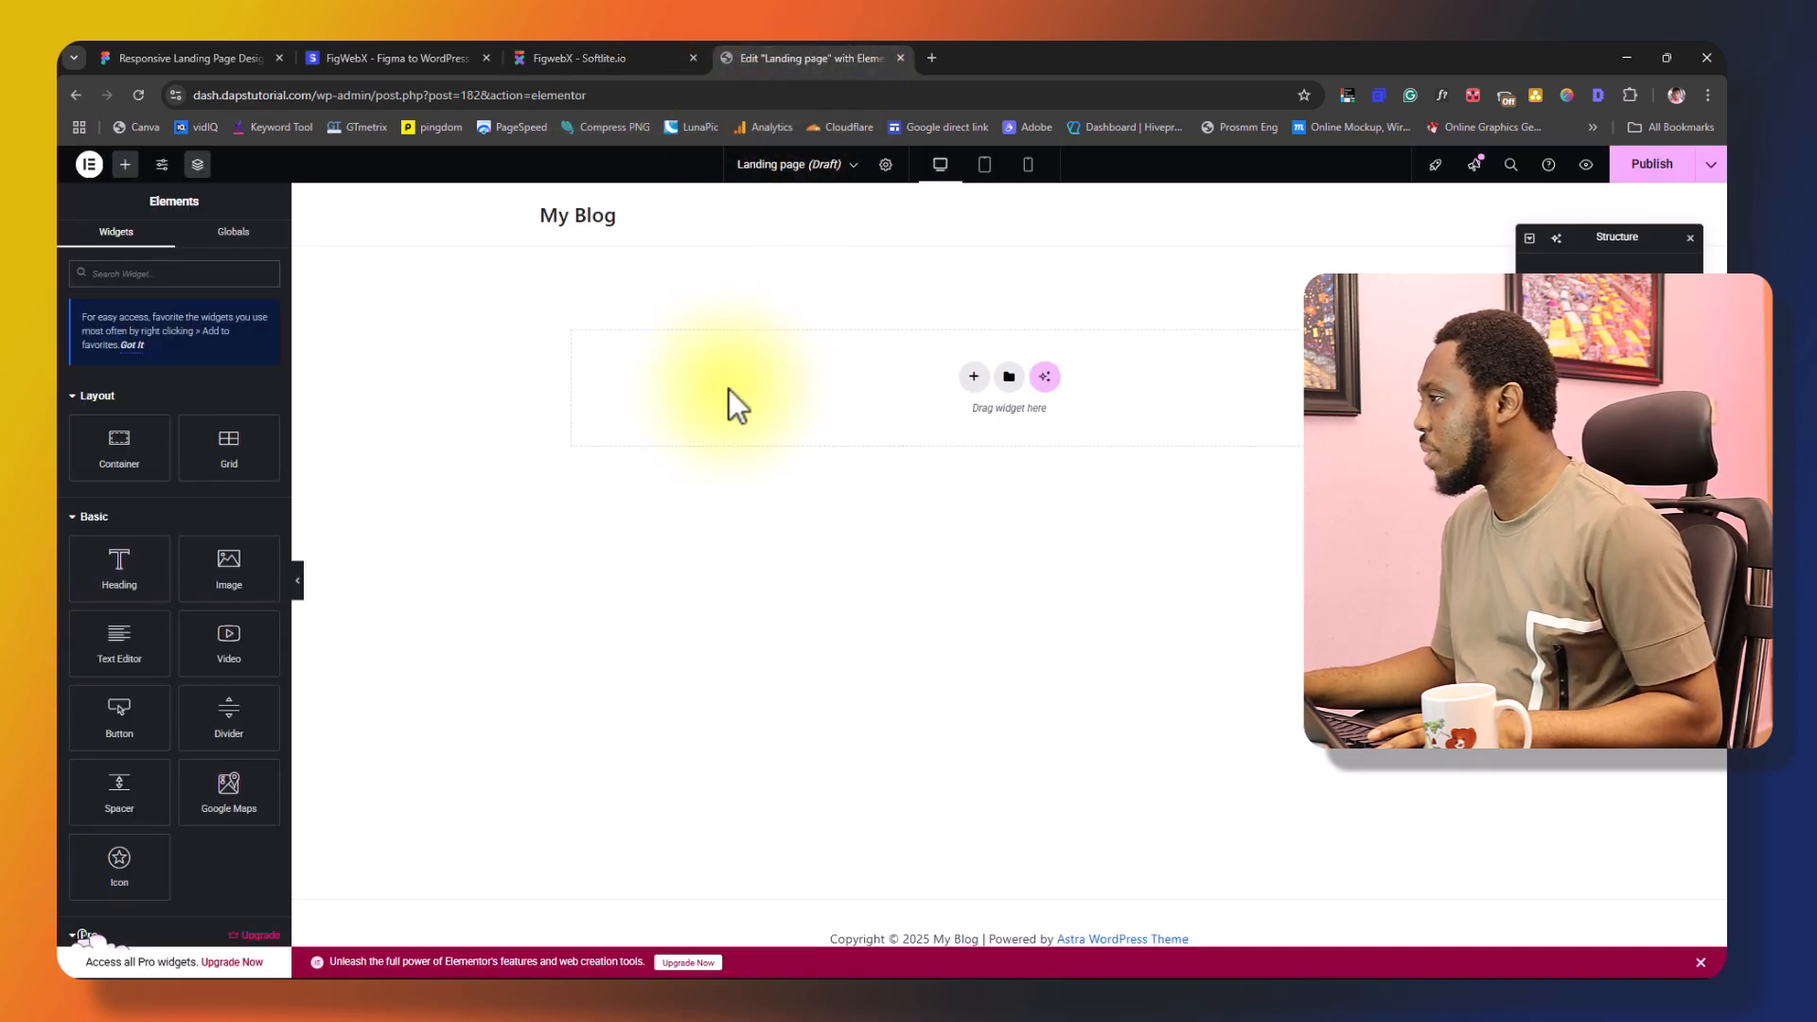
right_click(739, 399)
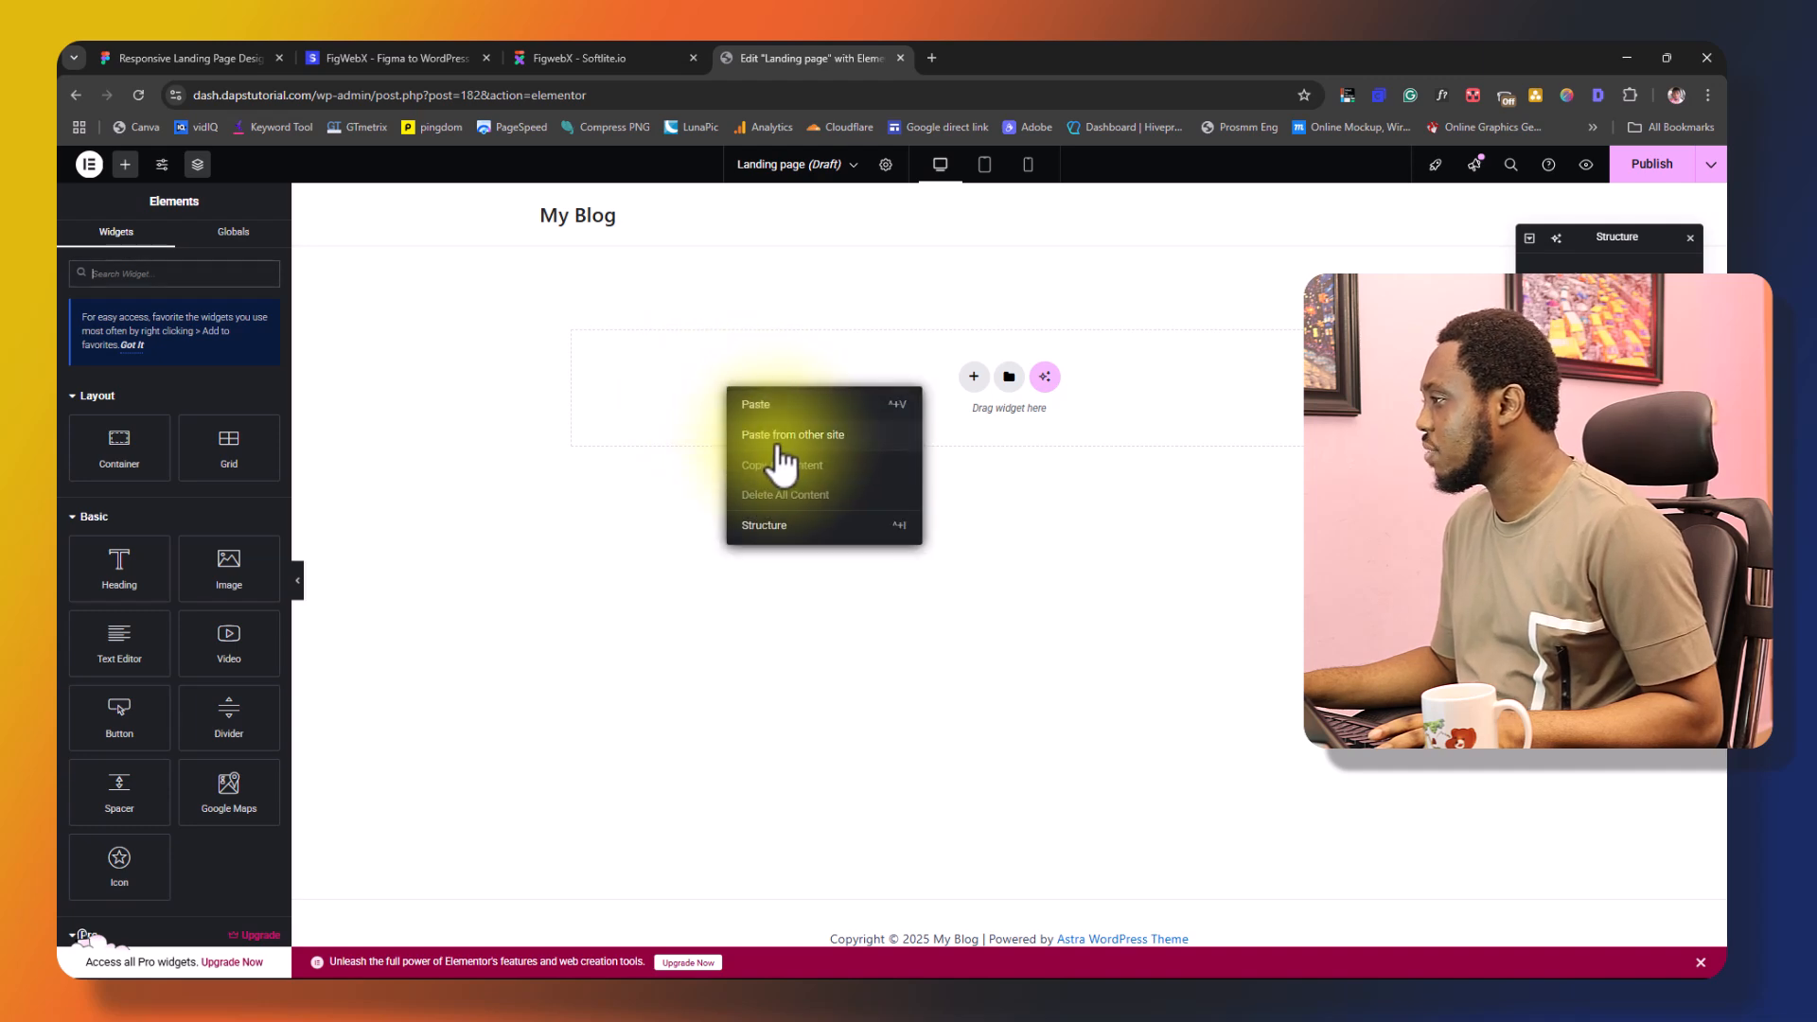
click(793, 433)
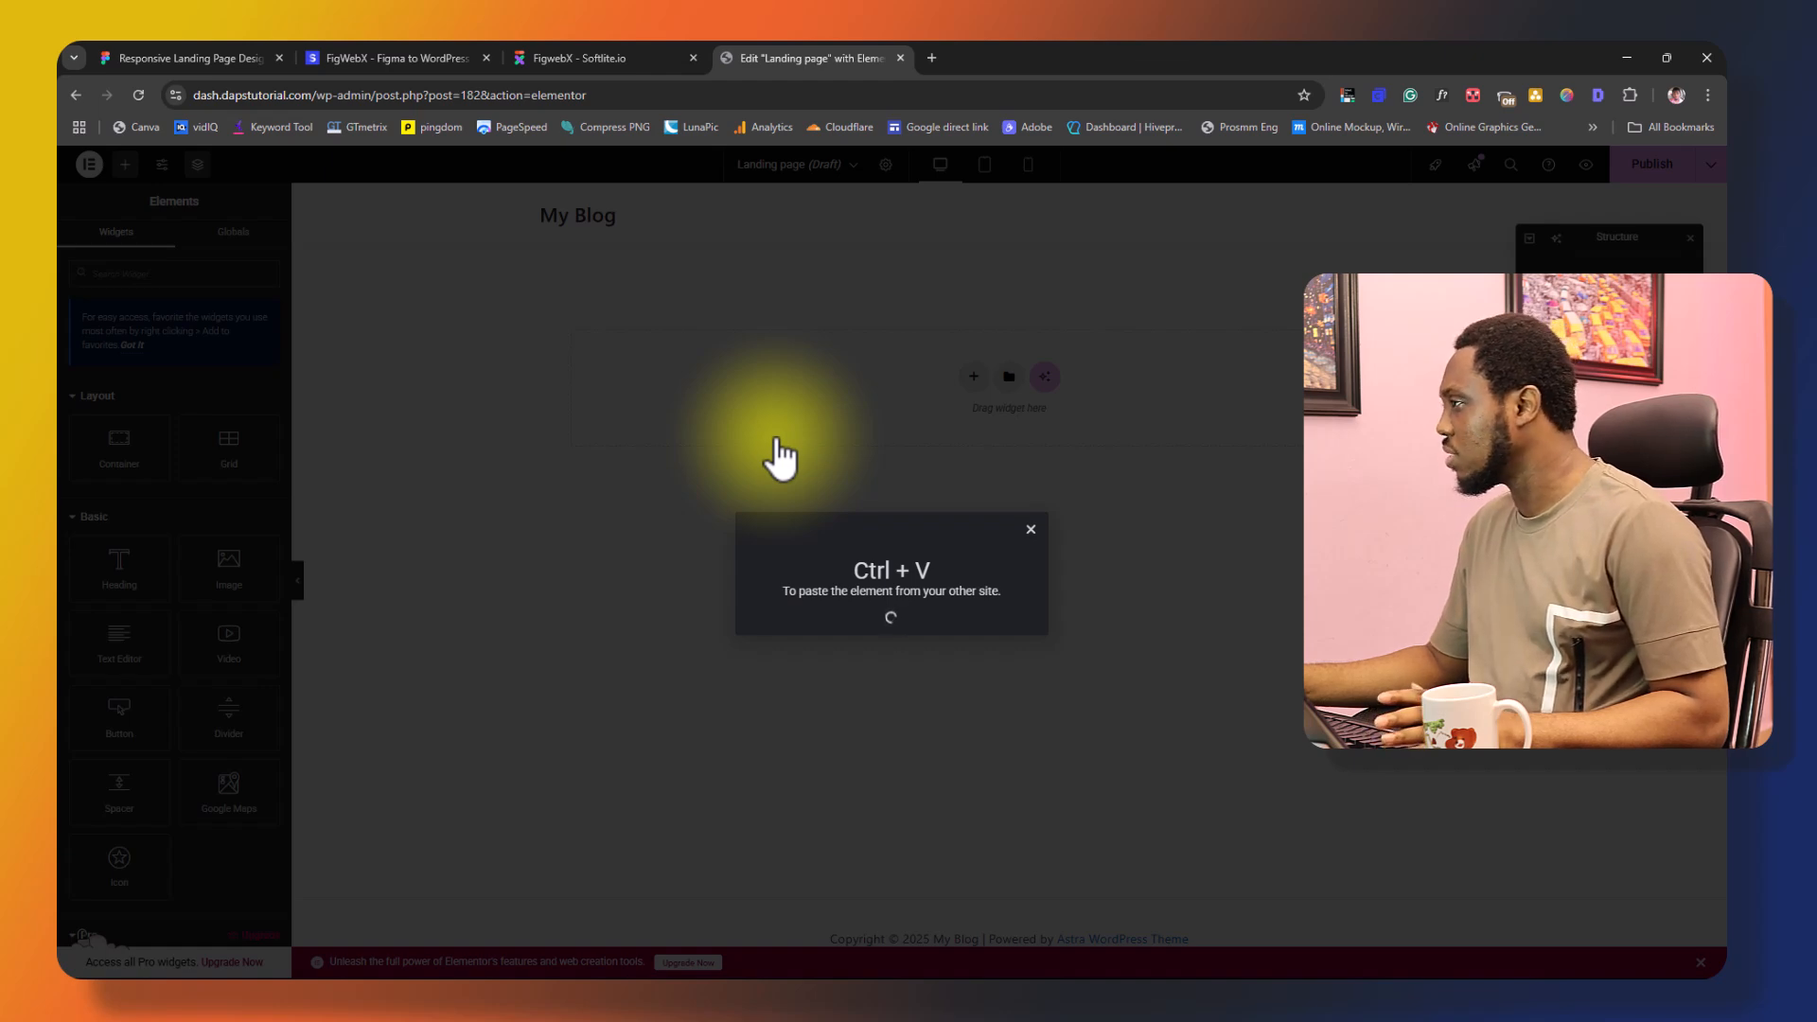
key(ctrl+v)
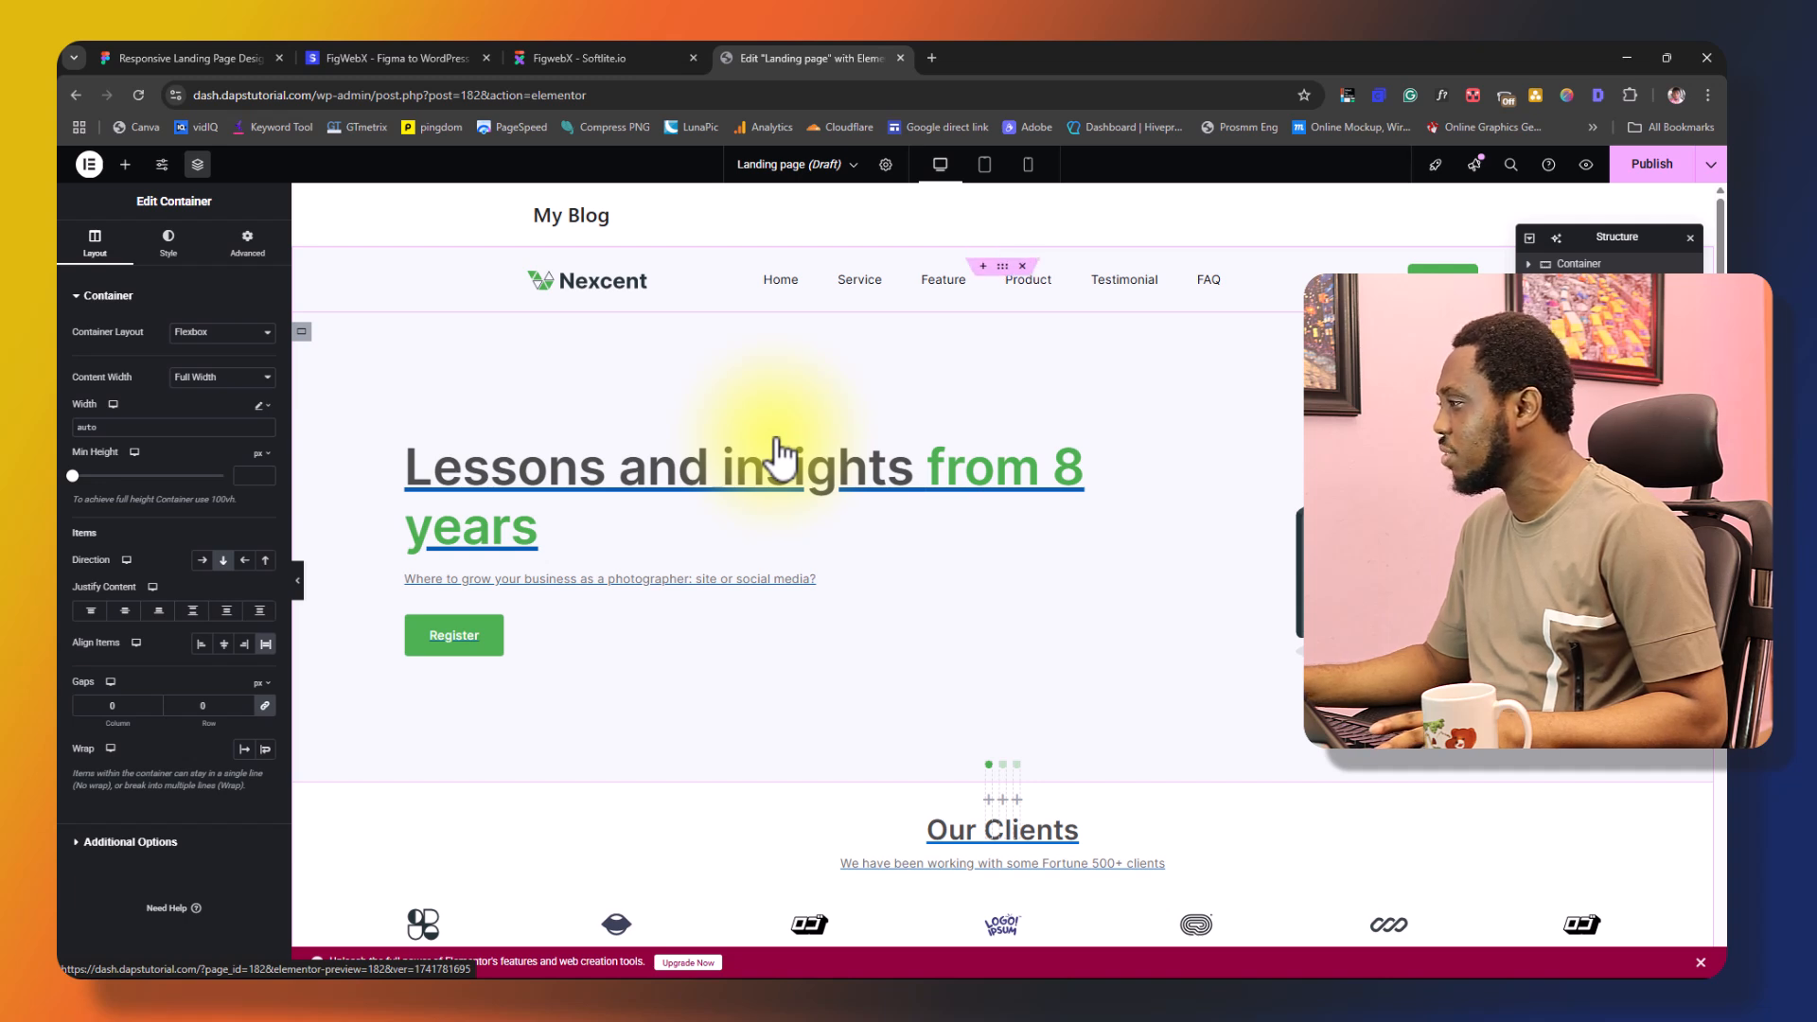
mouse_move(1070, 537)
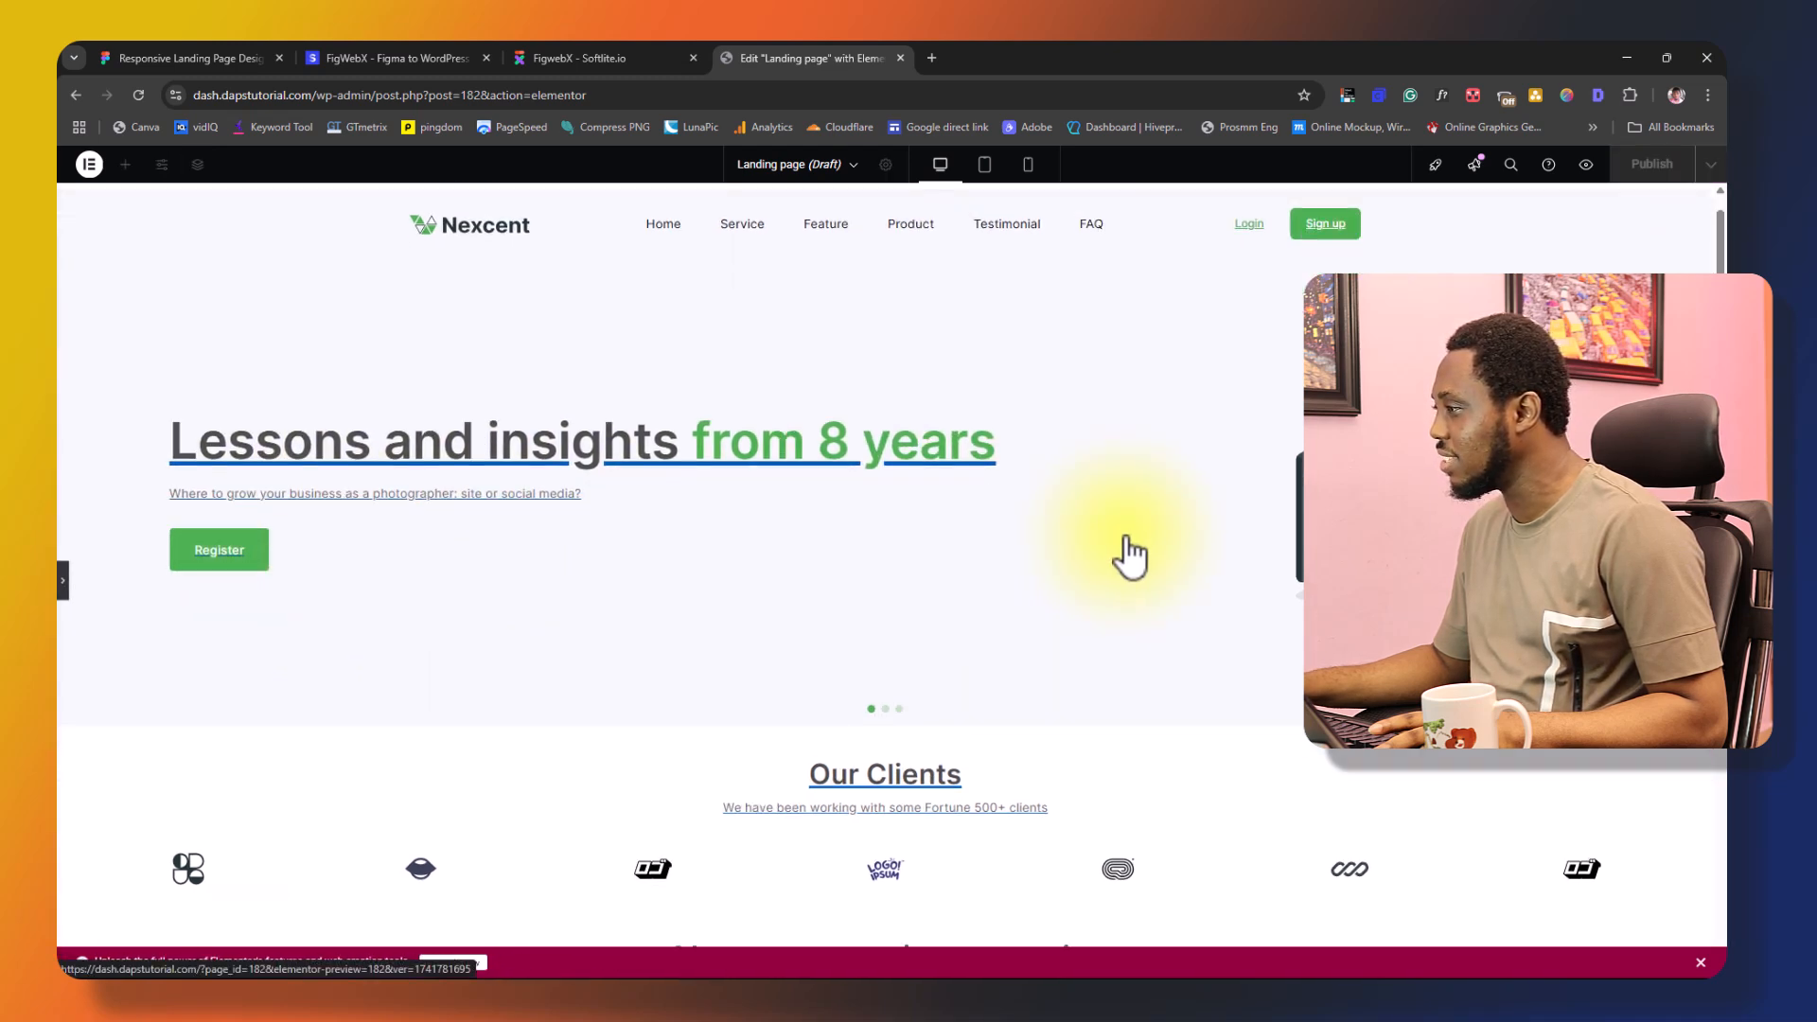
scroll(down, 3)
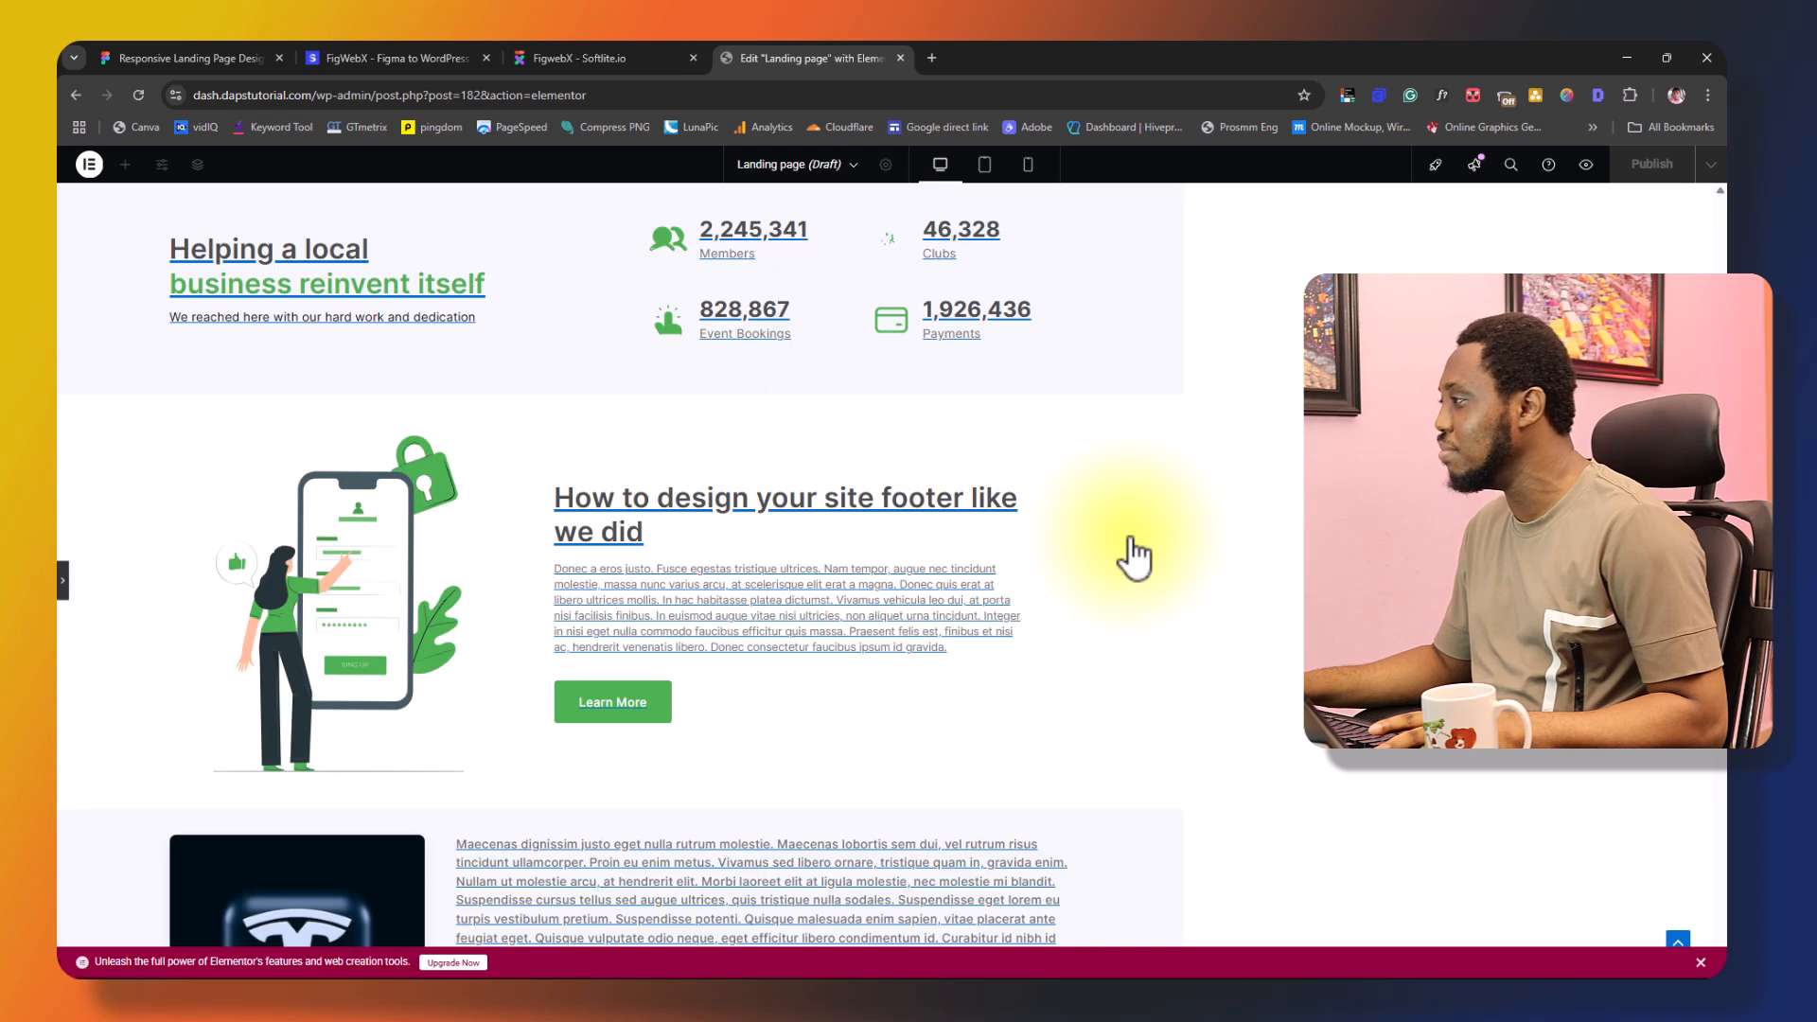
scroll(down, 3)
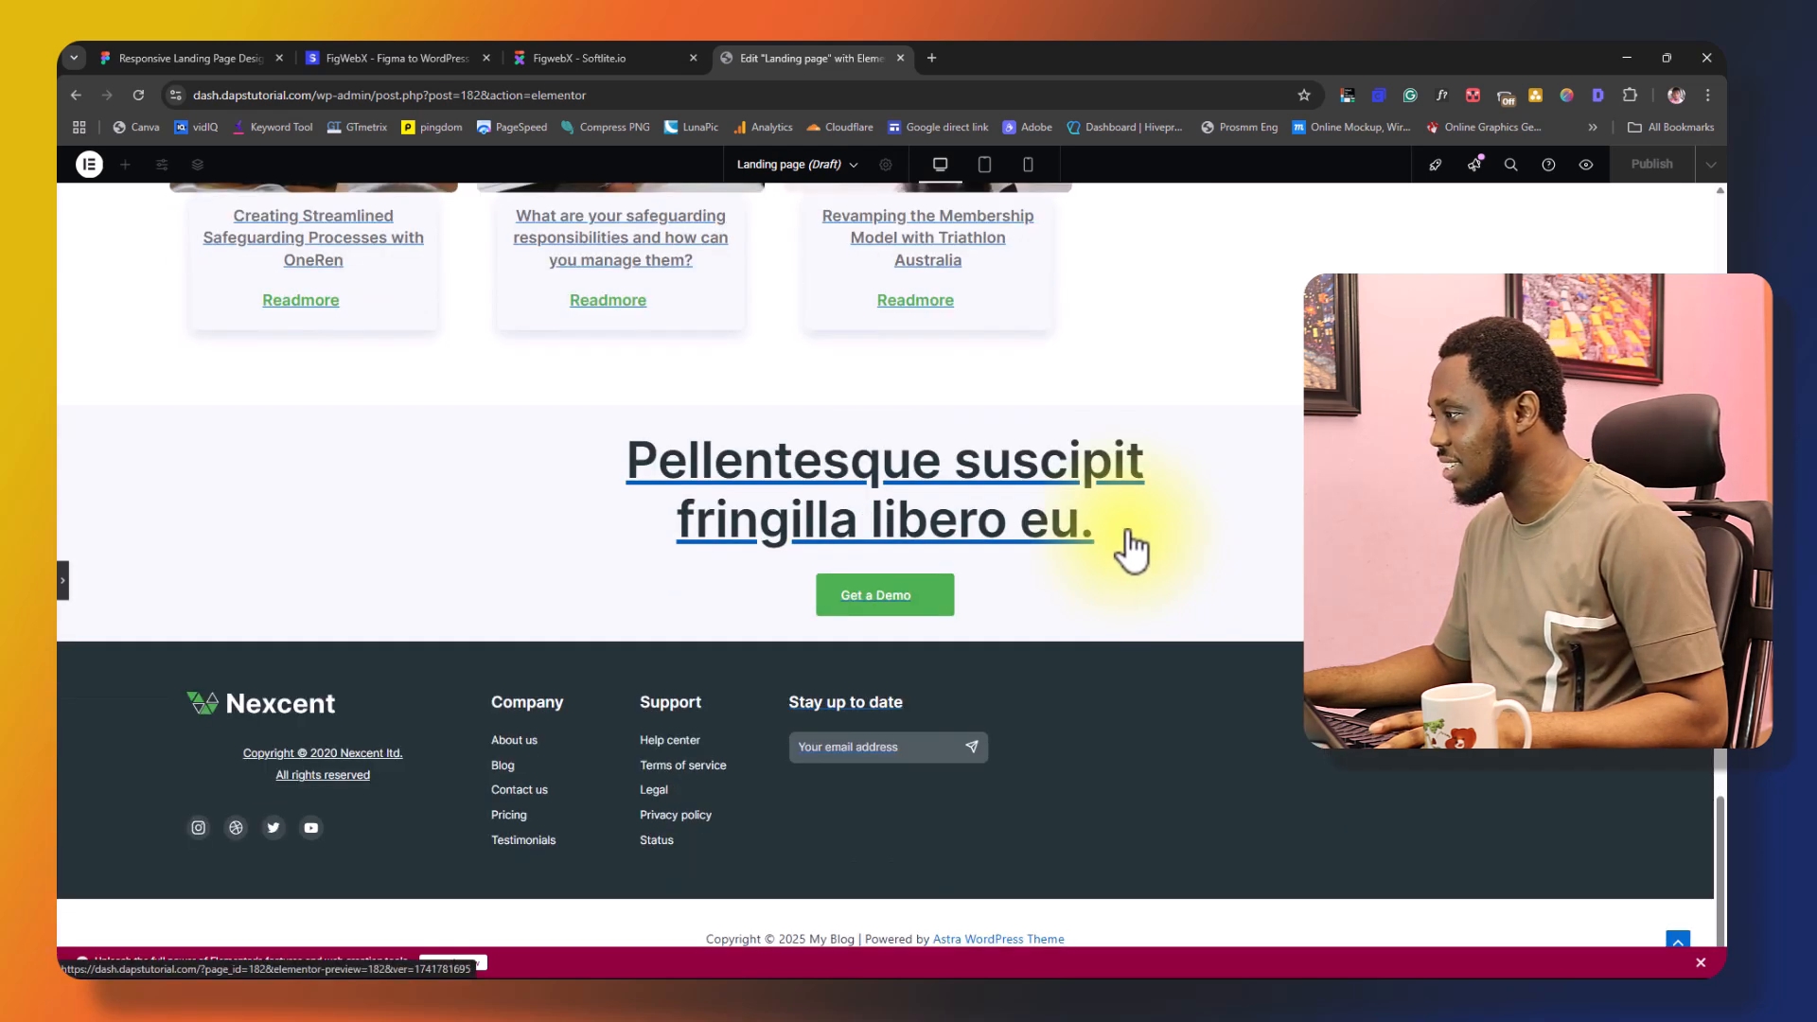
scroll(up, 3)
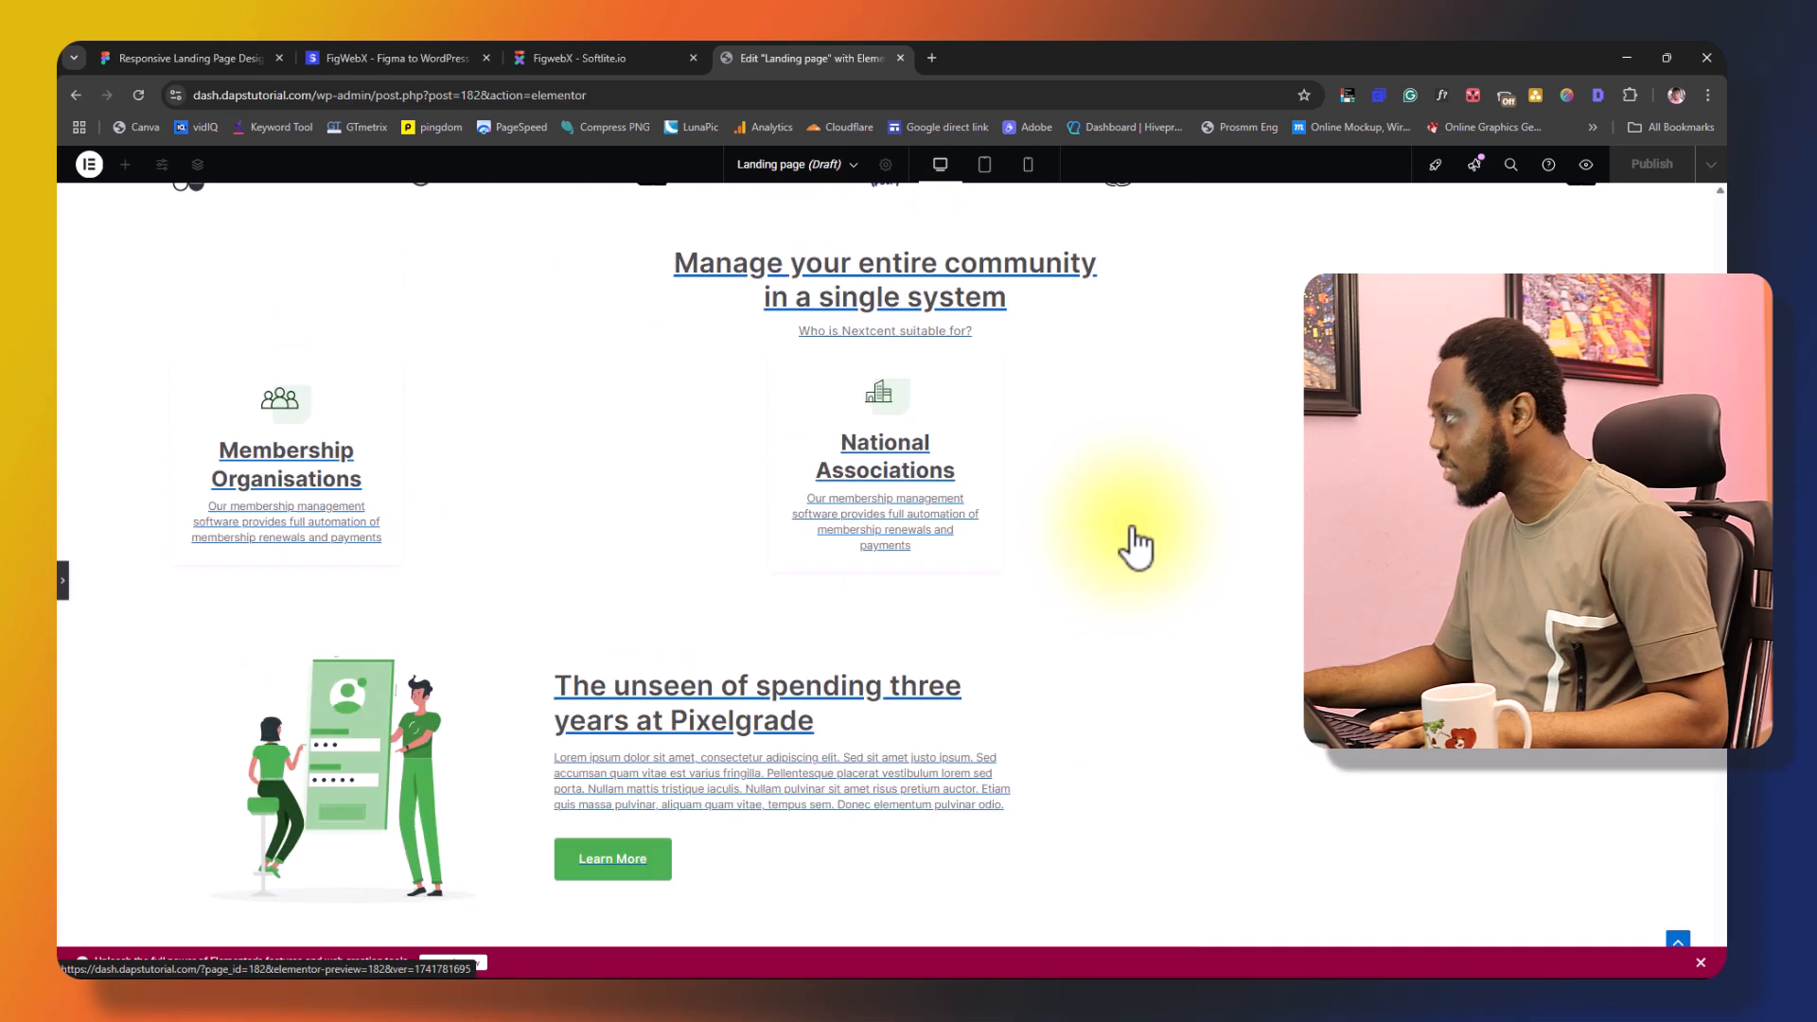
scroll(up, 3)
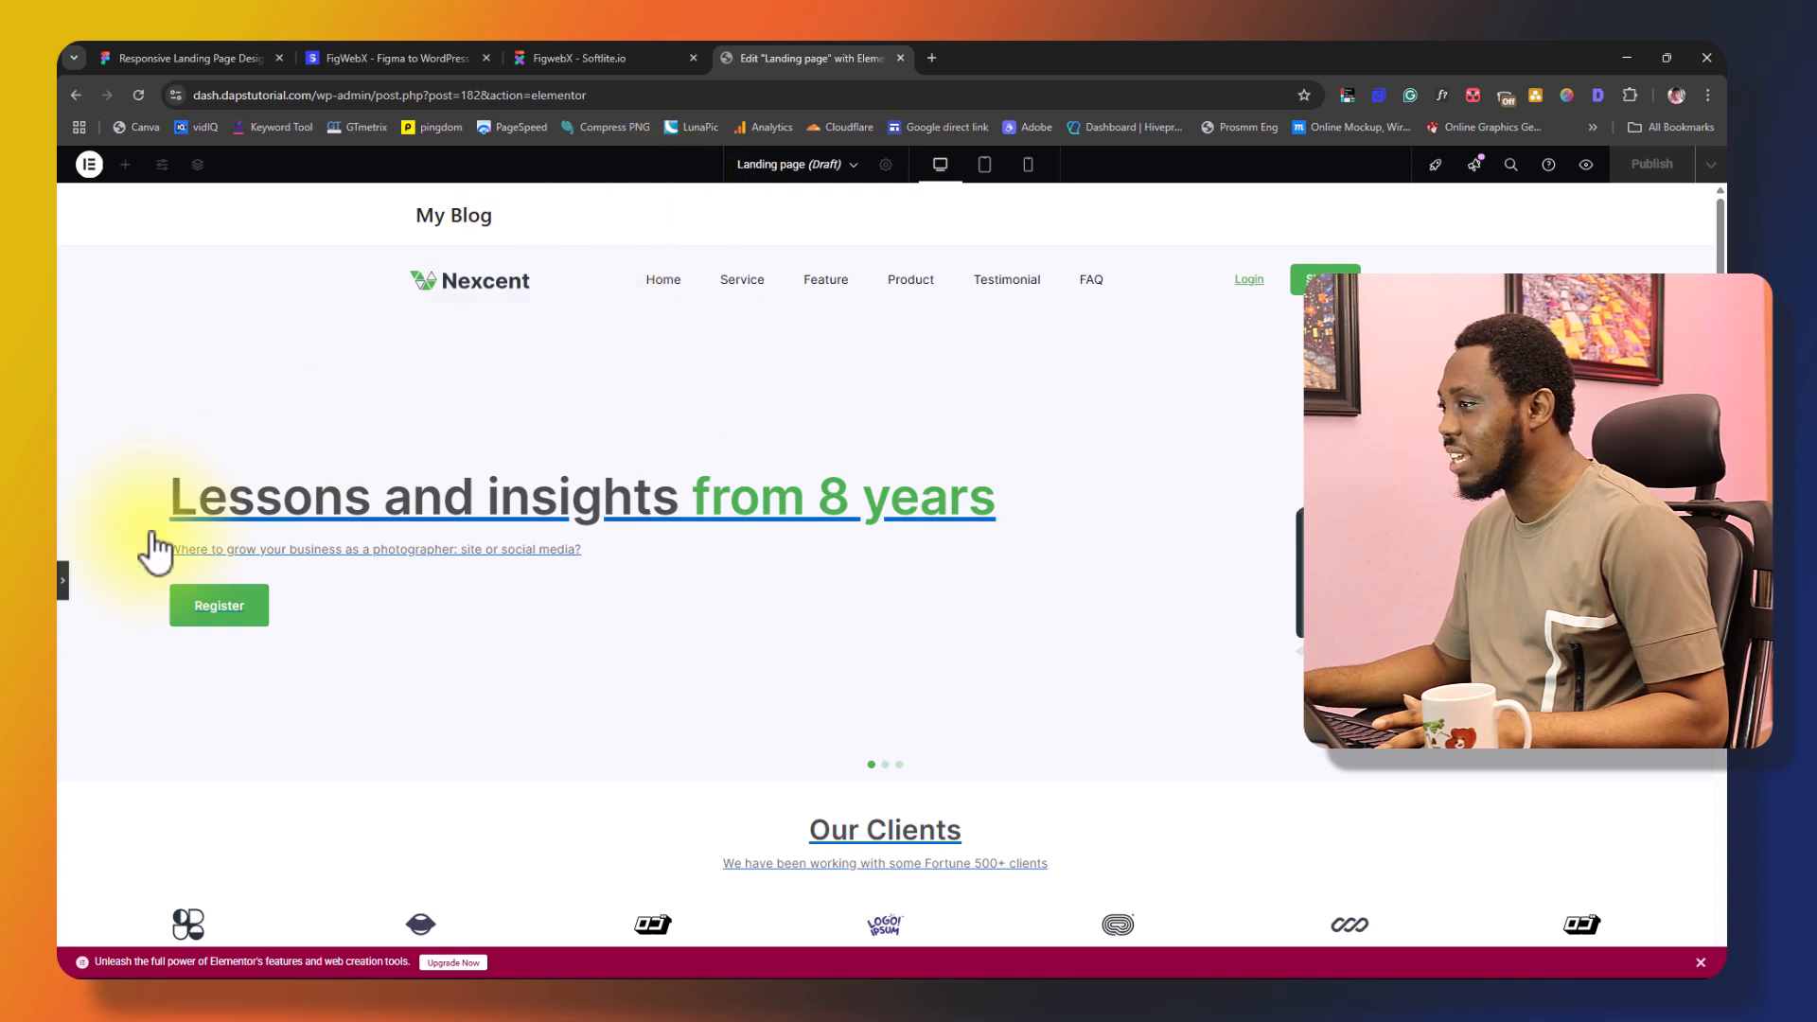
- Expand the top-level and first inner containers in Structure and select the navigation Dynamic List
click(197, 164)
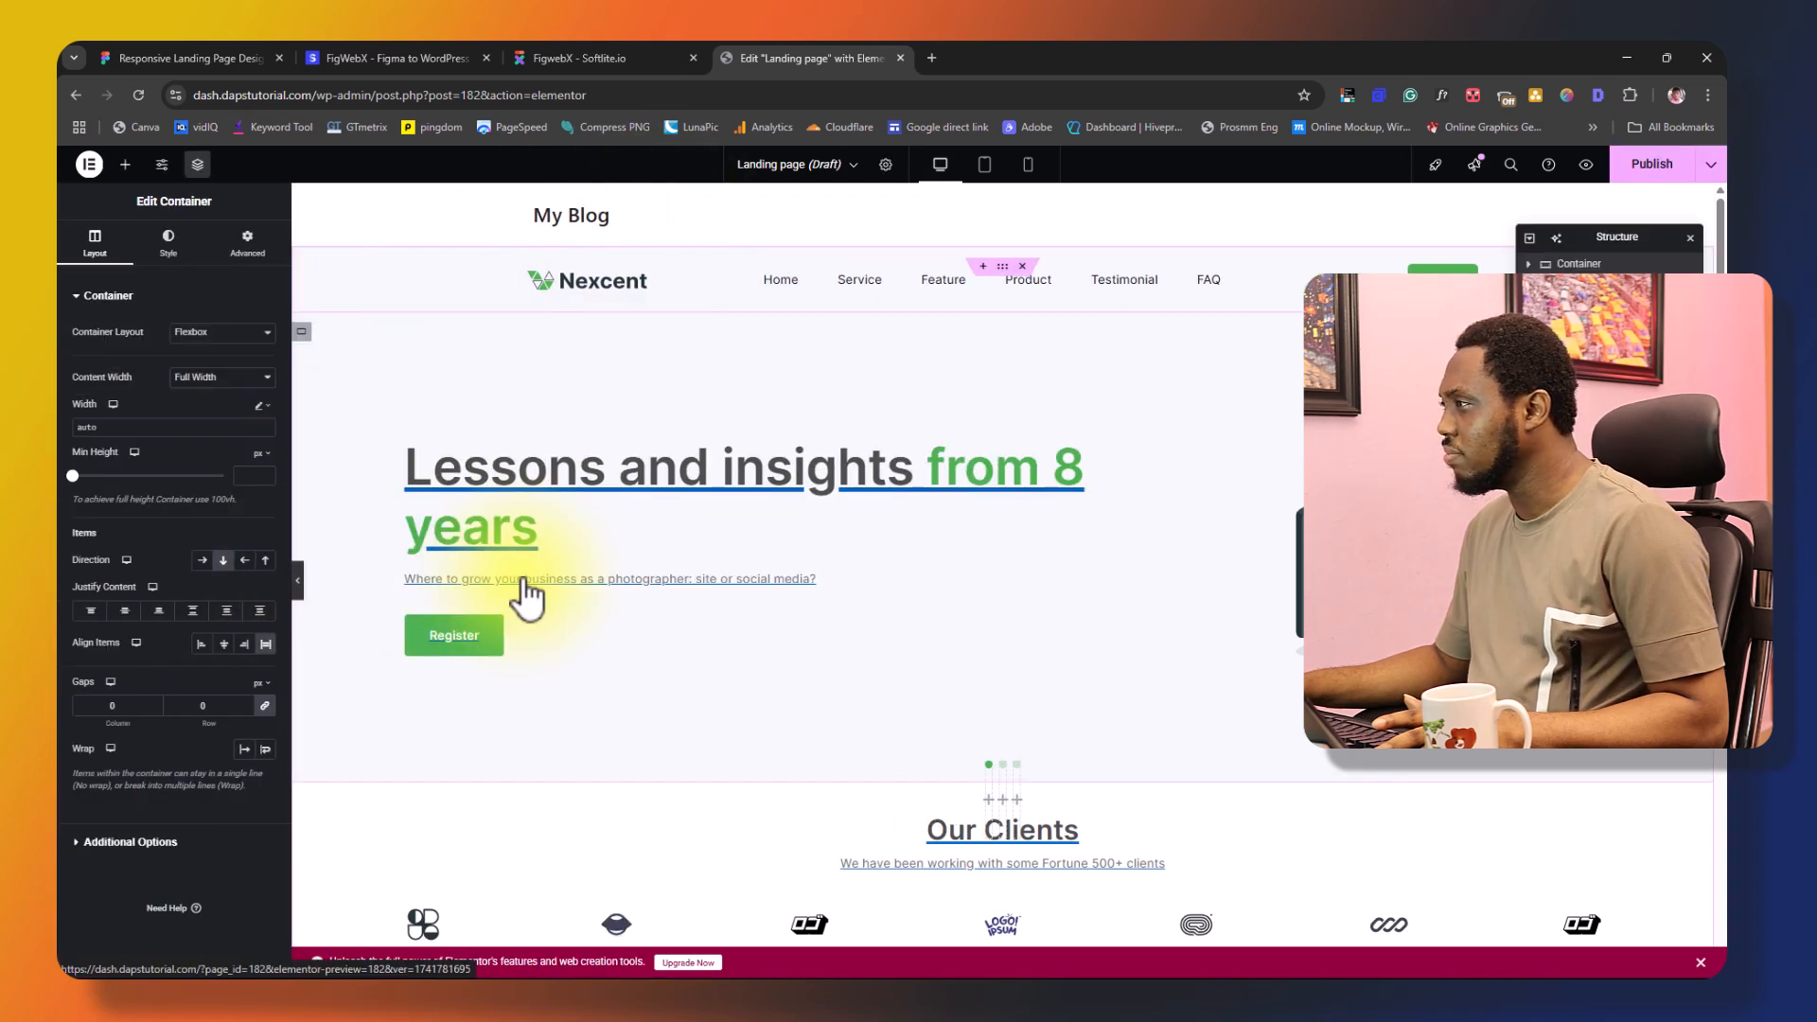
mouse_move(637, 603)
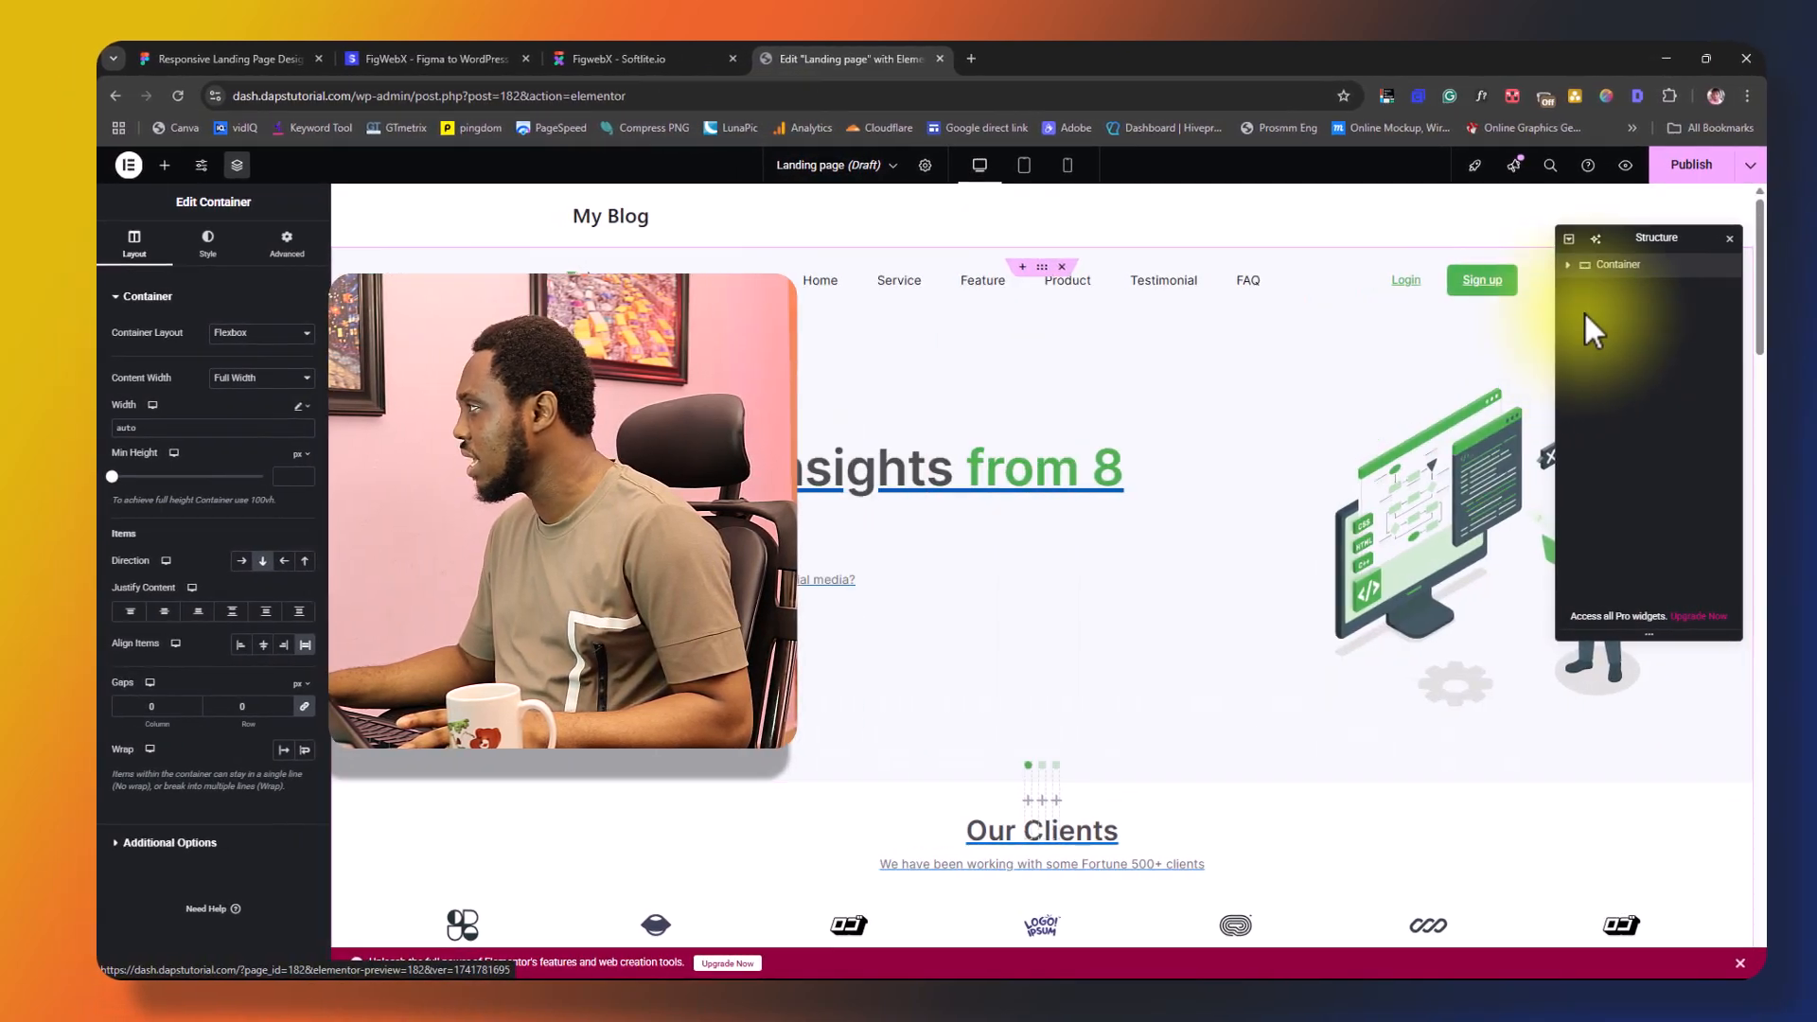
click(1570, 264)
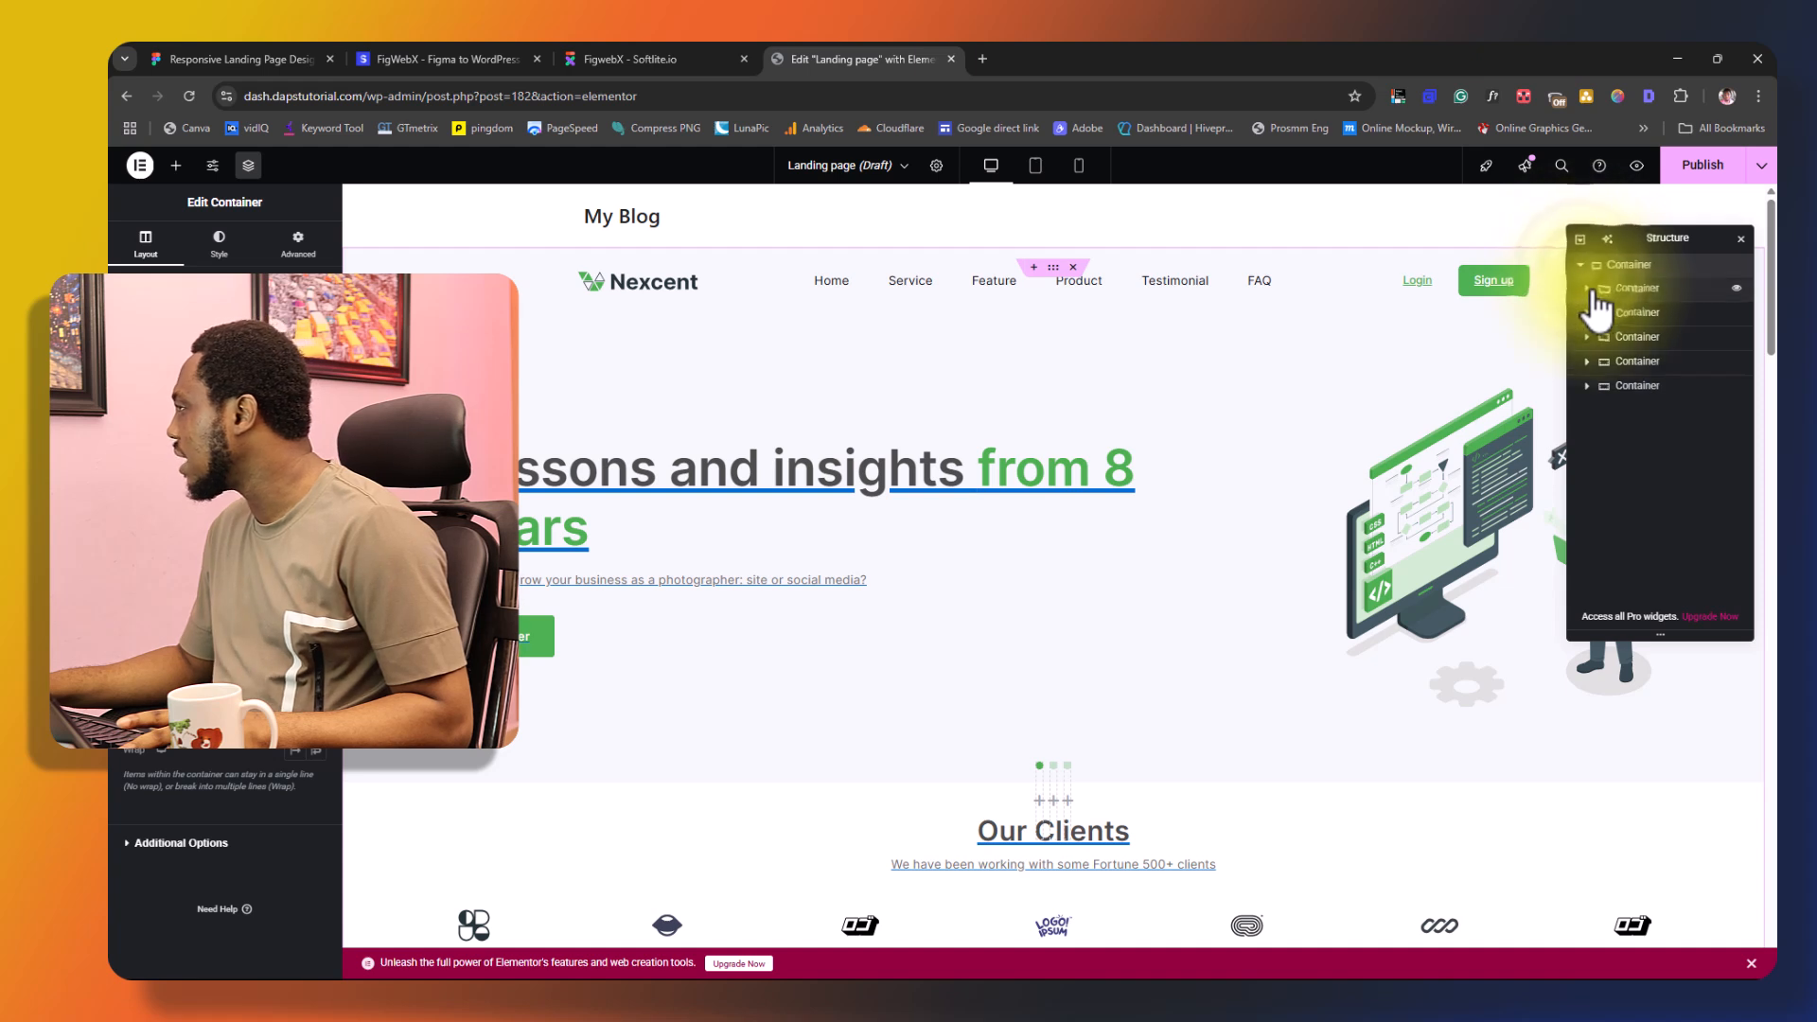
click(1586, 312)
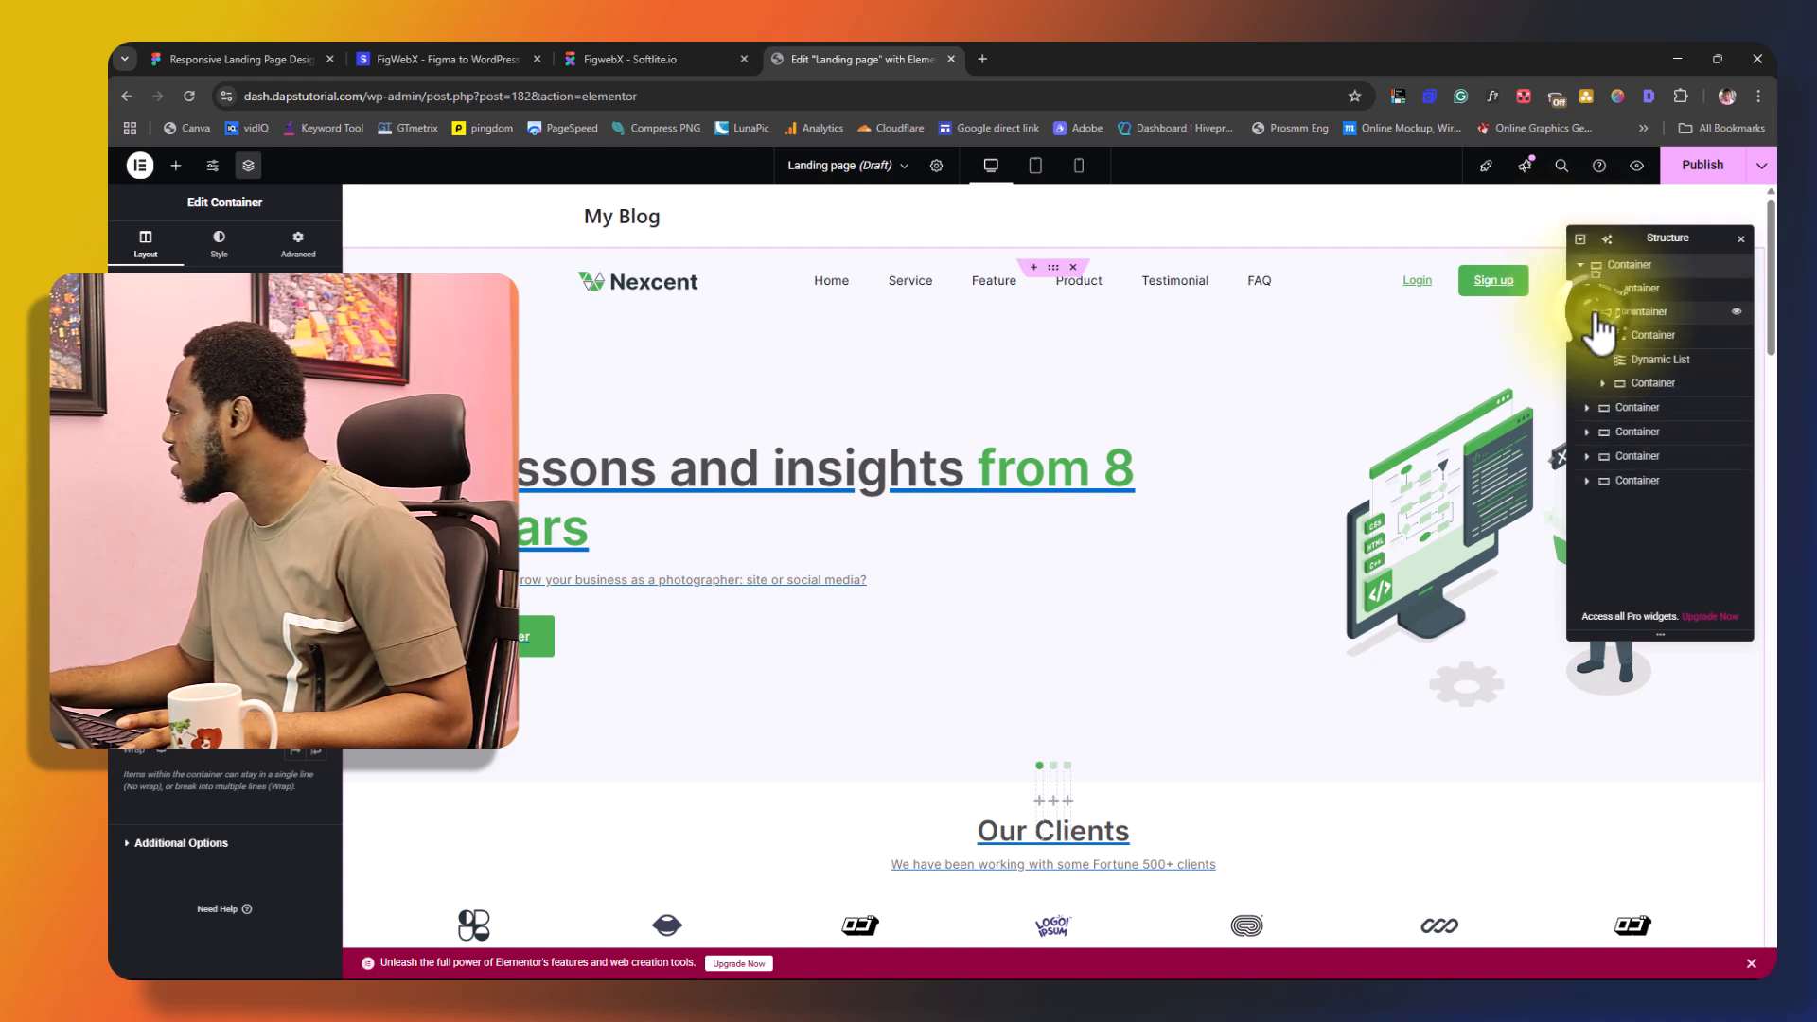
click(1659, 360)
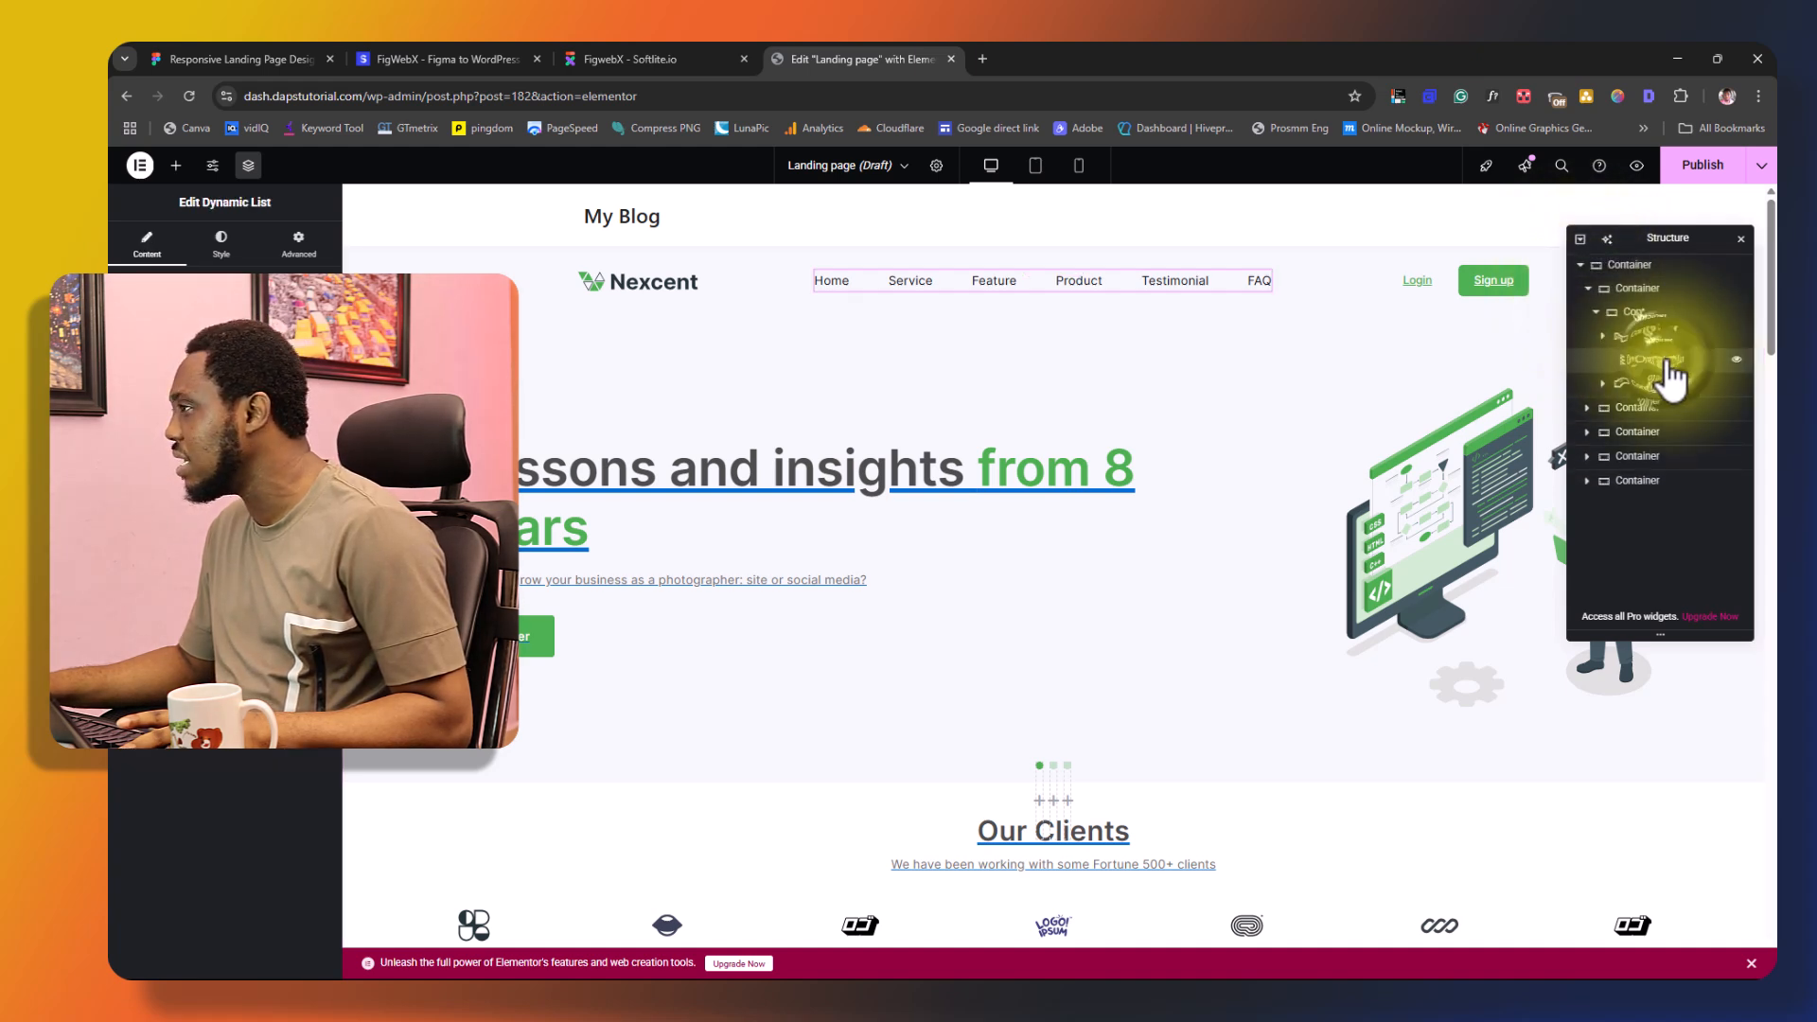
mouse_move(1653, 357)
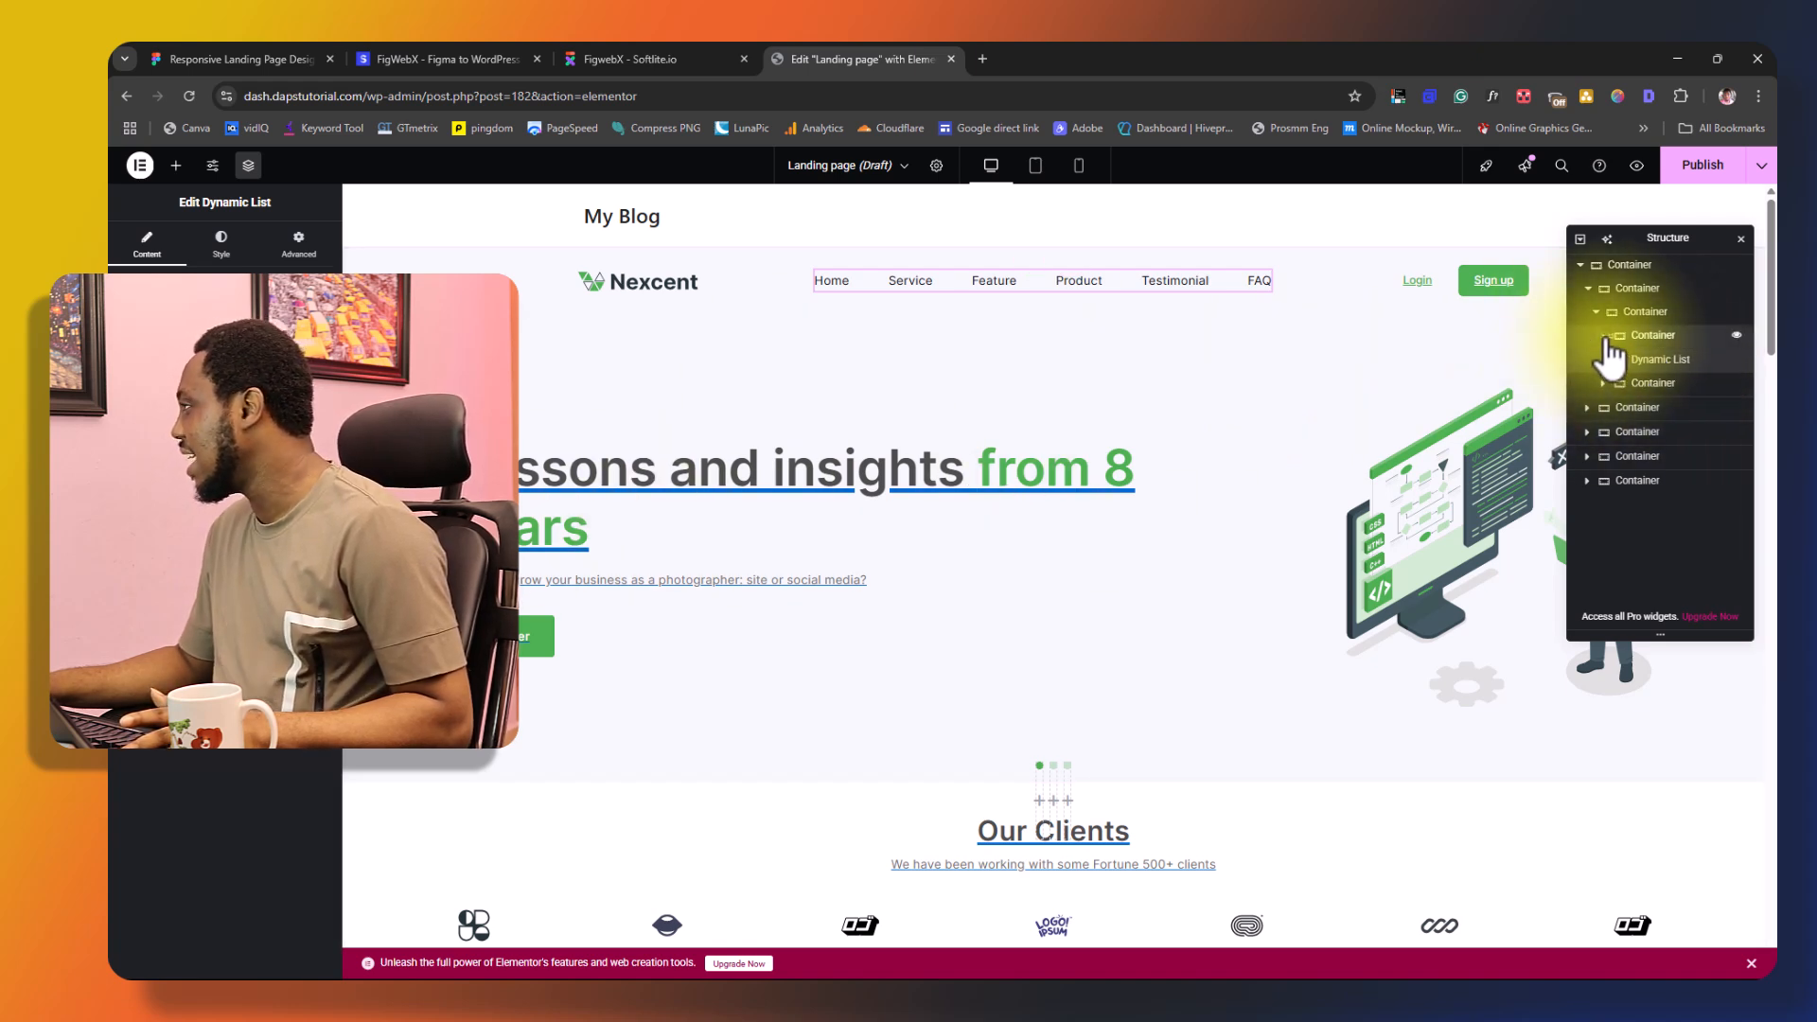
click(1659, 335)
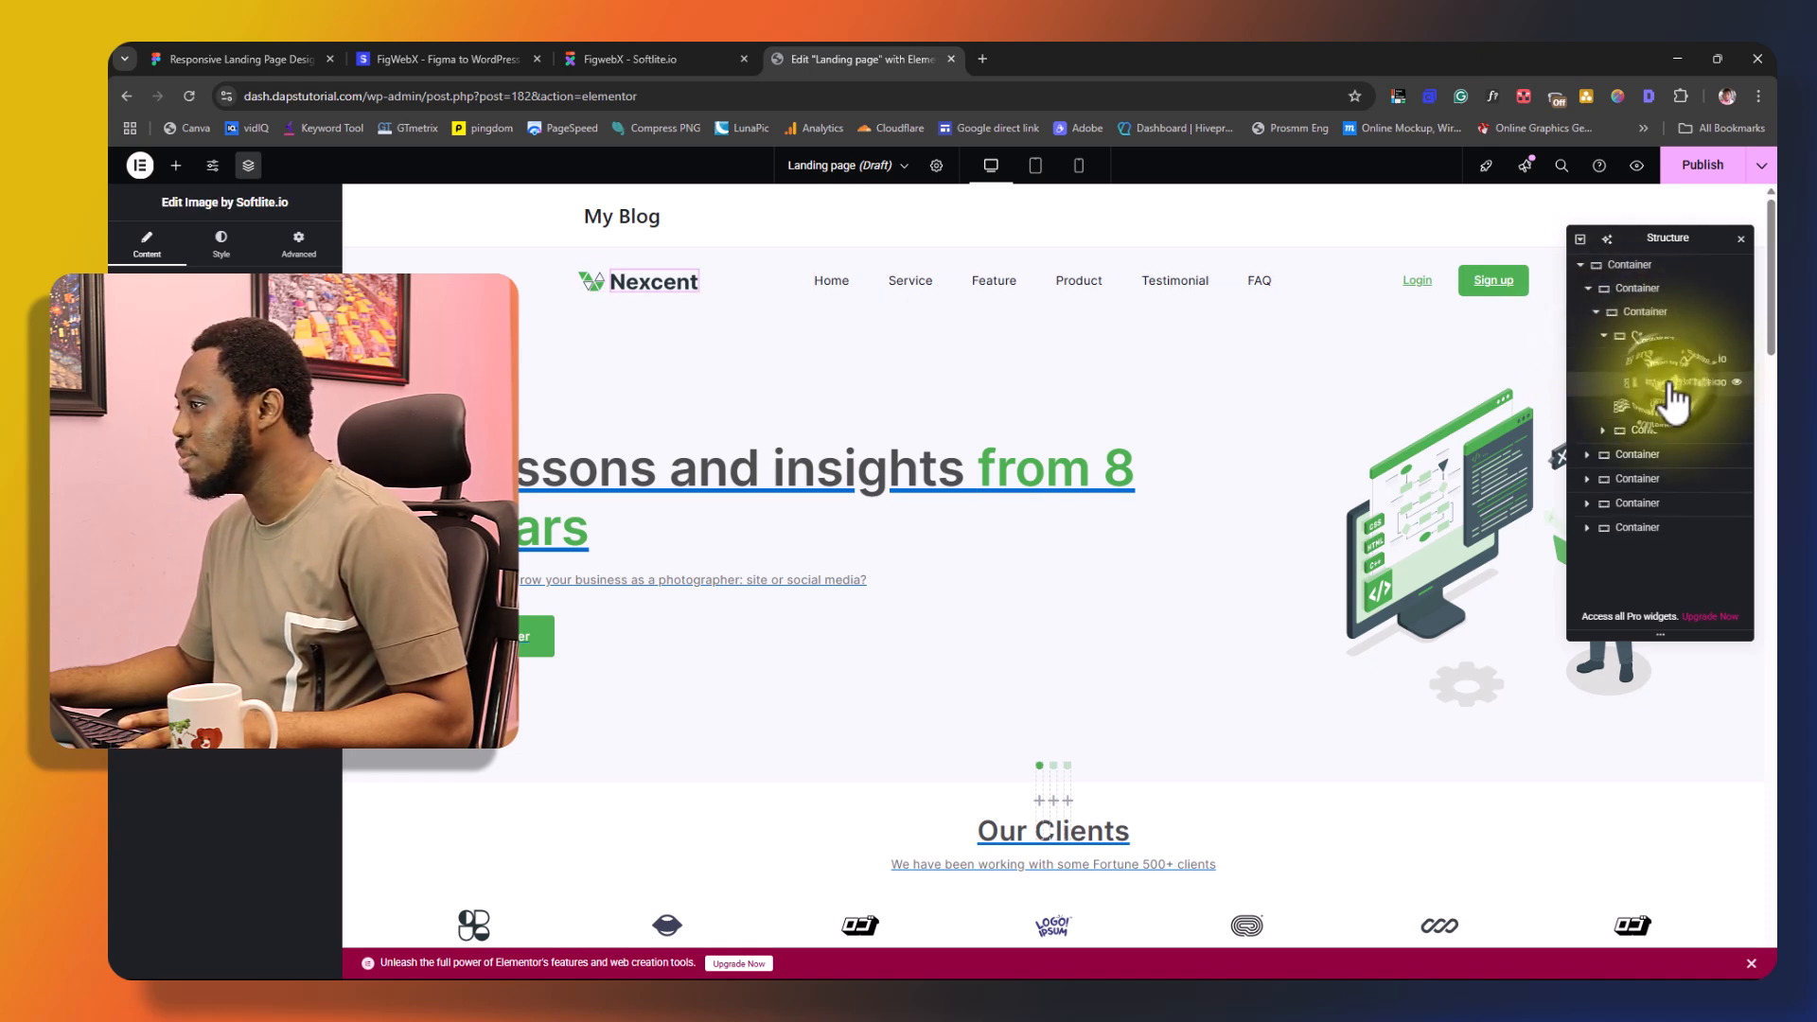
click(1605, 335)
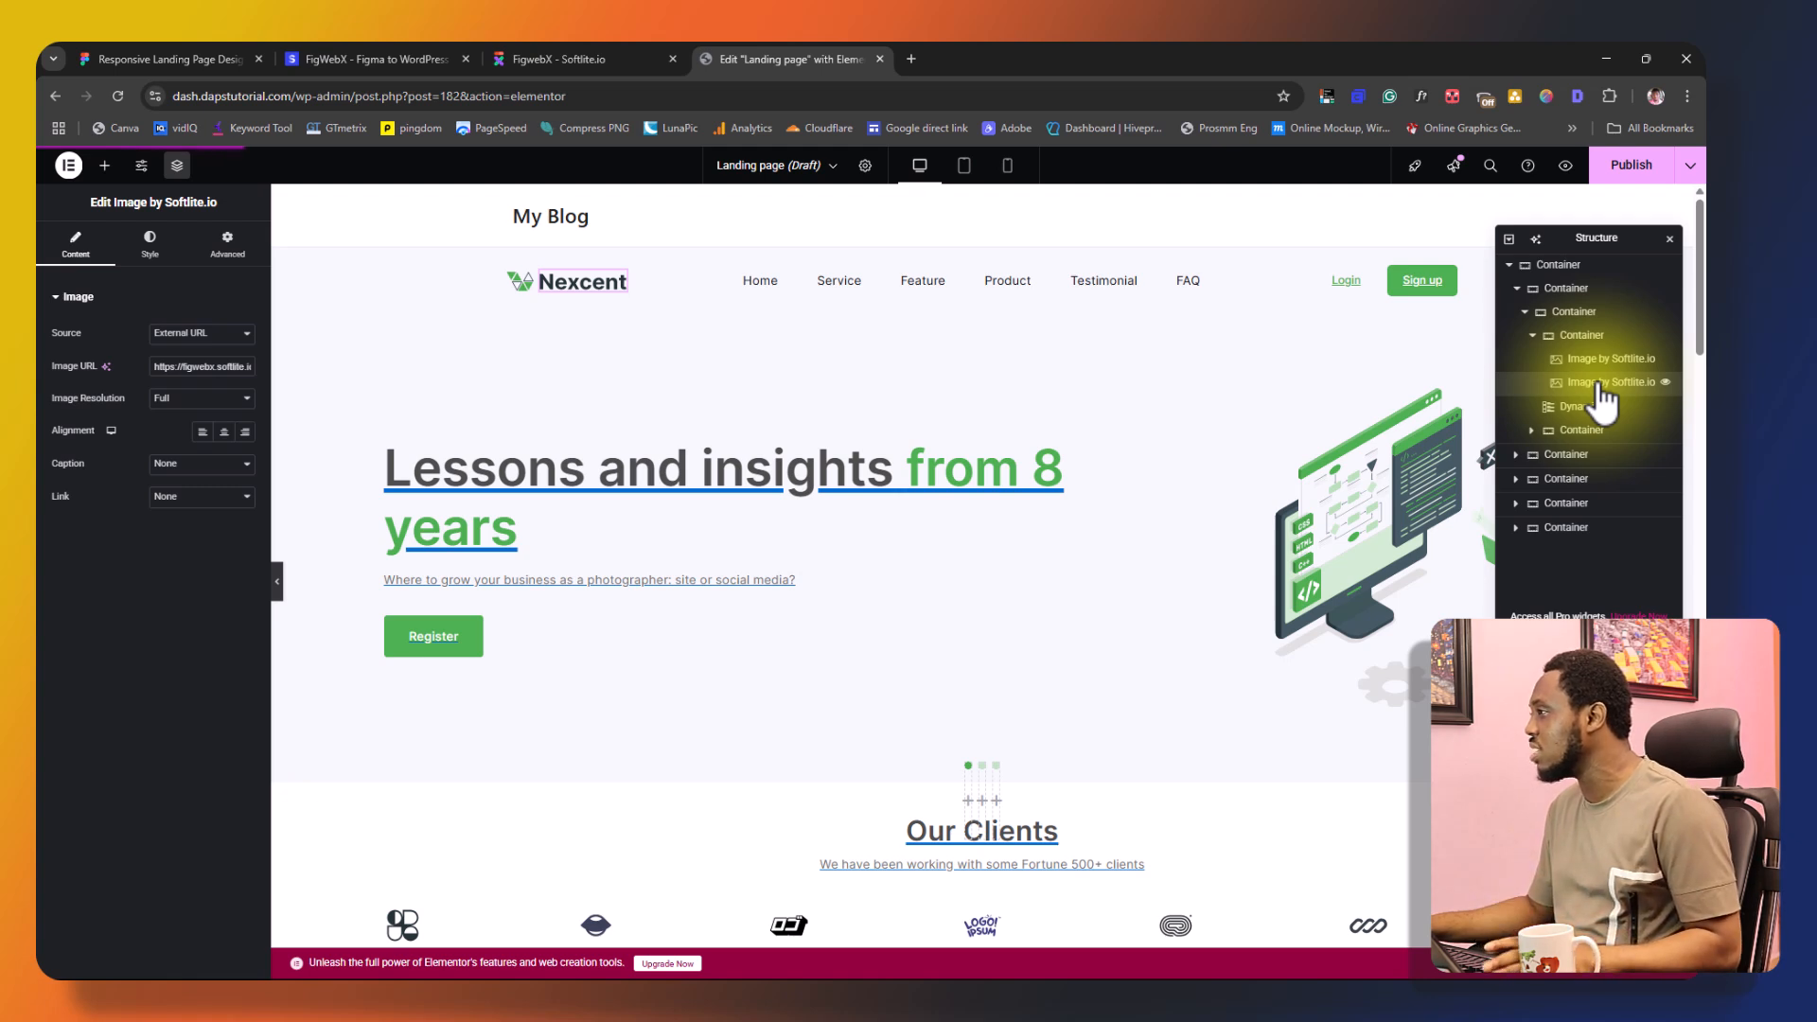
click(573, 284)
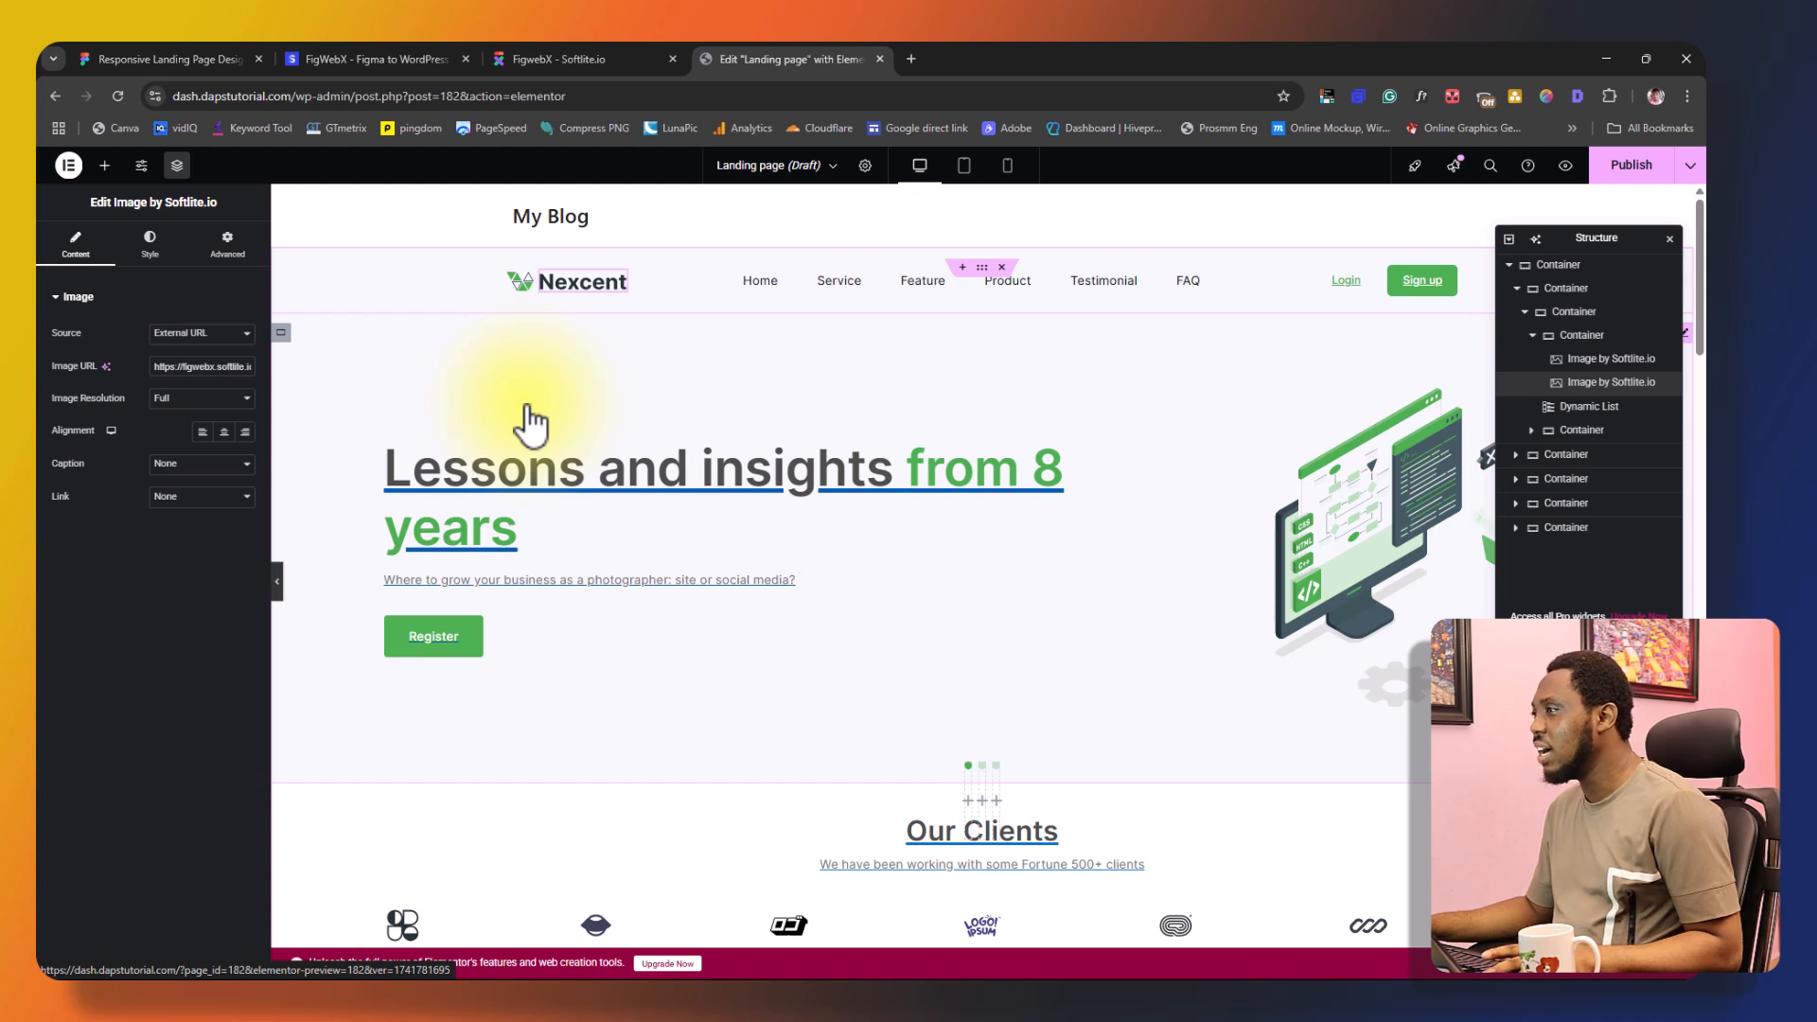
mouse_move(342, 423)
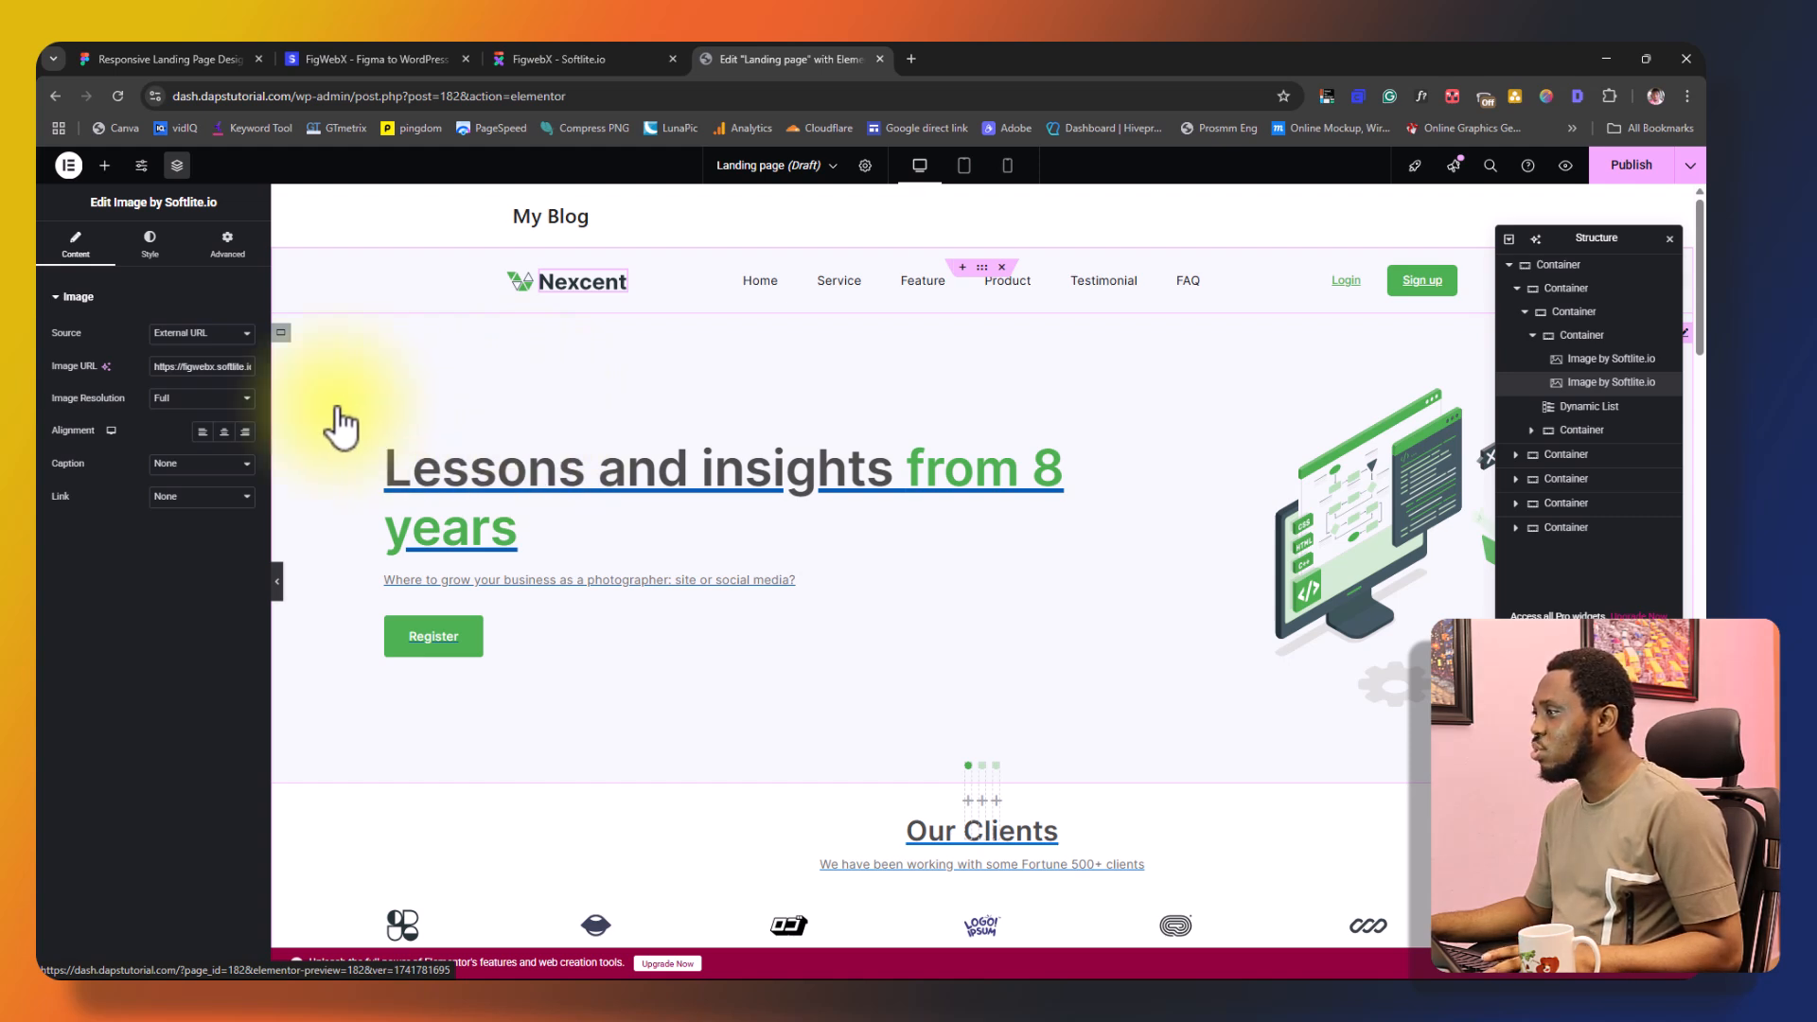
click(199, 332)
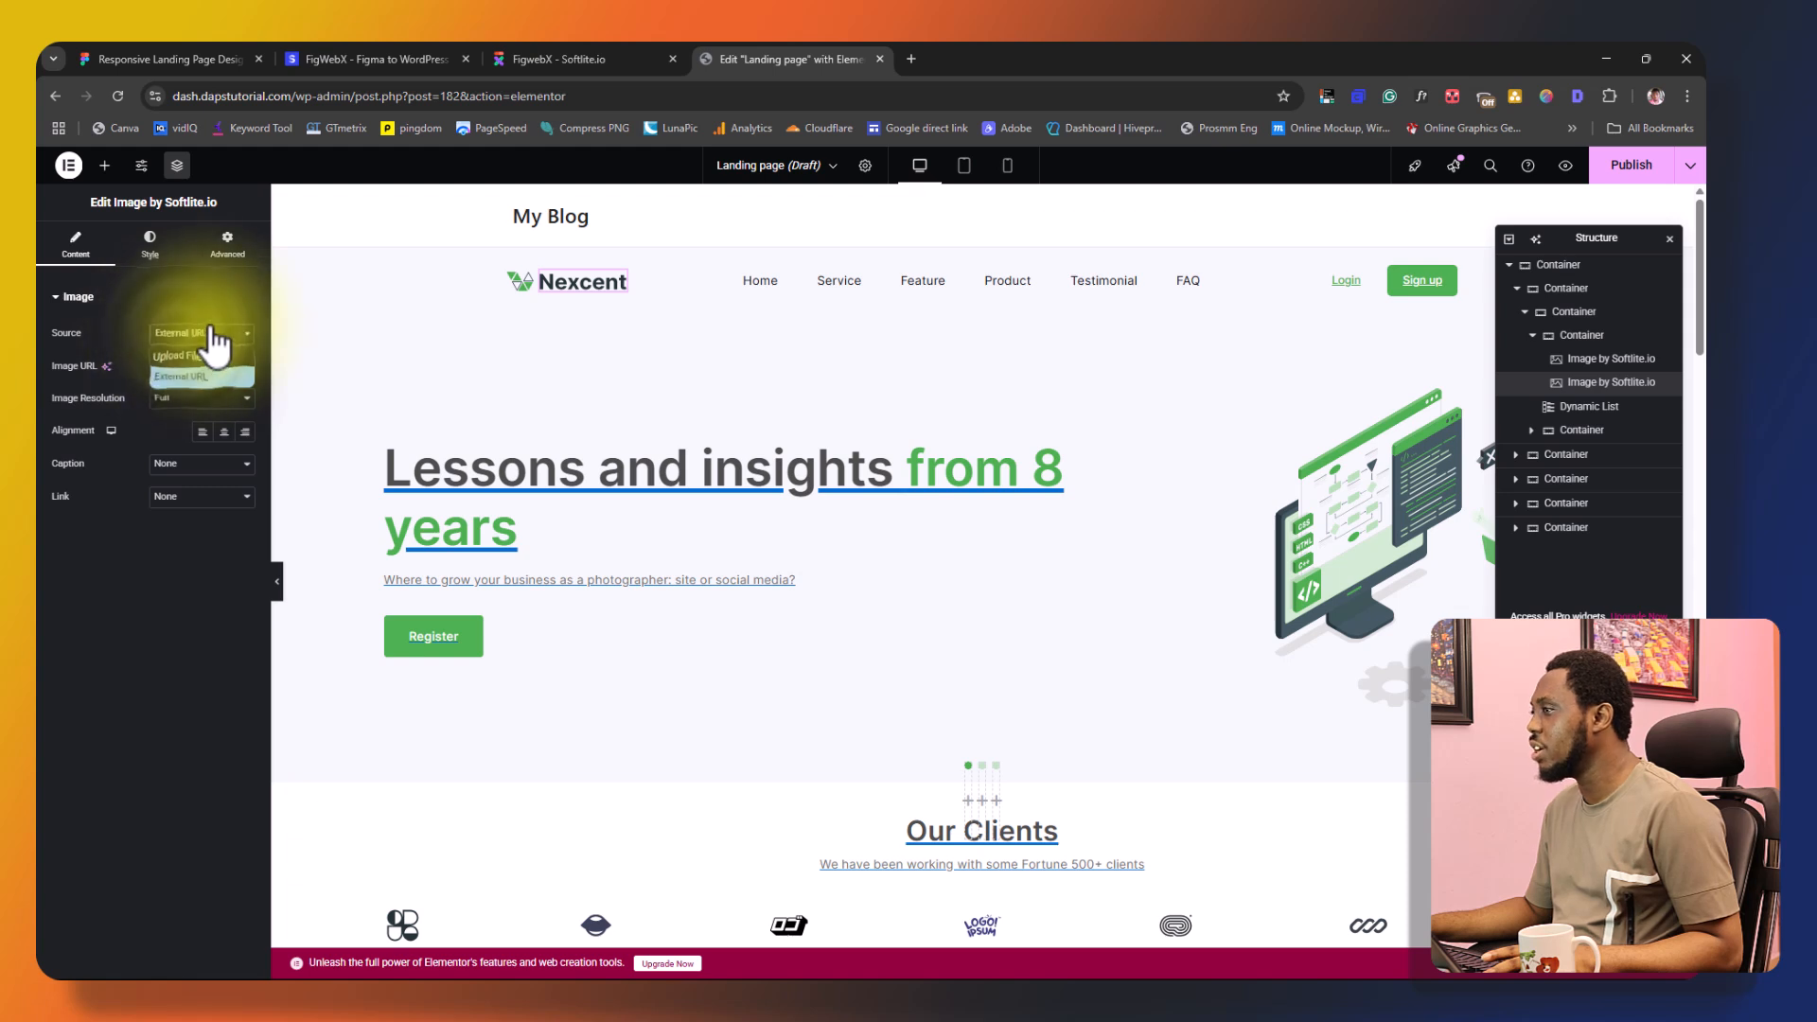
mouse_move(202, 356)
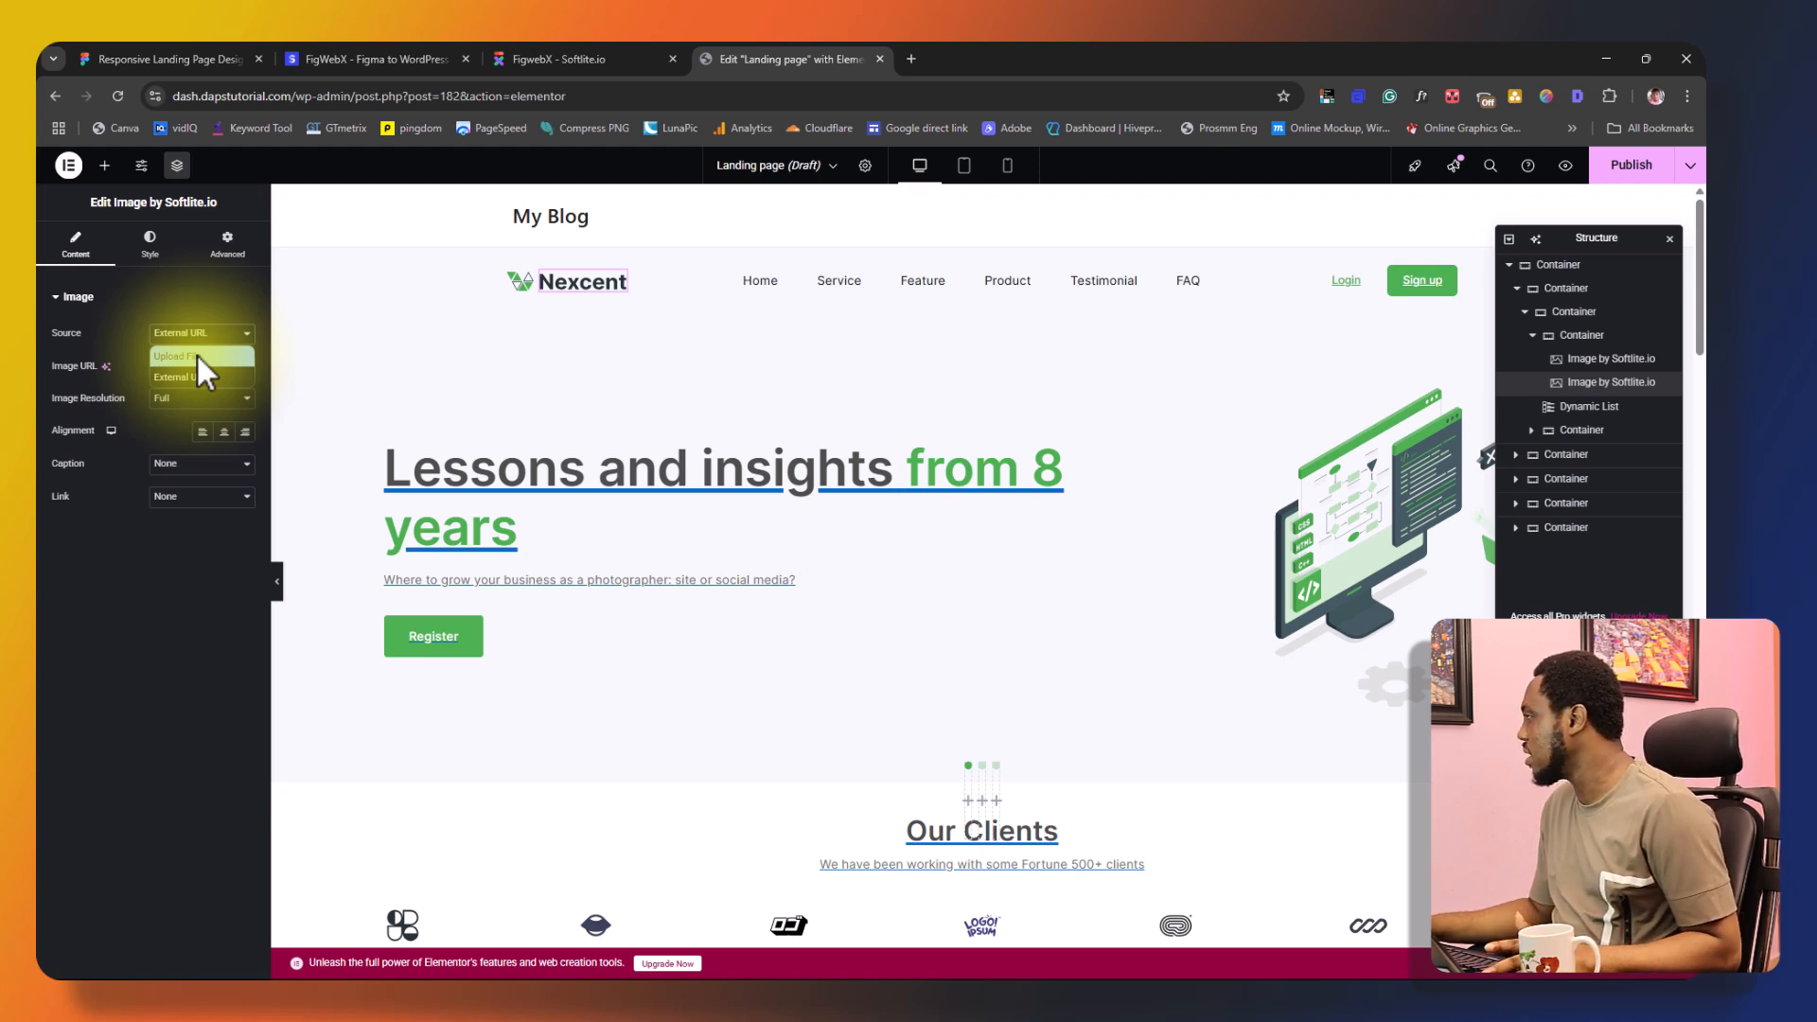
click(707, 504)
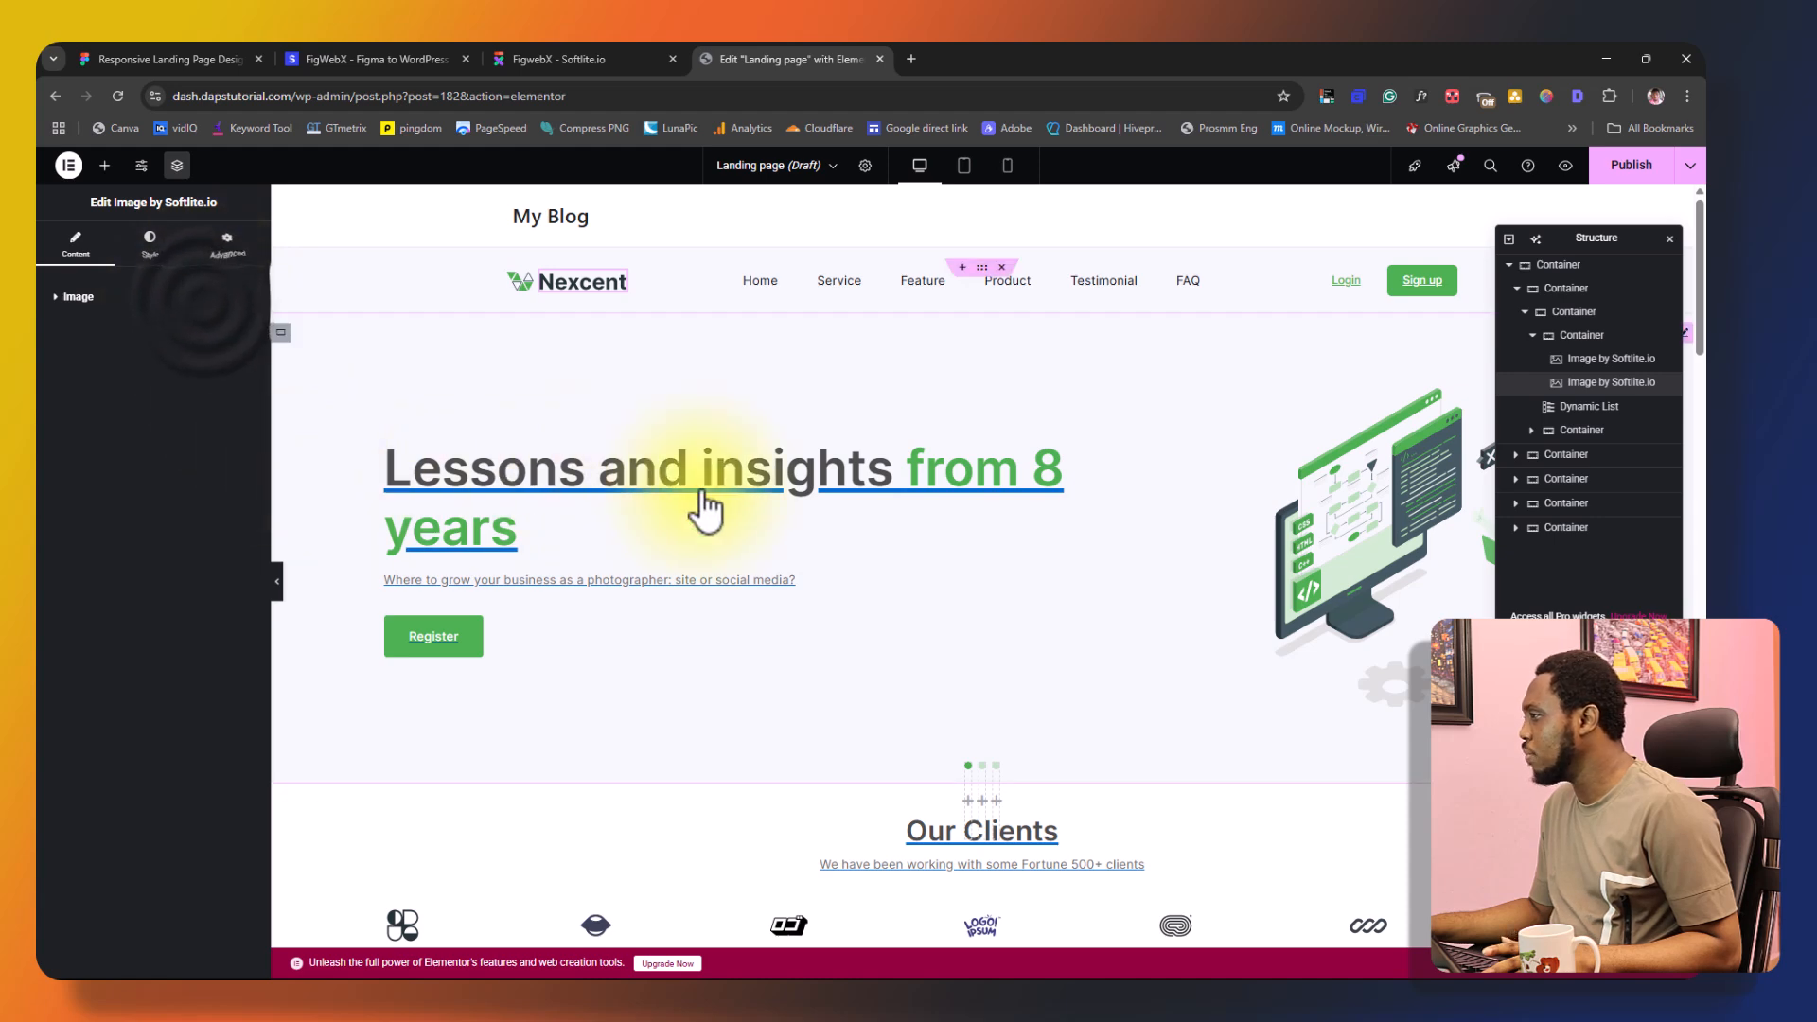
scroll(down, 3)
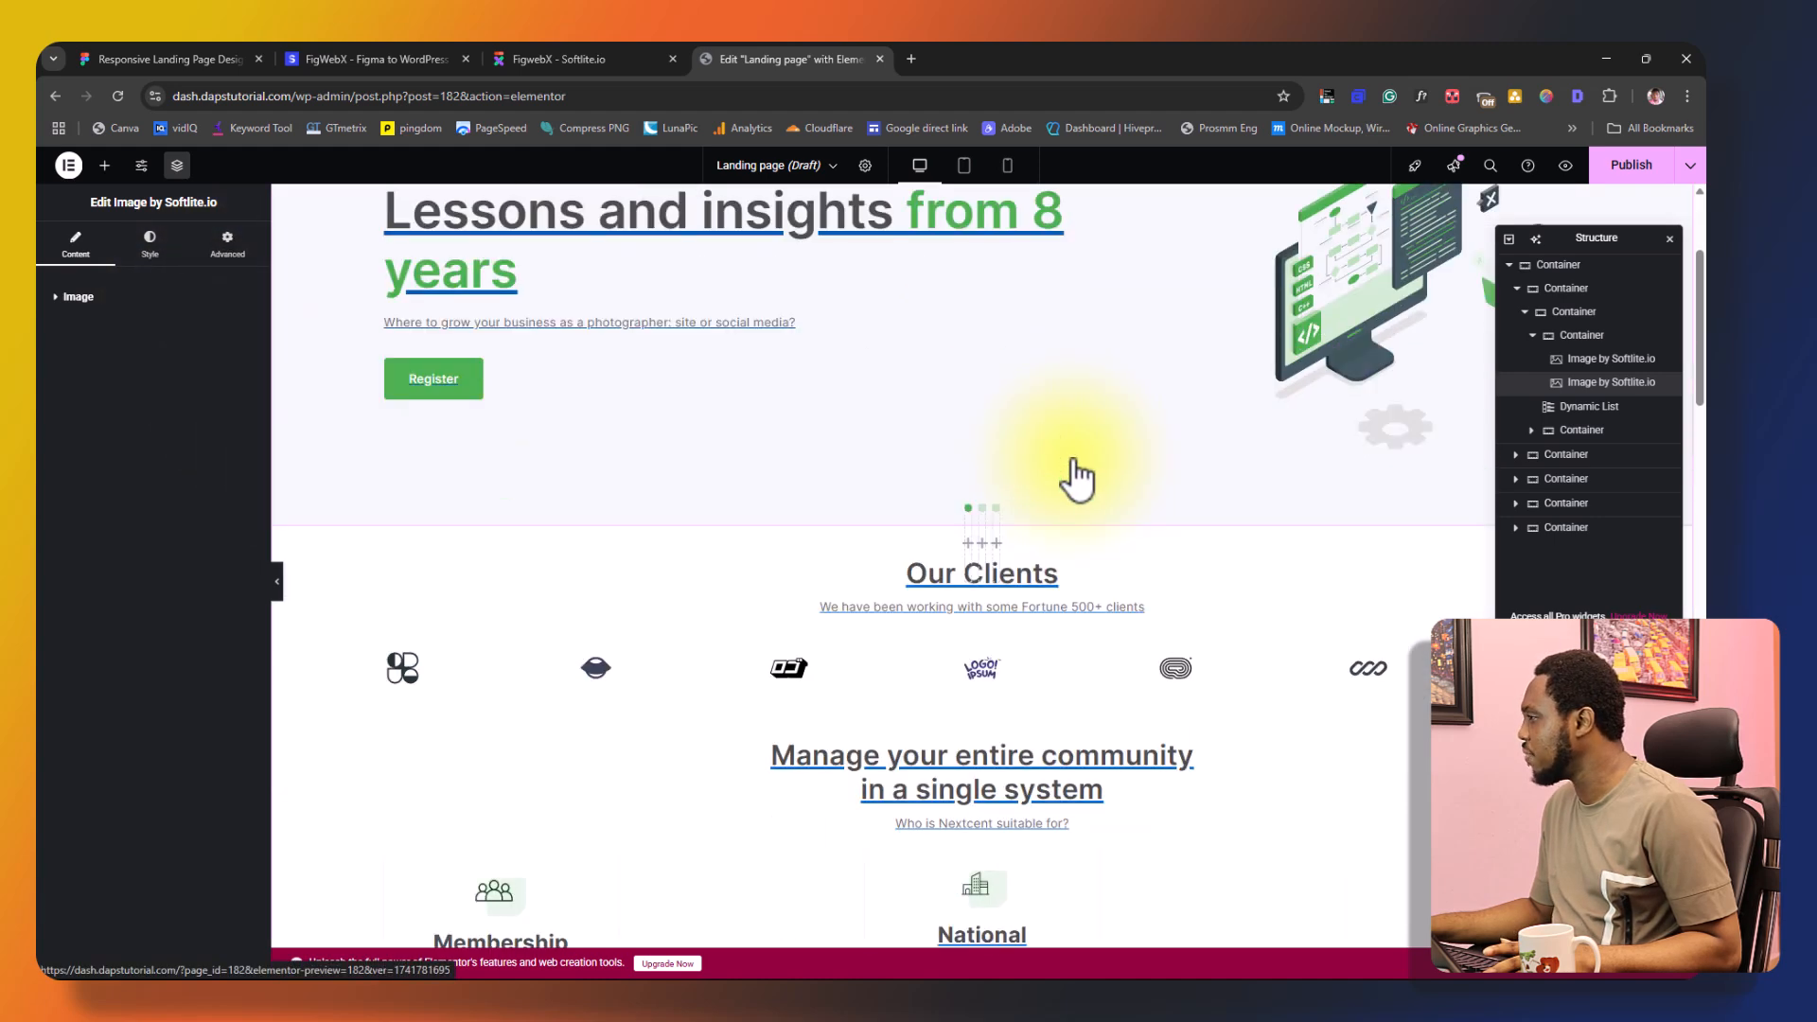
scroll(down, 3)
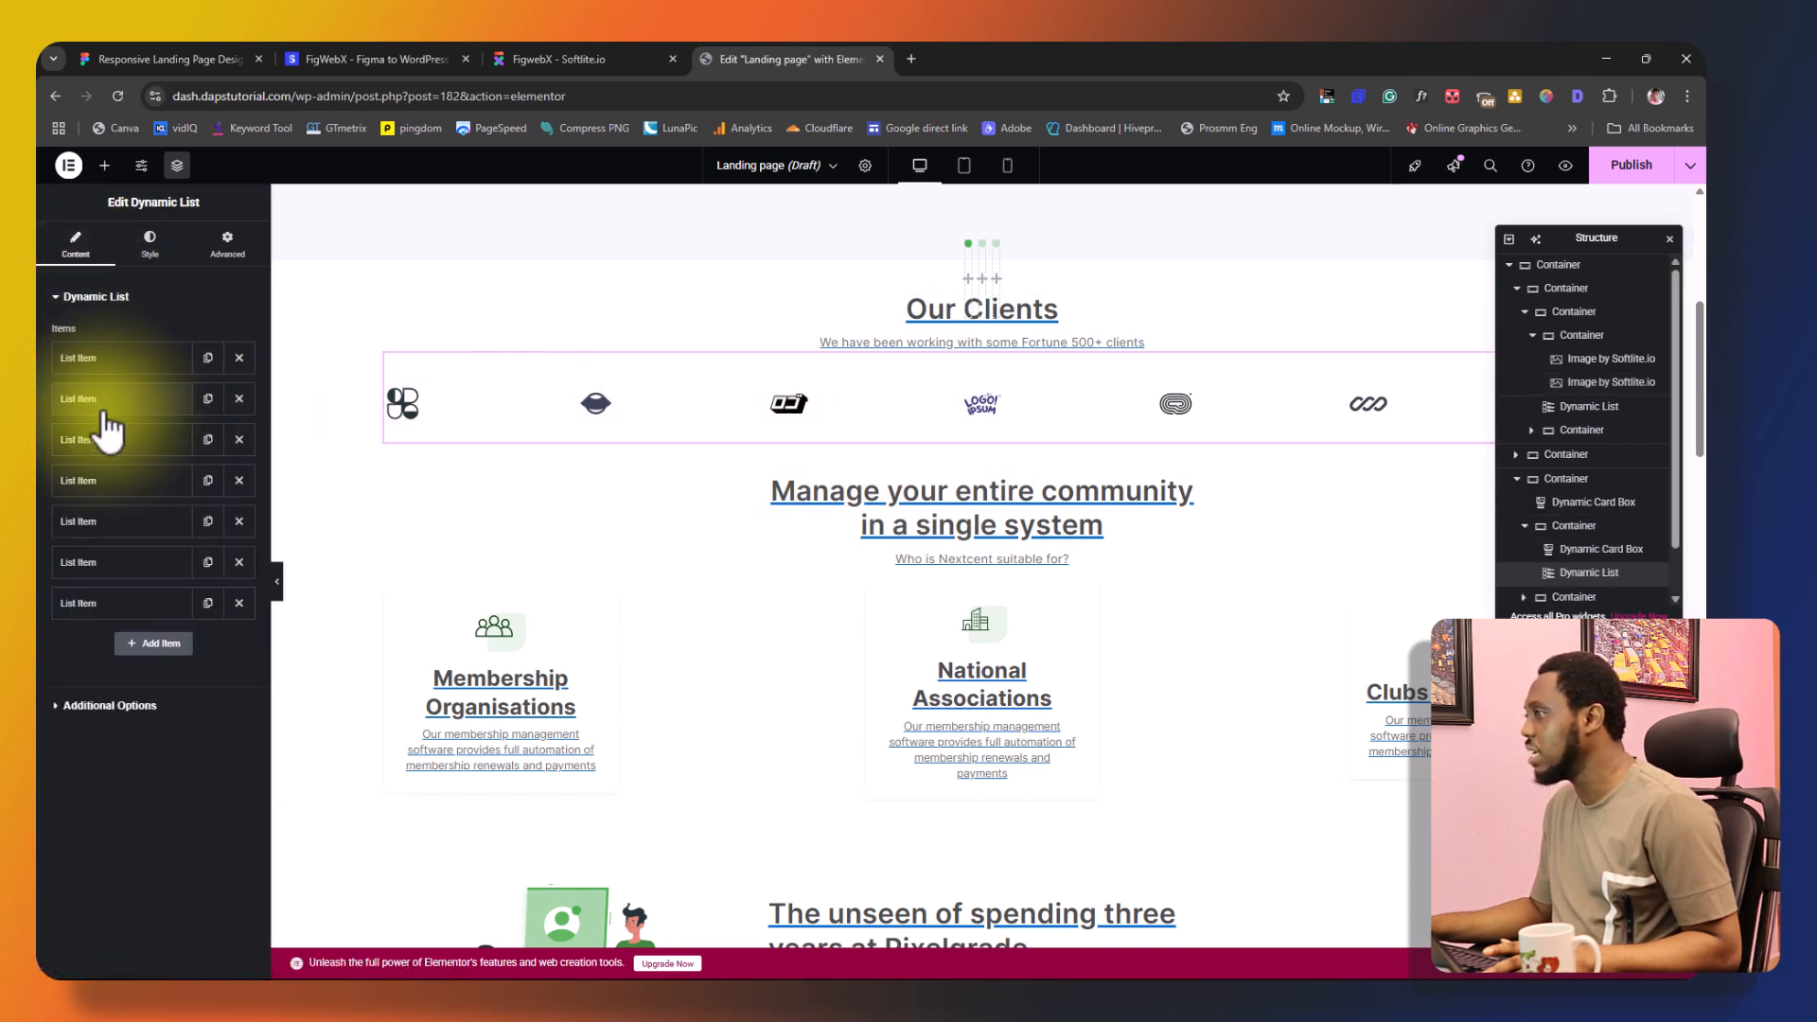
scroll(down, 3)
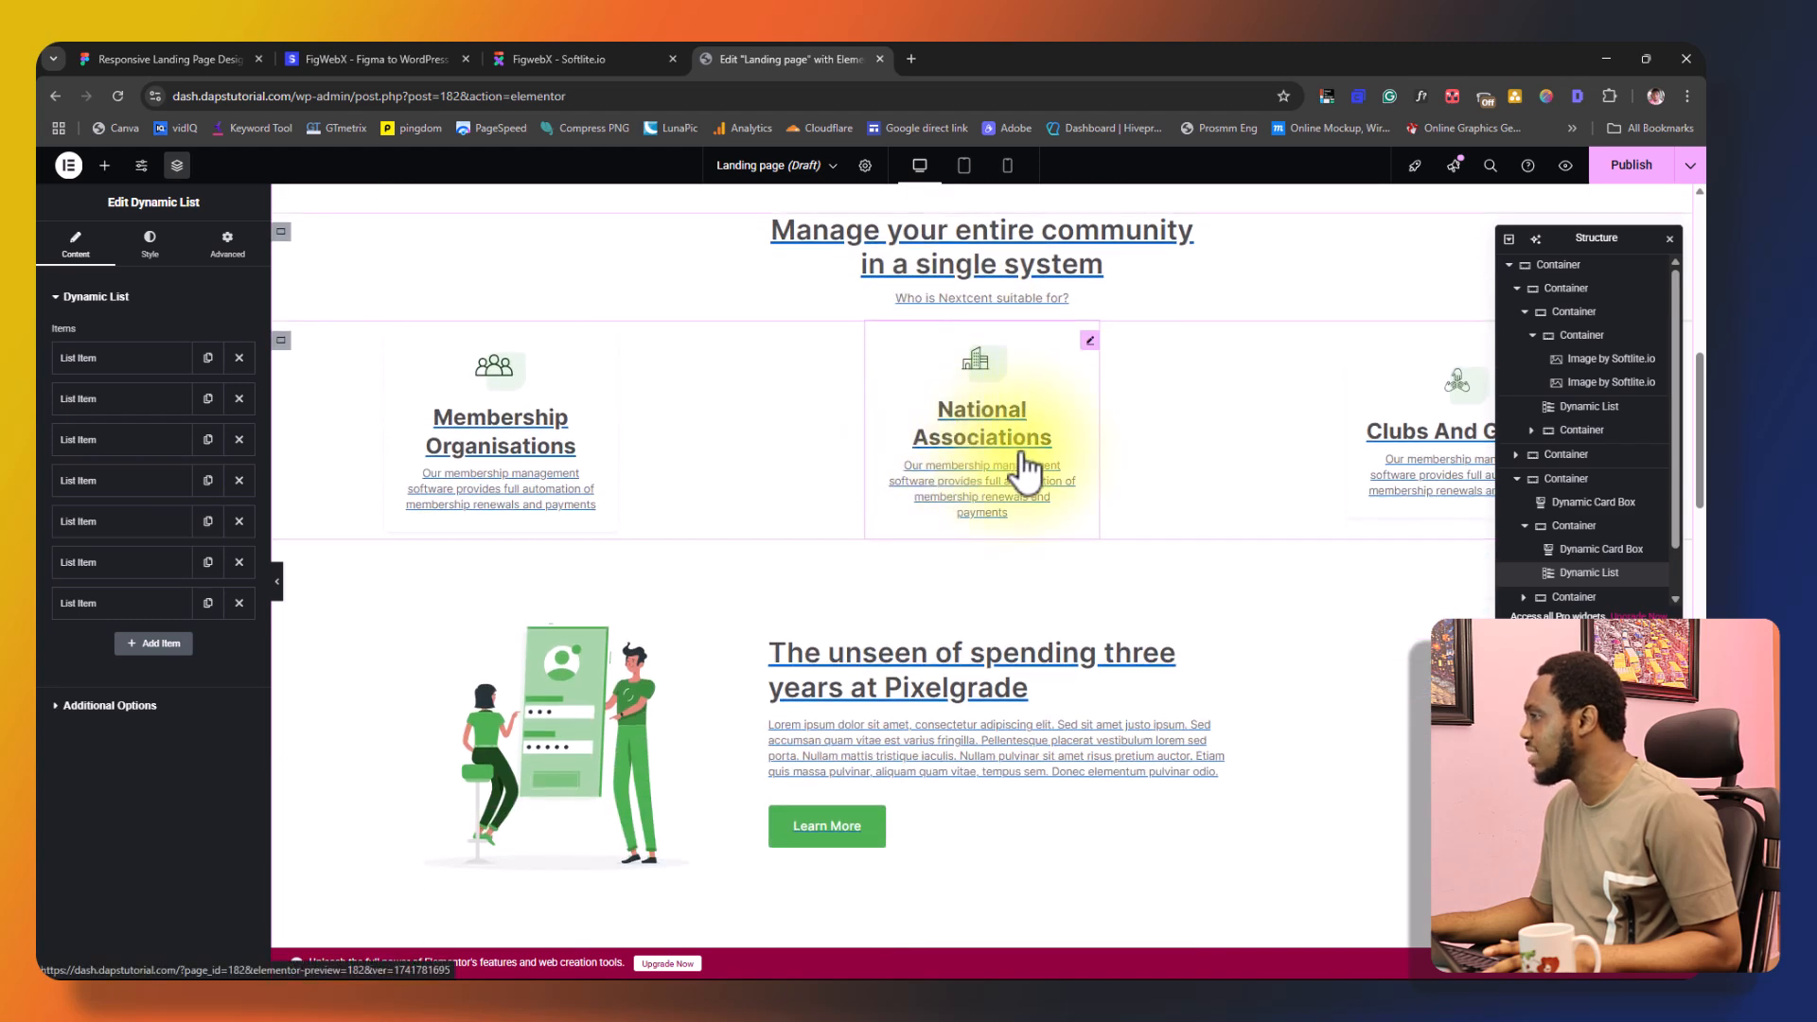
click(981, 423)
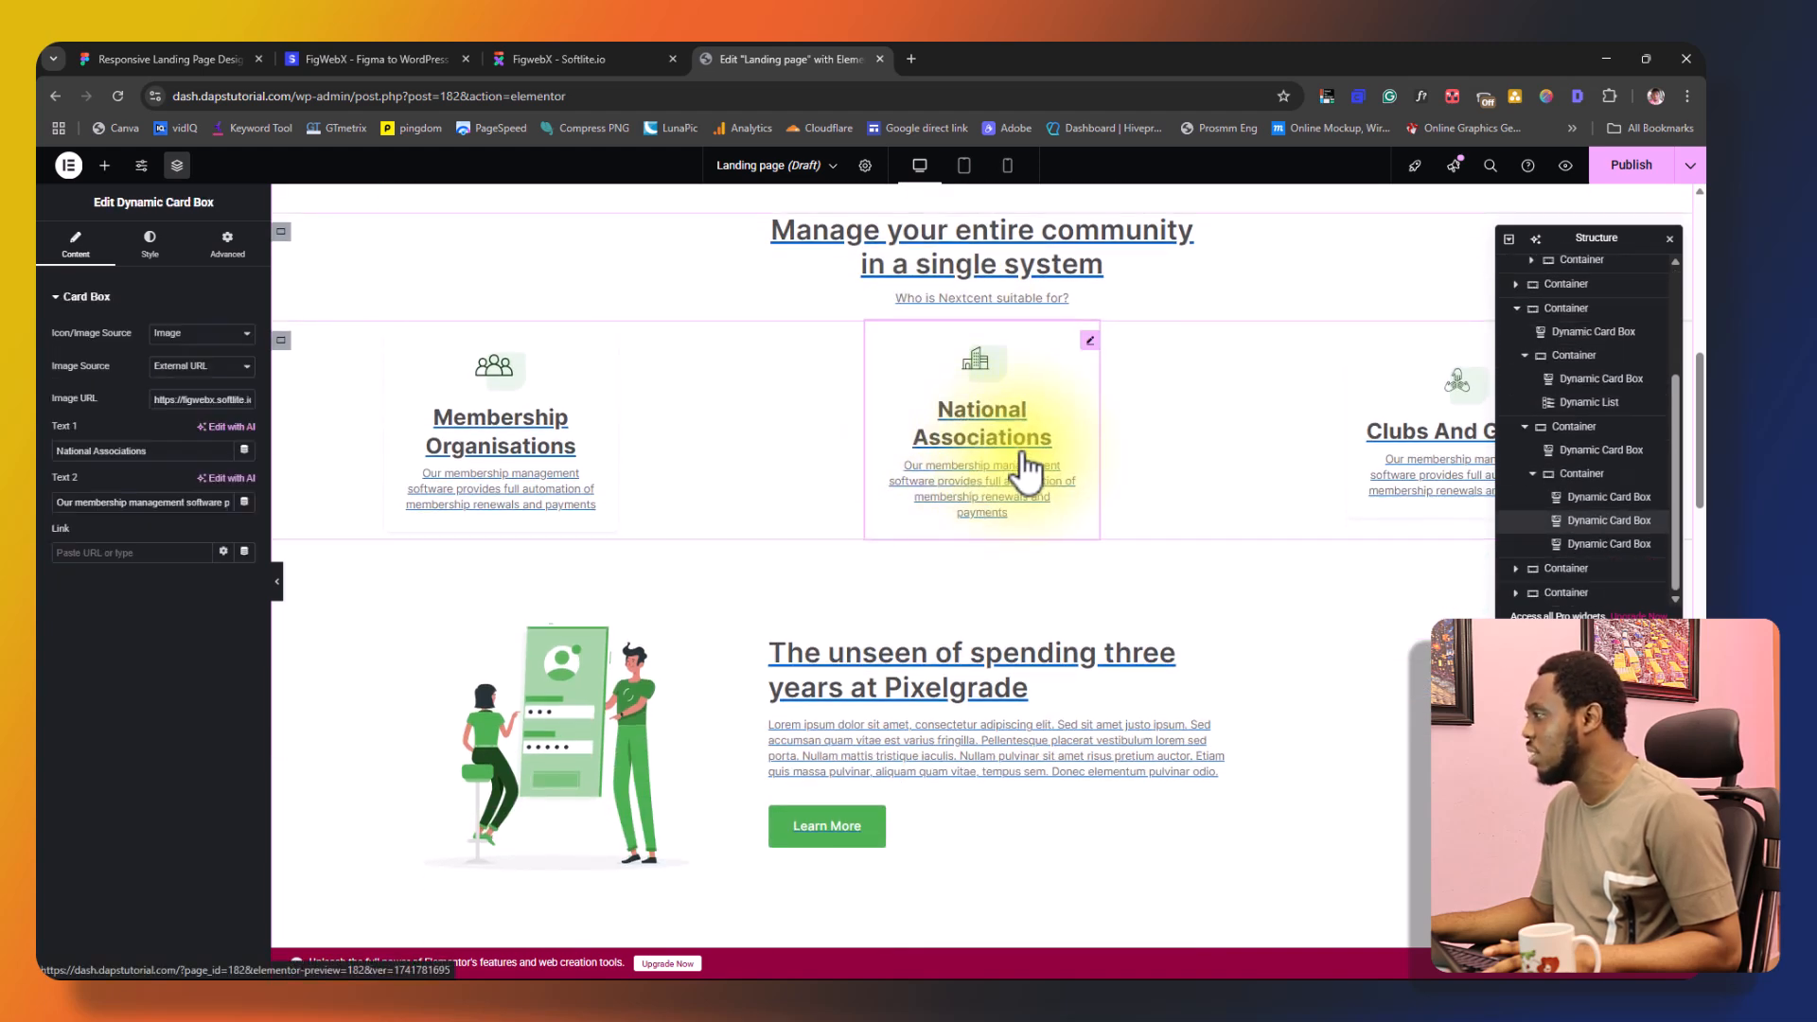
click(500, 431)
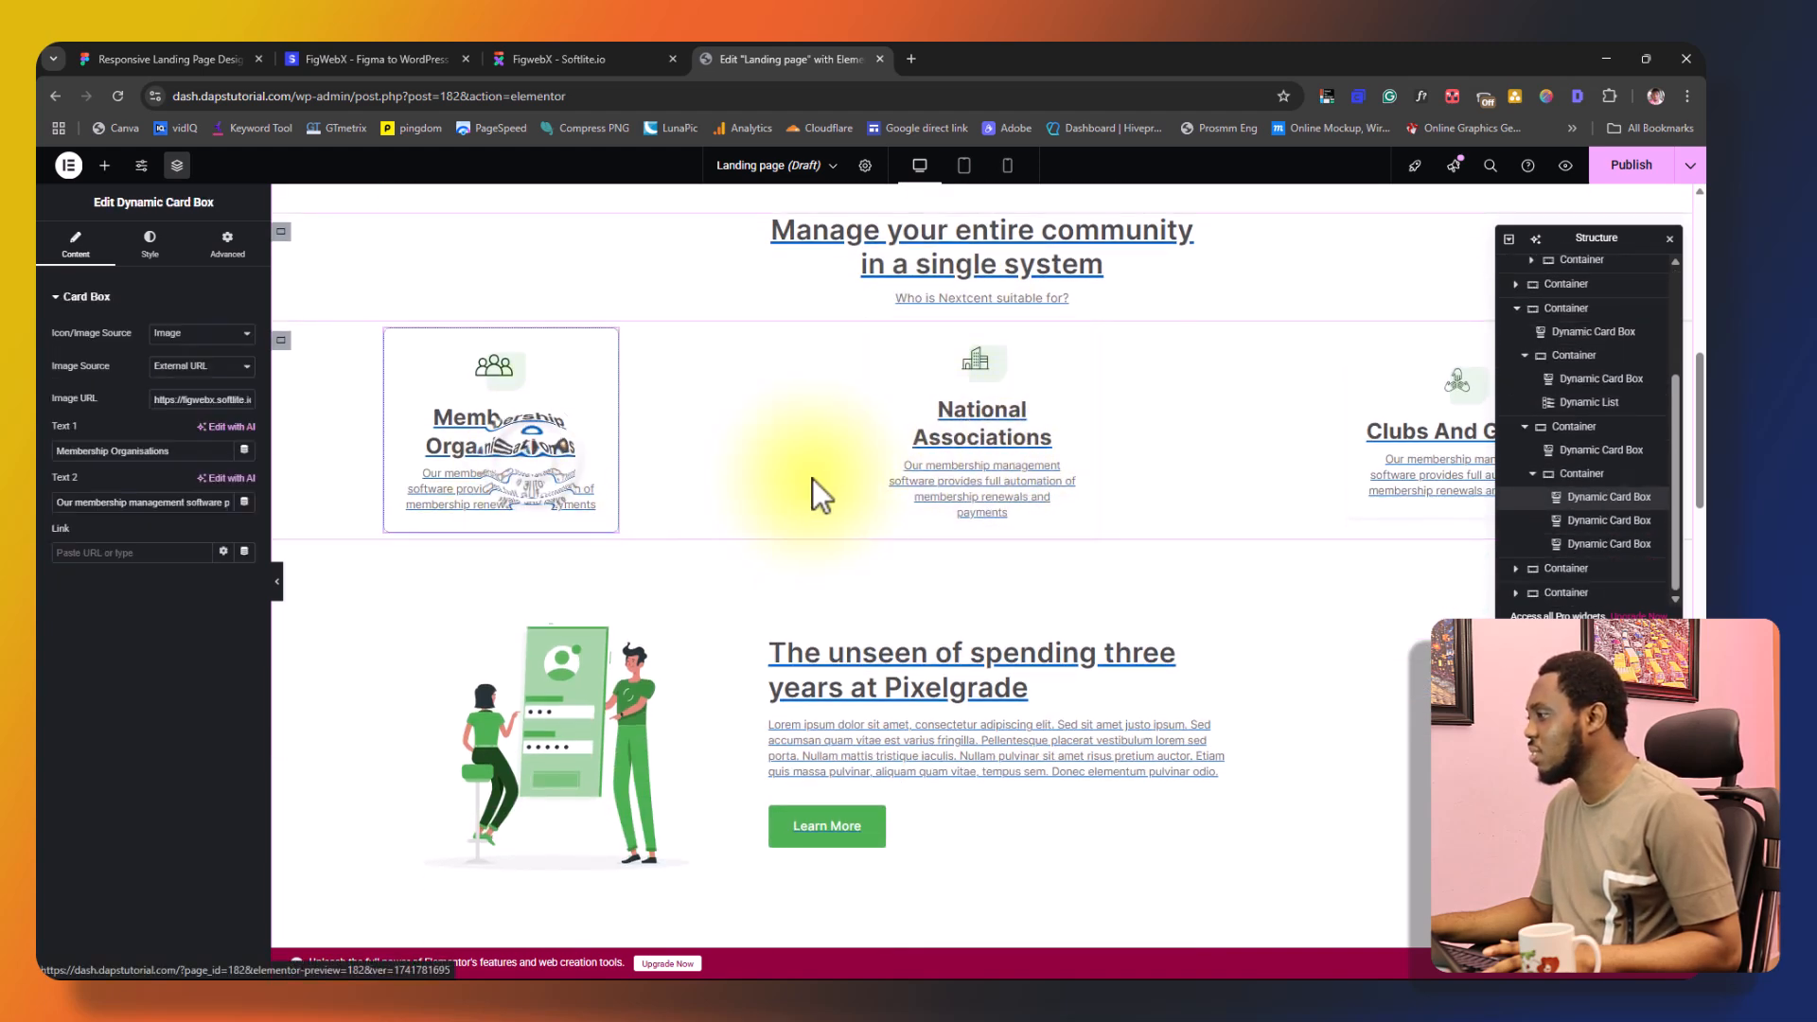
scroll(down, 3)
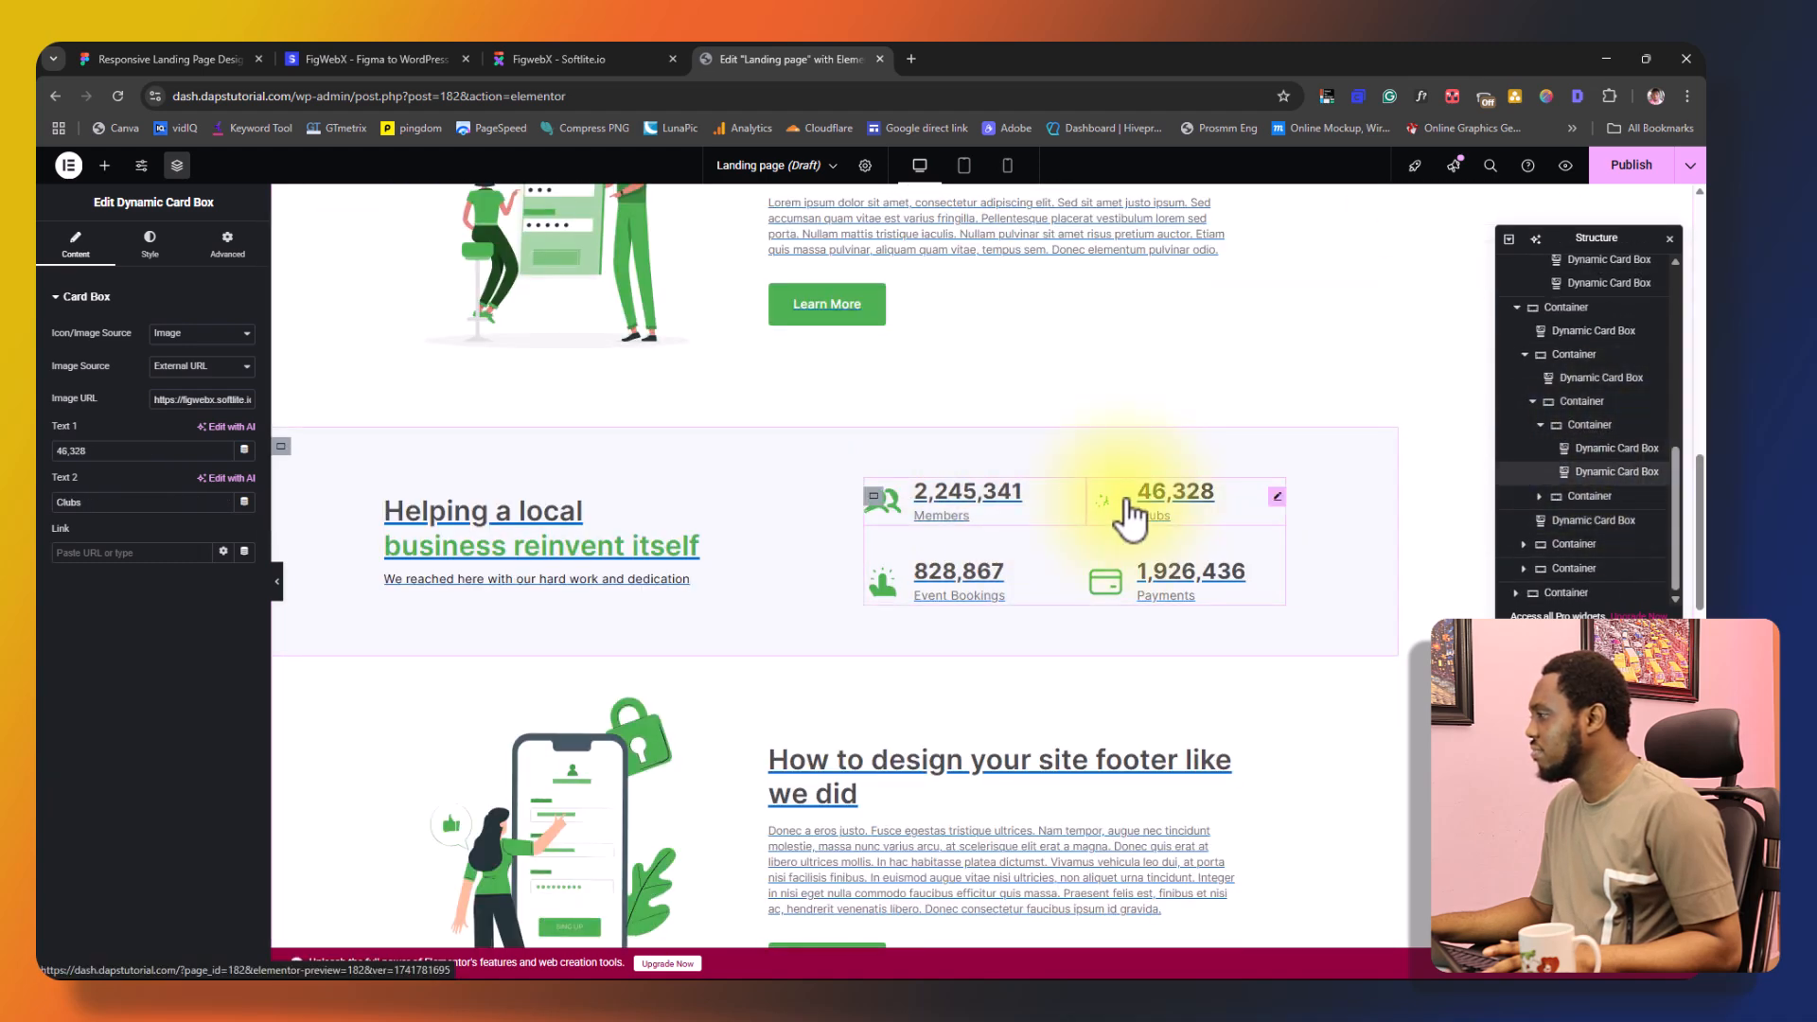
scroll(down, 3)
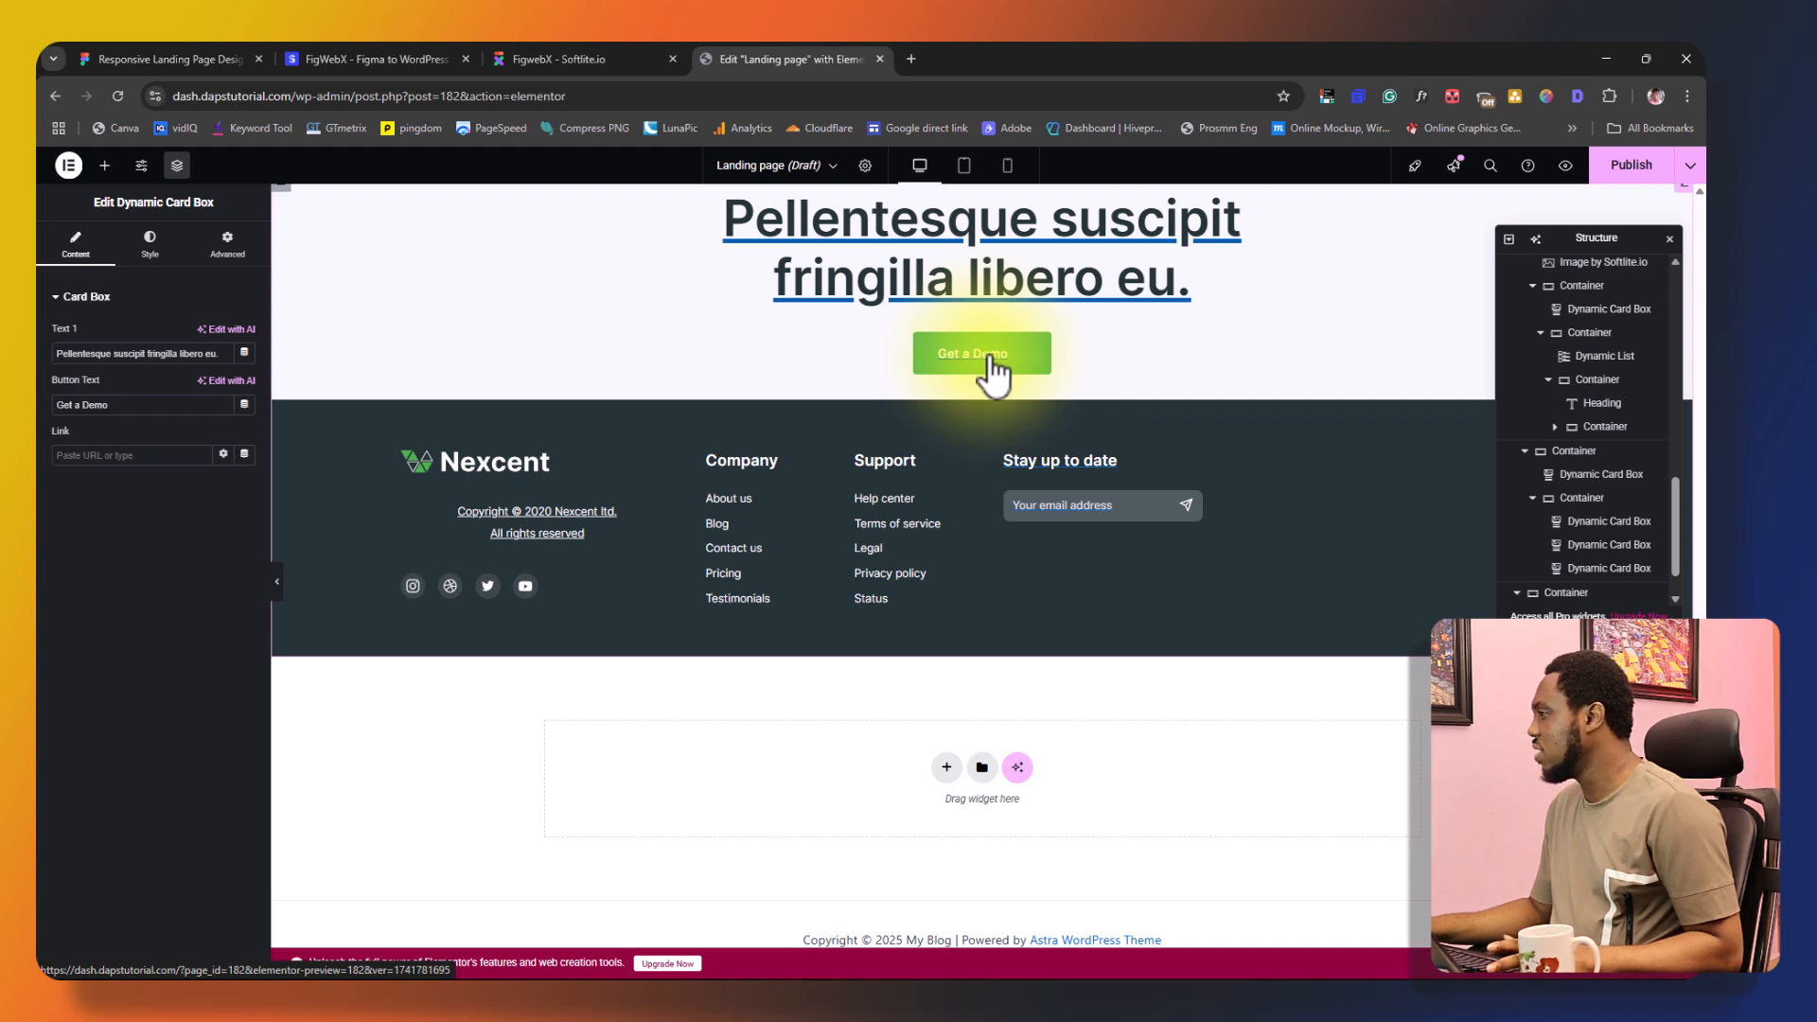
mouse_move(539, 419)
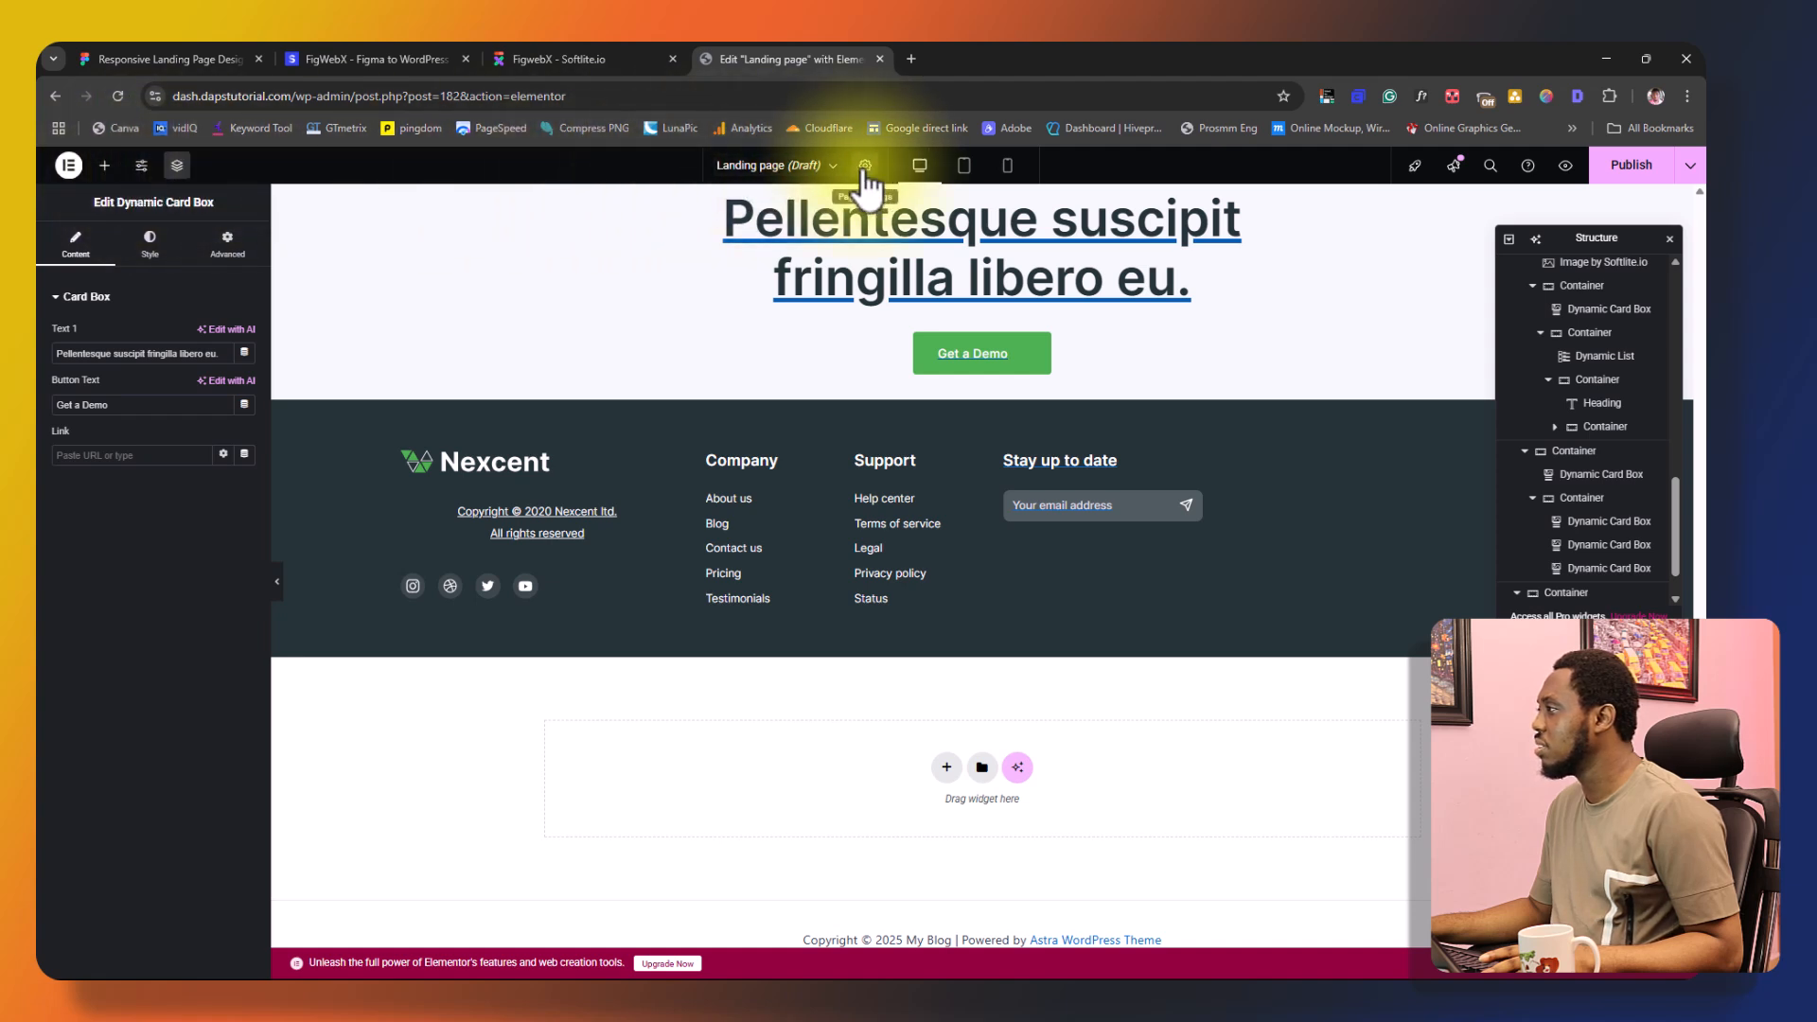
- Set the Landing page's layout to Elementor Canvas in Page Settings
click(863, 164)
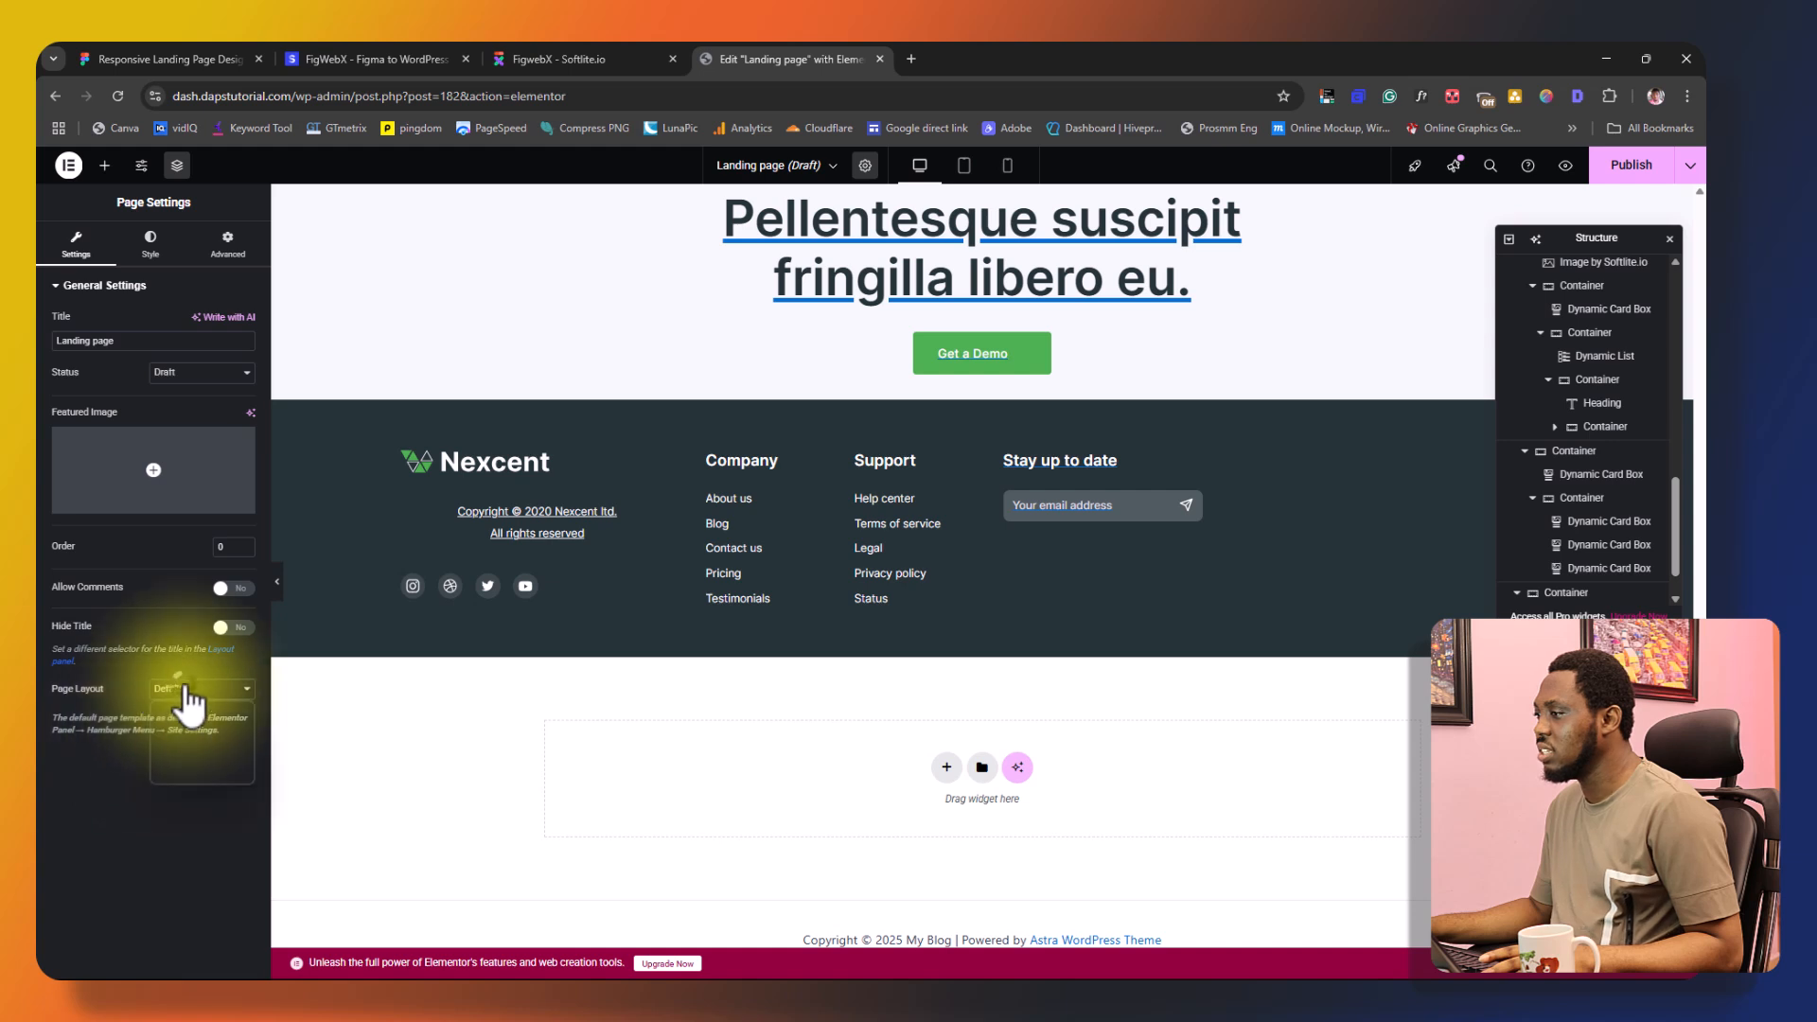
click(201, 688)
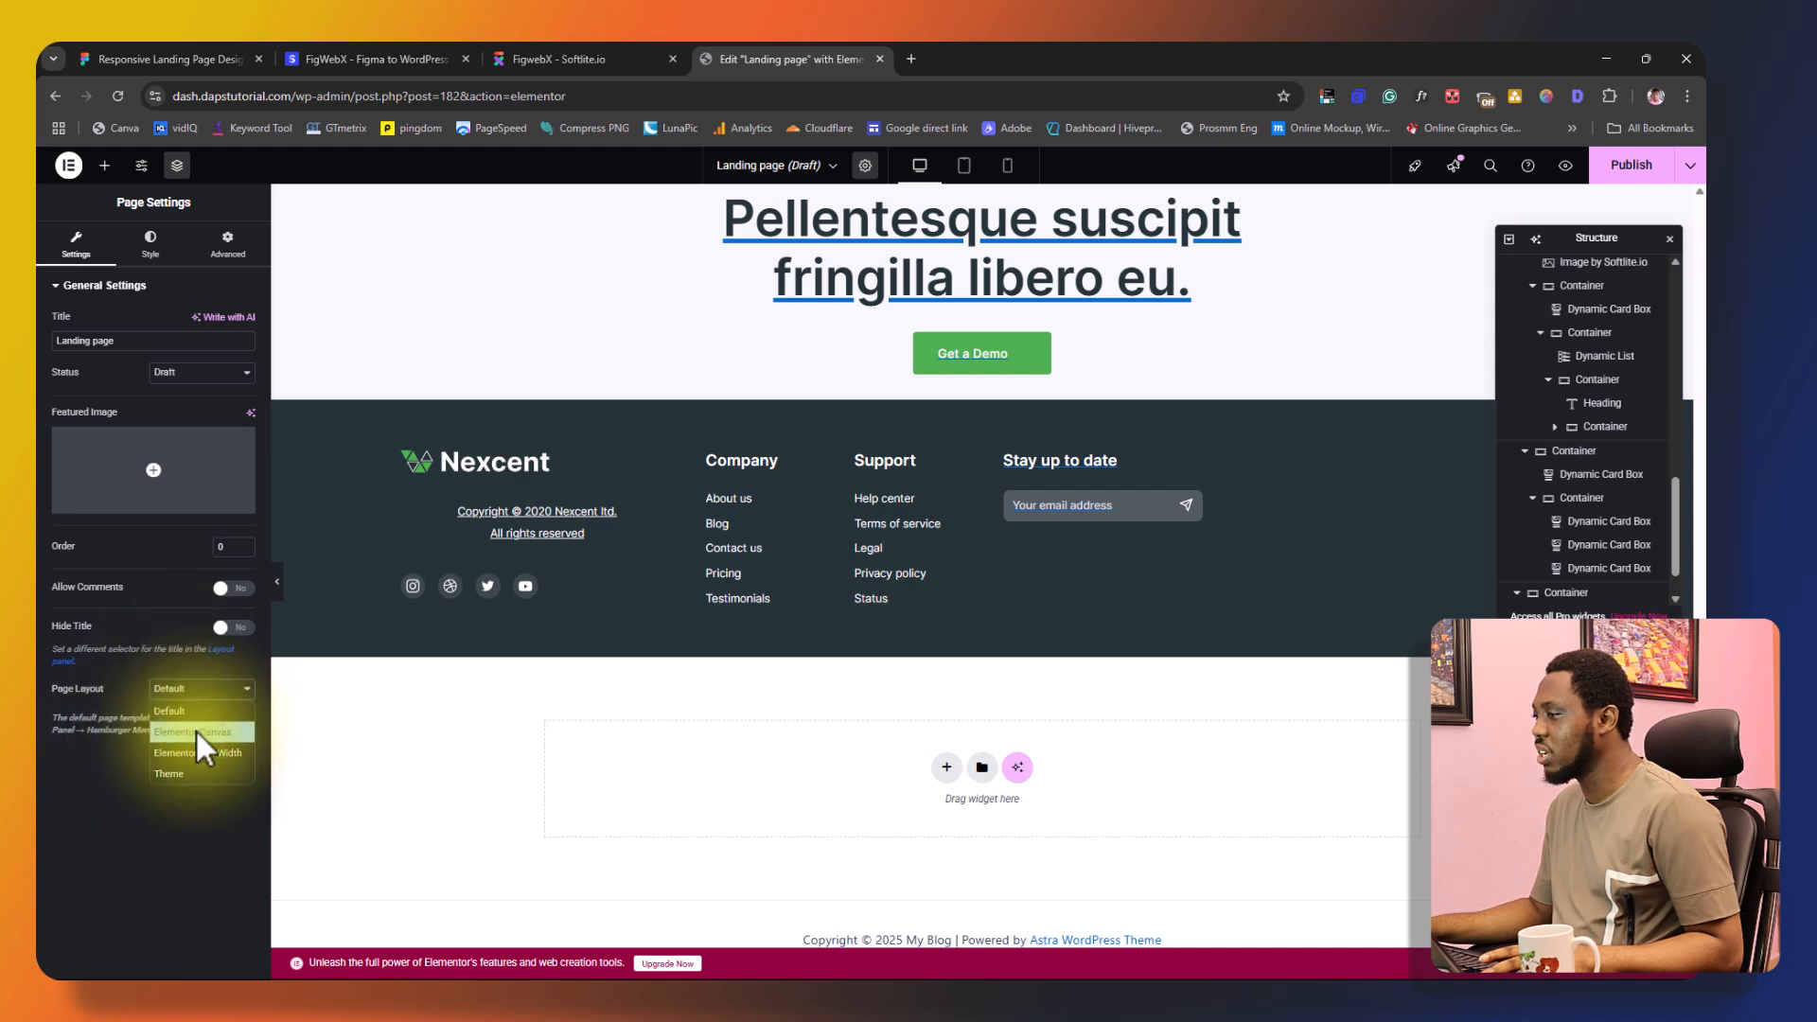
click(192, 732)
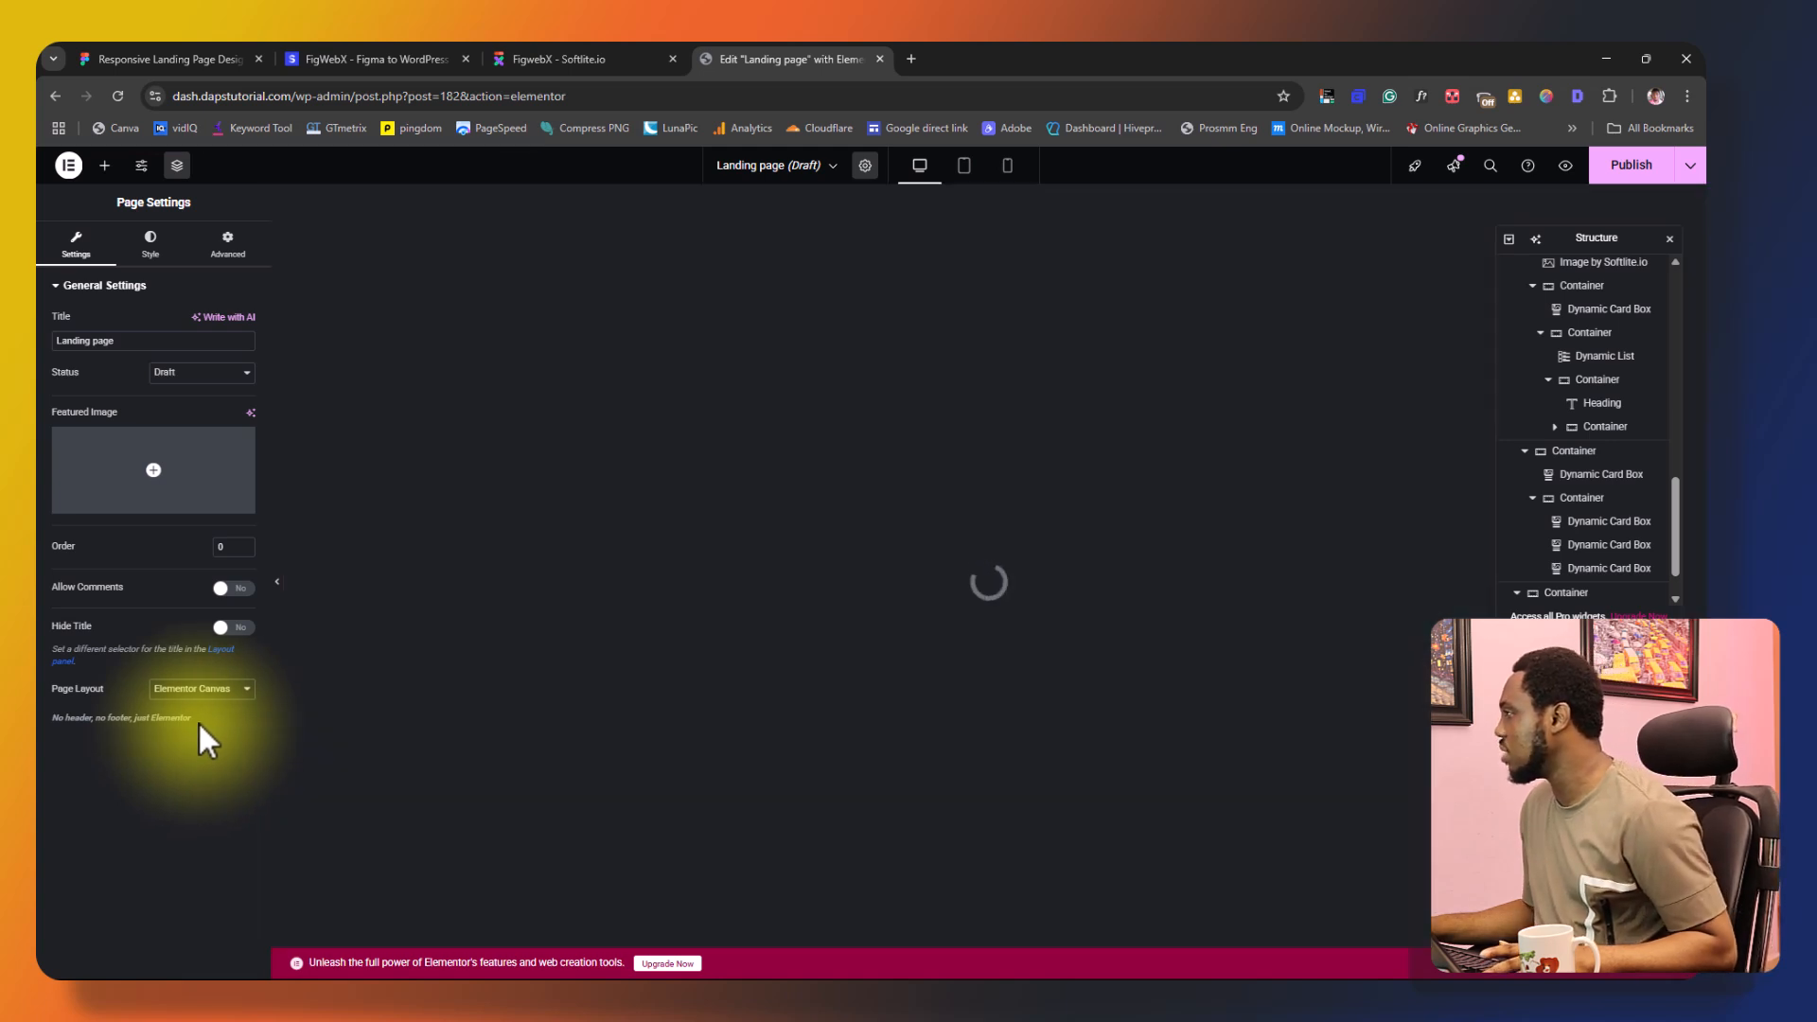
mouse_move(446, 751)
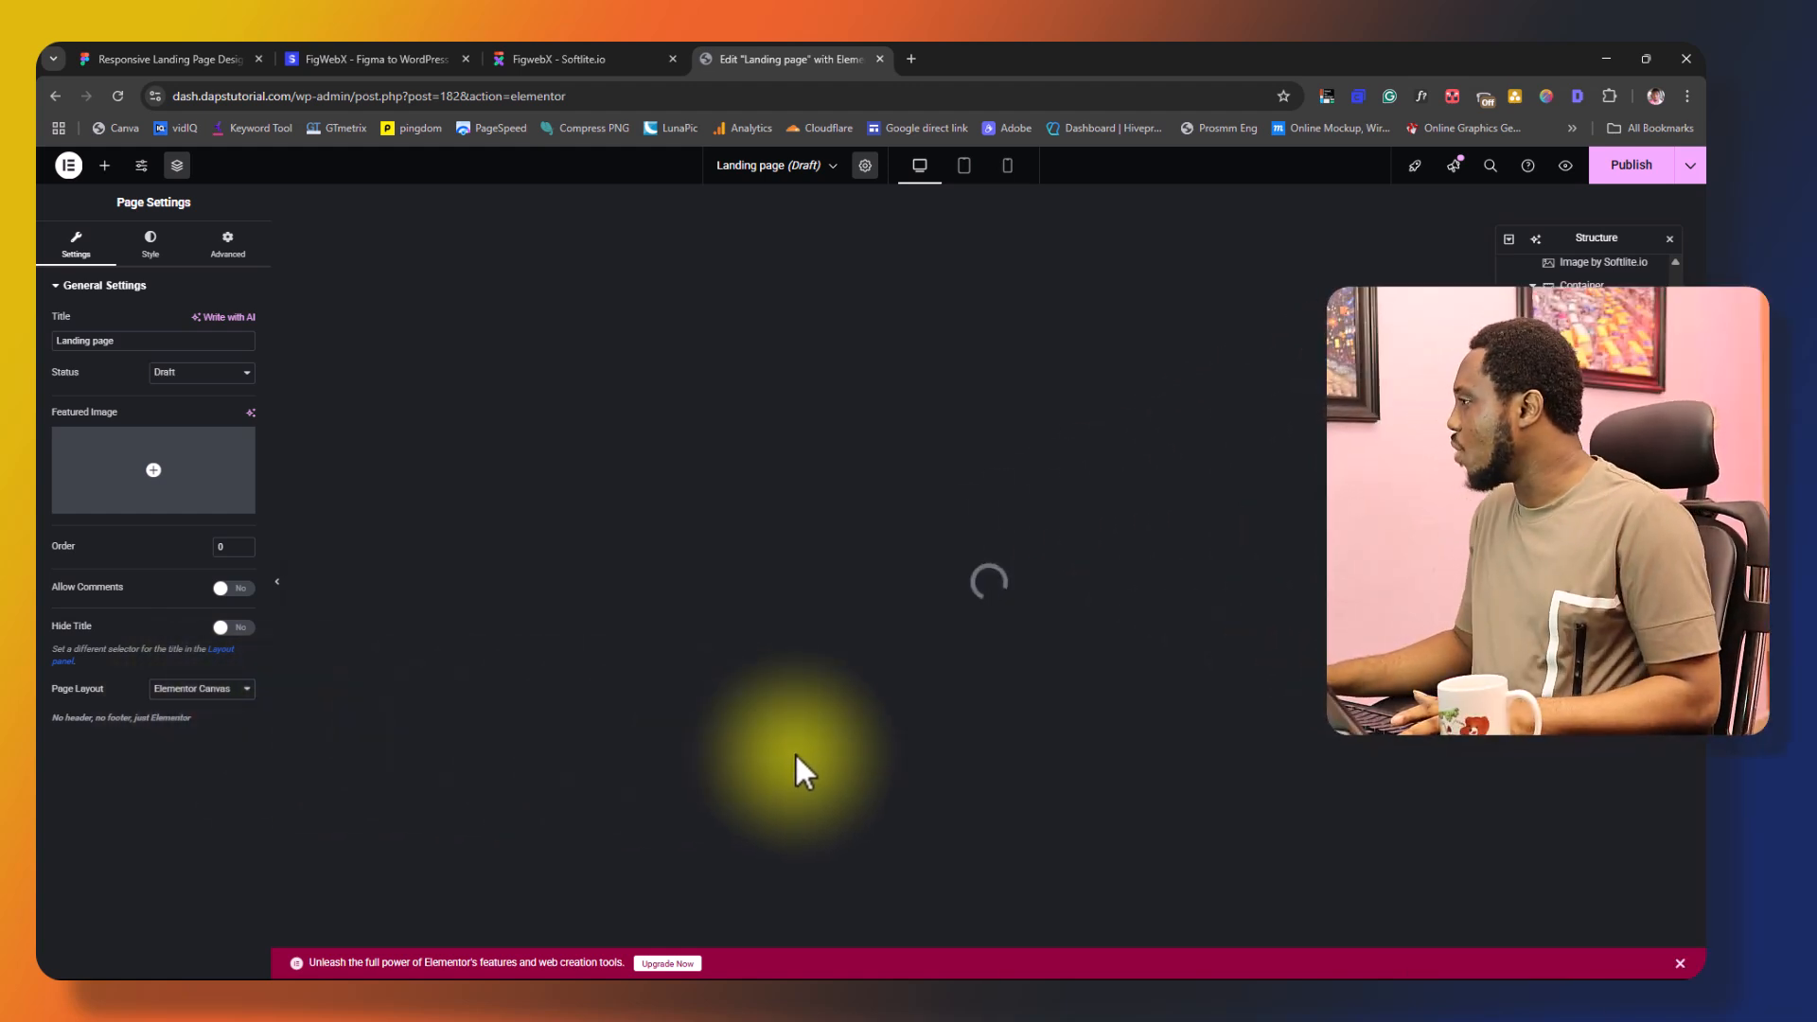
mouse_move(1565, 164)
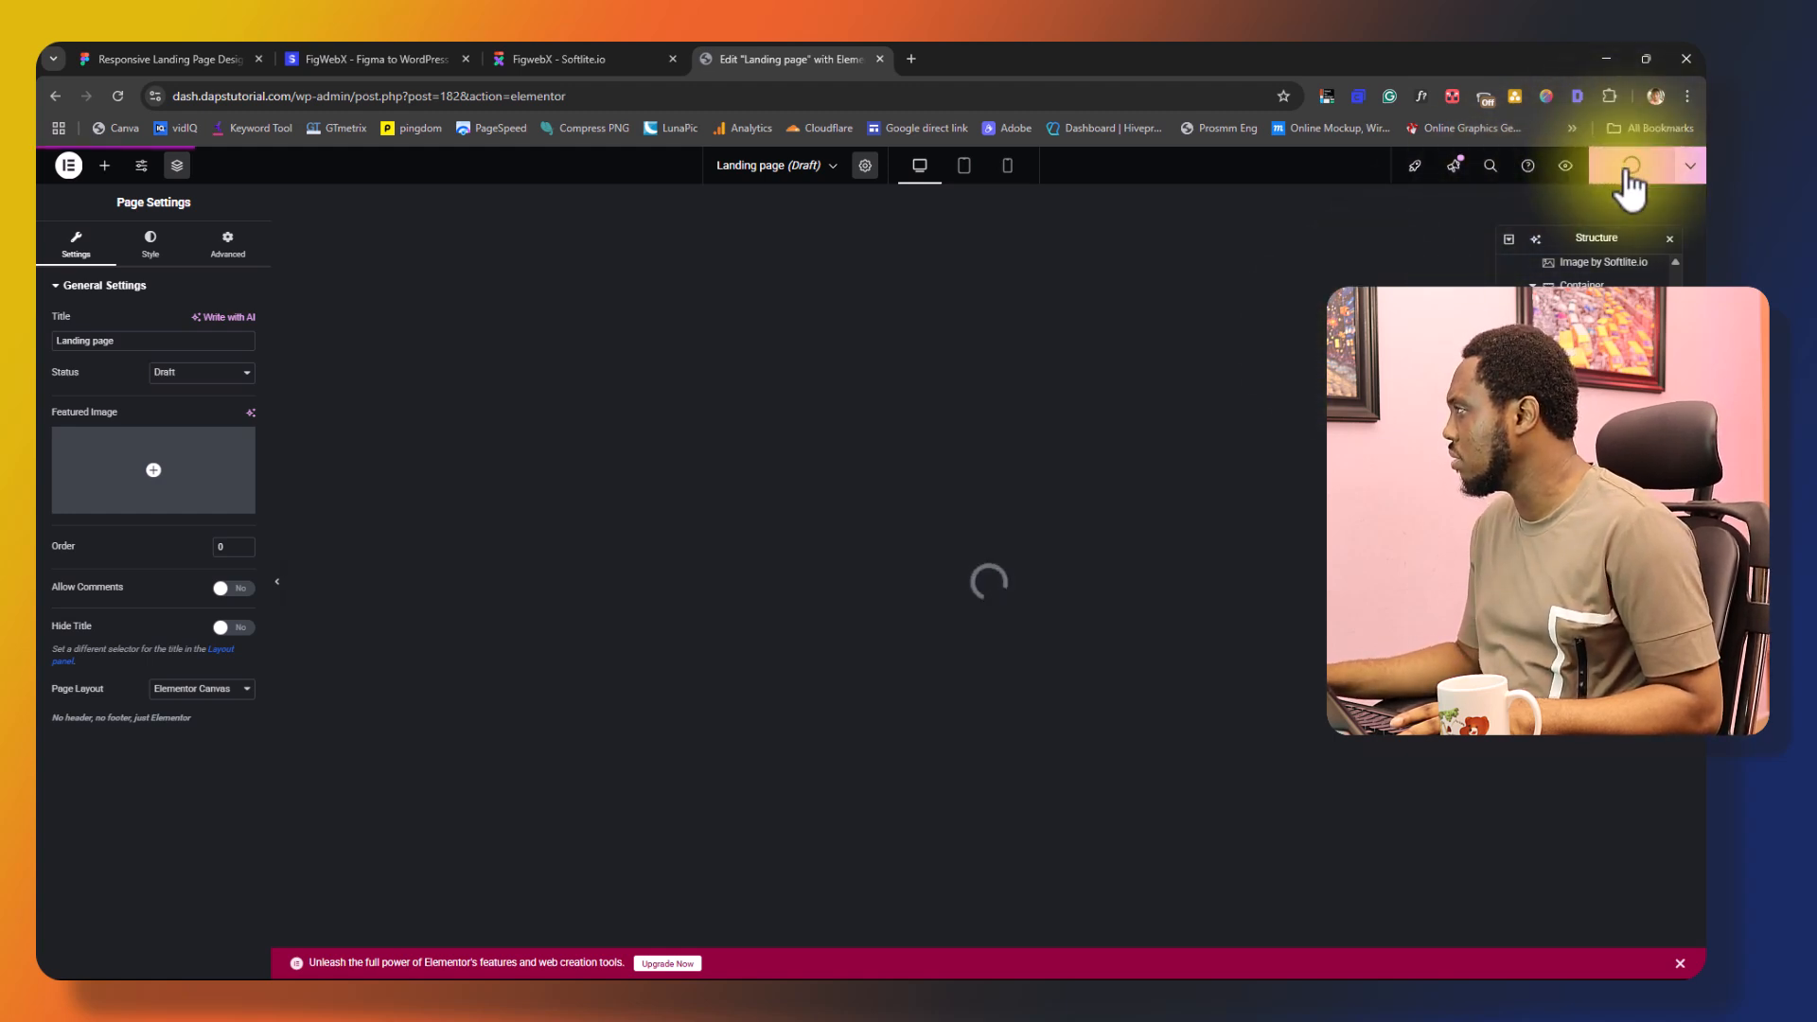
- Publish the Landing page and view it live on the site
click(1630, 165)
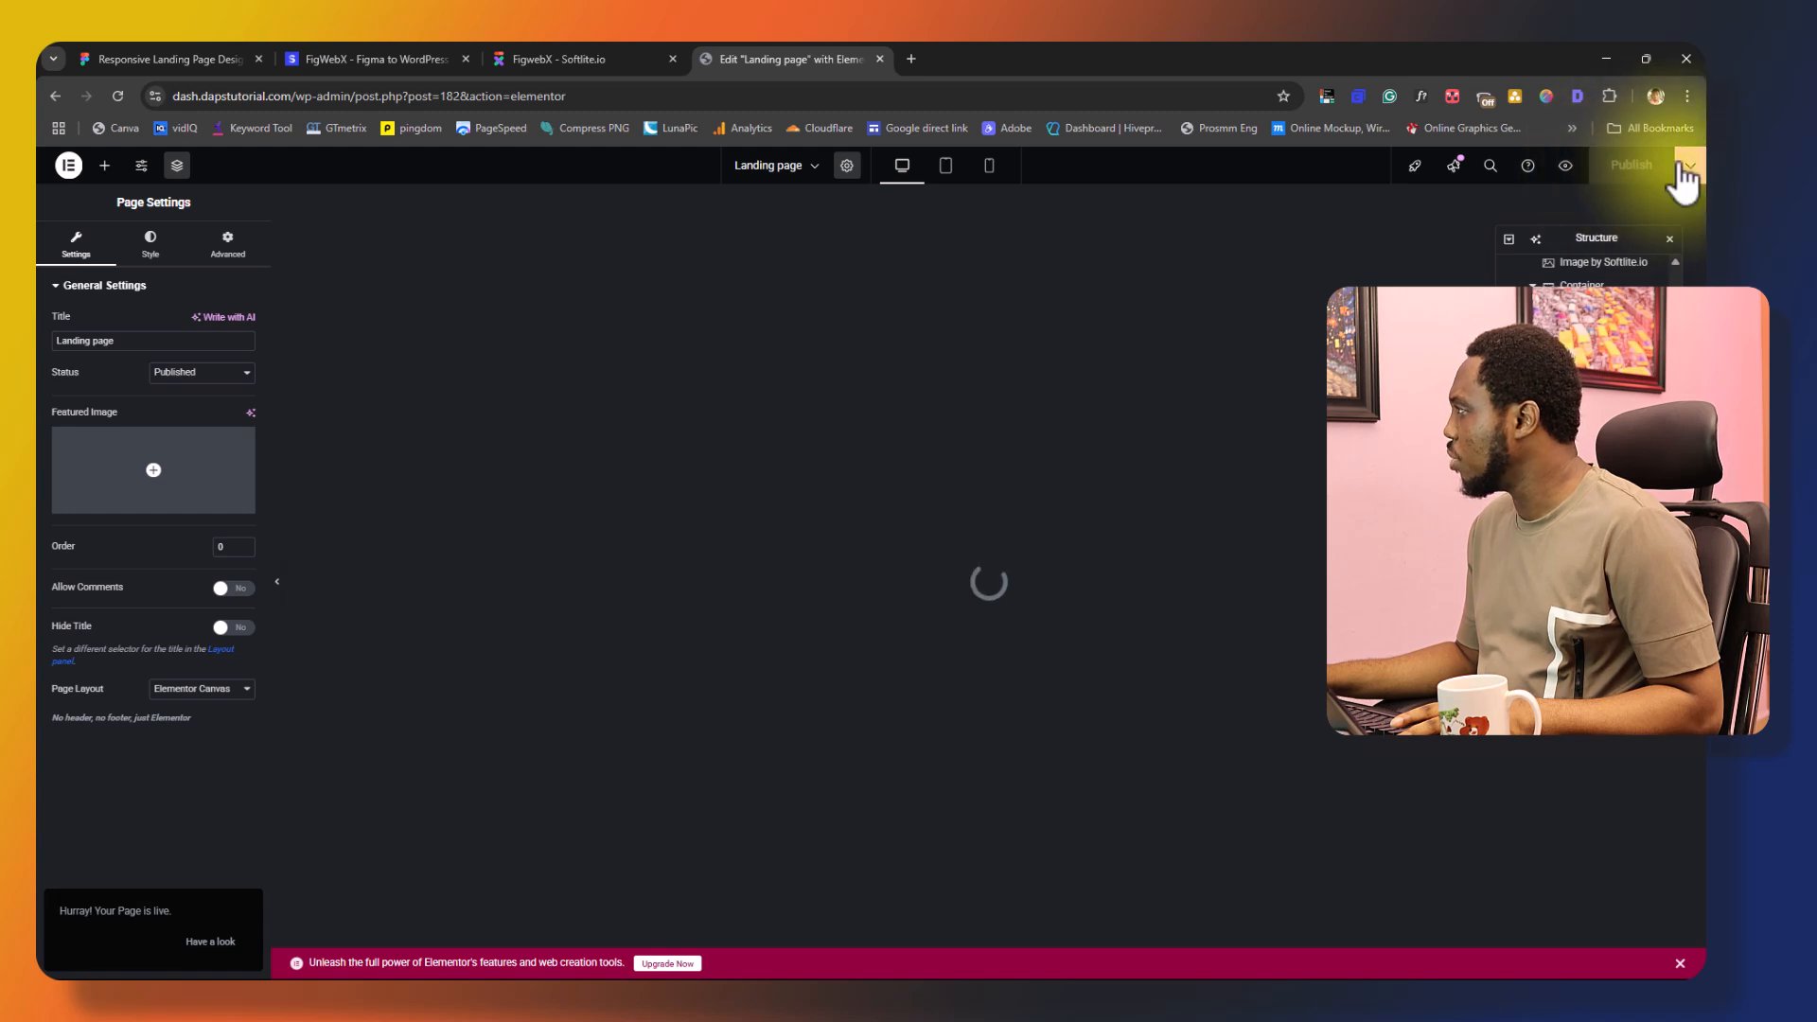
click(1690, 165)
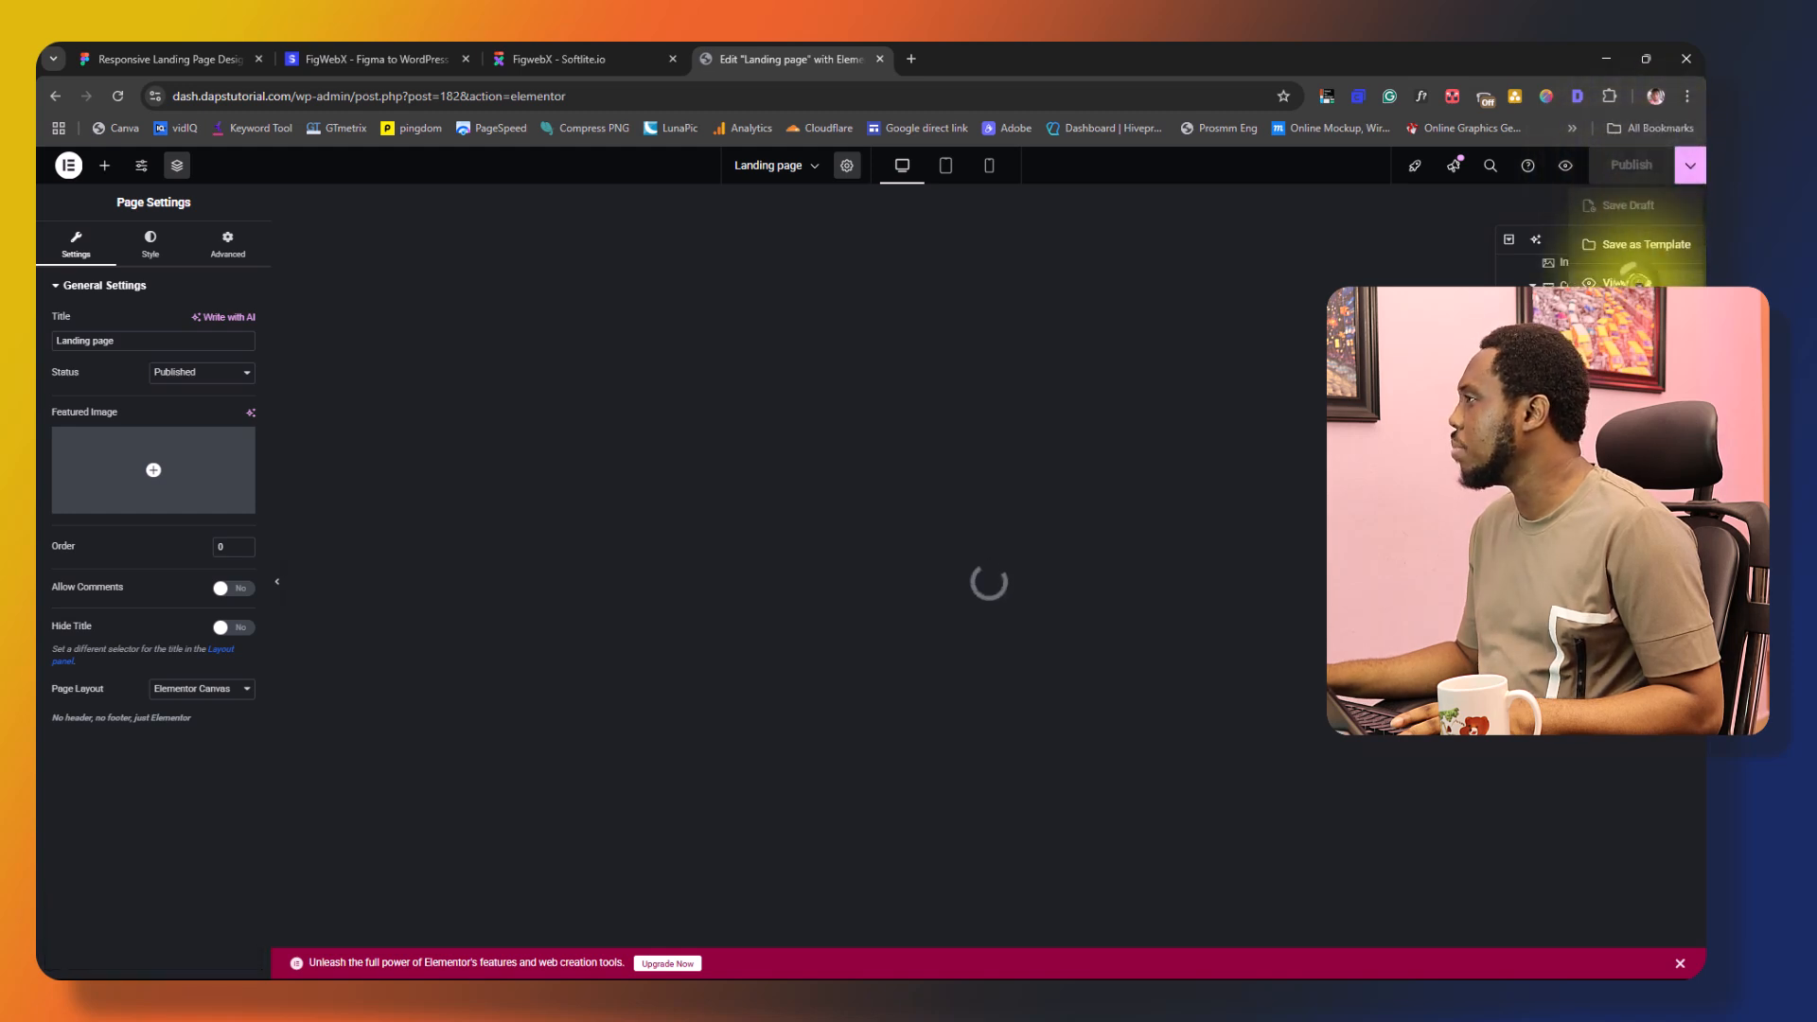
click(1618, 282)
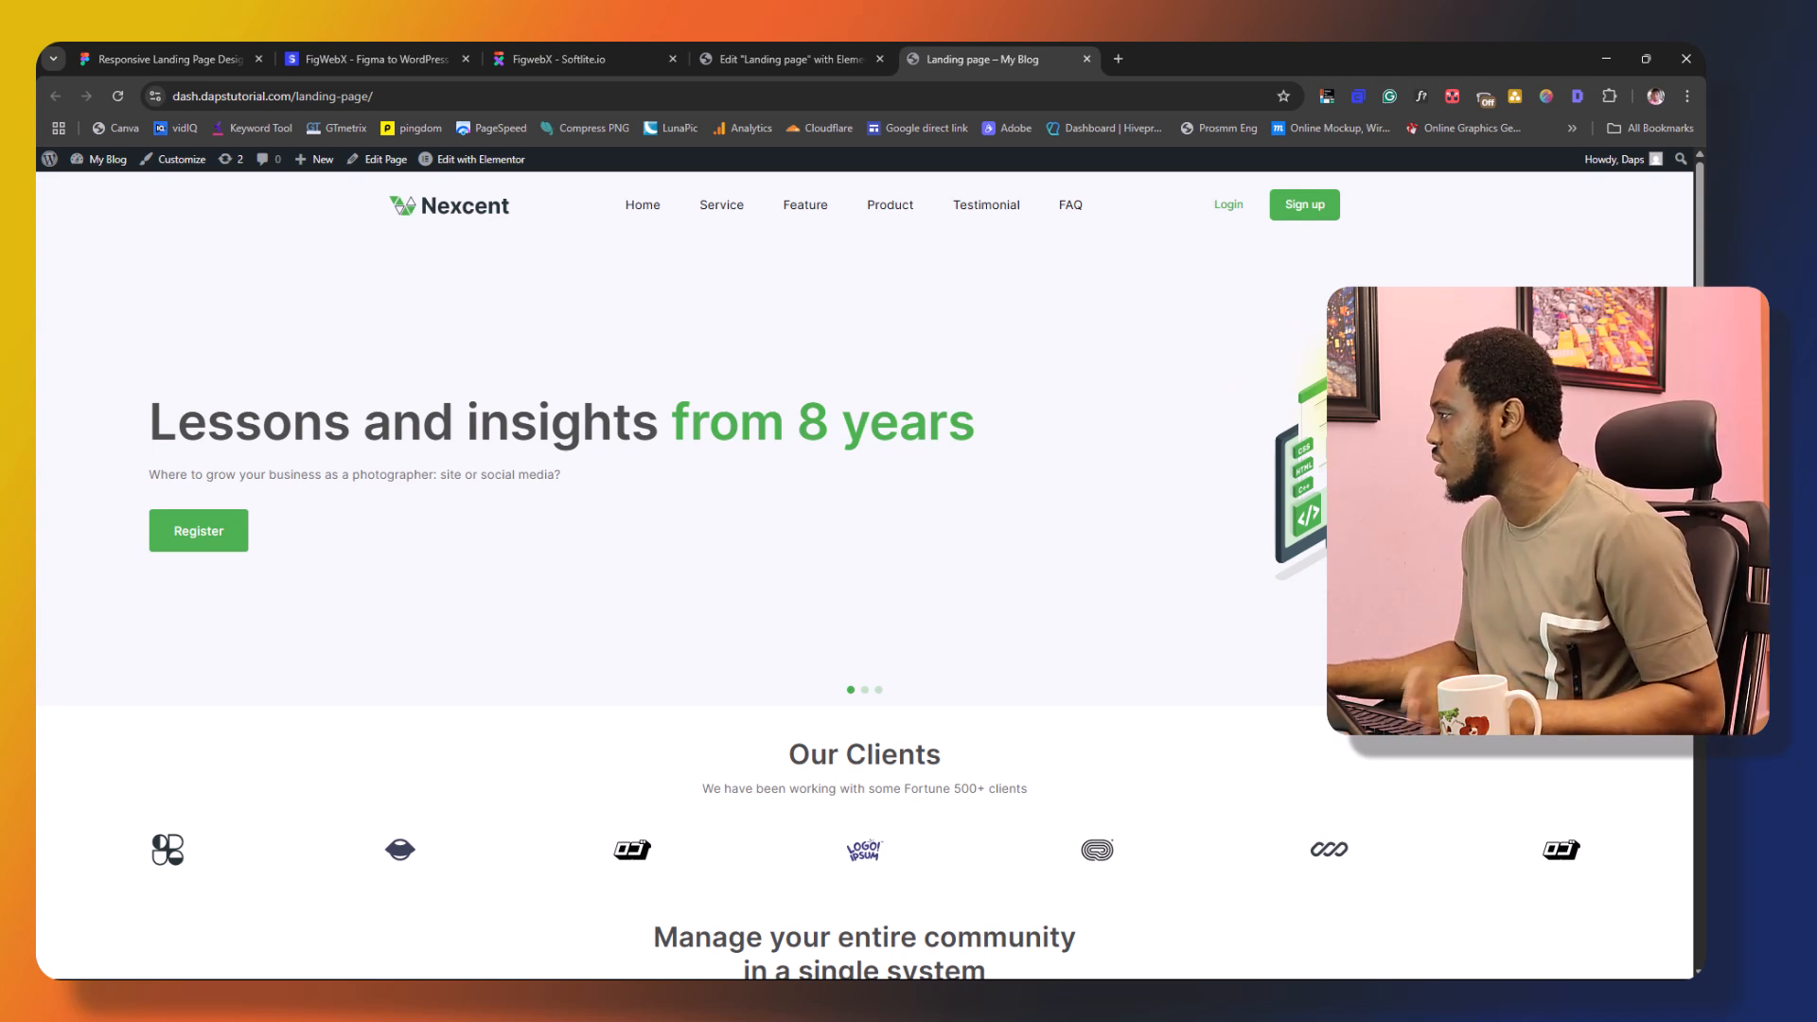
scroll(down, 3)
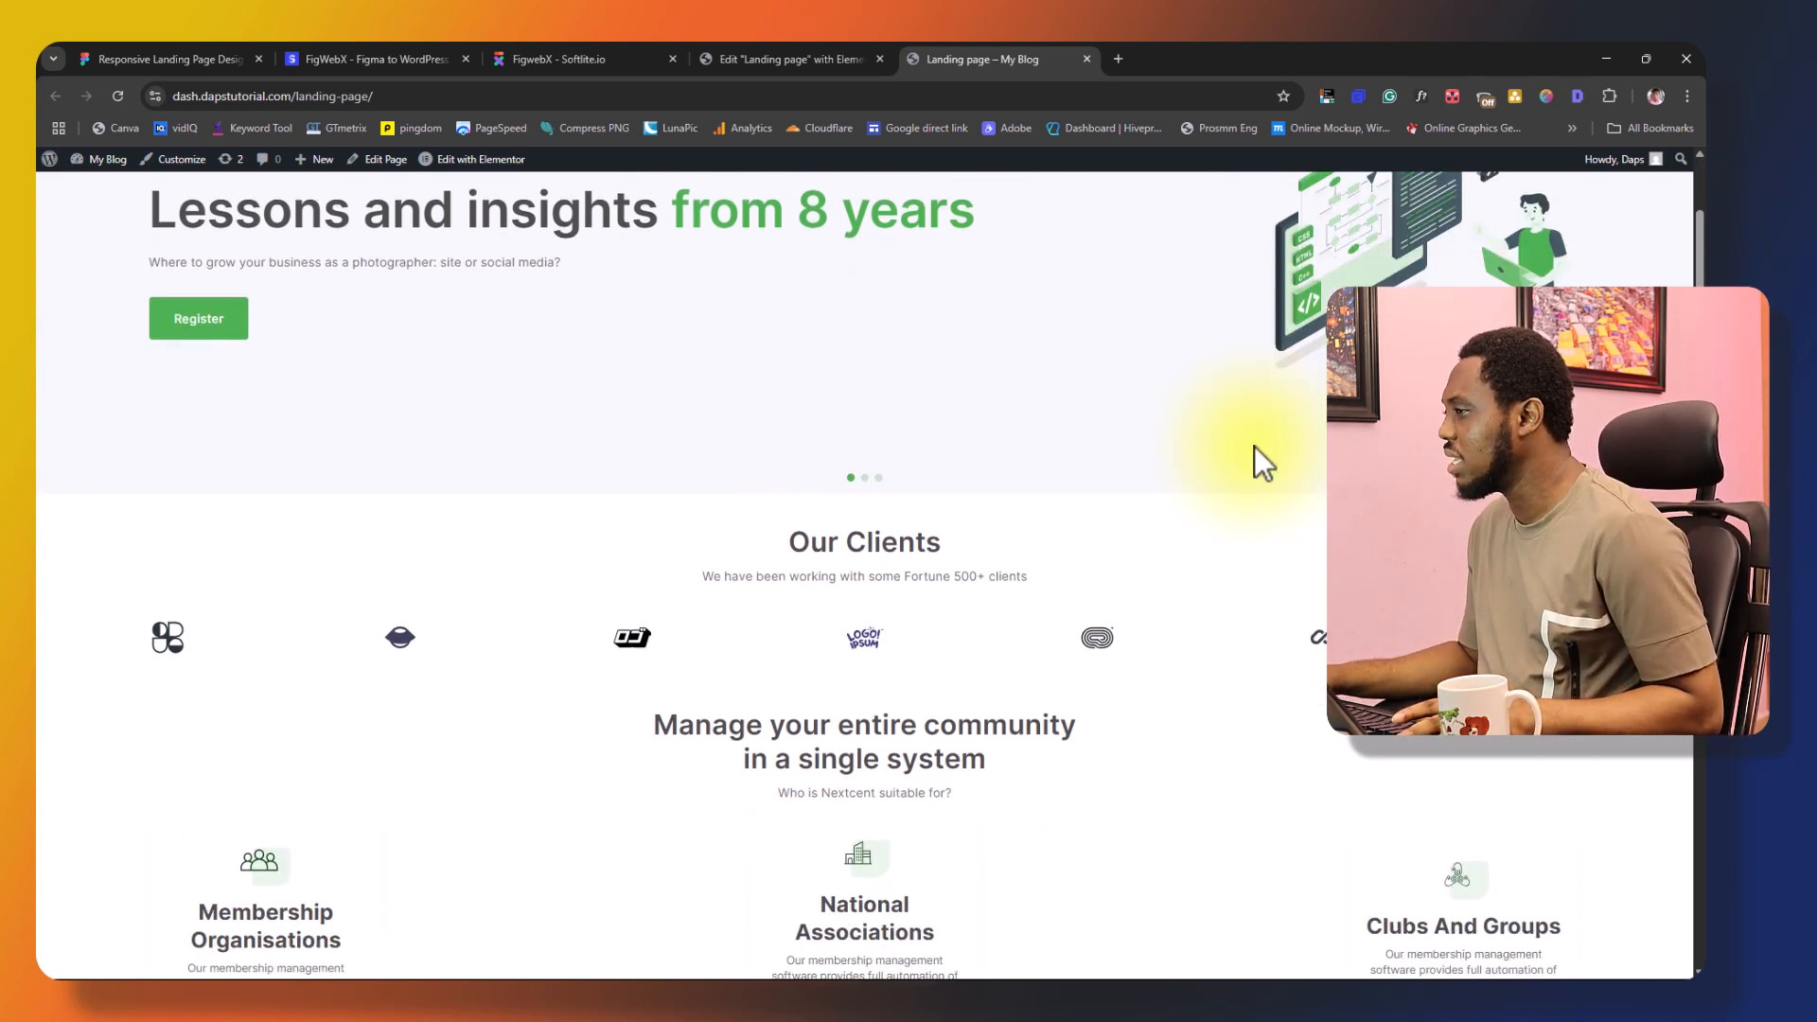
scroll(down, 3)
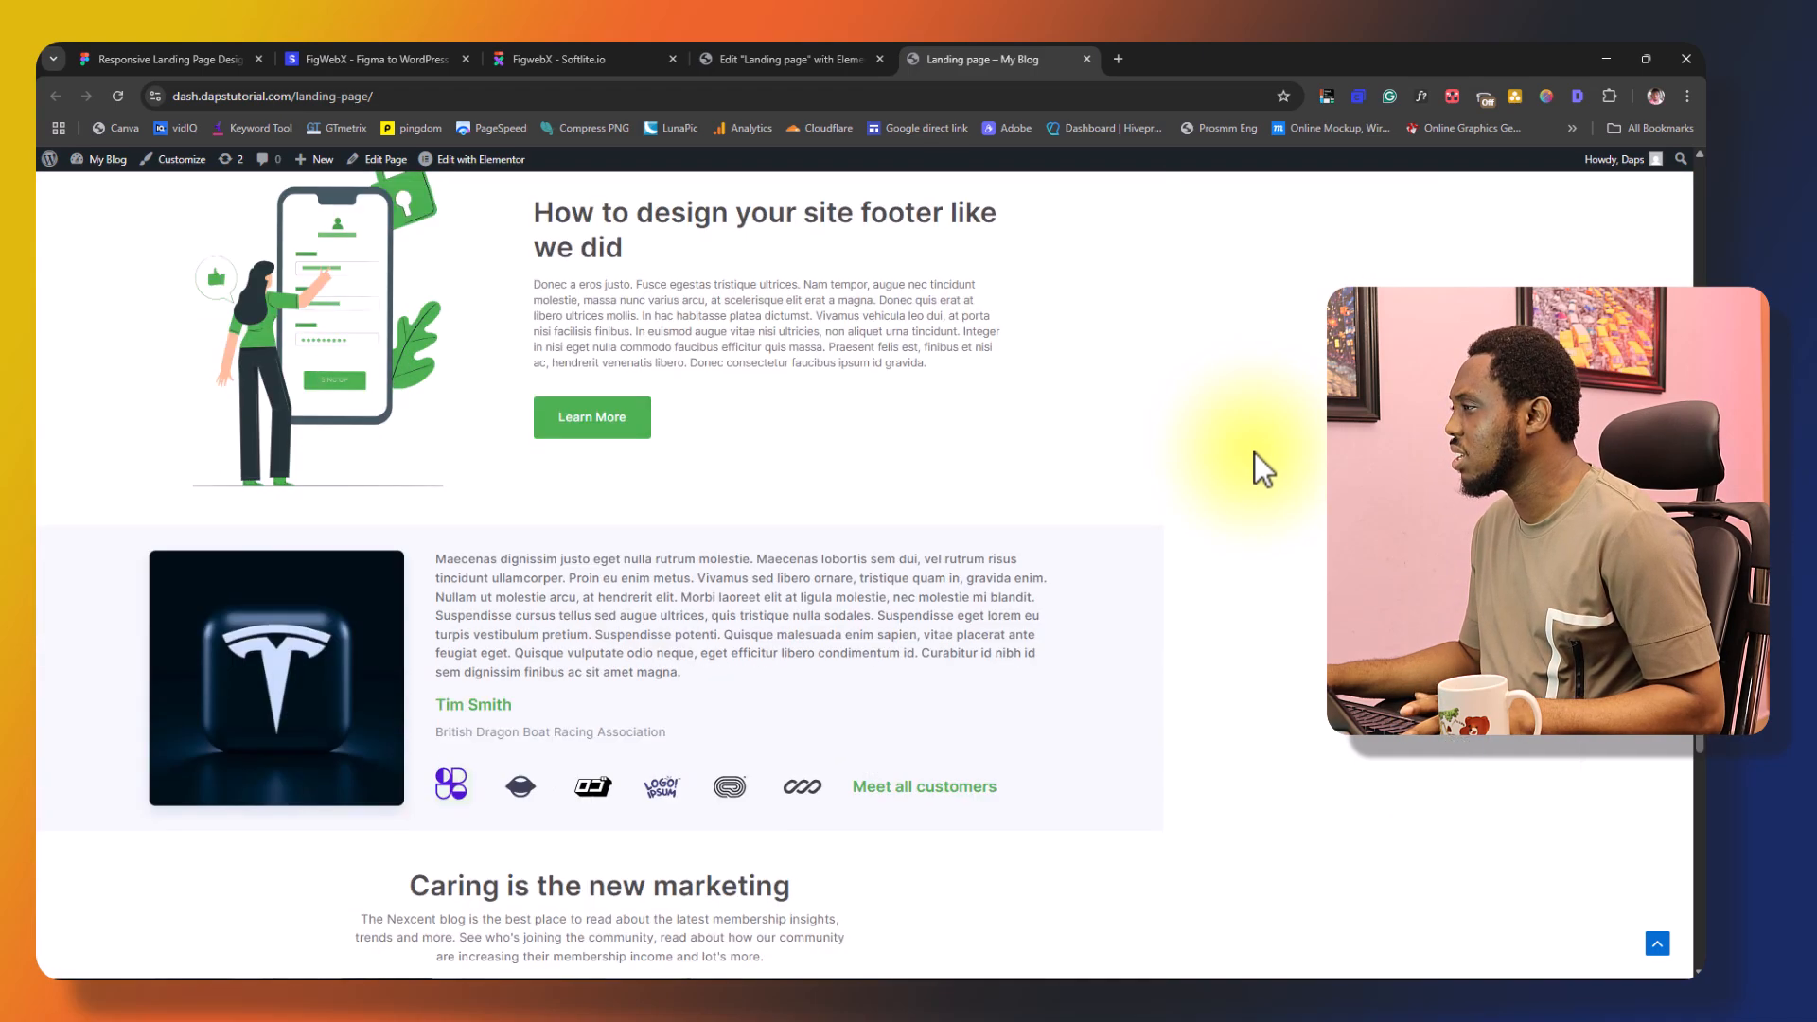
scroll(down, 3)
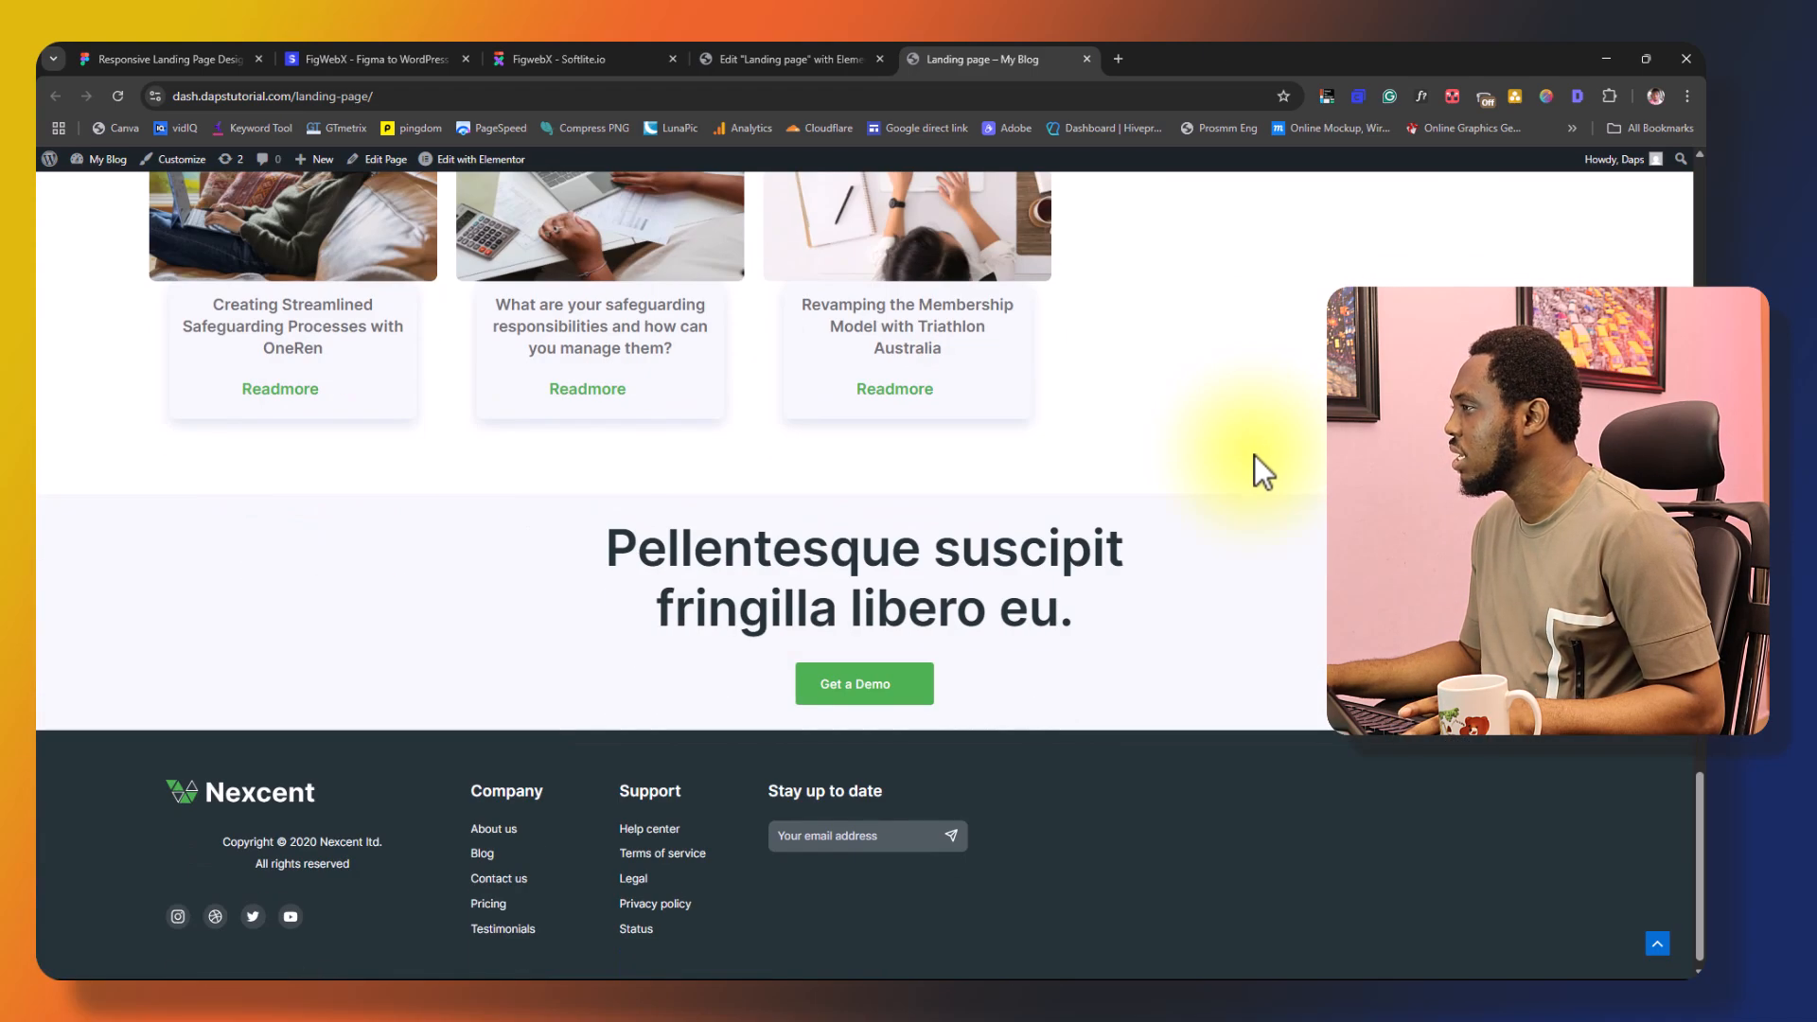